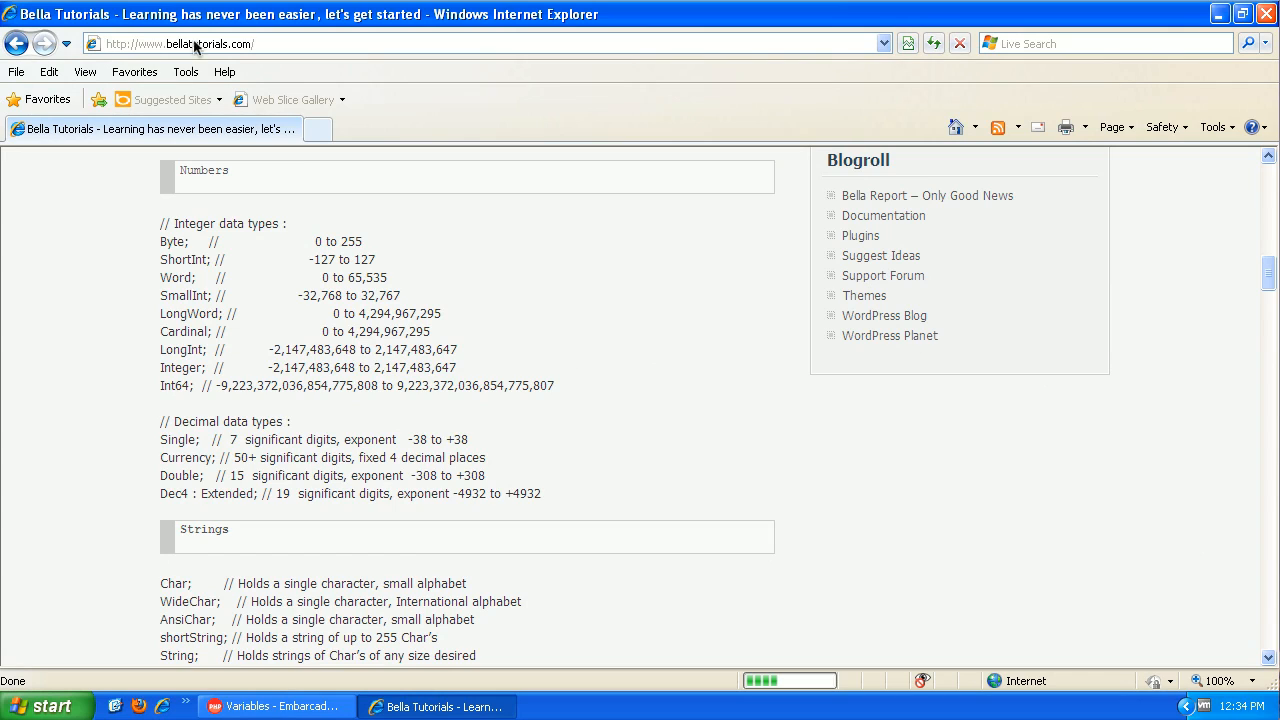
pyautogui.moveTo(315, 310)
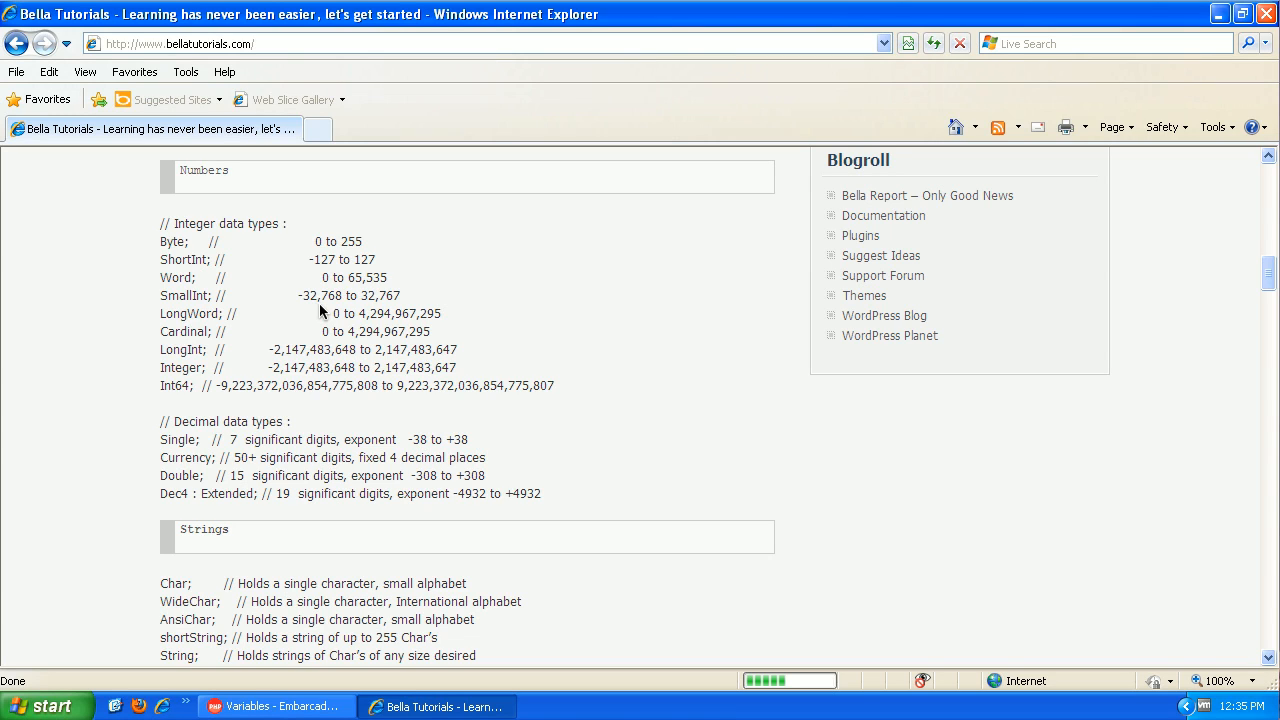
pyautogui.moveTo(477, 315)
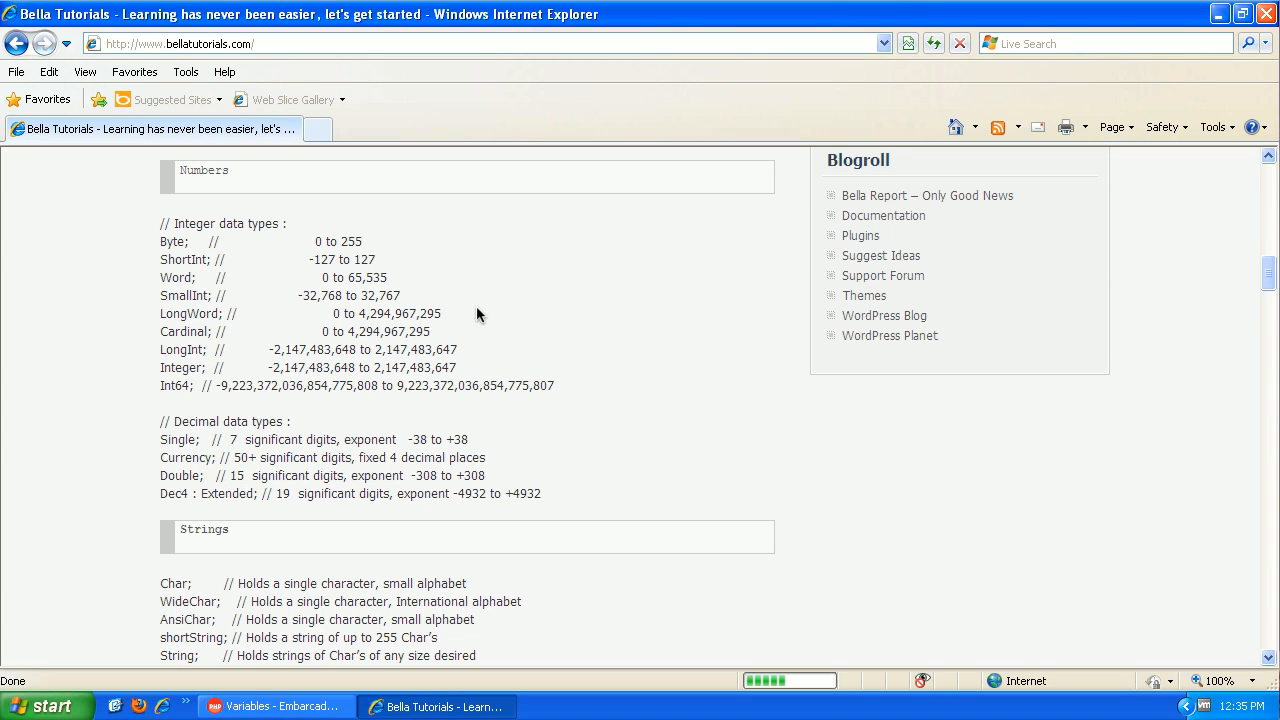
pyautogui.moveTo(418, 260)
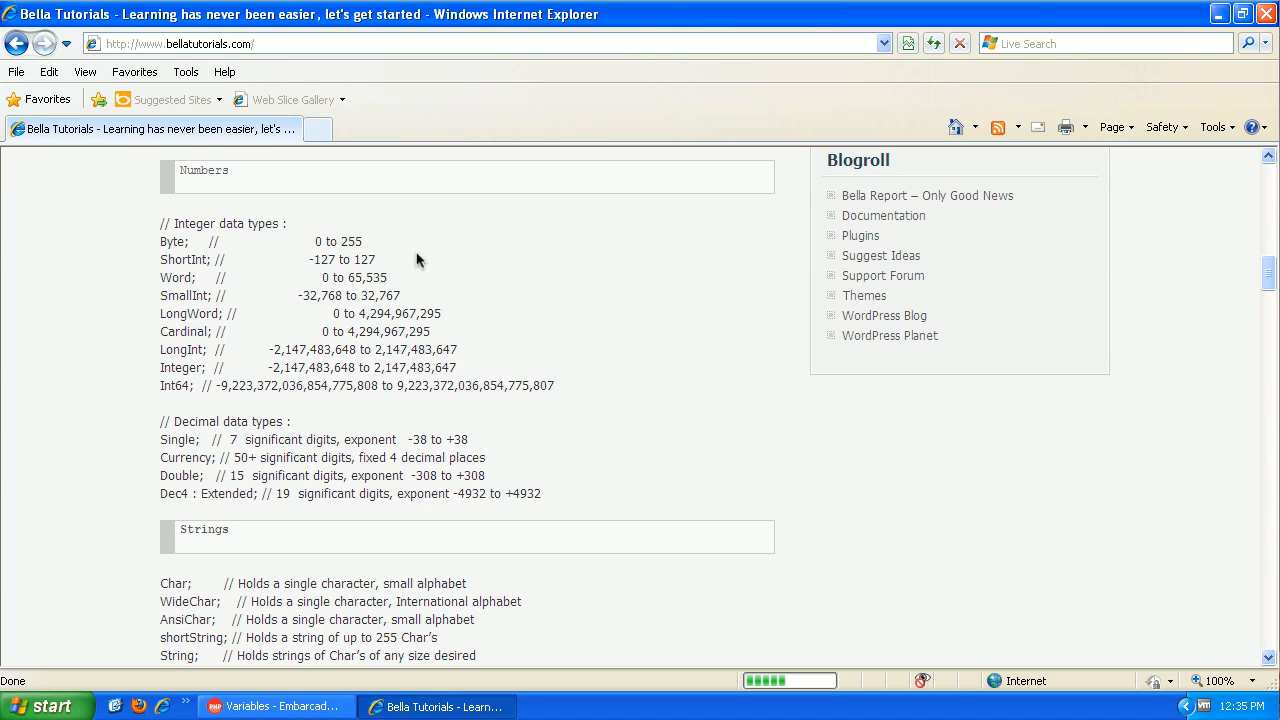
# Drop a Label, a Button and two Edit boxes from the Standard palette onto the form
pyautogui.doubleClick(341, 259)
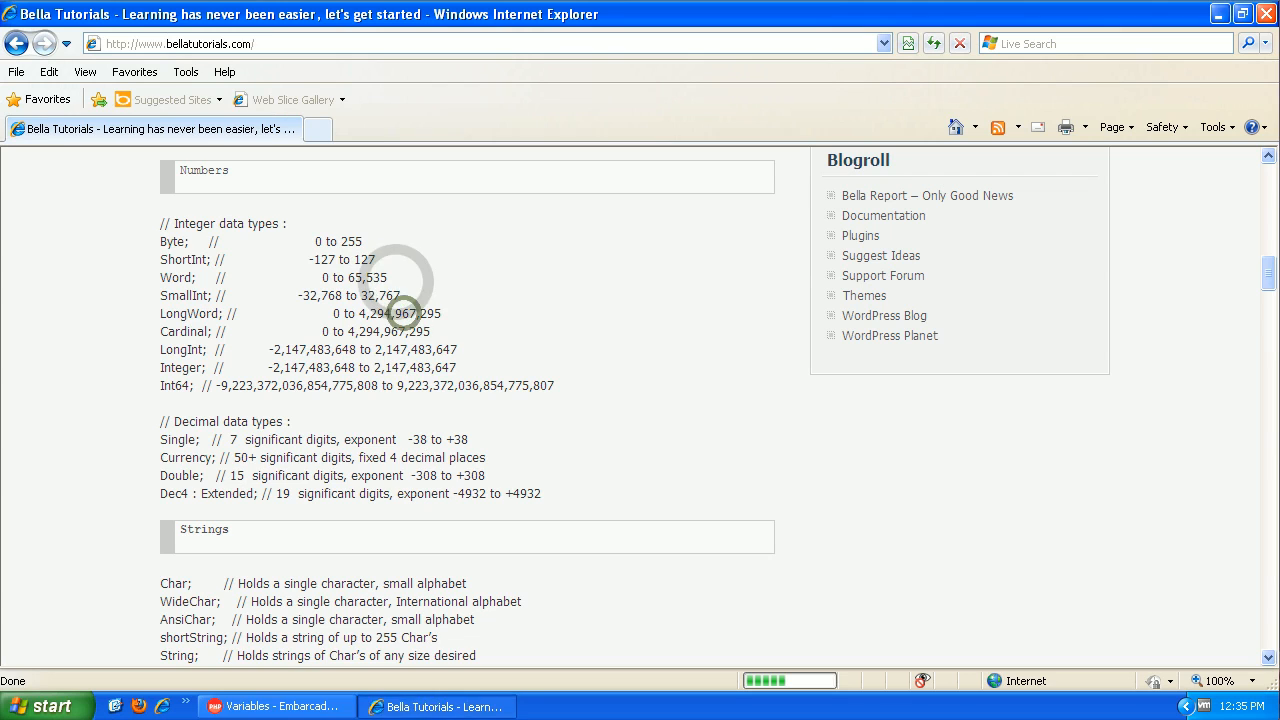
pyautogui.click(275, 706)
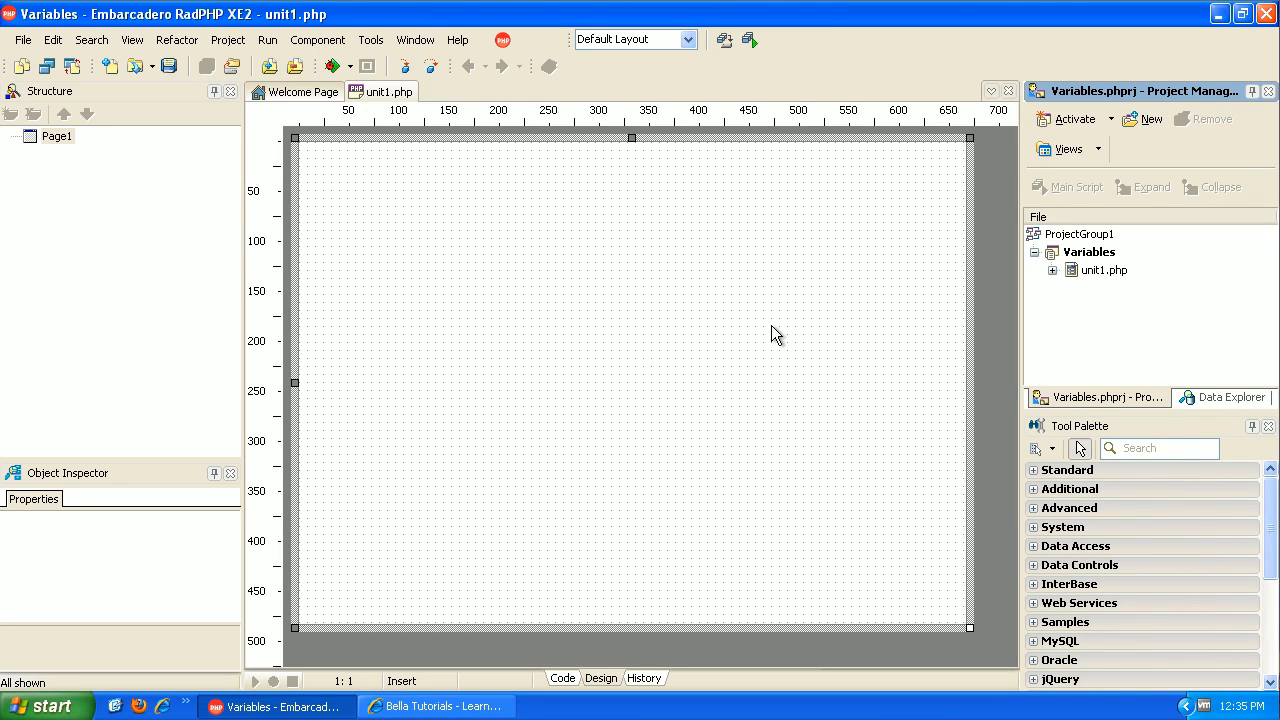
pyautogui.moveTo(820, 330)
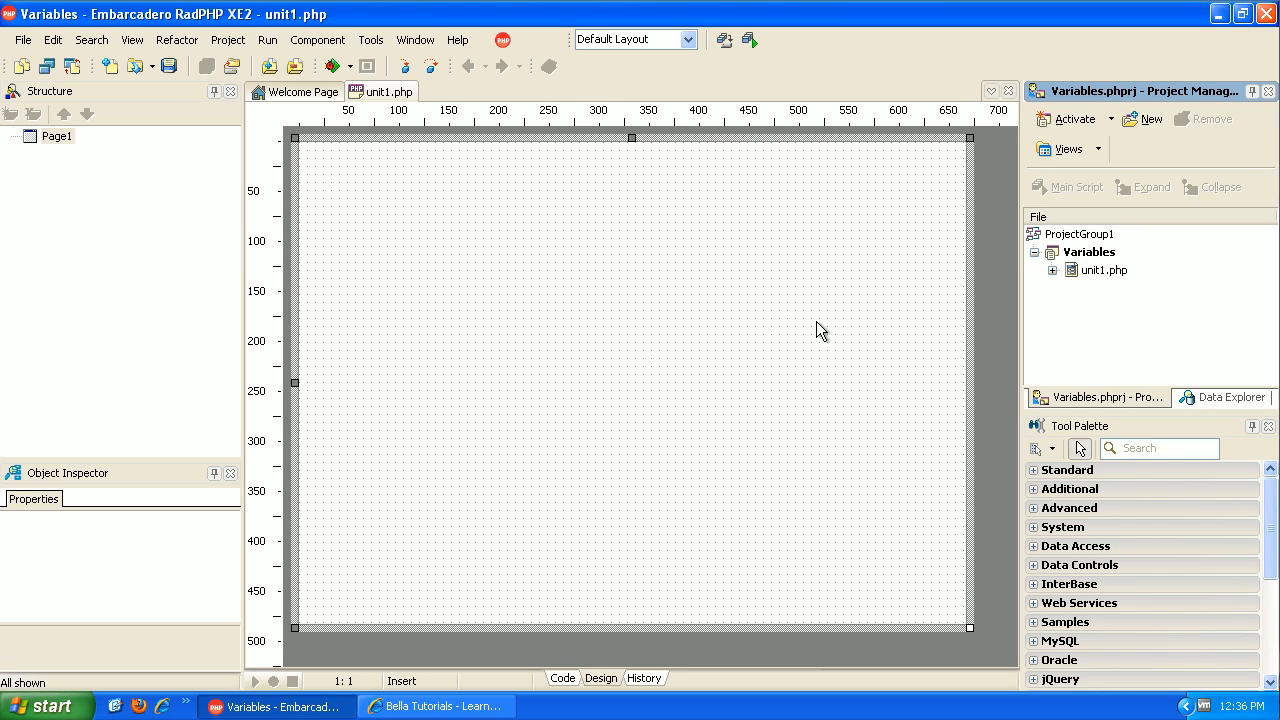
pyautogui.moveTo(838, 334)
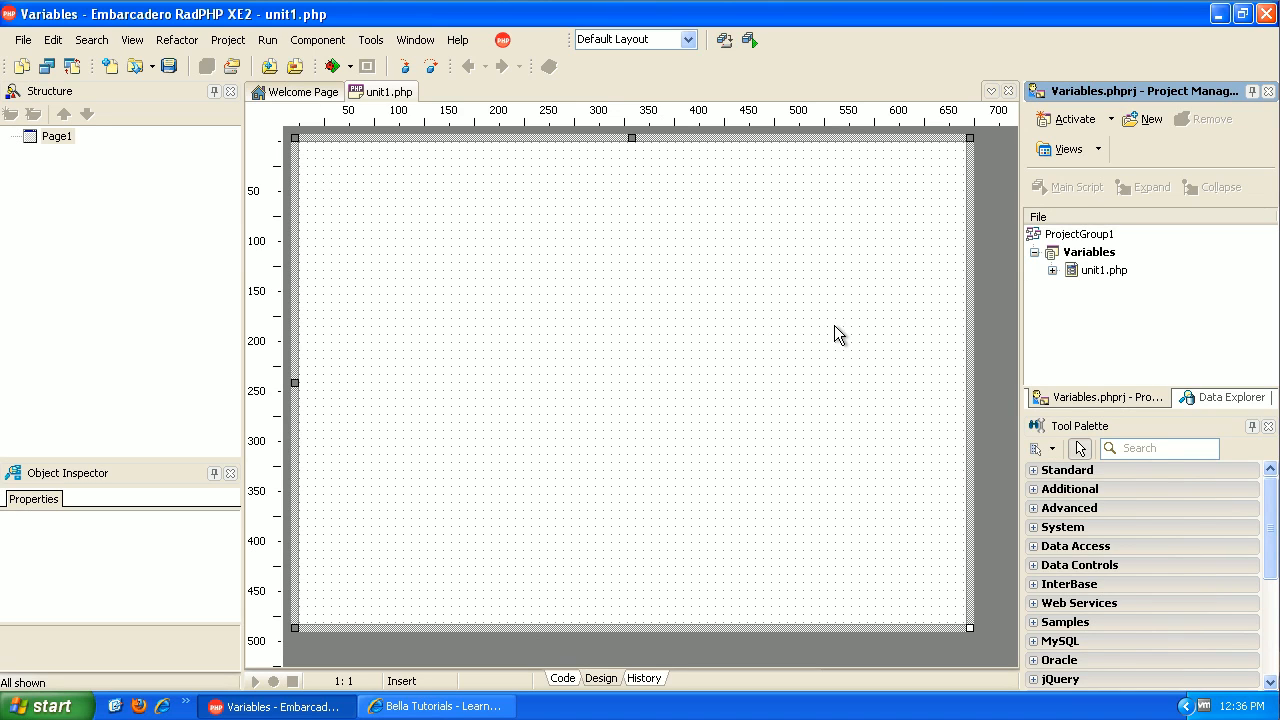
pyautogui.moveTo(795, 432)
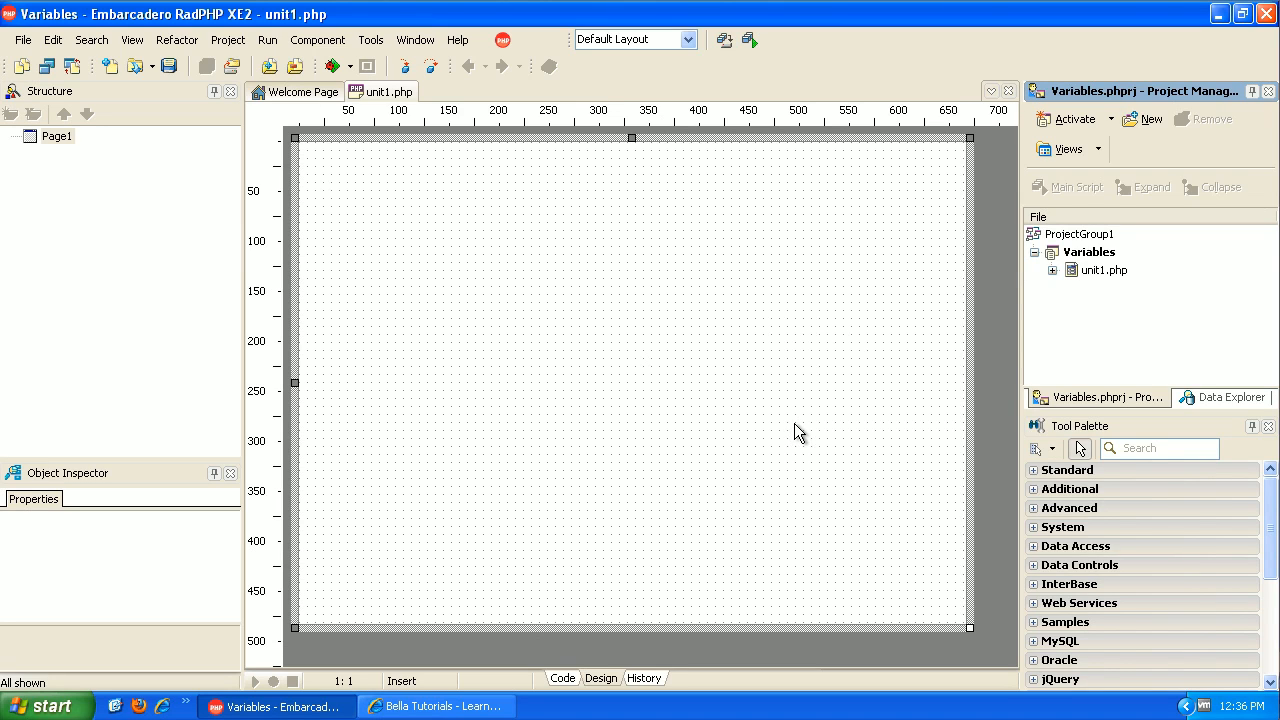
pyautogui.moveTo(779, 419)
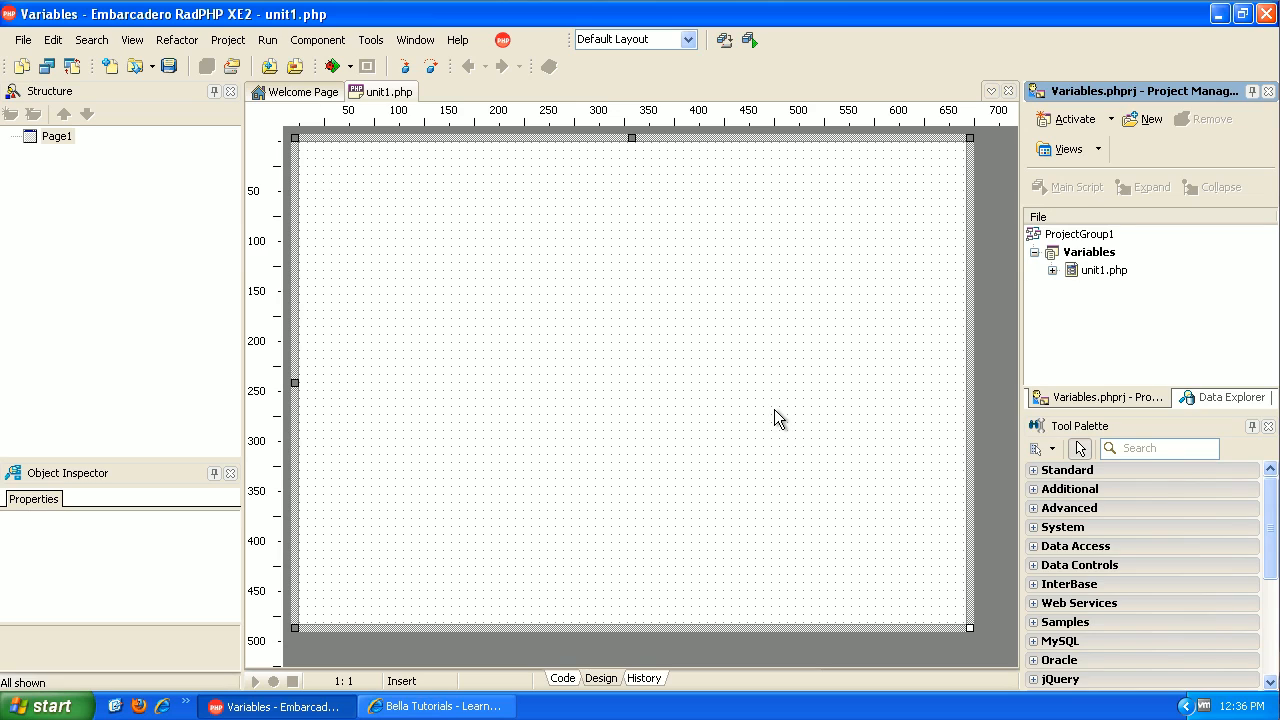
pyautogui.moveTo(818, 430)
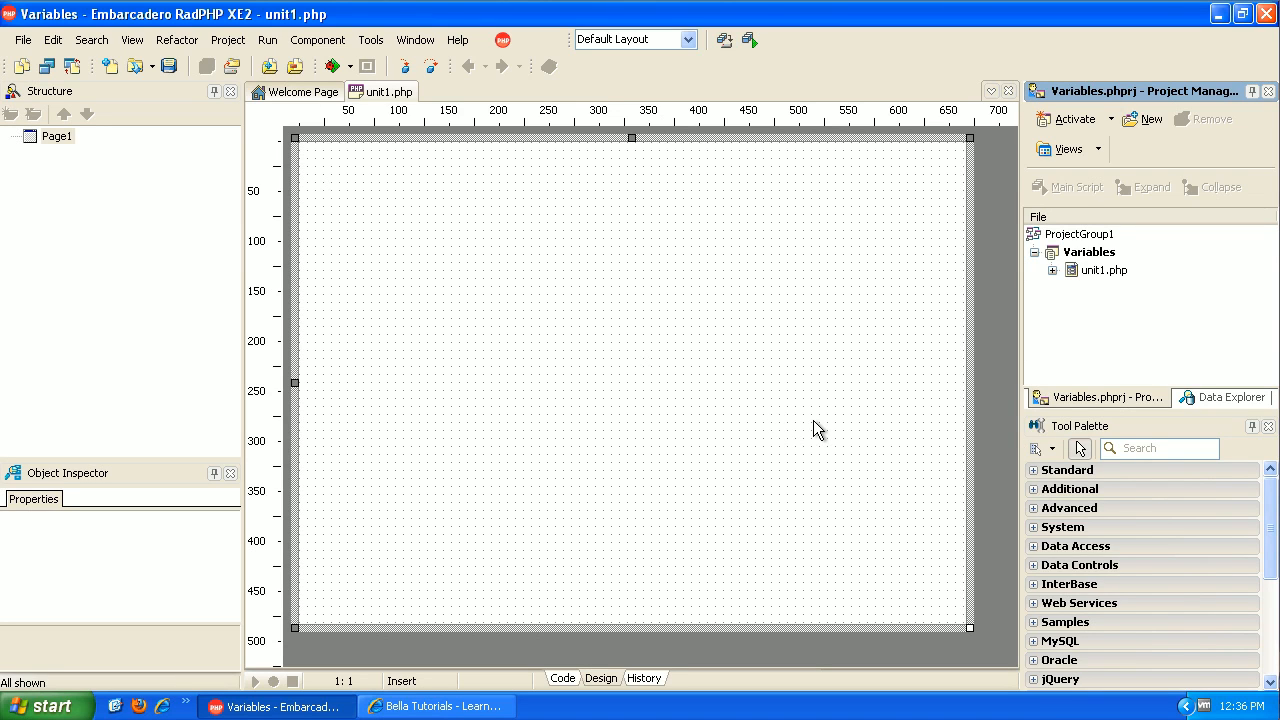
pyautogui.moveTo(888, 422)
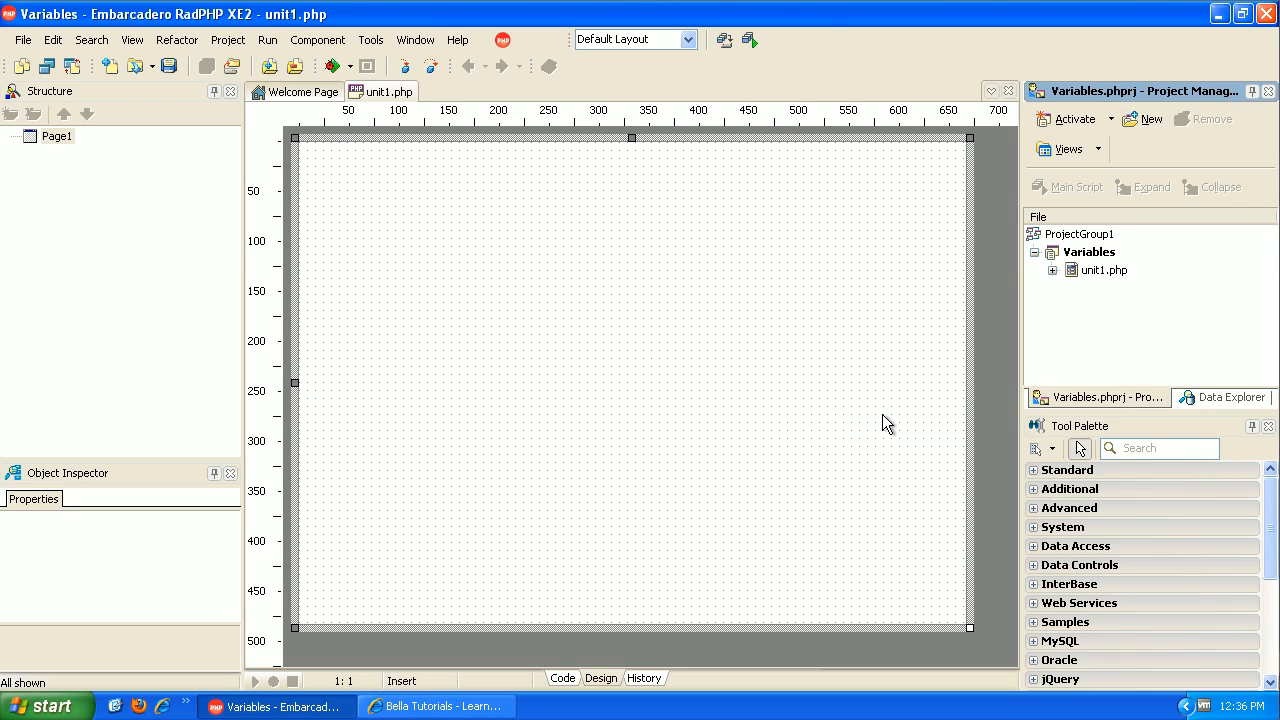
pyautogui.moveTo(1160, 498)
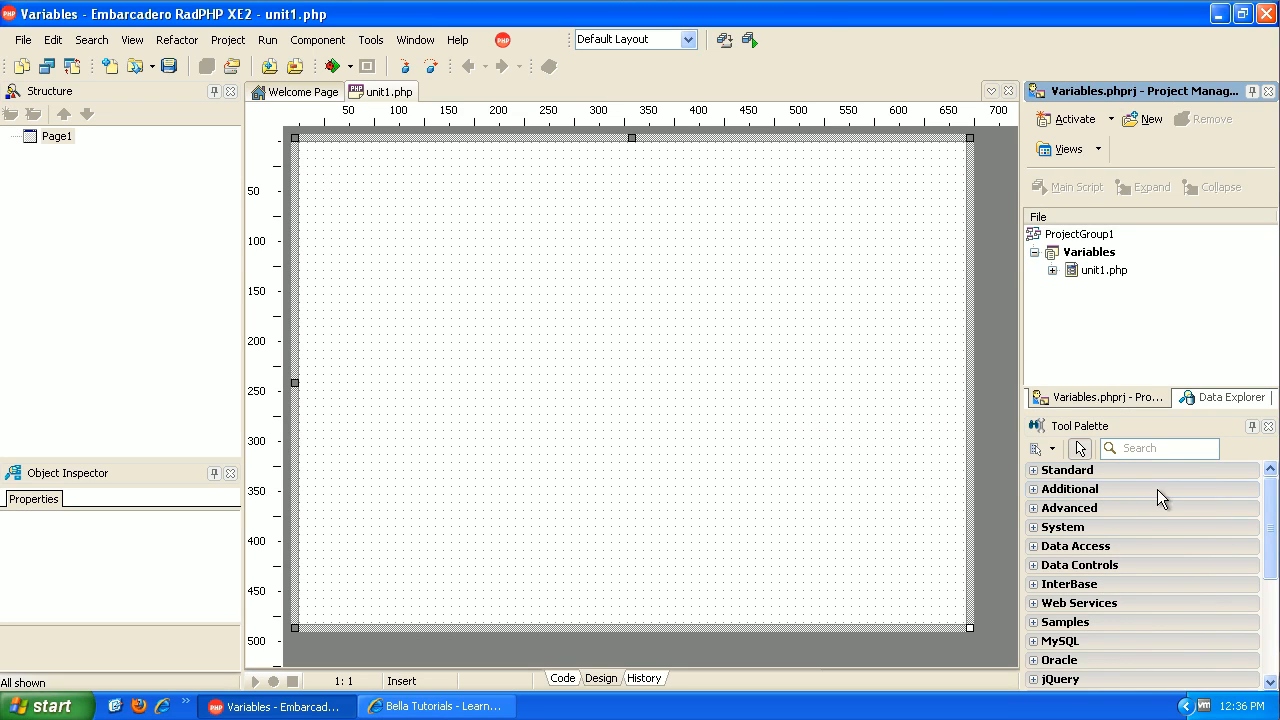
pyautogui.click(1067, 469)
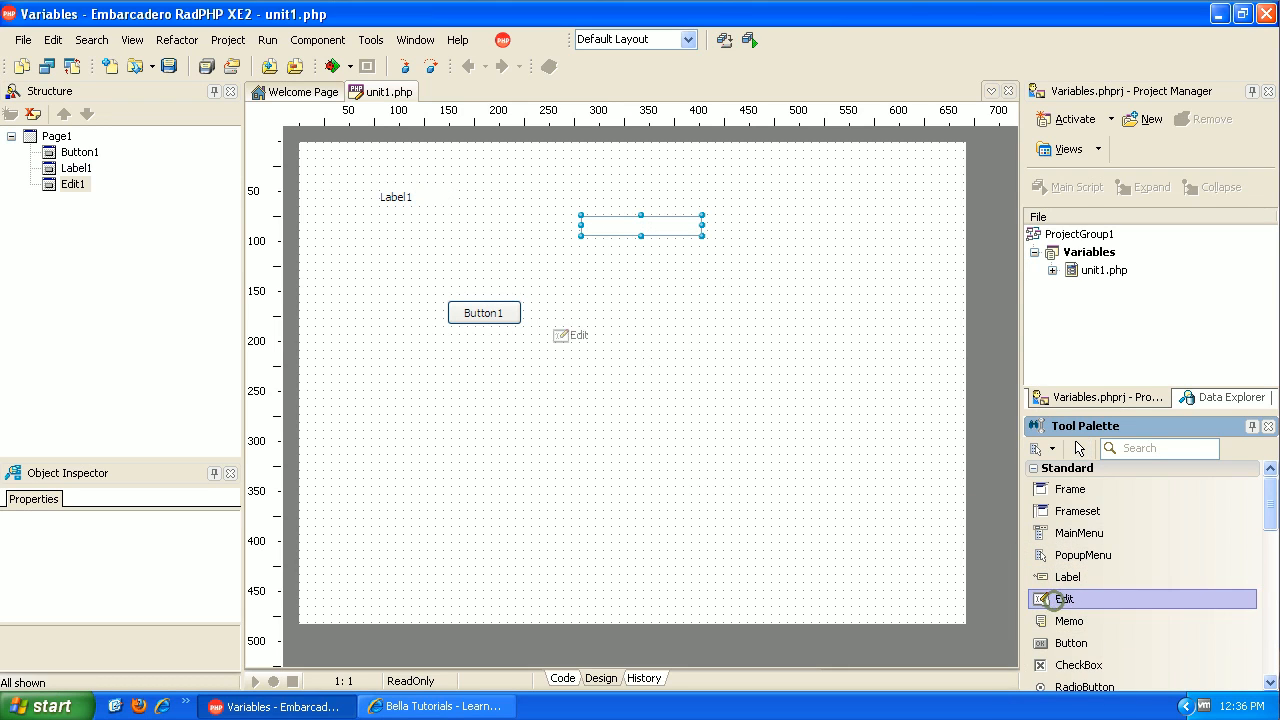
pyautogui.click(658, 277)
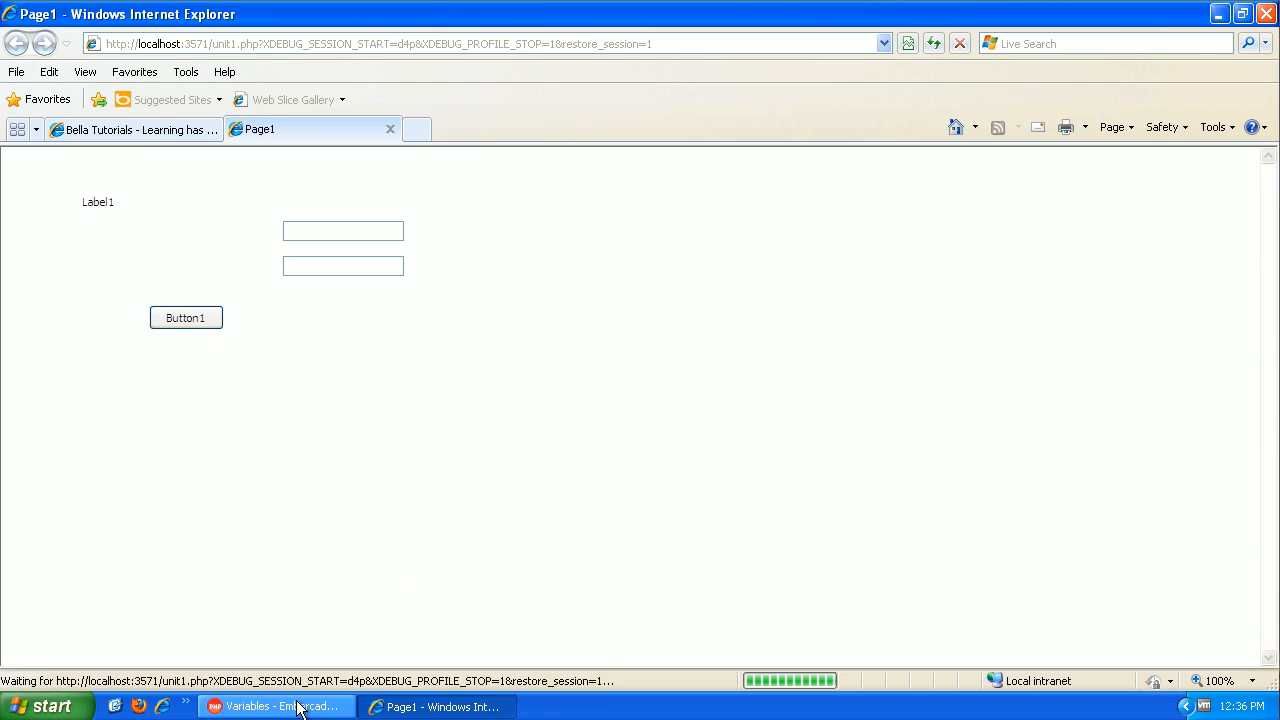
# Return from Internet Explorer to the RadPHP page designer via the taskbar
pyautogui.click(275, 706)
pyautogui.write('A')
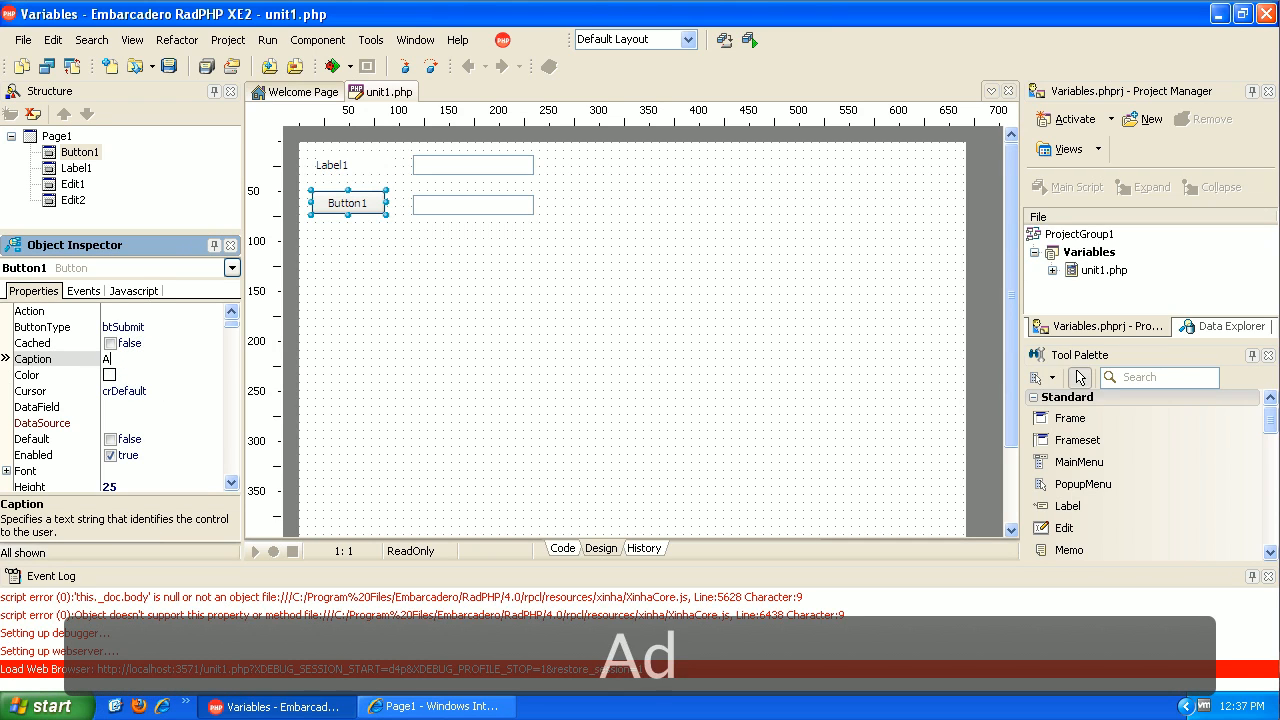
# Set Button1's Caption to Add in the Object Inspector
pyautogui.write('dd')
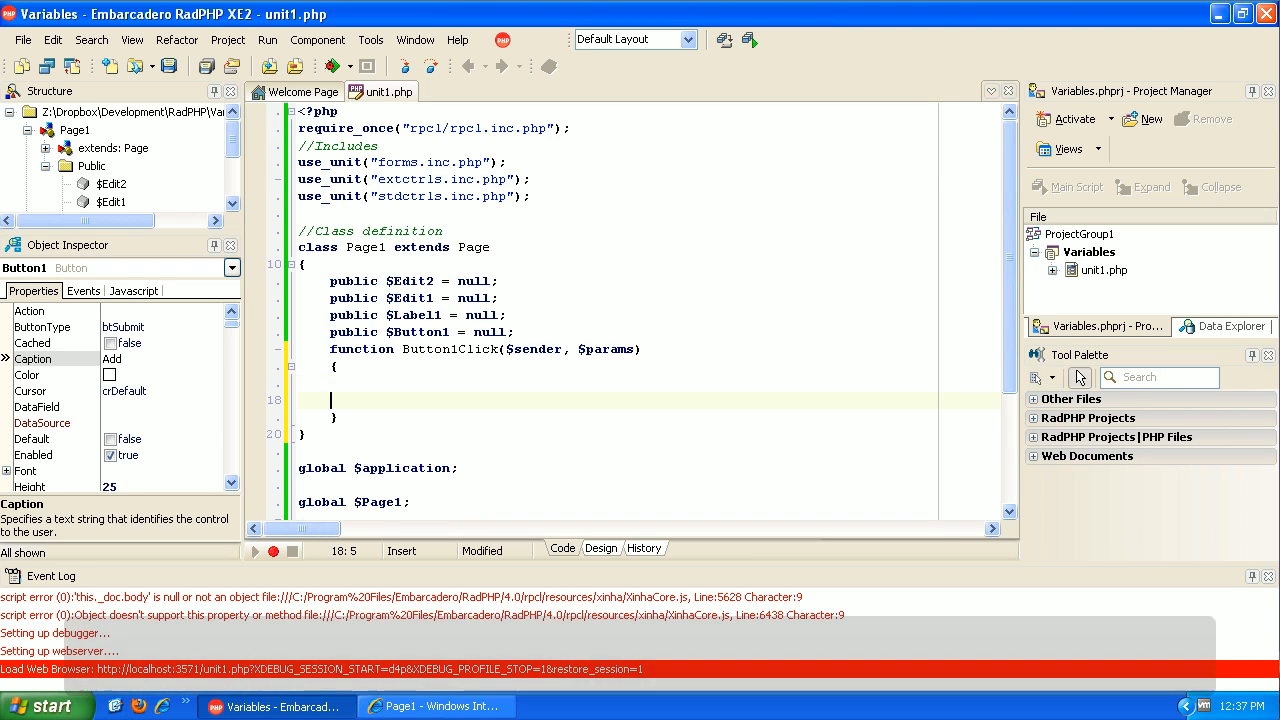
# Write the global line $a = 1; under the //Class definition comment
pyautogui.press('up')
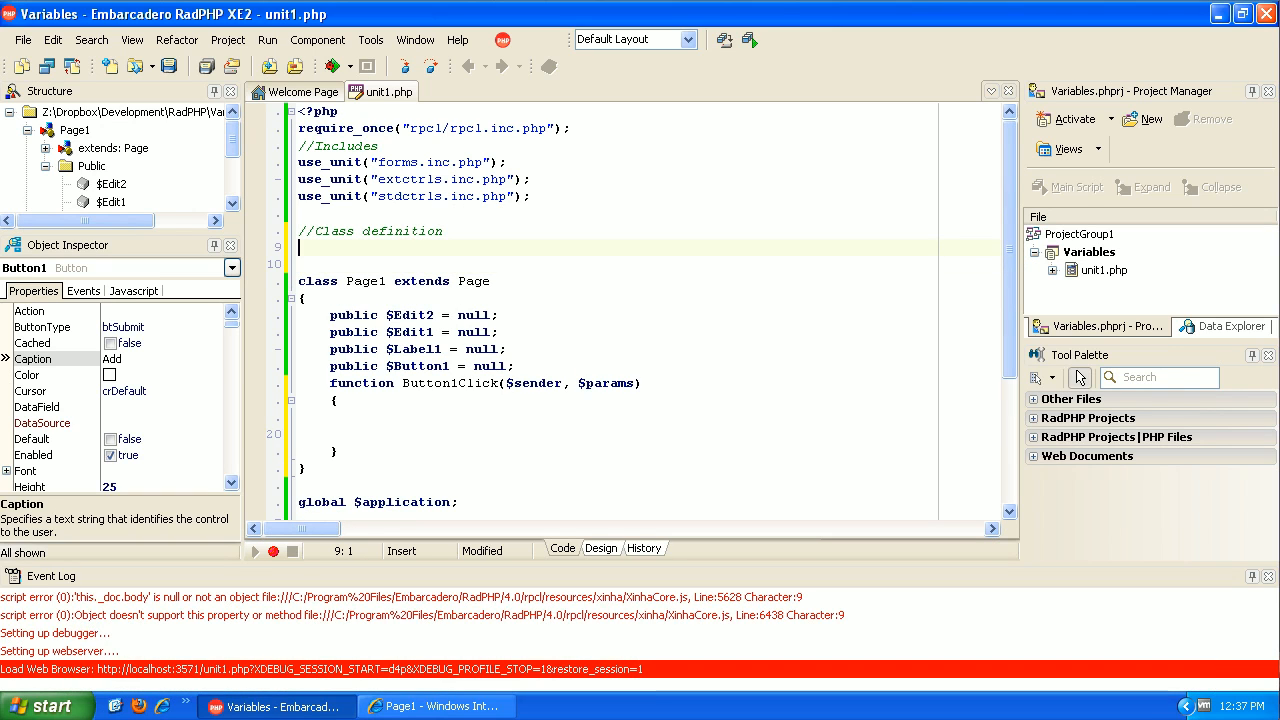
pyautogui.write('$')
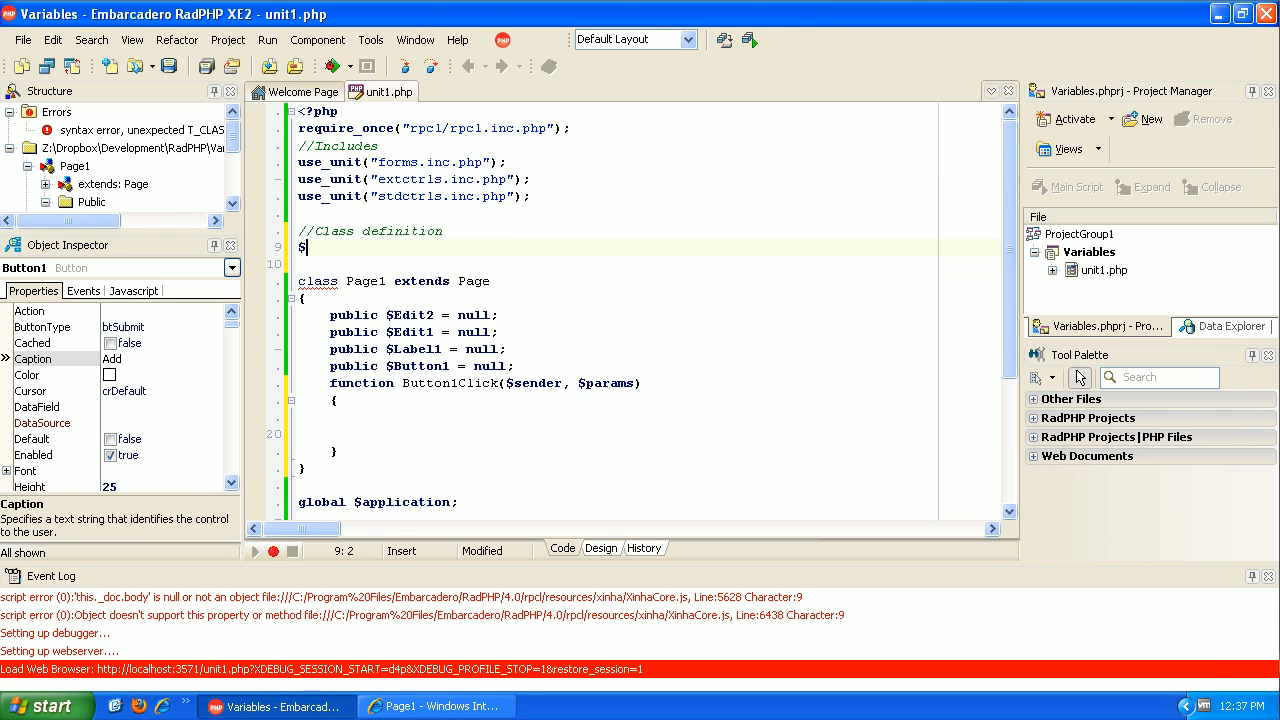
pyautogui.write('a')
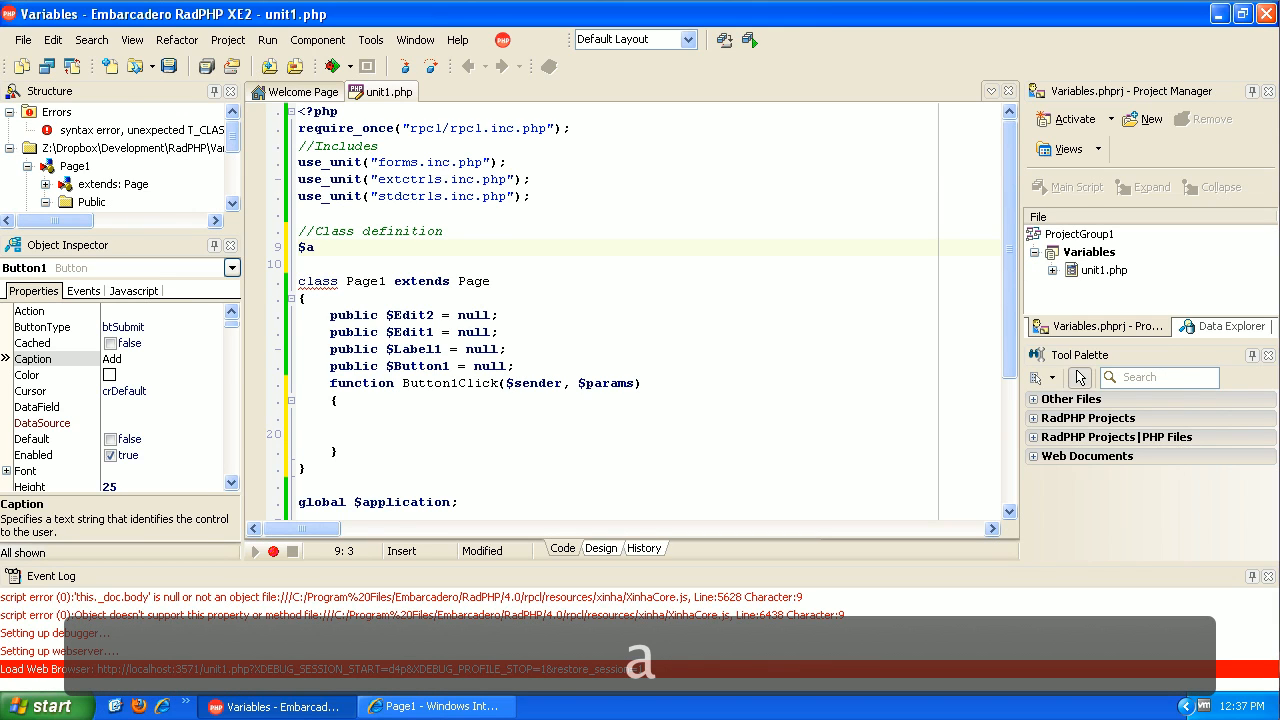
pyautogui.write('= 1')
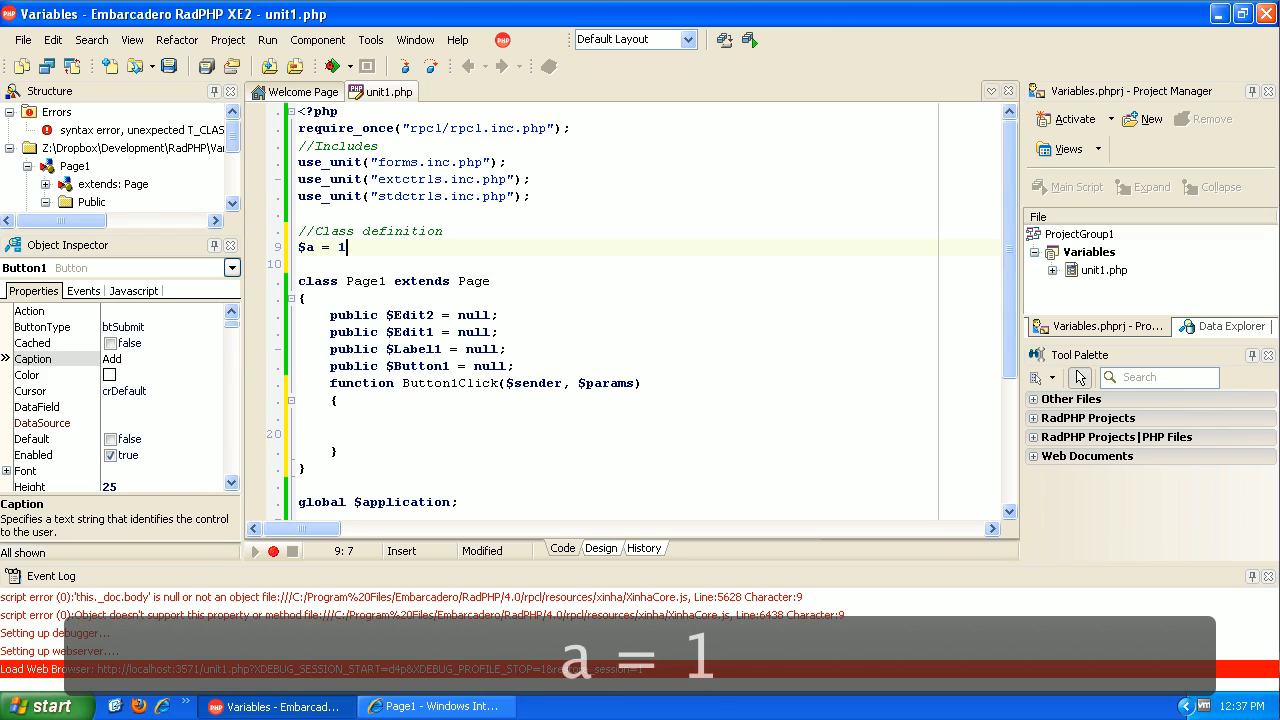
pyautogui.write(';')
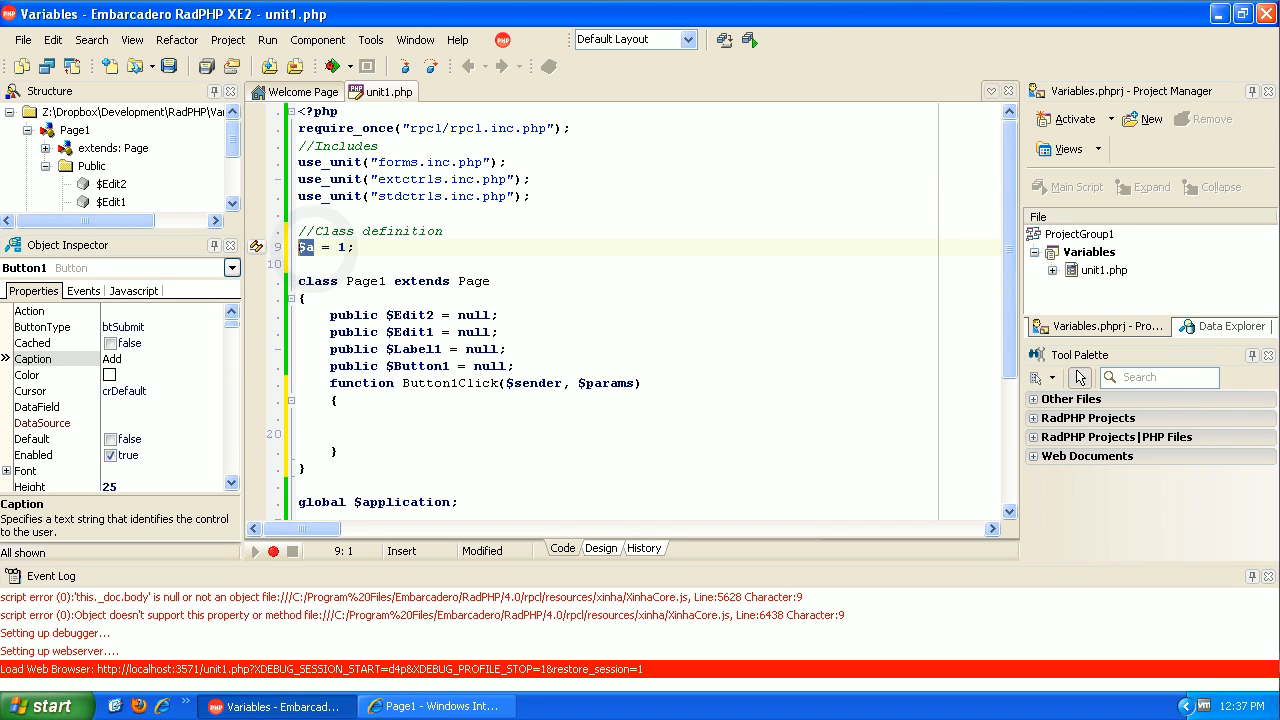
pyautogui.click(352, 247)
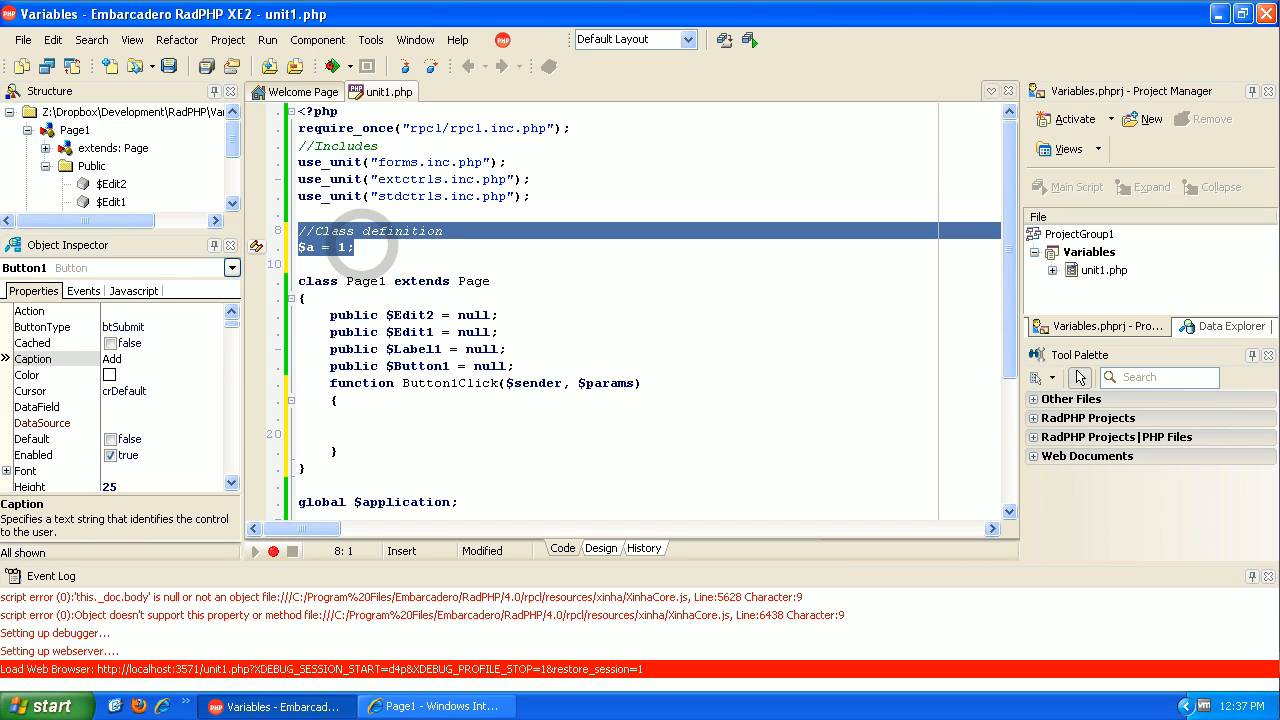
pyautogui.moveTo(300, 300)
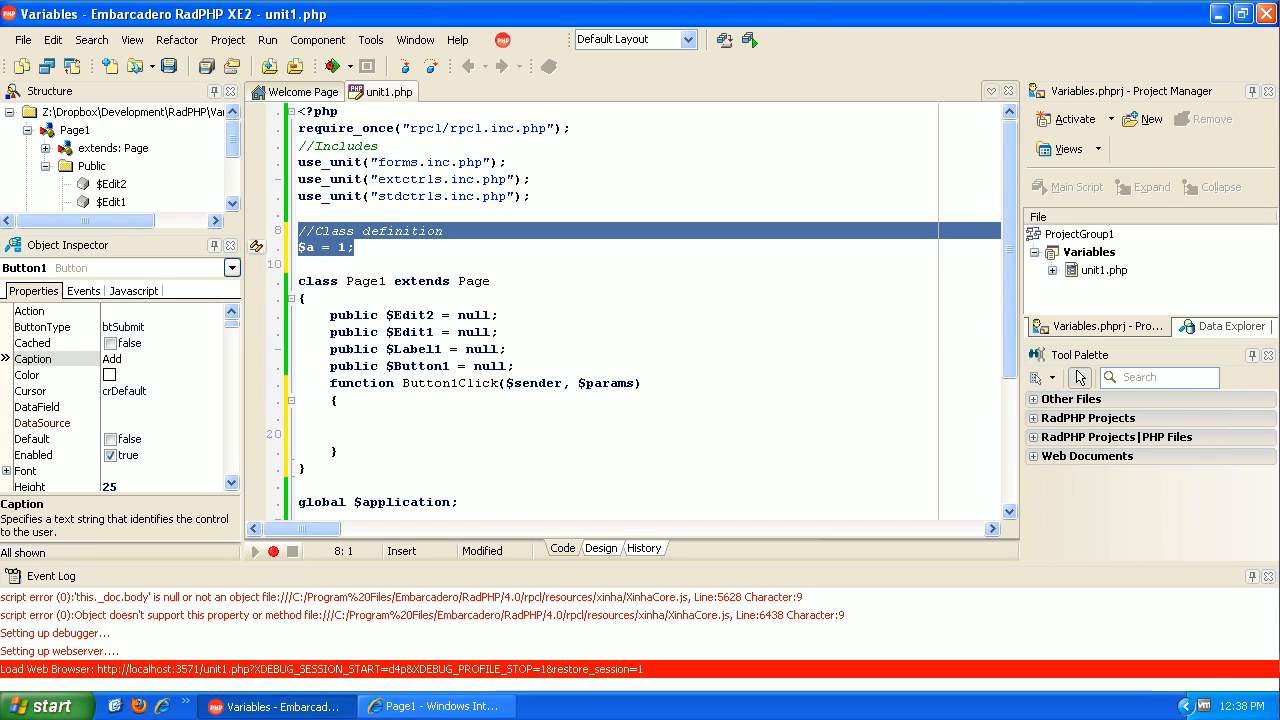
pyautogui.click(336, 417)
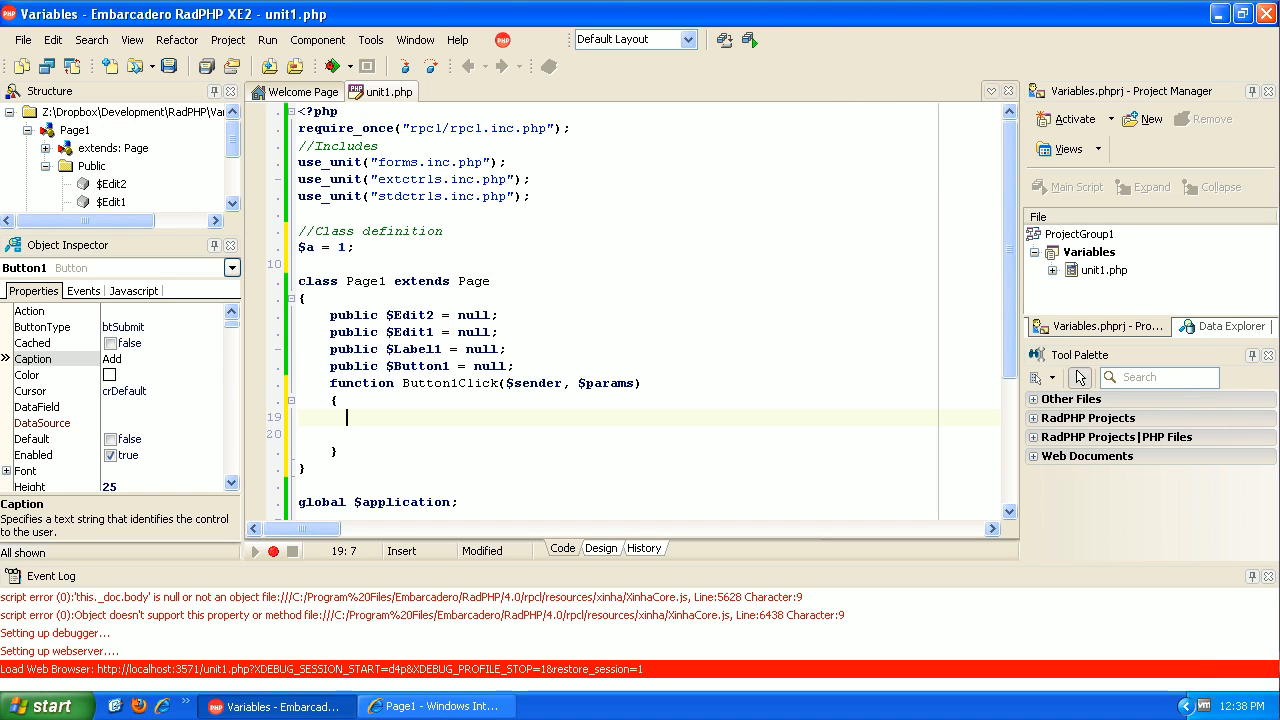
# Write $b = 2; inside Button1Click and move to the empty line below it
pyautogui.write('b')
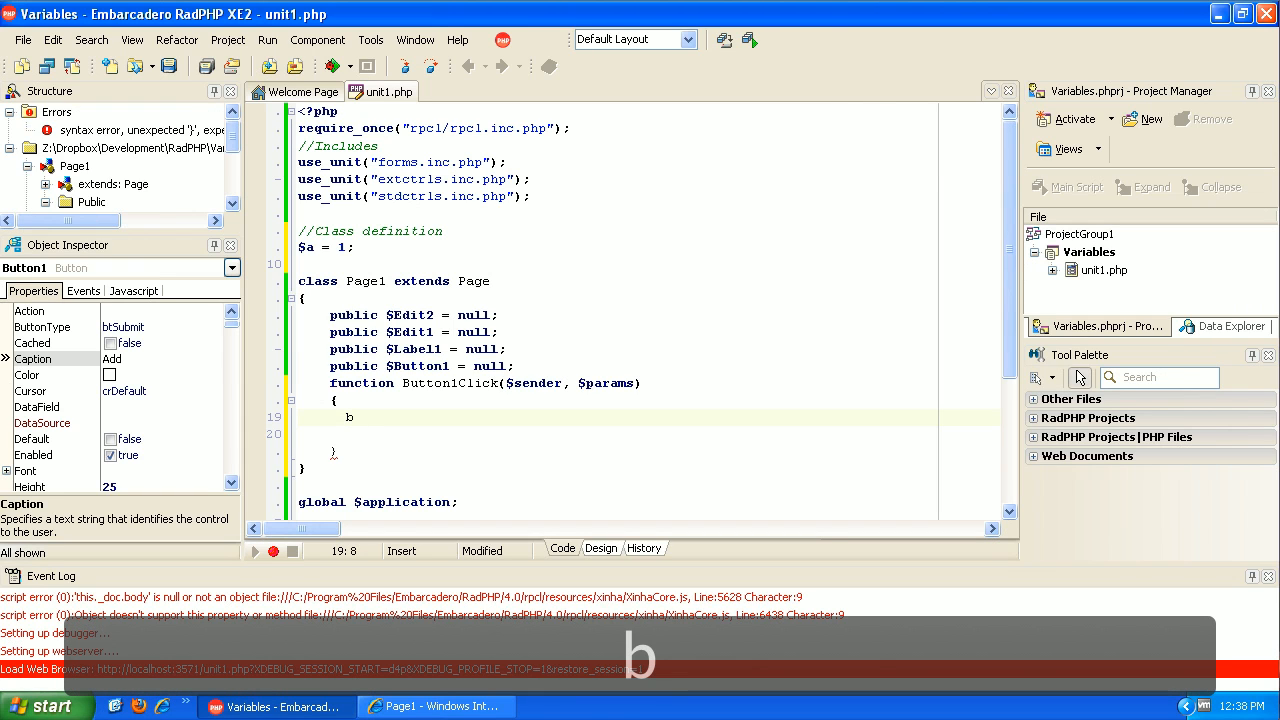
pyautogui.write('$')
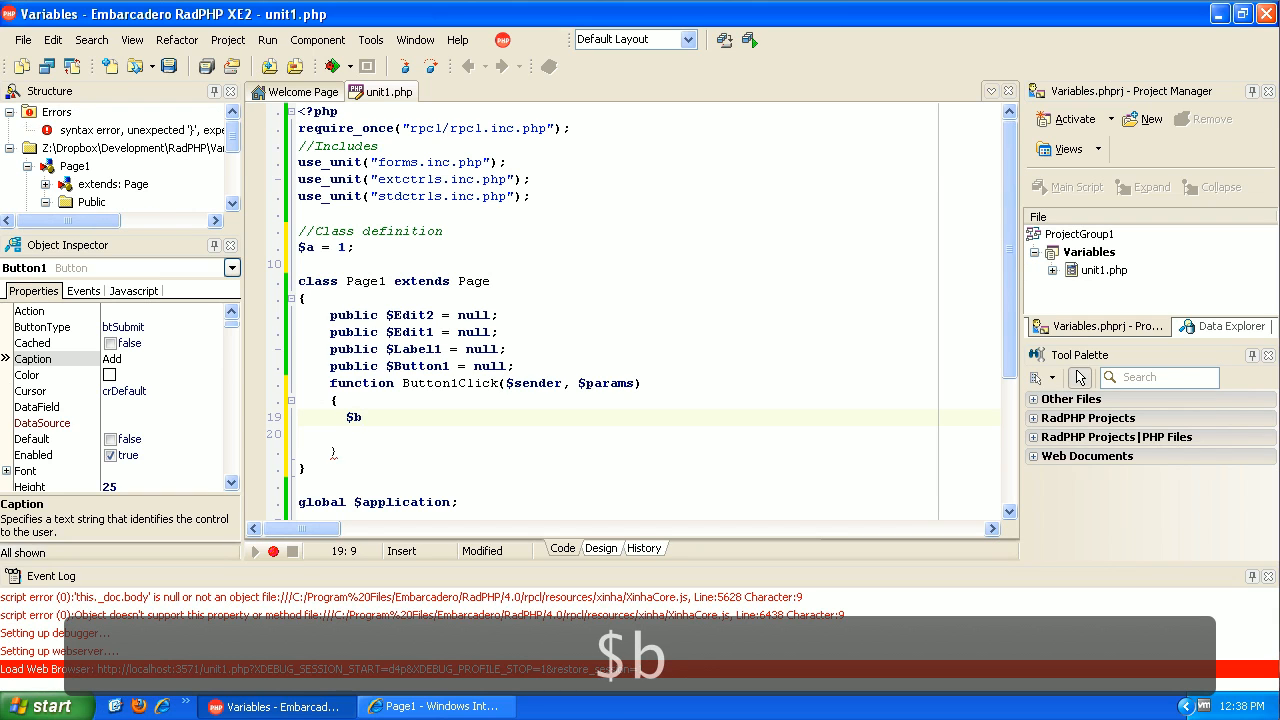
pyautogui.write('= 2;')
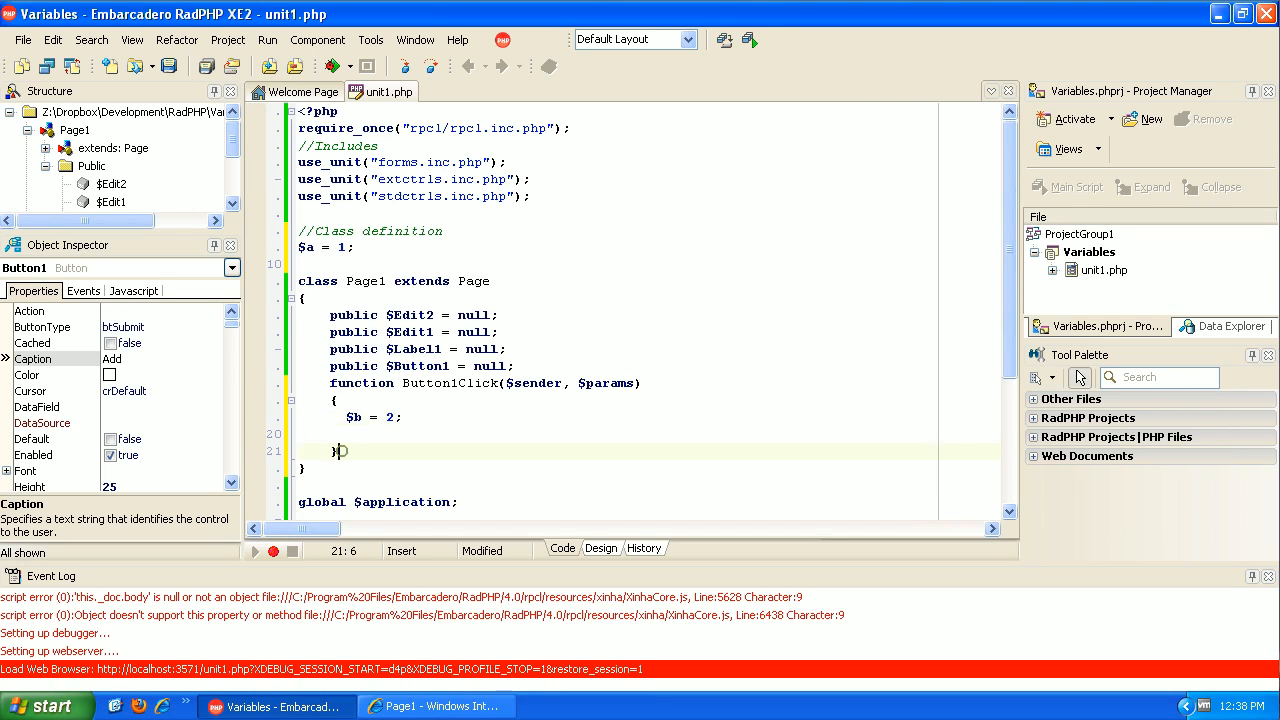
pyautogui.click(400, 417)
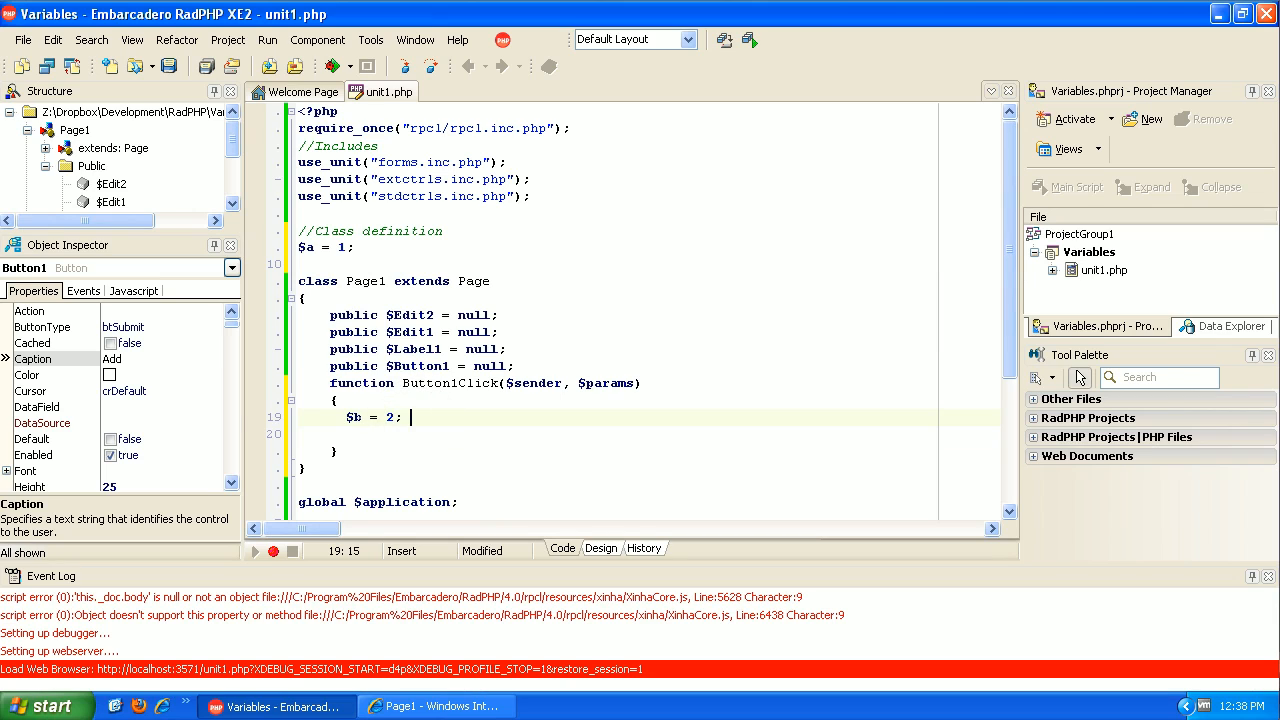
pyautogui.doubleClick(353, 417)
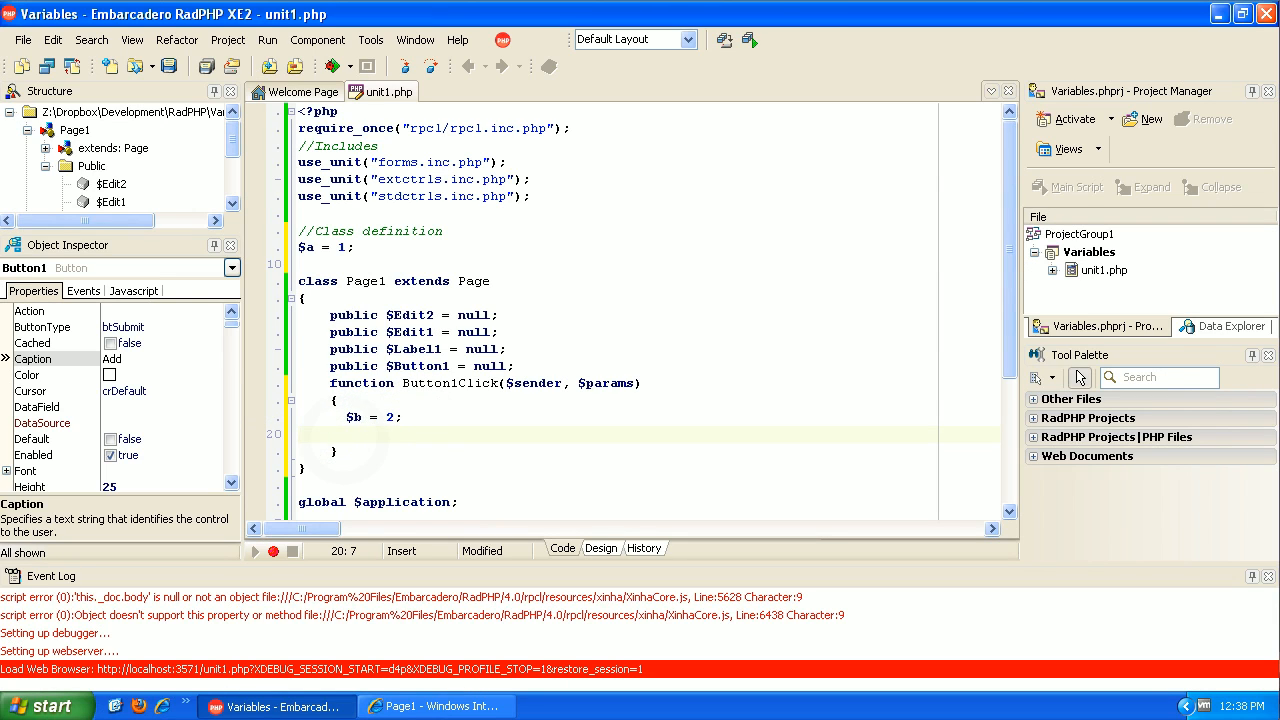
pyautogui.click(347, 435)
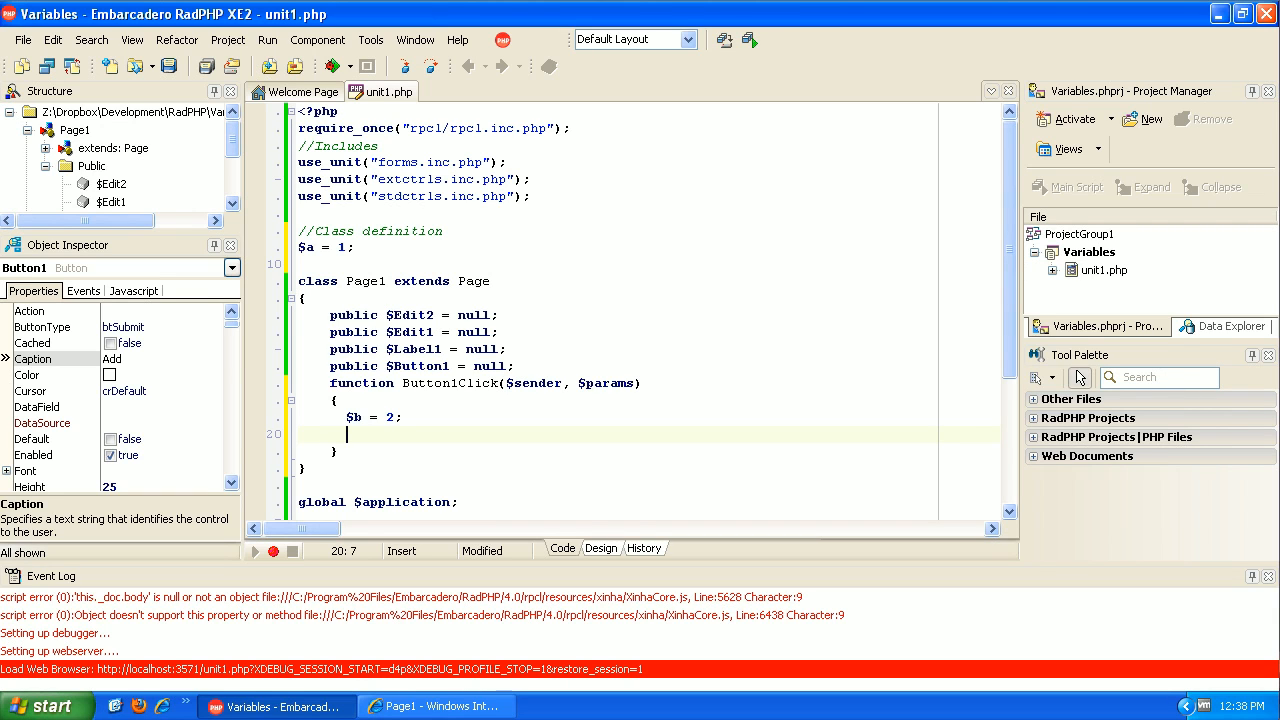
pyautogui.moveTo(611, 563)
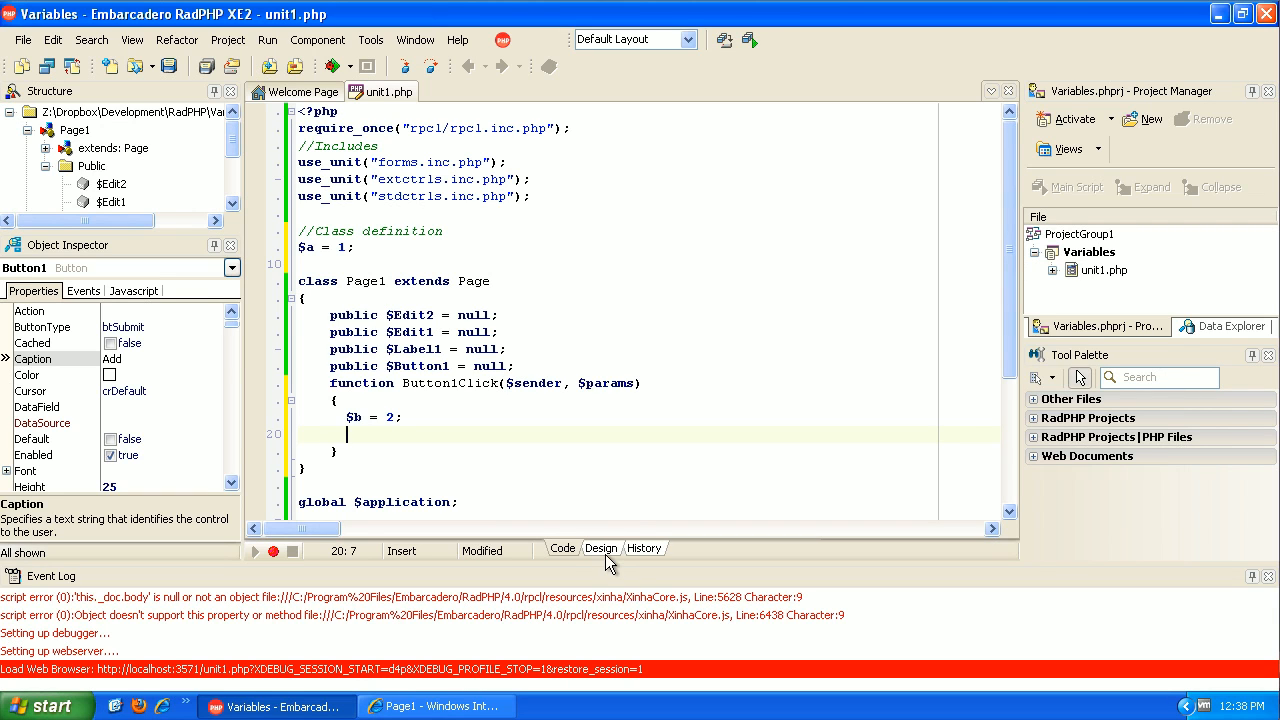
# Place a Button, found by searching 'bu' in the Tool Palette, below the Add button
pyautogui.click(601, 548)
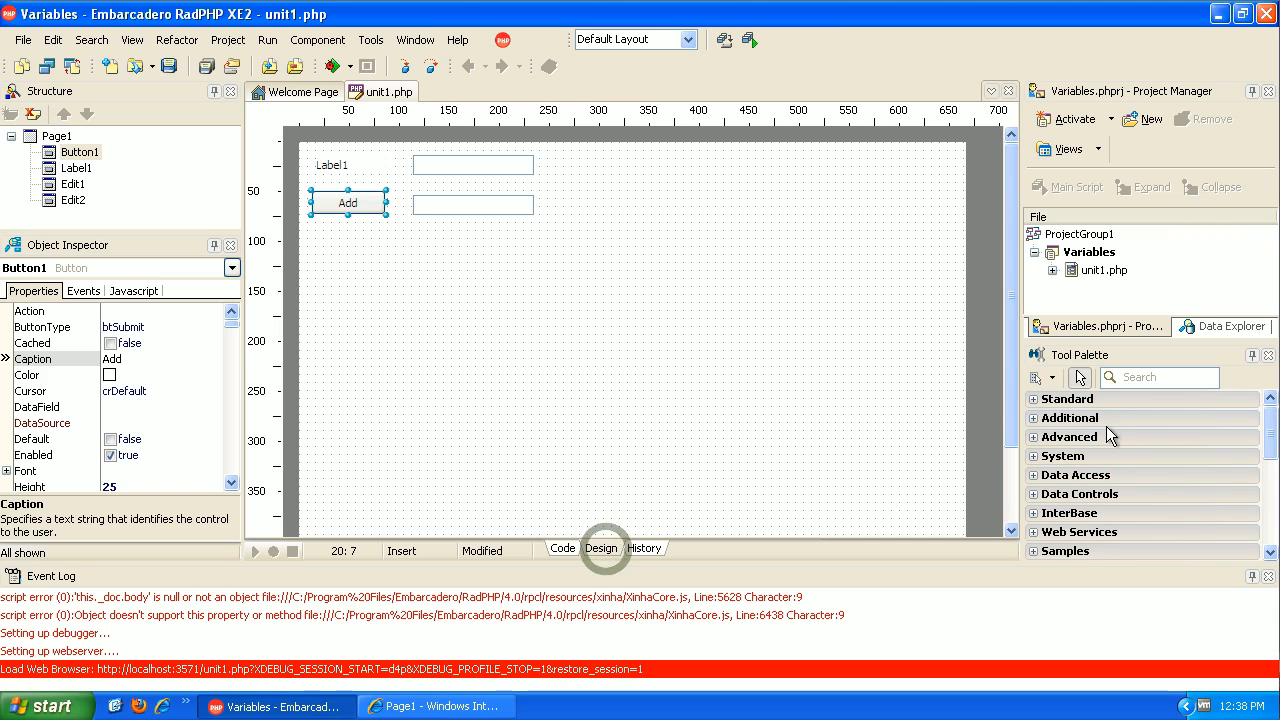
pyautogui.write('button')
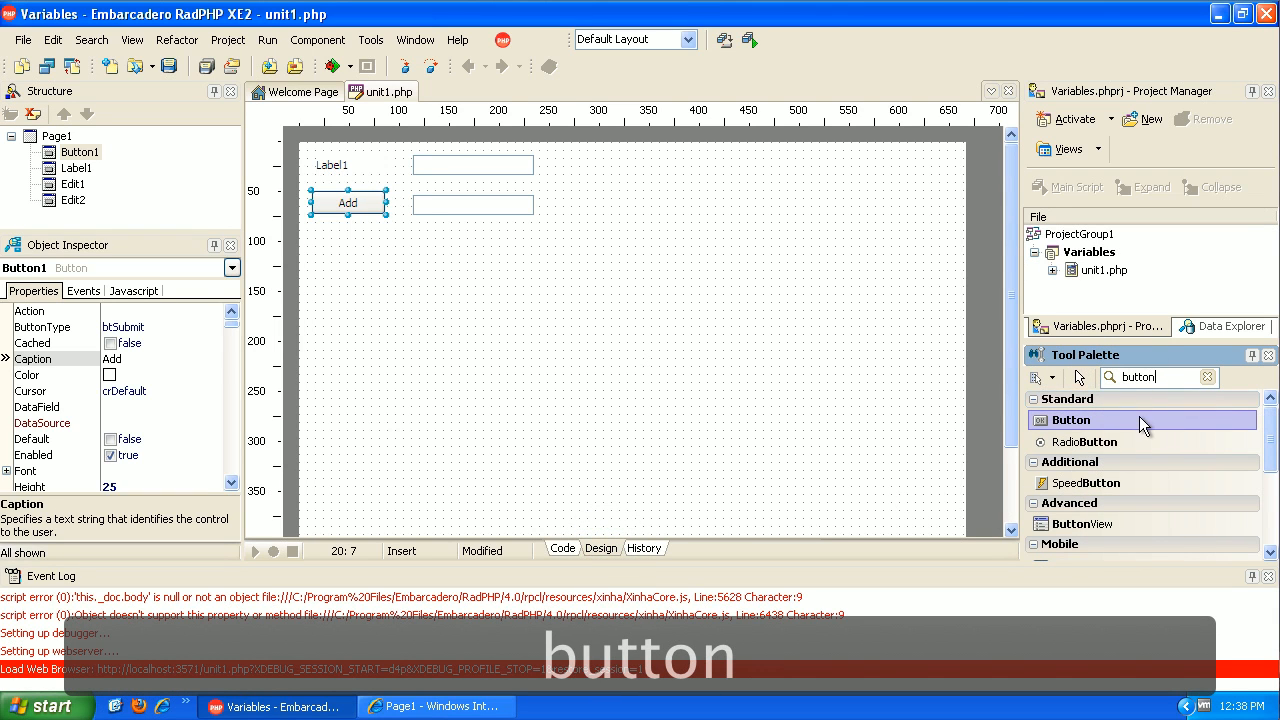
pyautogui.moveTo(350, 258)
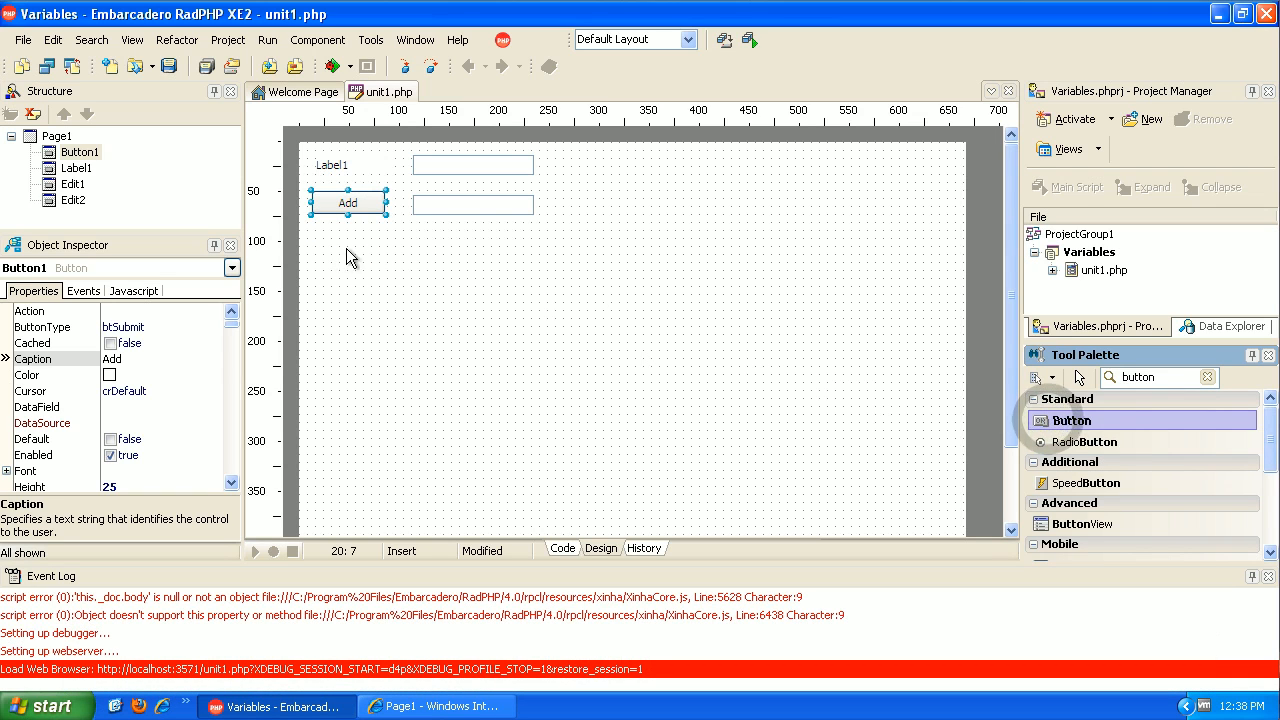
pyautogui.click(349, 247)
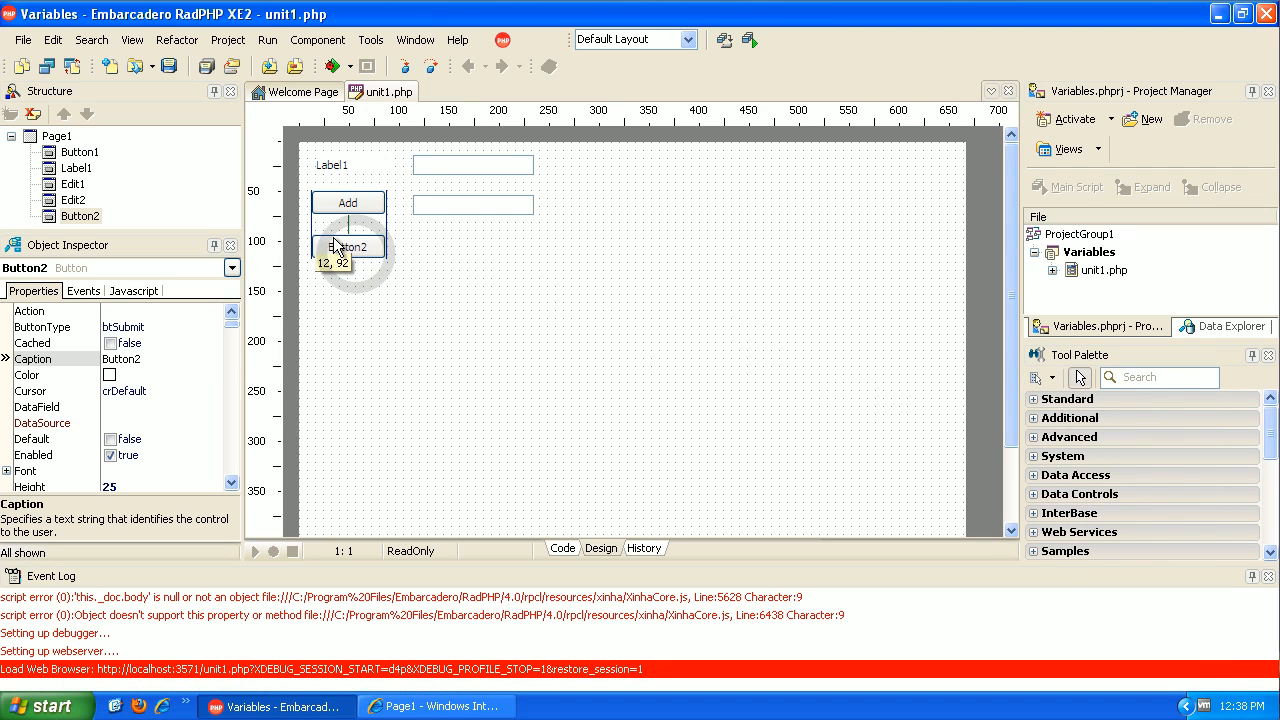
pyautogui.click(562, 548)
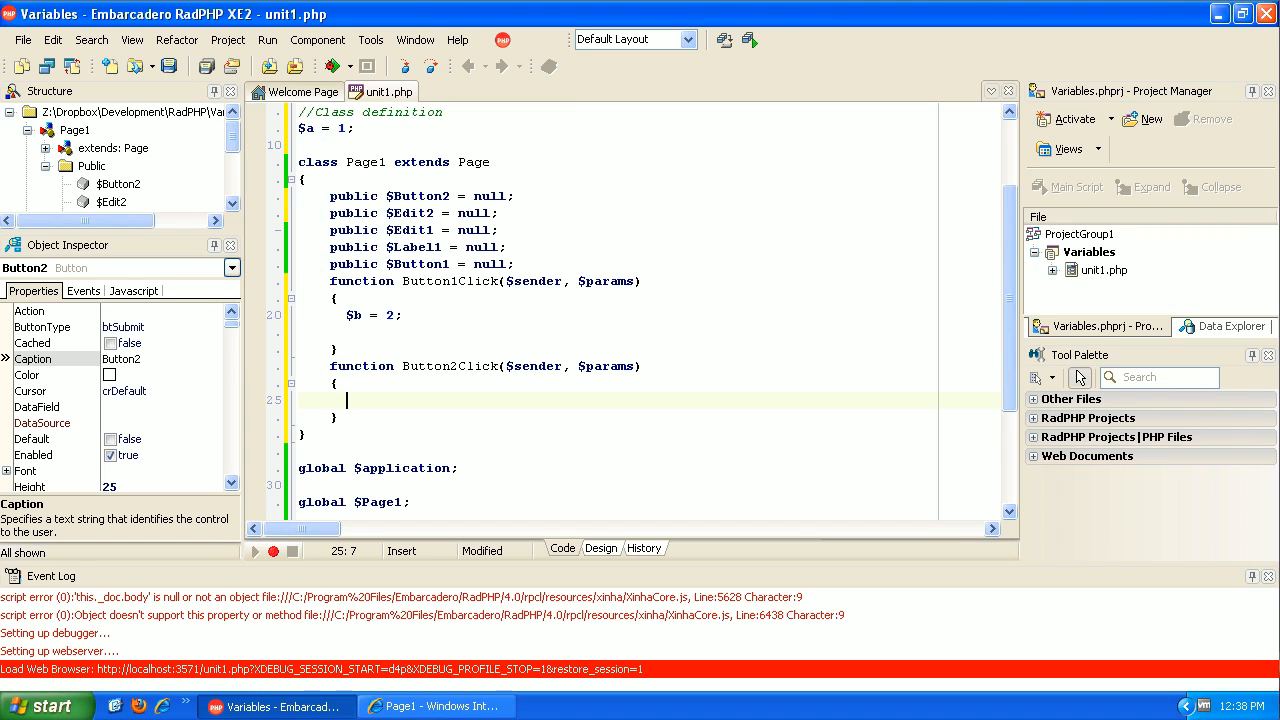
# Put $this->Label1->Caption = $b; after $b = 2; in Button1Click
pyautogui.write('$jth')
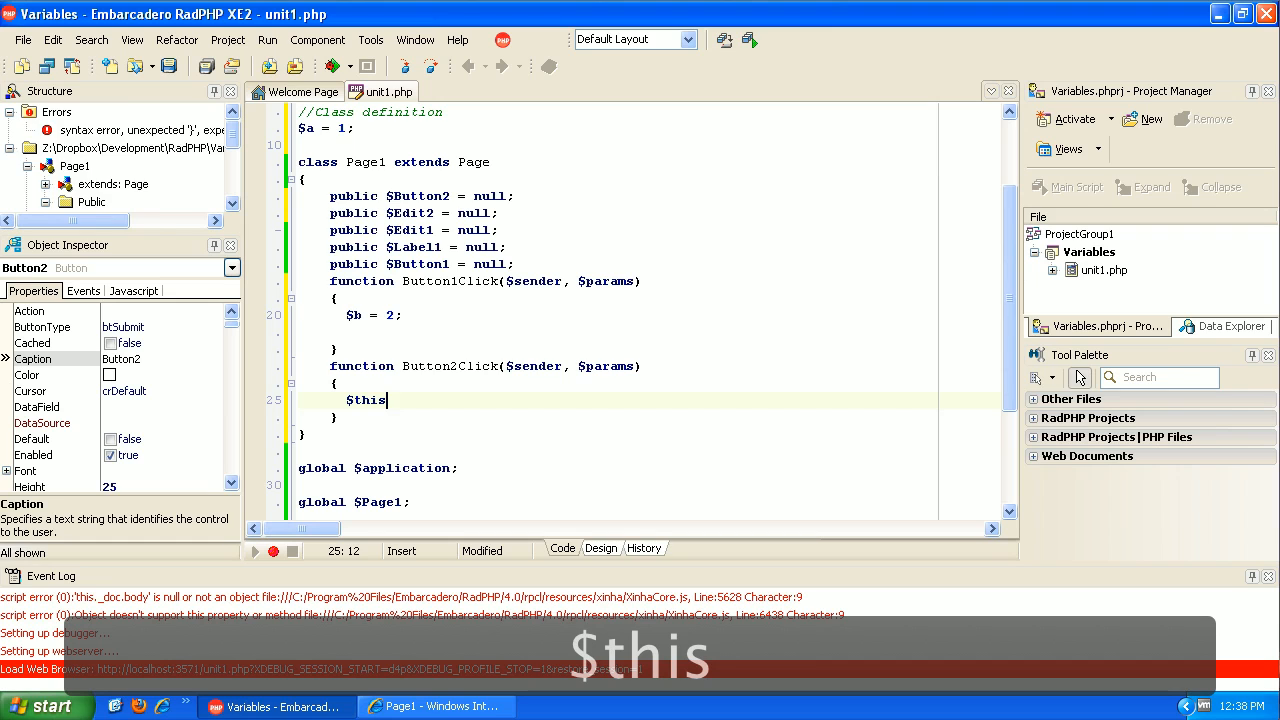
pyautogui.write('->label1-')
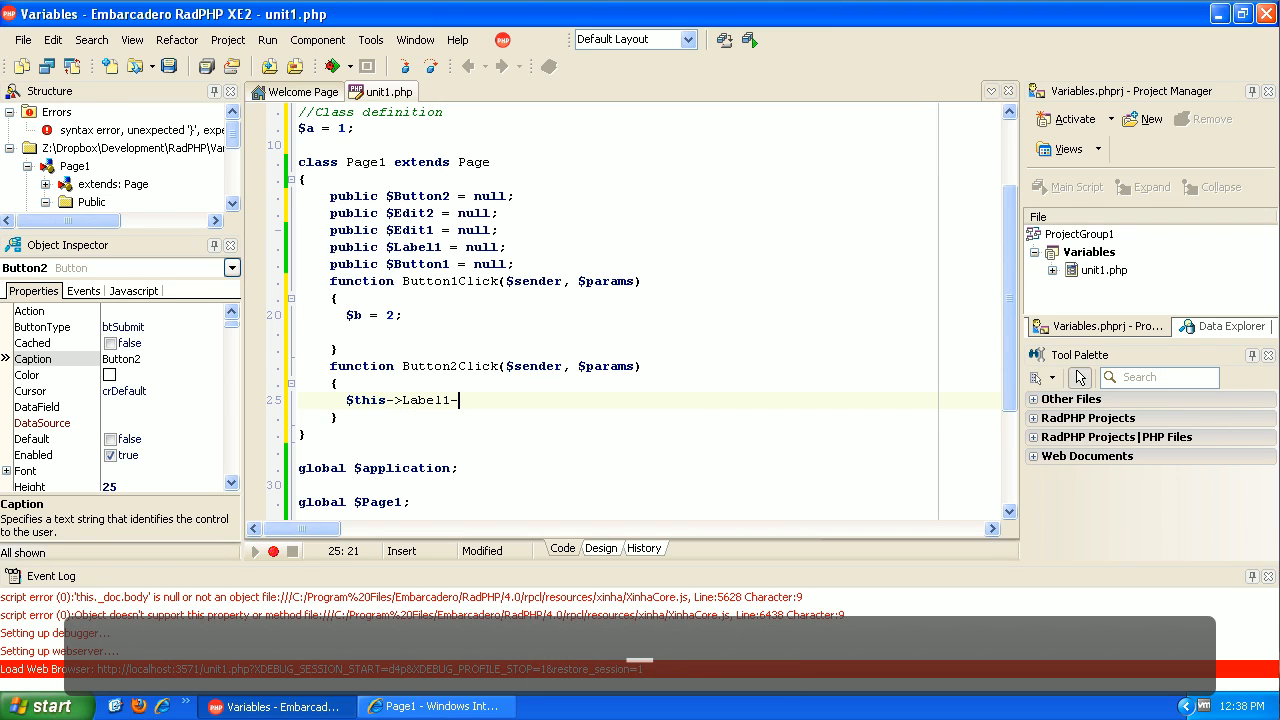
pyautogui.write('>Caption =')
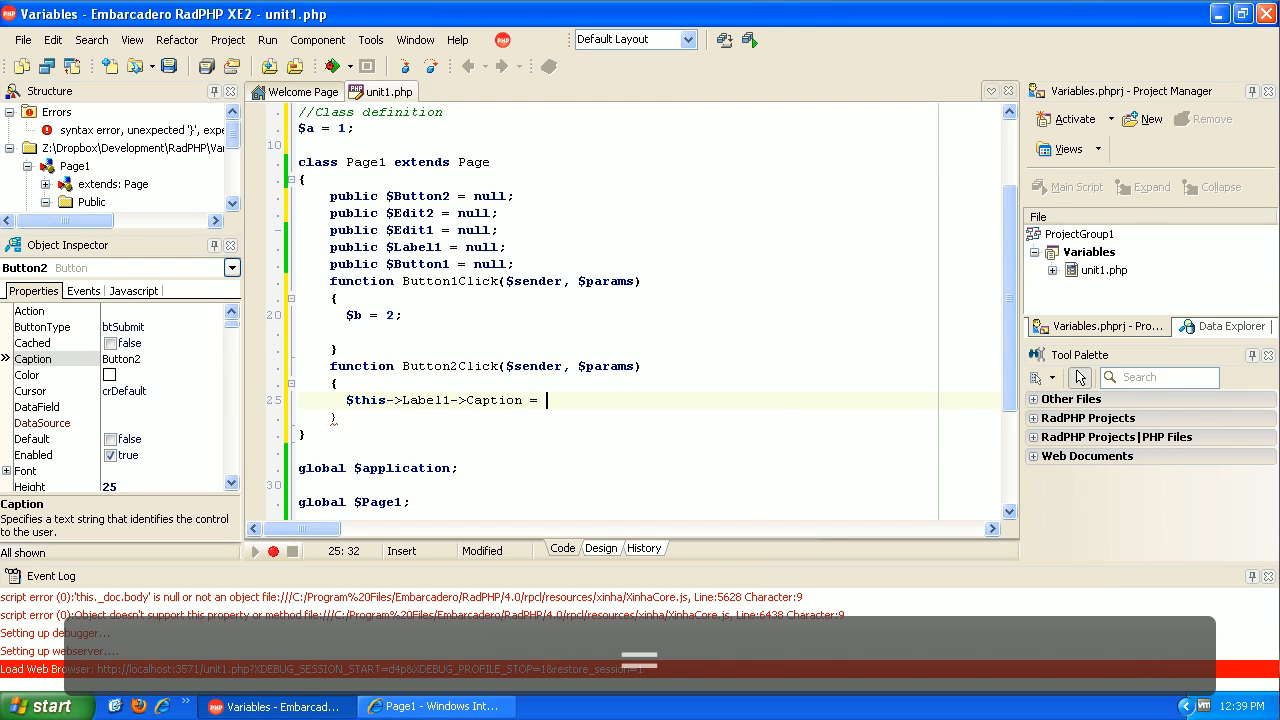
pyautogui.write('$b')
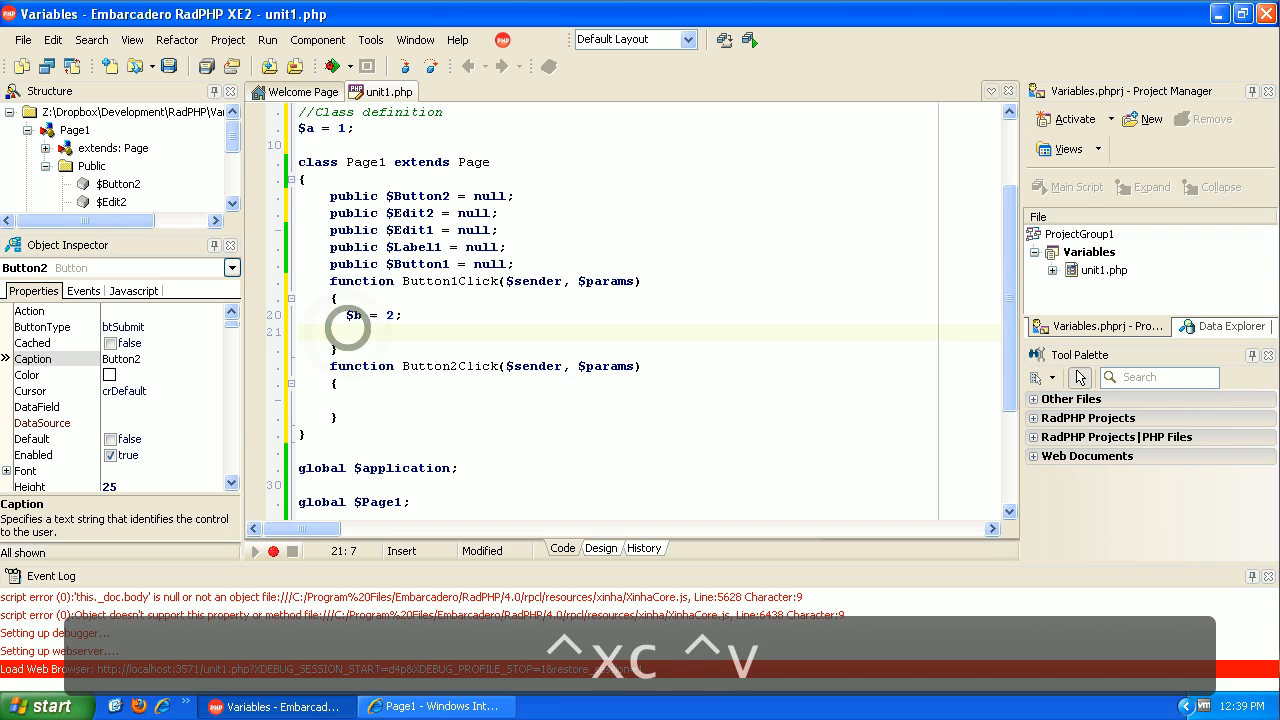
pyautogui.write('$this->Label1->Caption = $b;')
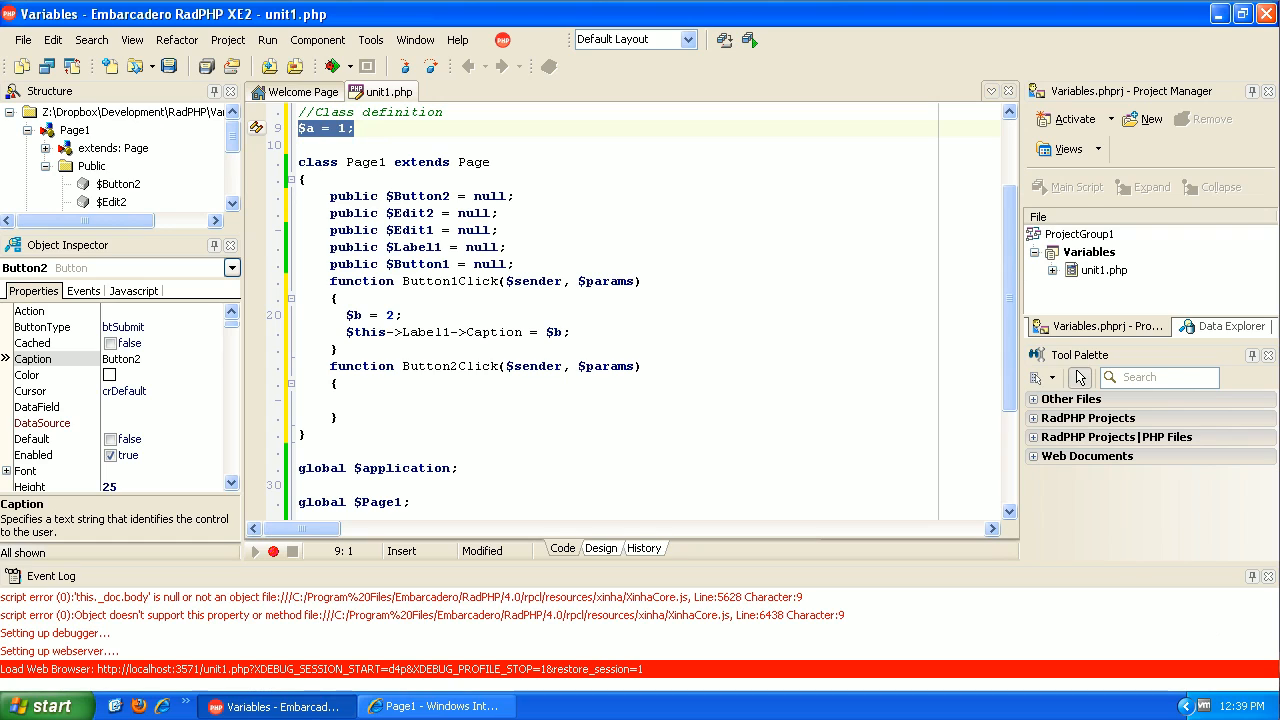
pyautogui.click(352, 128)
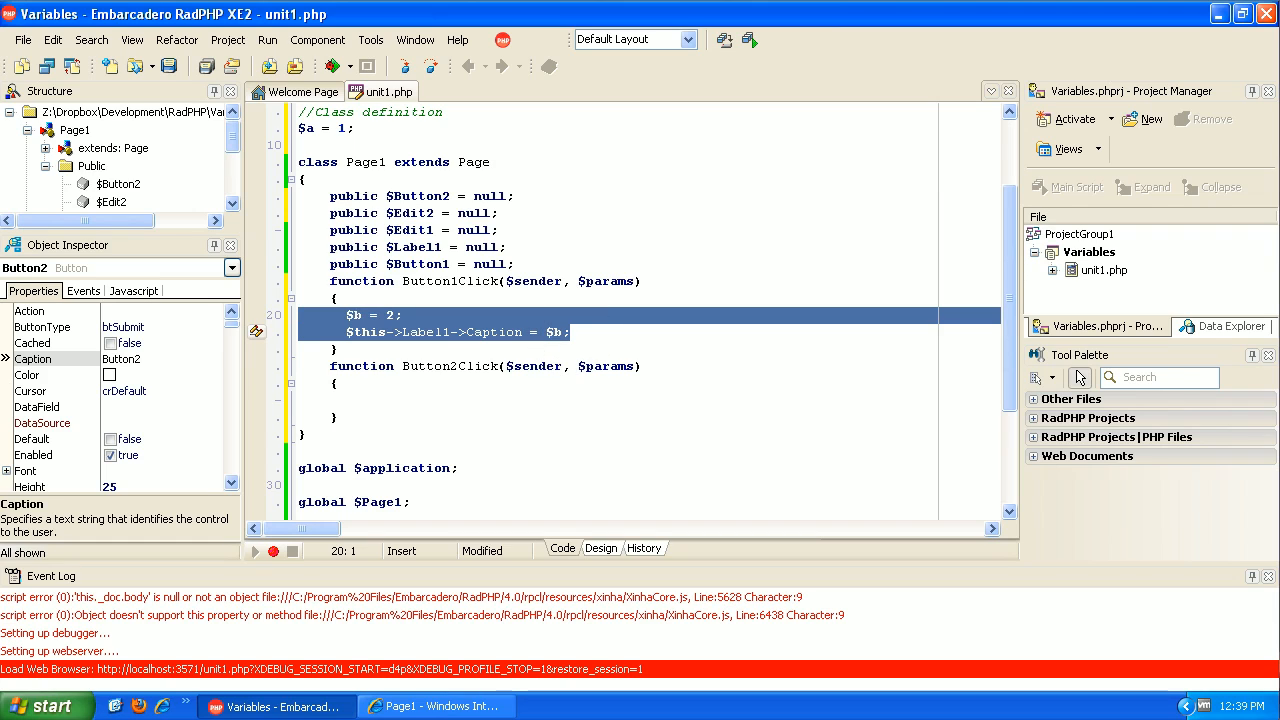
pyautogui.click(340, 128)
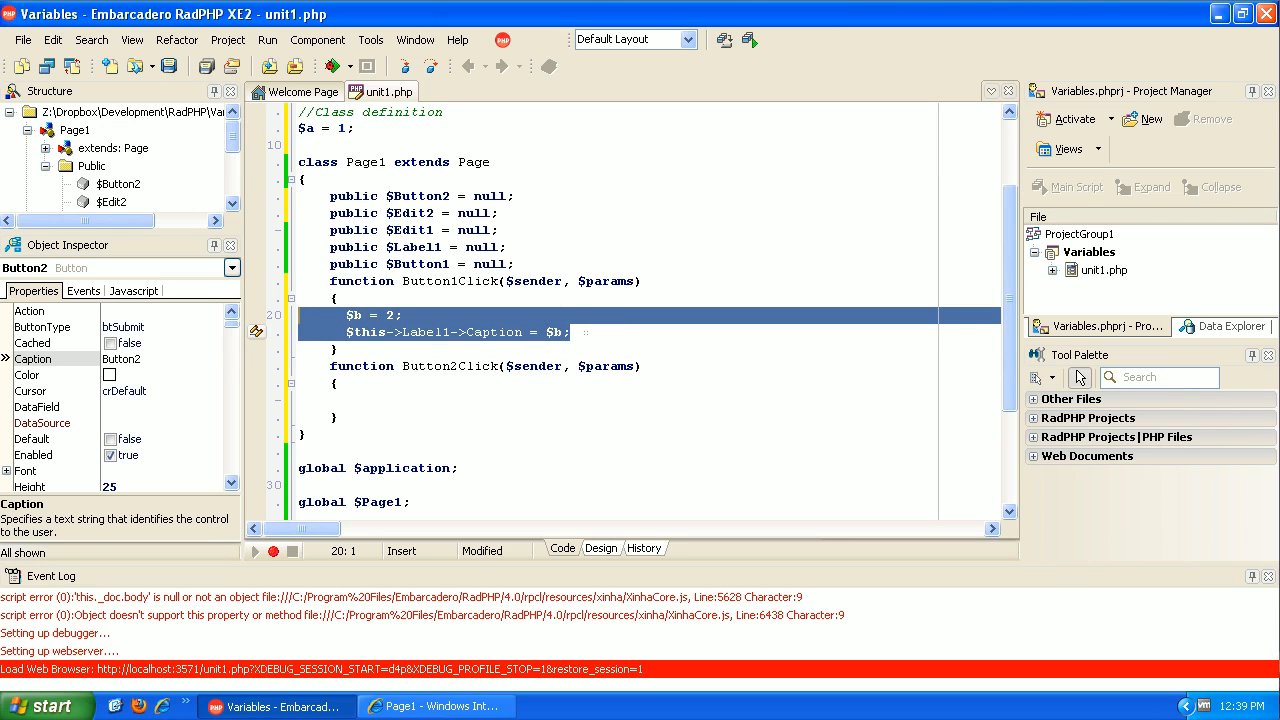
pyautogui.click(569, 331)
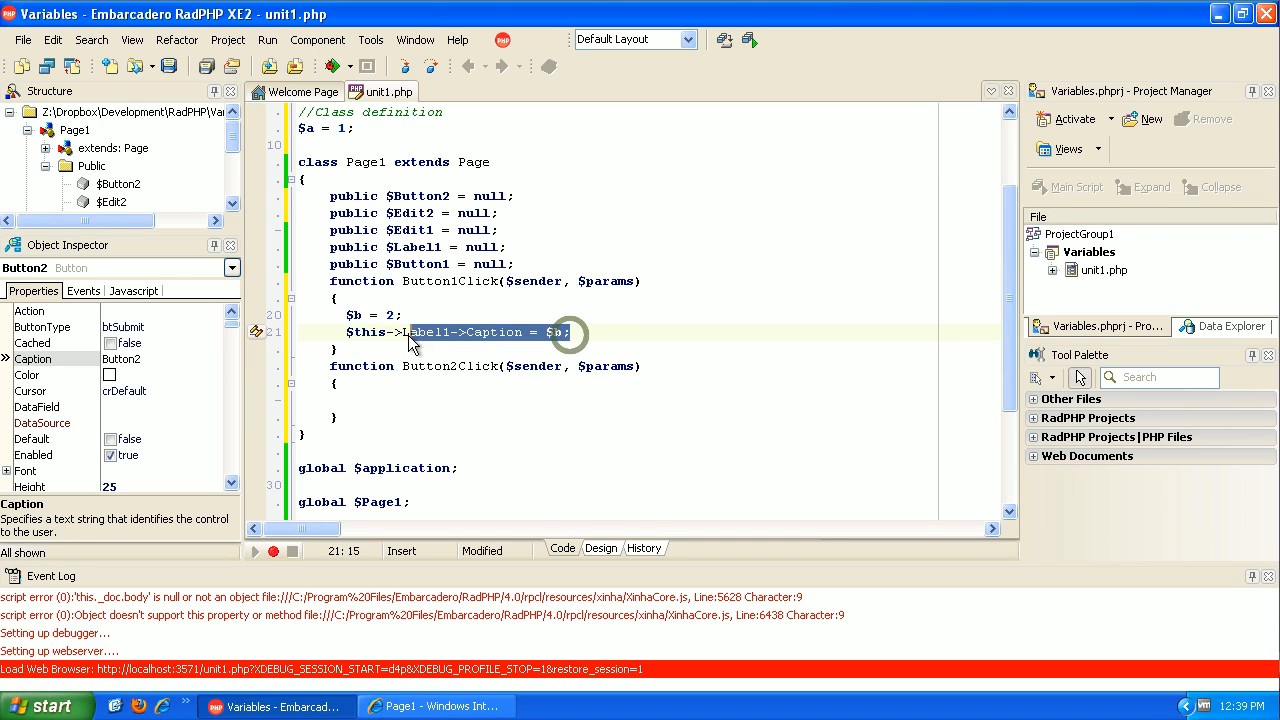
# Replace $b with $a in both Button1Click lines, comparing against the global $a = 1
pyautogui.click(380, 315)
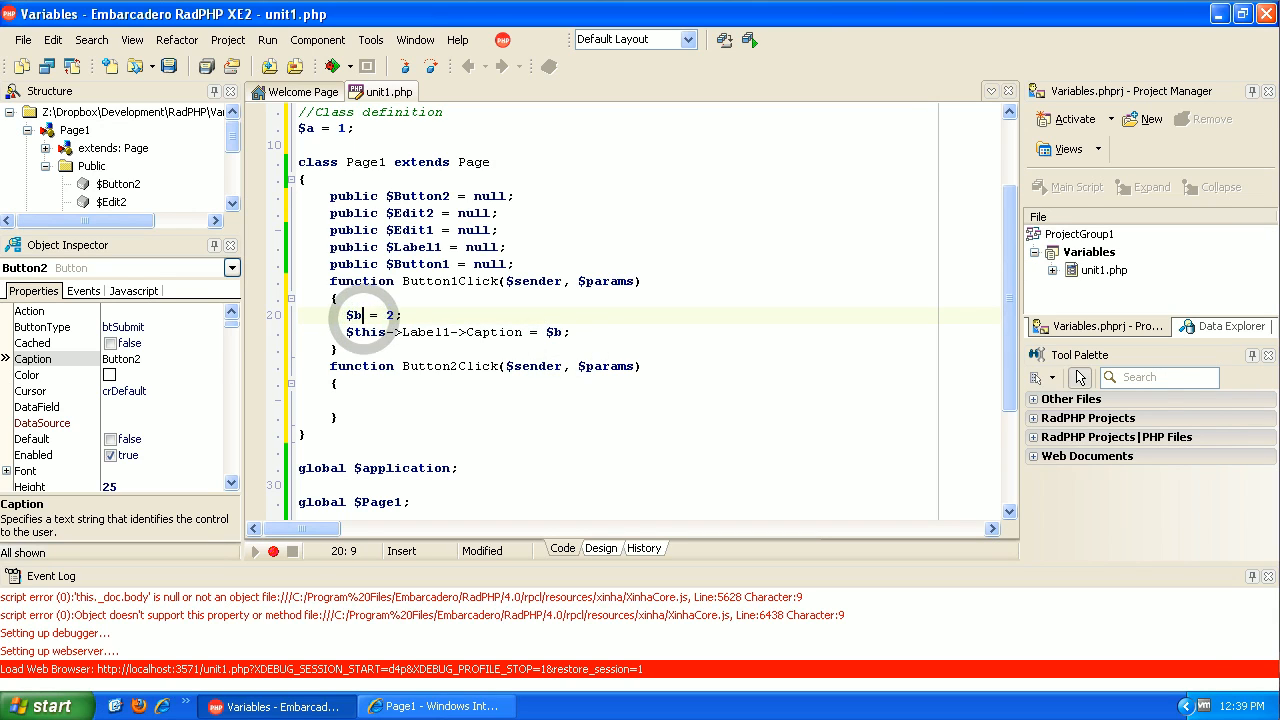
pyautogui.write('a')
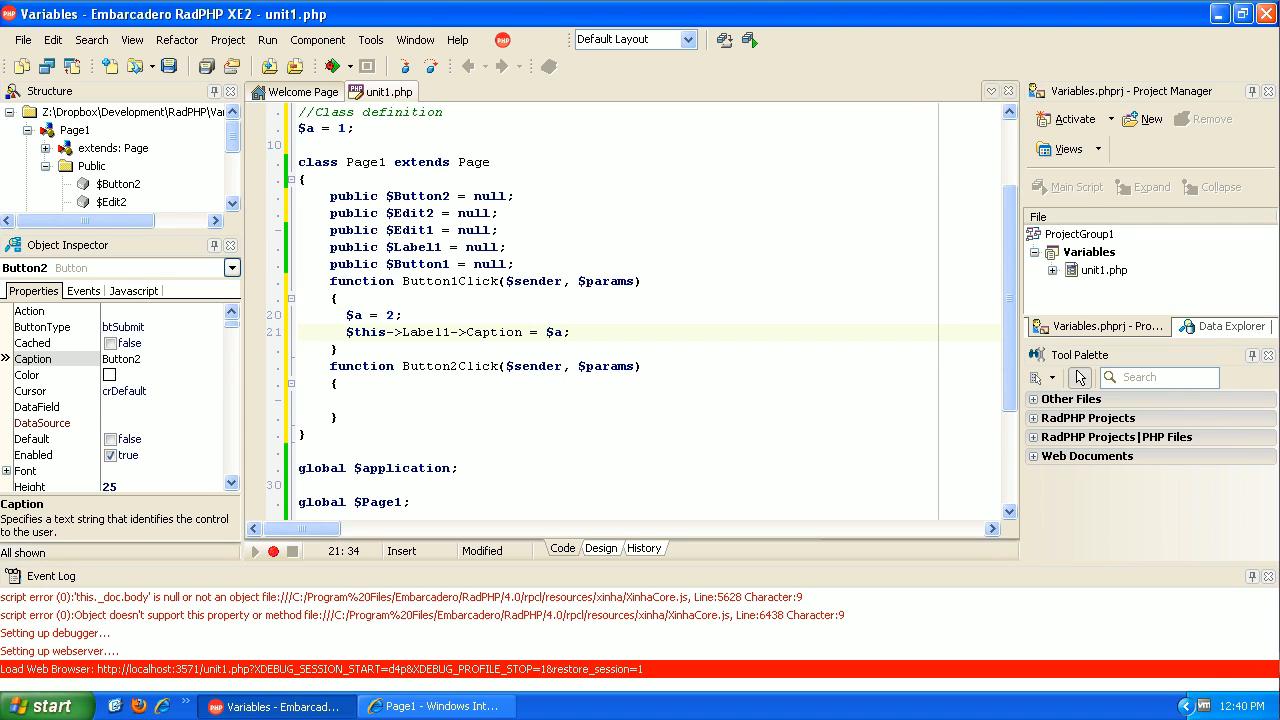
pyautogui.click(395, 331)
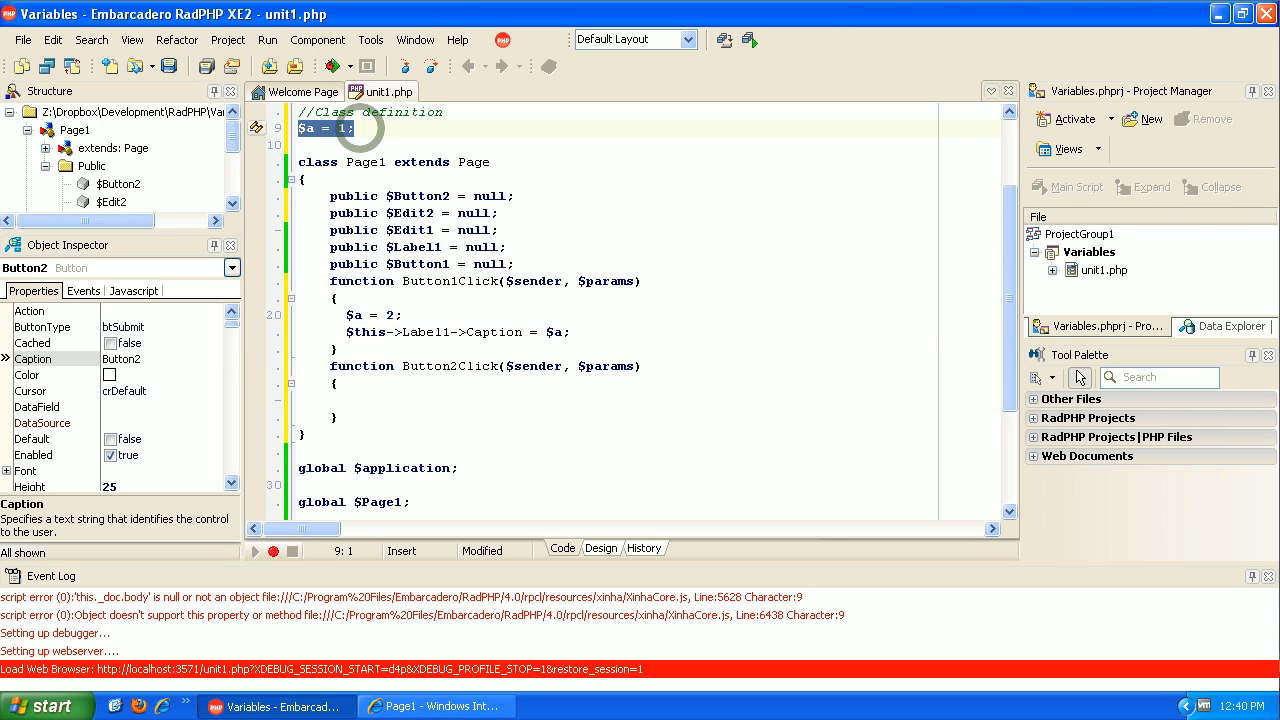
pyautogui.click(450, 331)
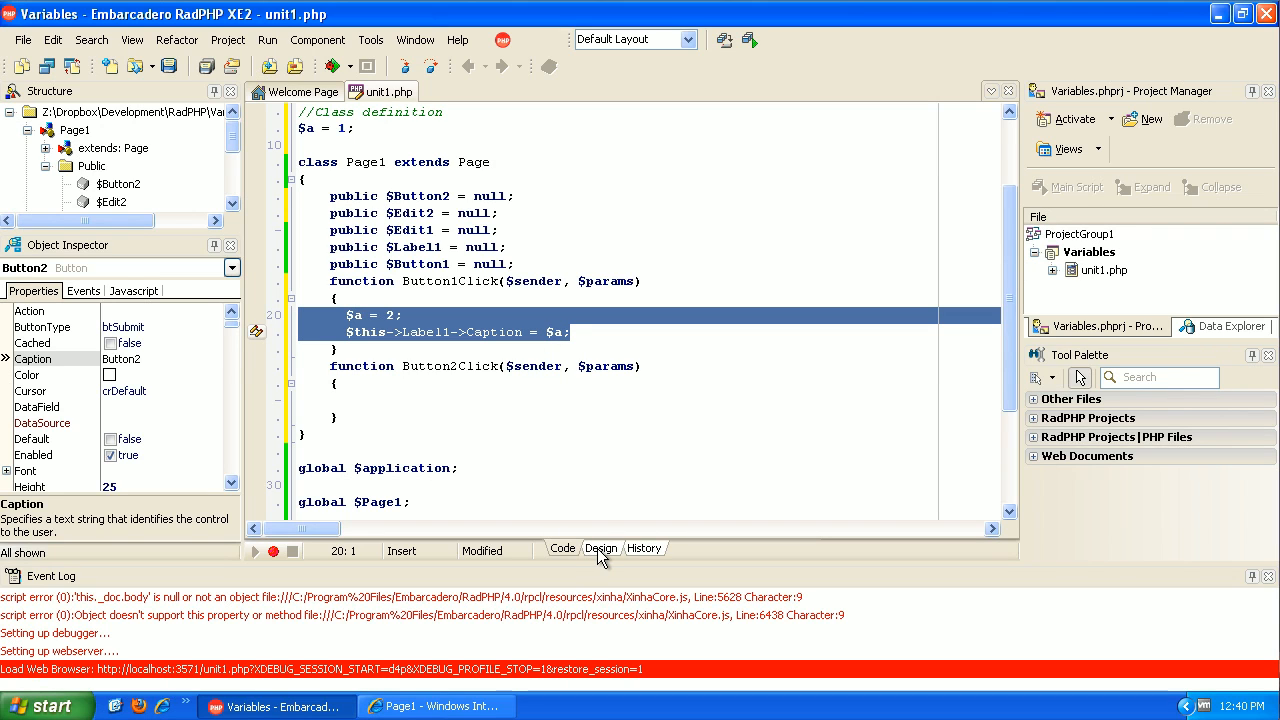
pyautogui.click(600, 548)
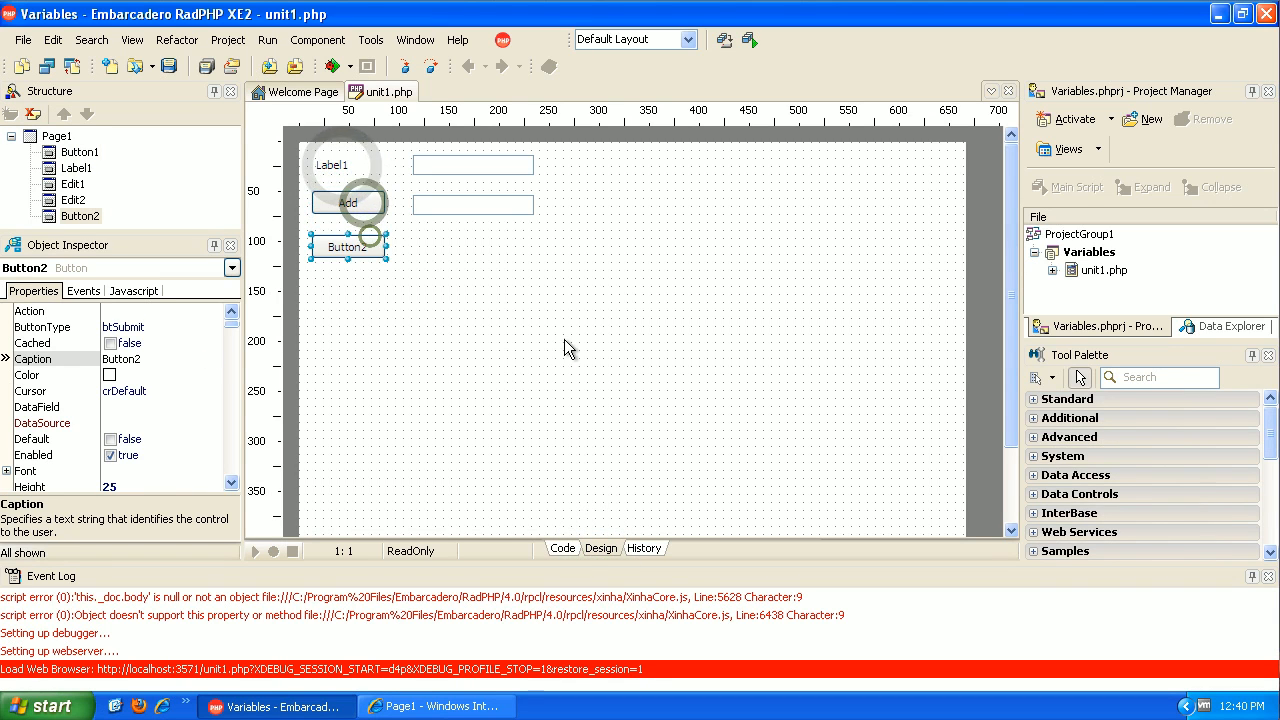
pyautogui.click(562, 548)
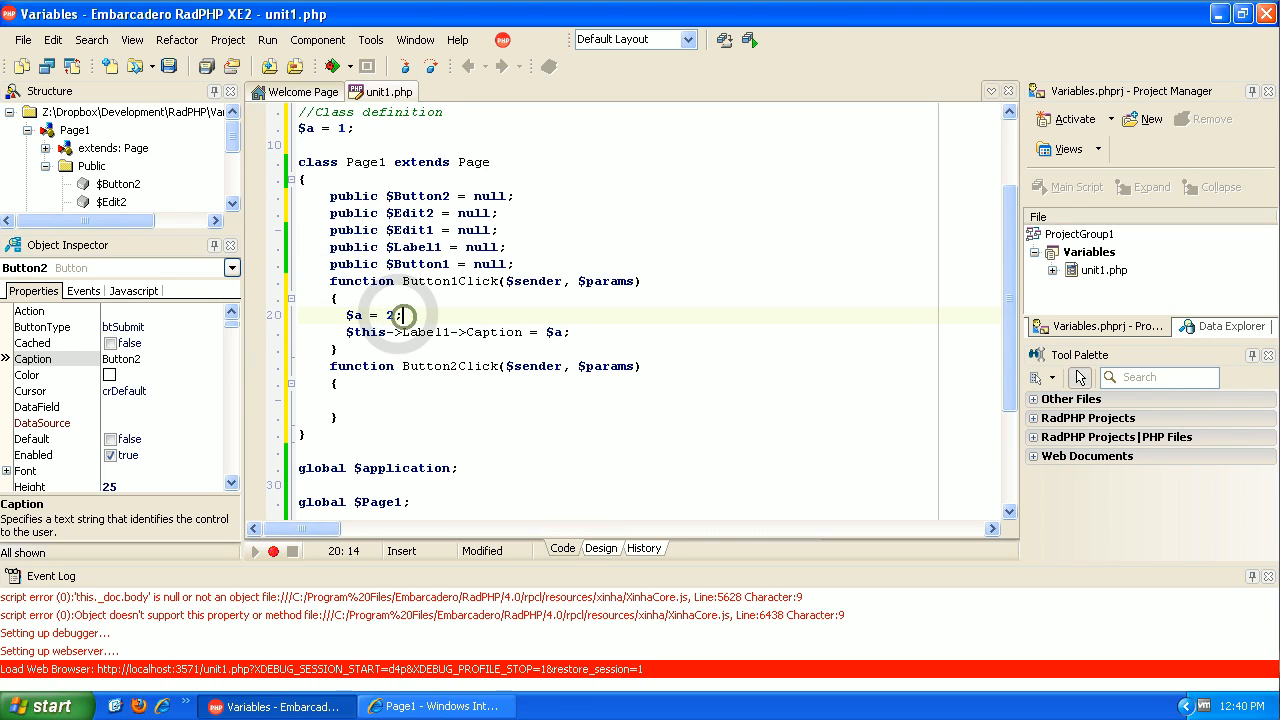
# Add lines $b = 3.4; and $c = 'this is text'; in Button1Click
pyautogui.press('Return')
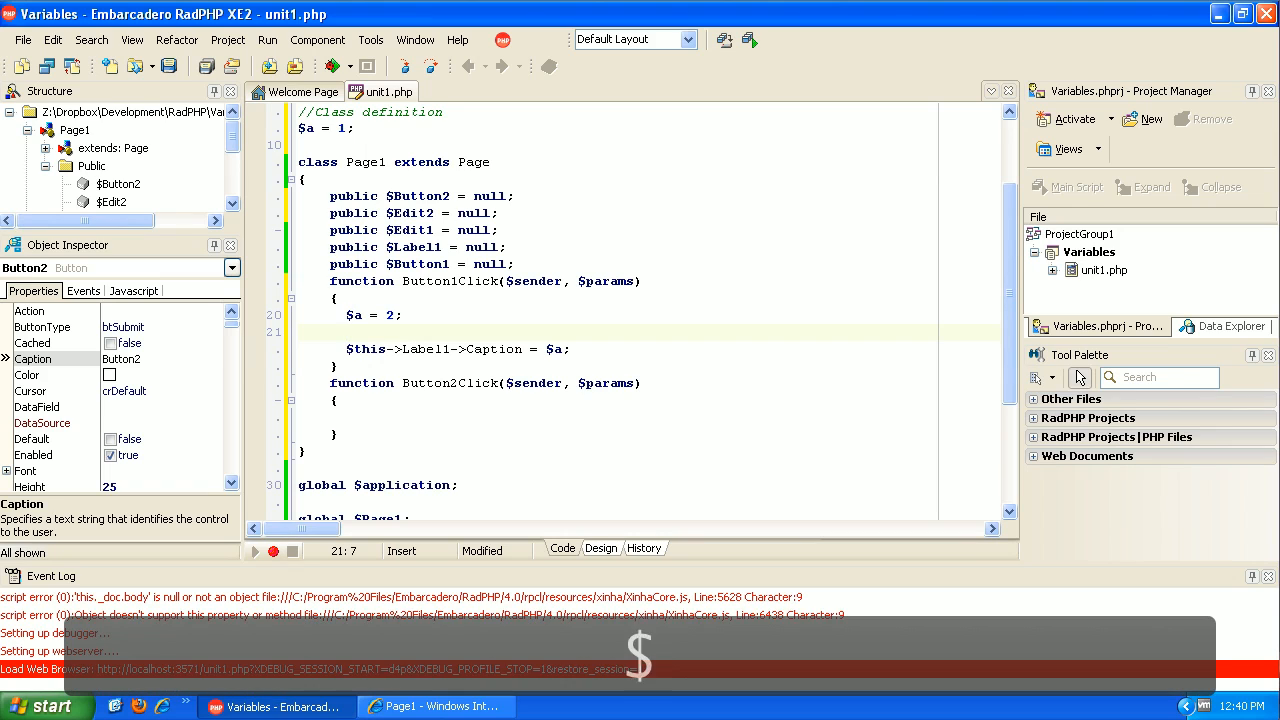
pyautogui.write('$b =')
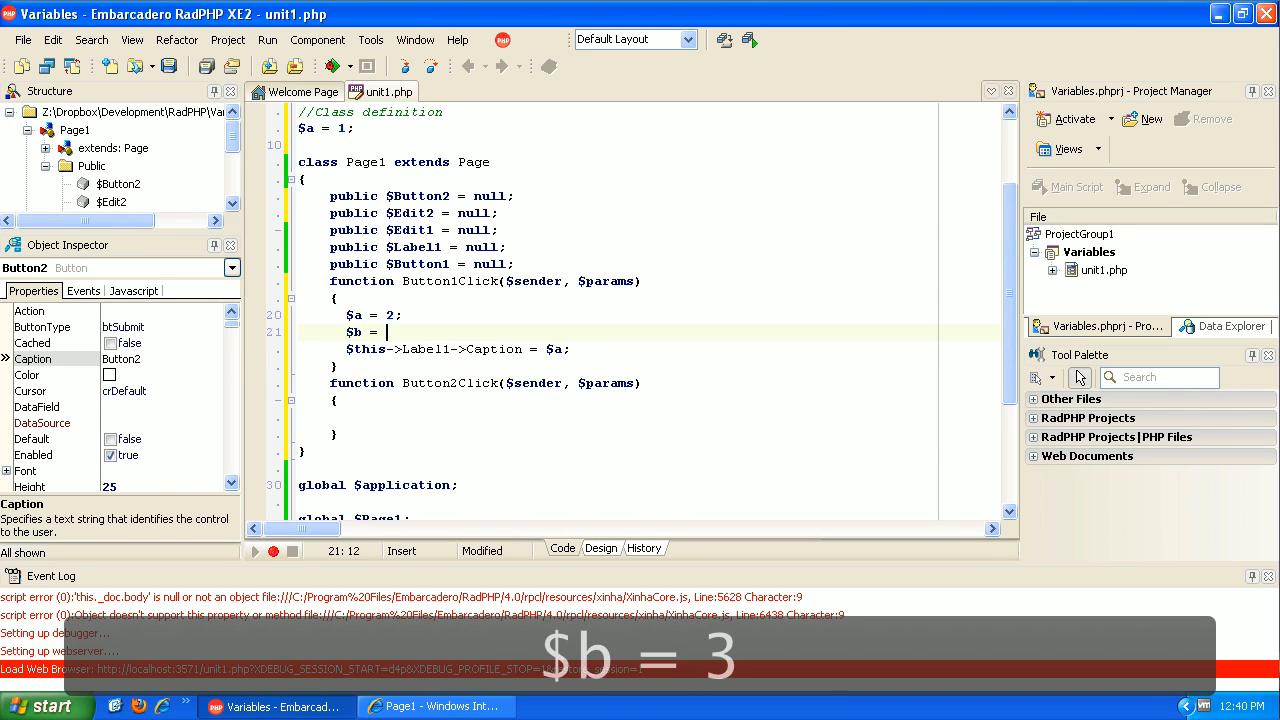
pyautogui.write('3.4;')
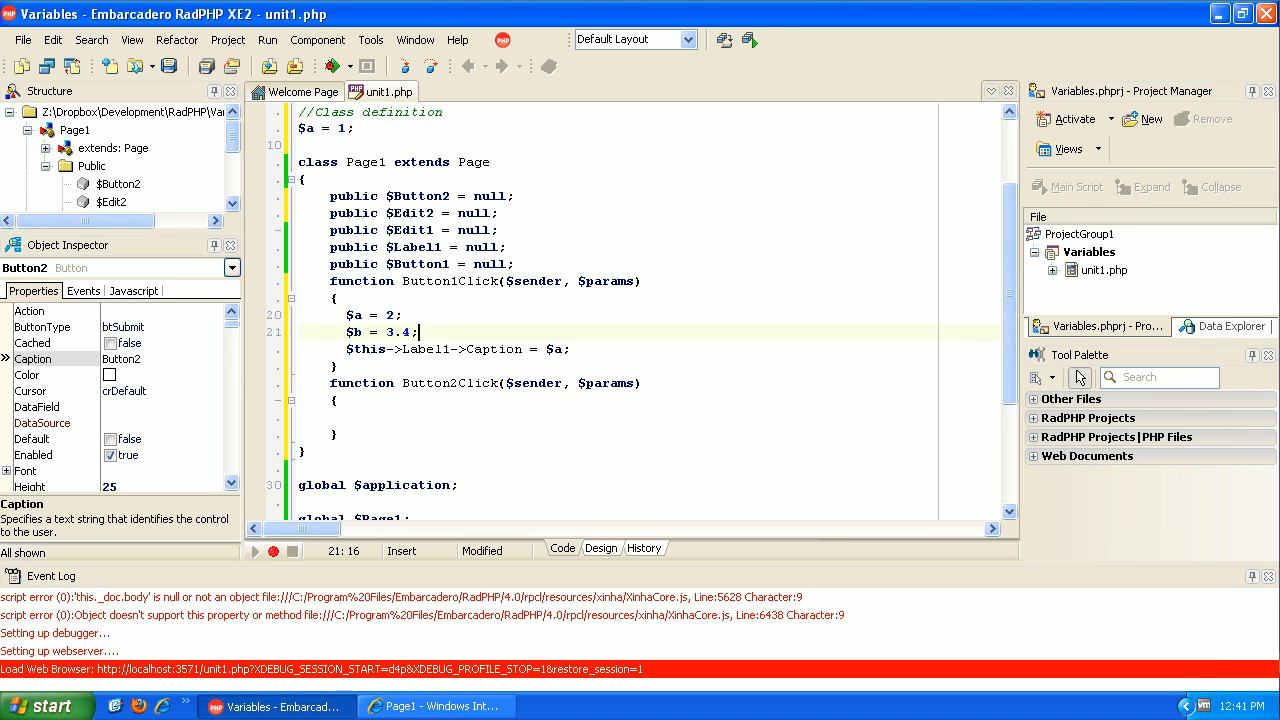
pyautogui.write('c')
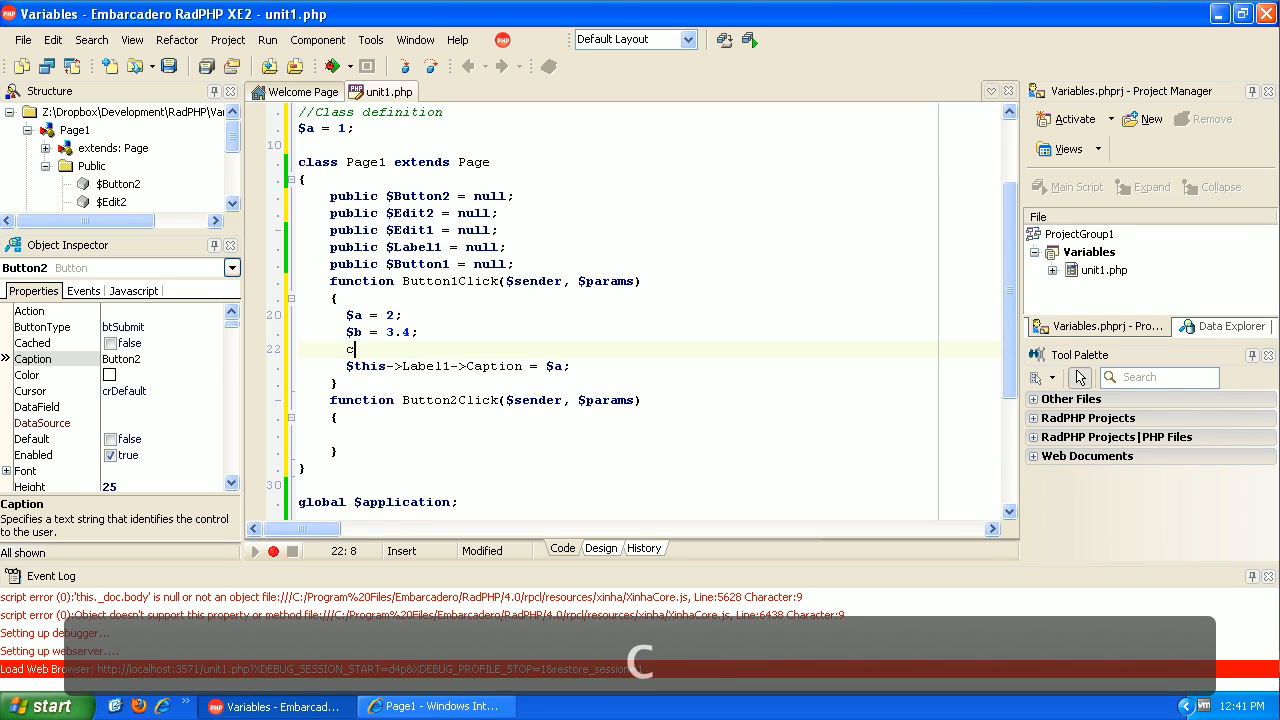
pyautogui.write('c =')
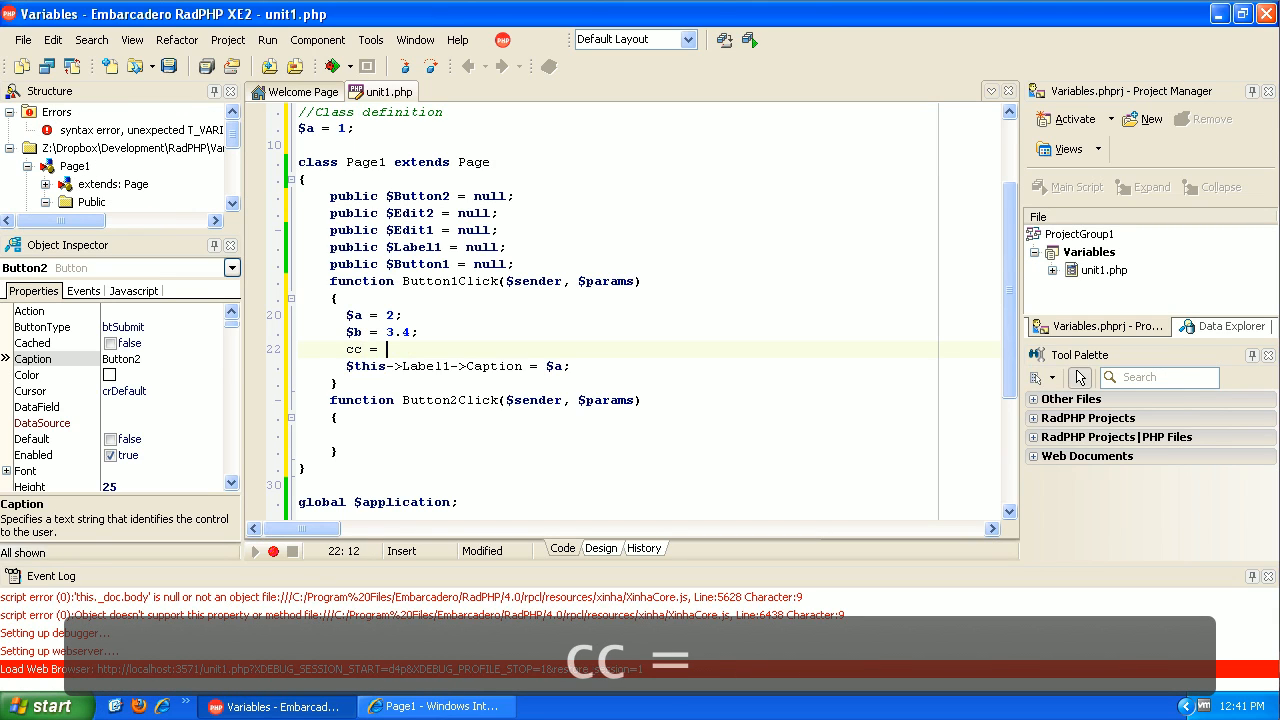
pyautogui.write("'th")
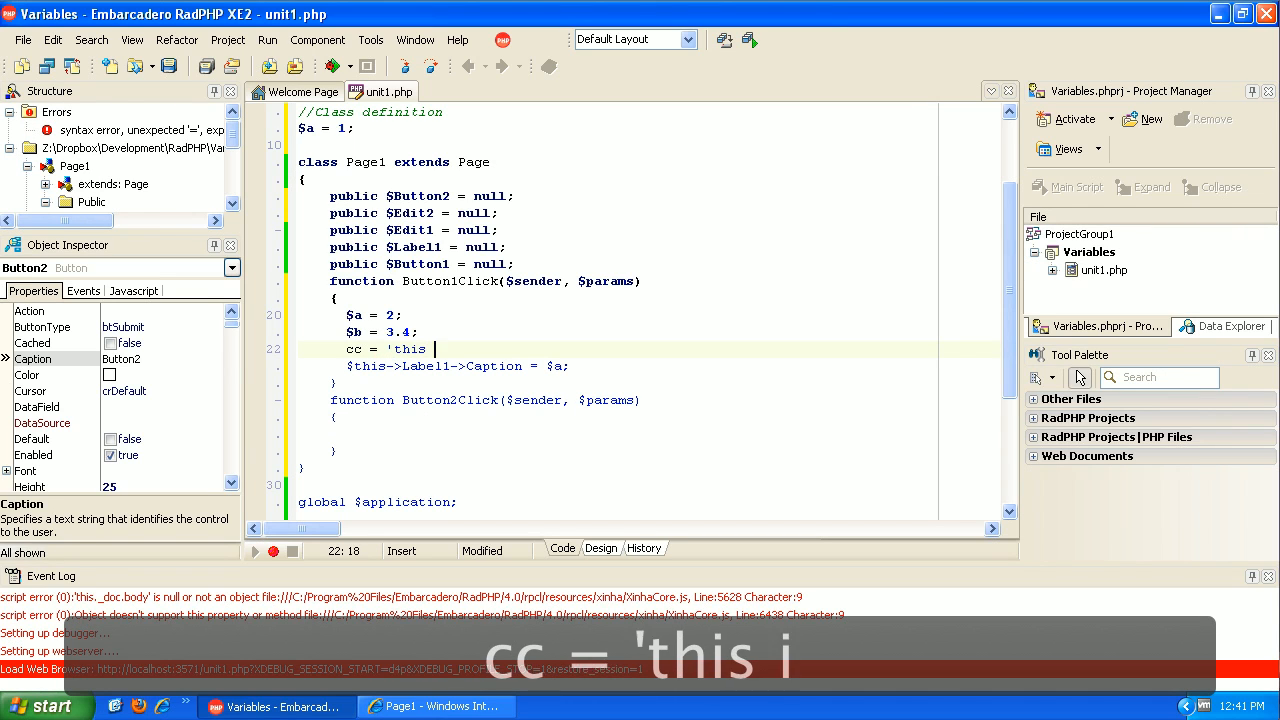
pyautogui.write('is text')
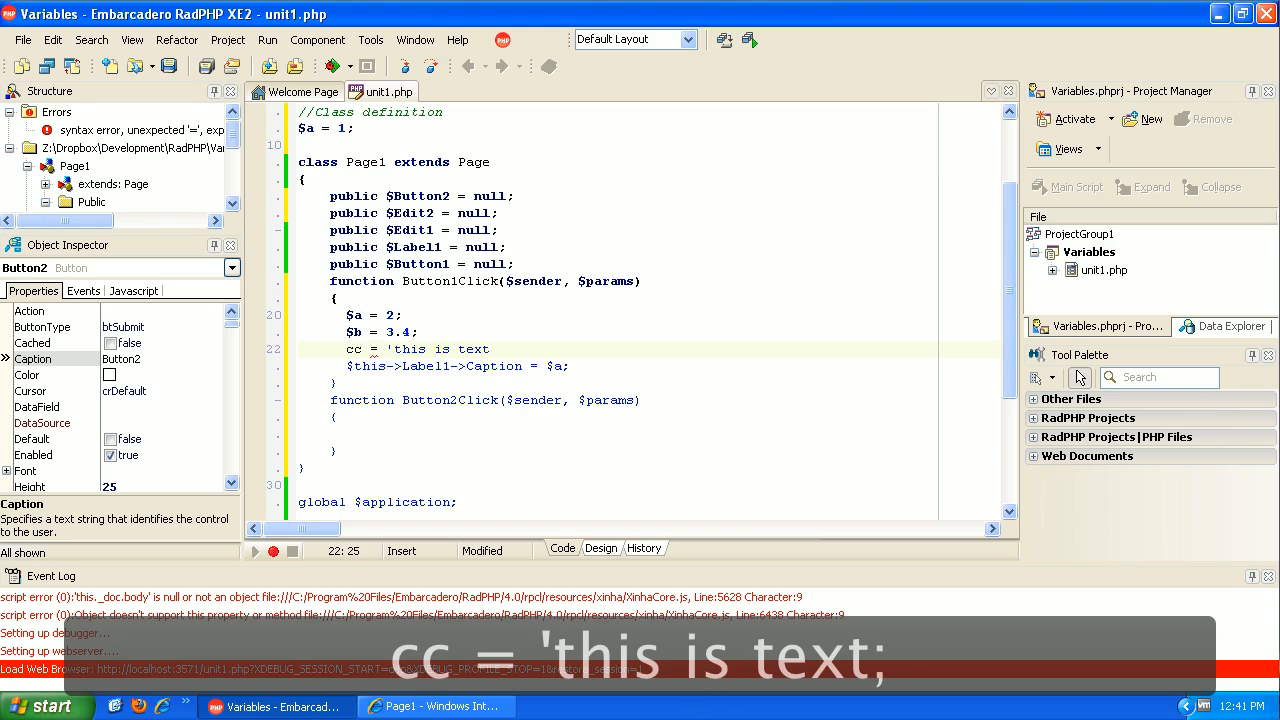
pyautogui.write("'")
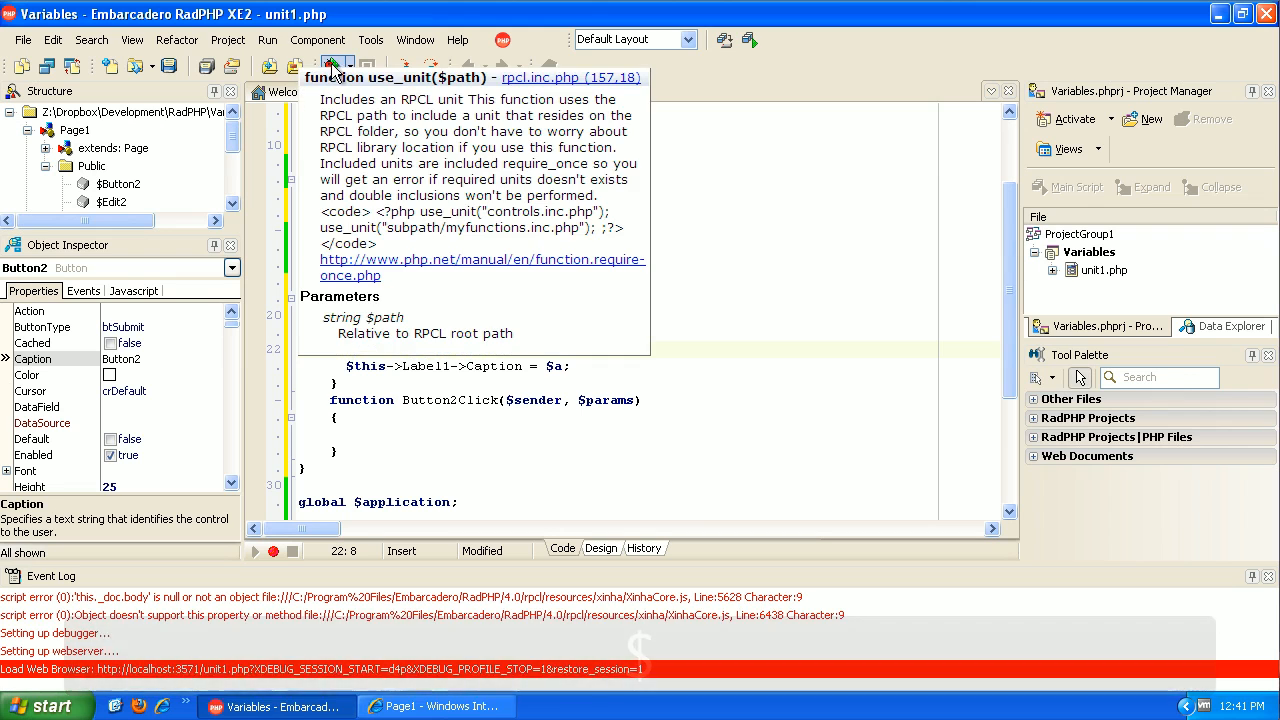
# Run the page, press Add to see 2 in the label, then close all browser tabs
pyautogui.click(437, 706)
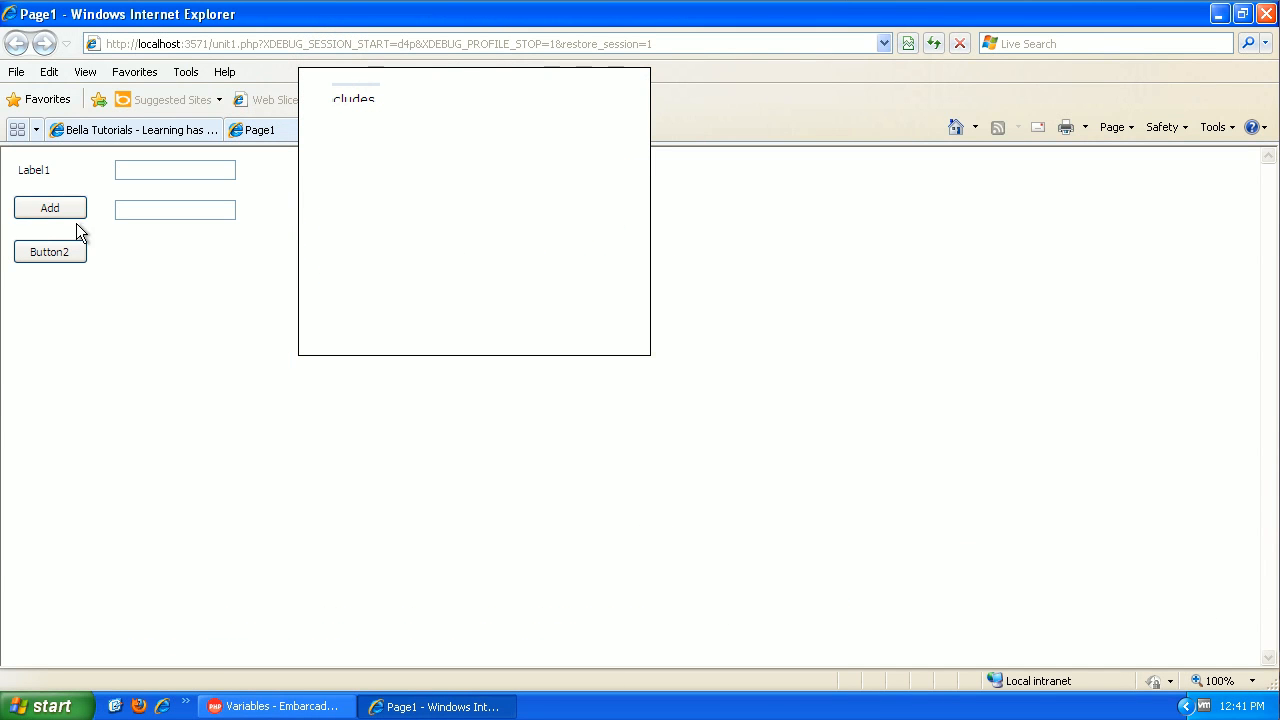
pyautogui.click(49, 208)
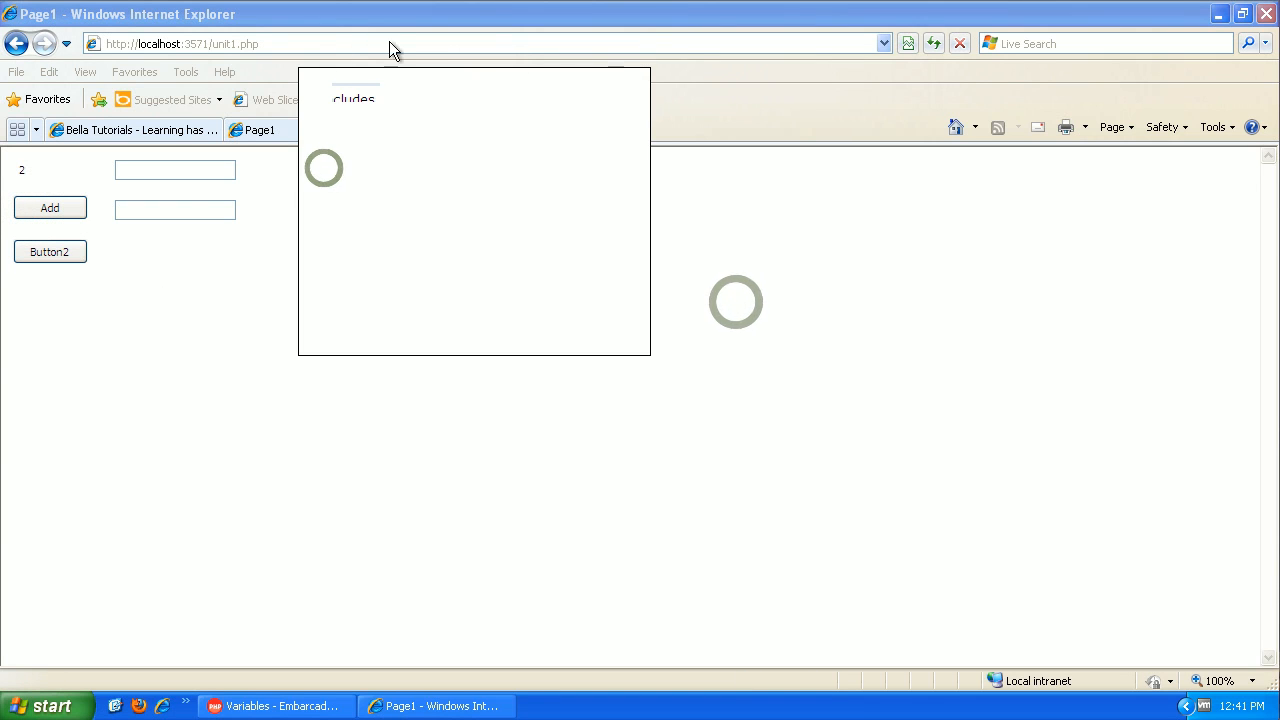
pyautogui.click(1266, 14)
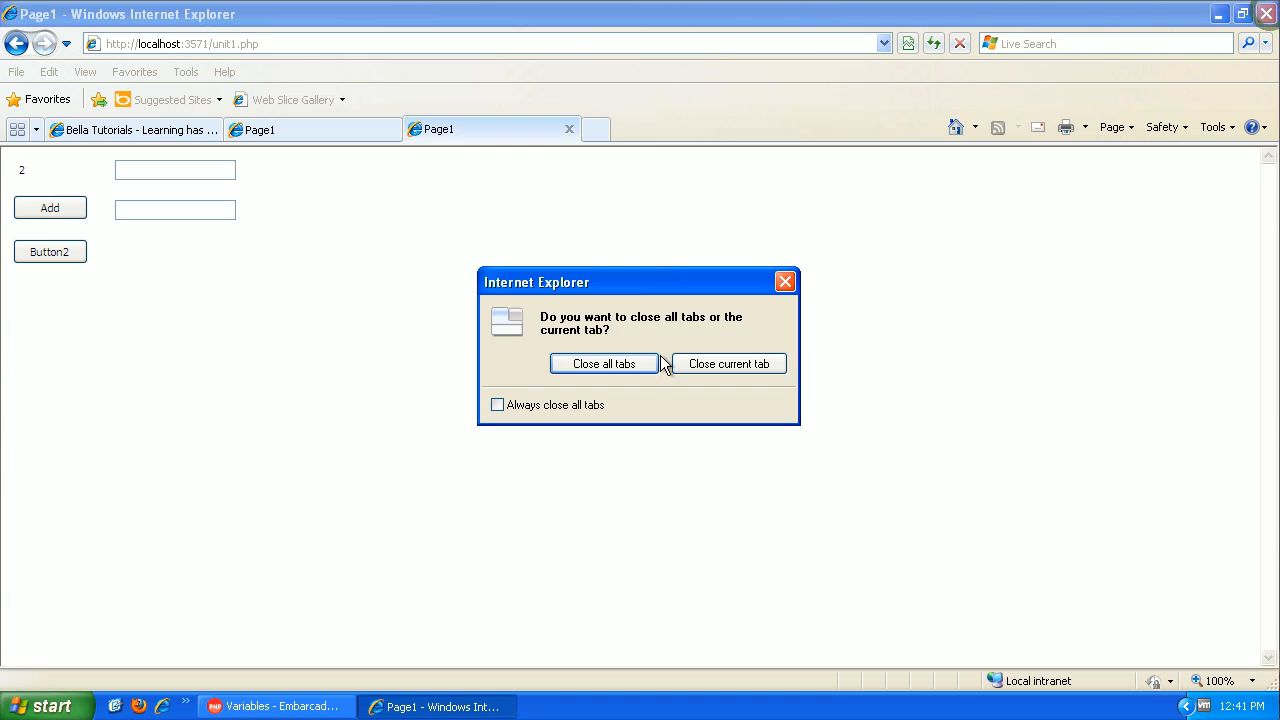
pyautogui.click(603, 363)
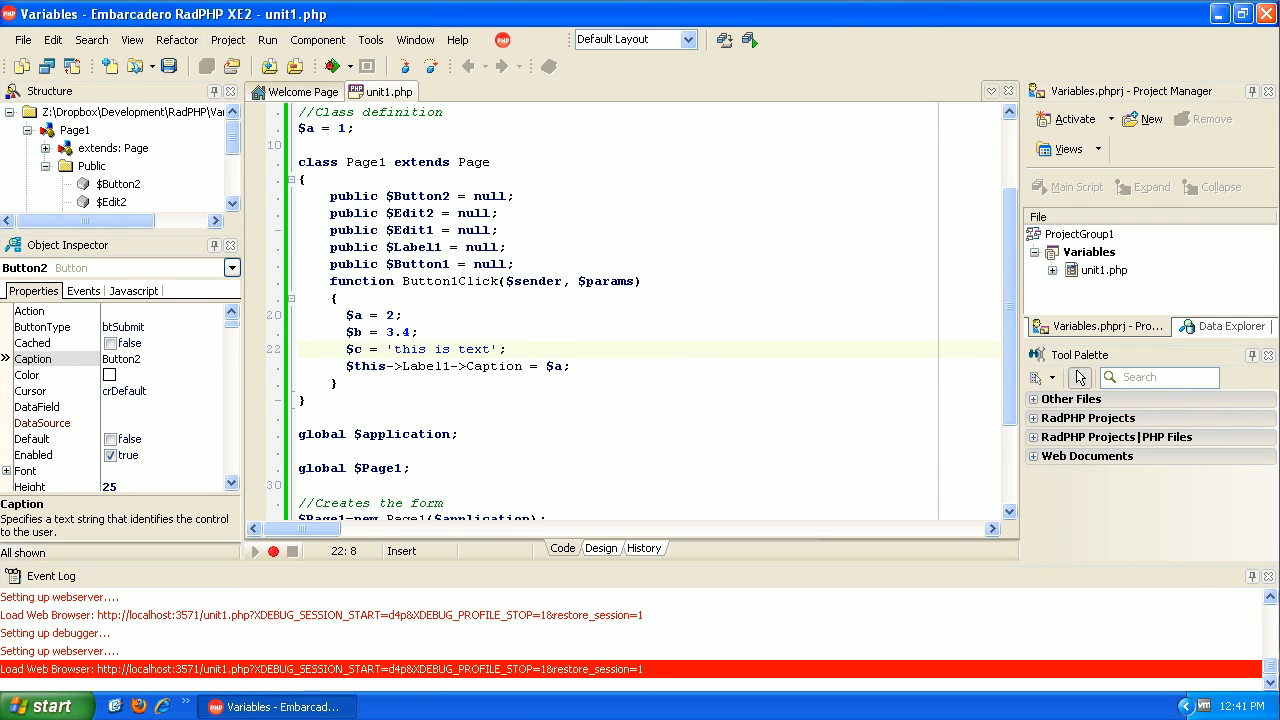
# Compare $a's local value 2 with global 1, change Caption to $c, then press Add
pyautogui.click(385, 315)
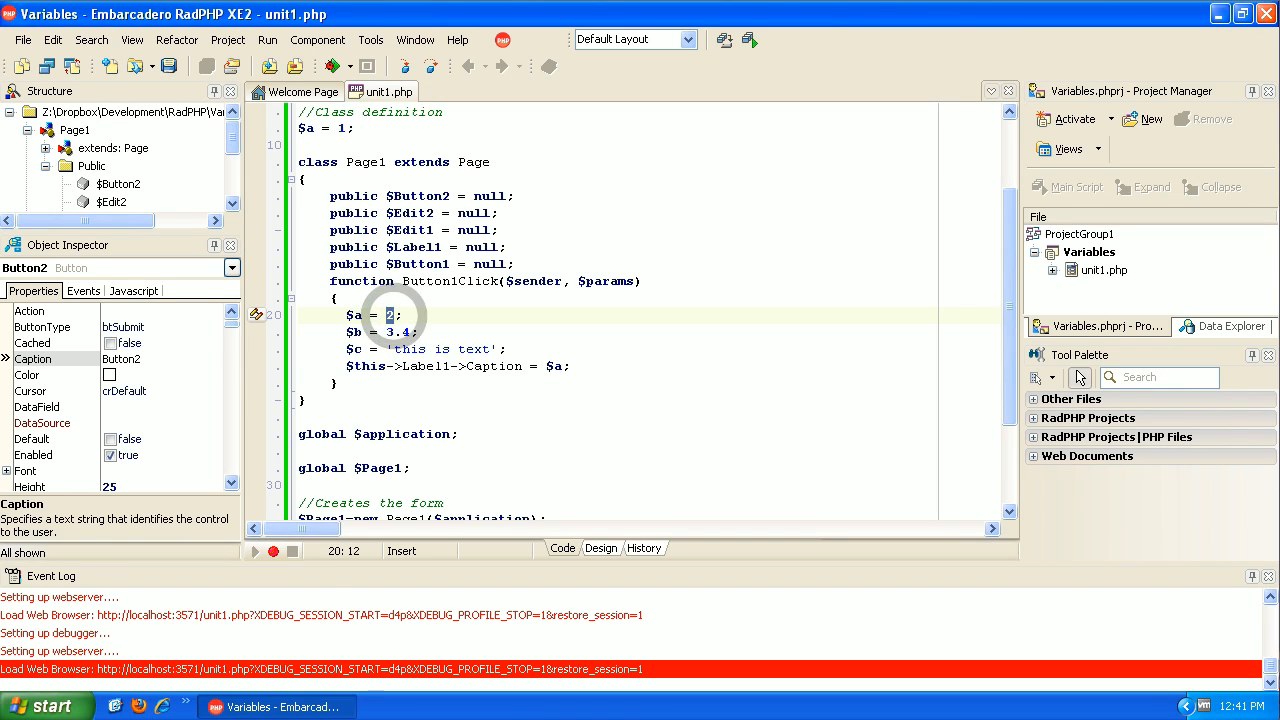
pyautogui.click(343, 128)
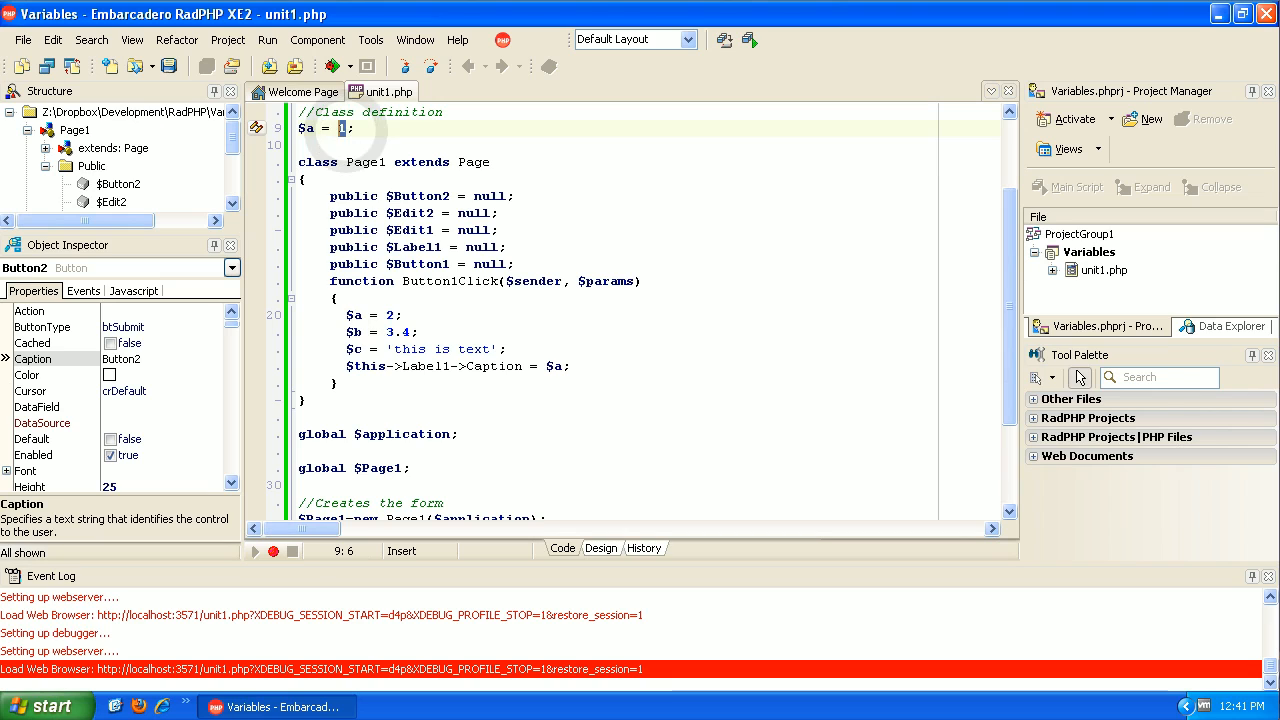
pyautogui.moveTo(432, 365)
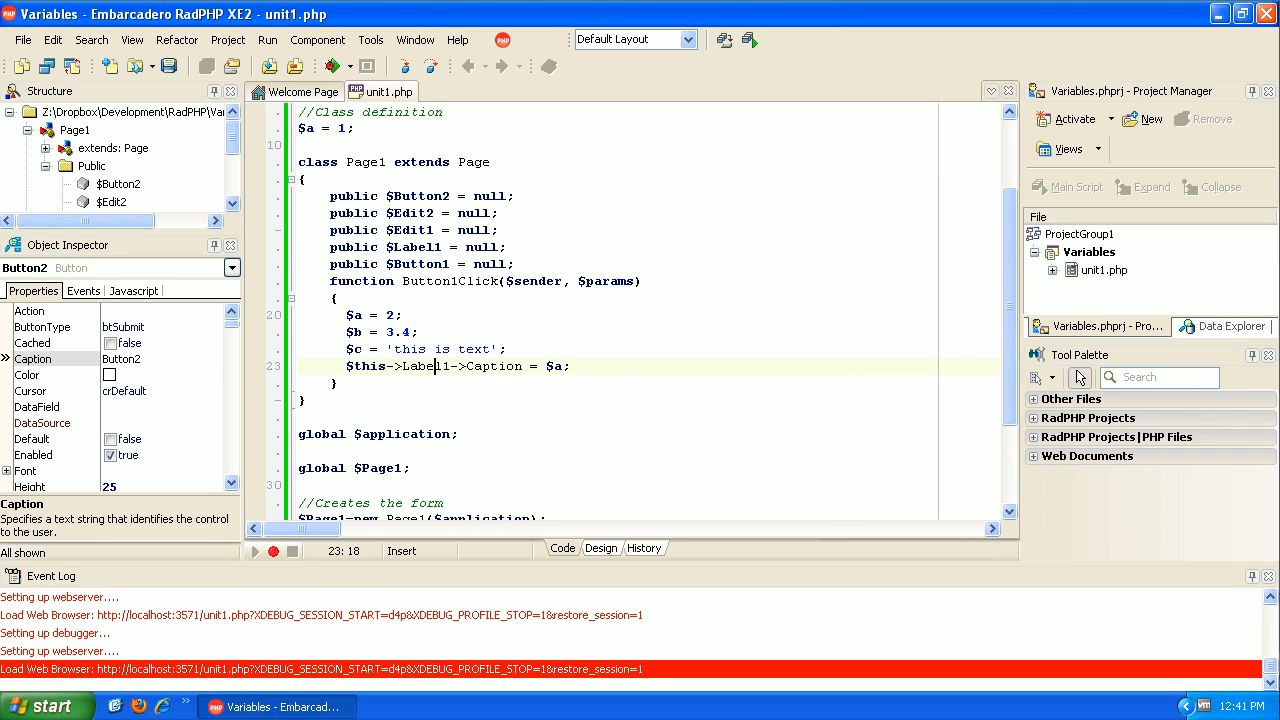
pyautogui.write('c')
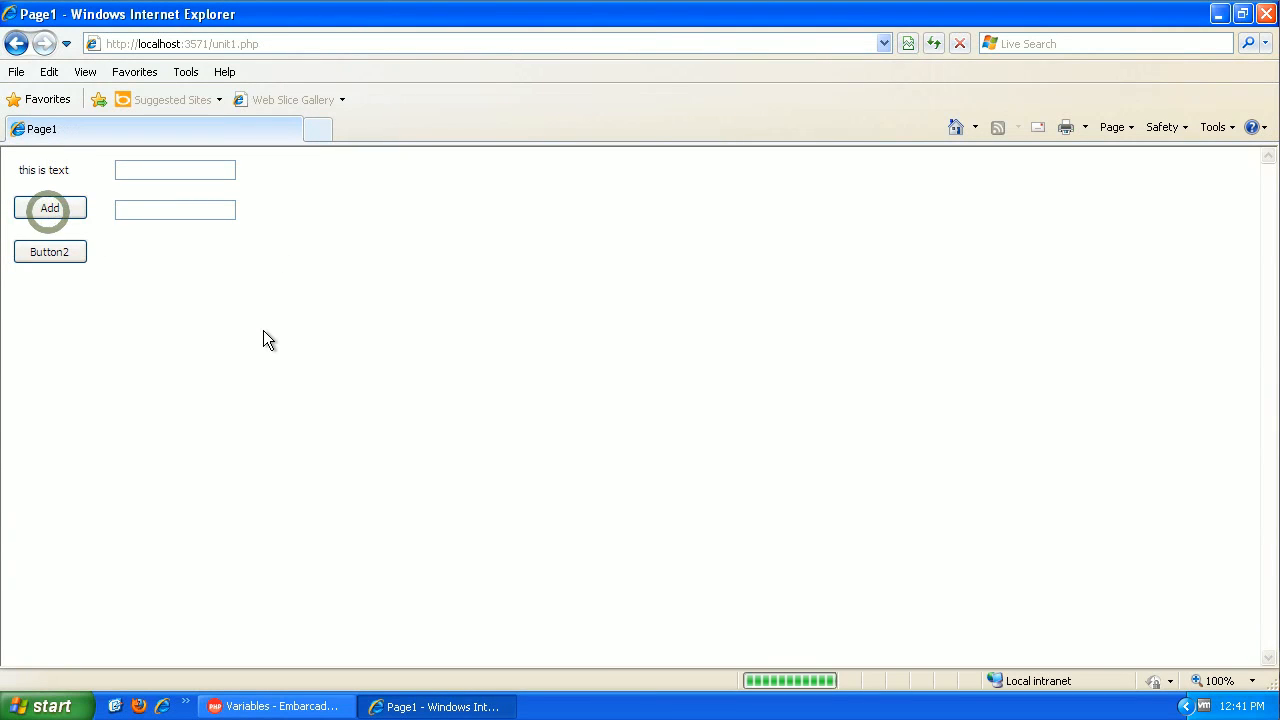
pyautogui.click(275, 706)
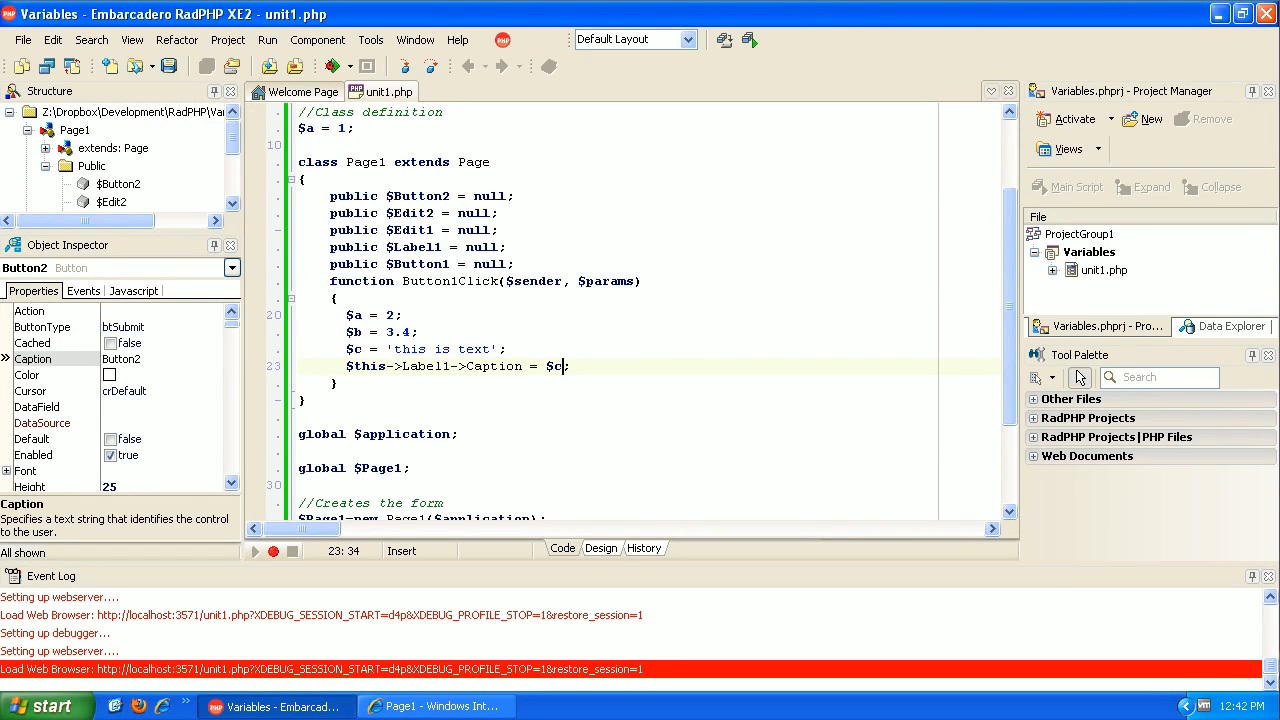
# Remove Button2 from the unit1.php page in the designer
pyautogui.click(600, 548)
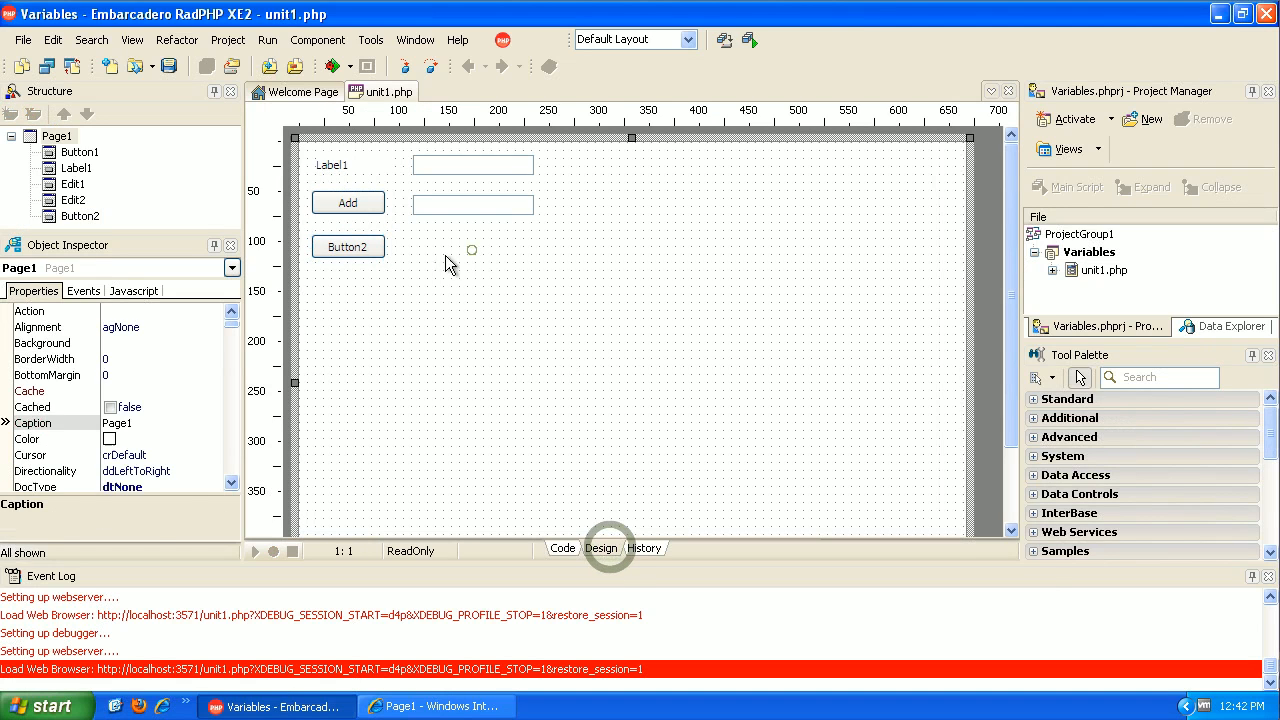
pyautogui.click(53, 40)
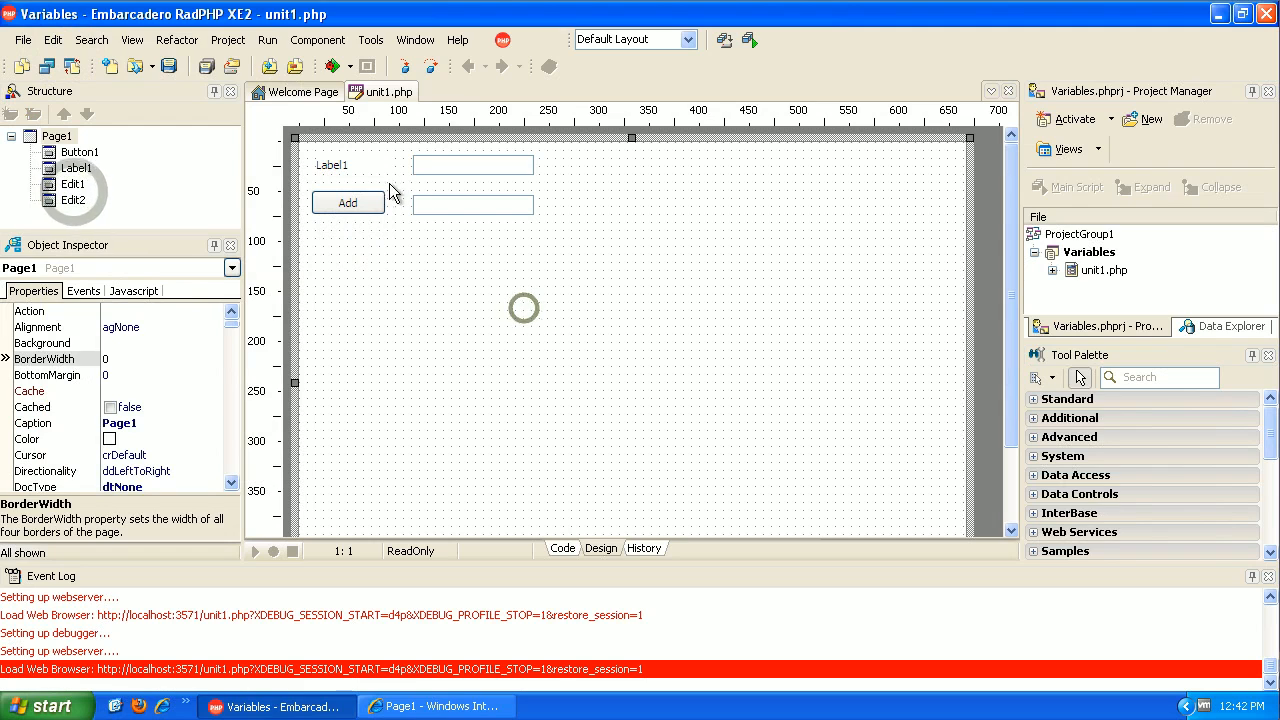
pyautogui.moveTo(503, 257)
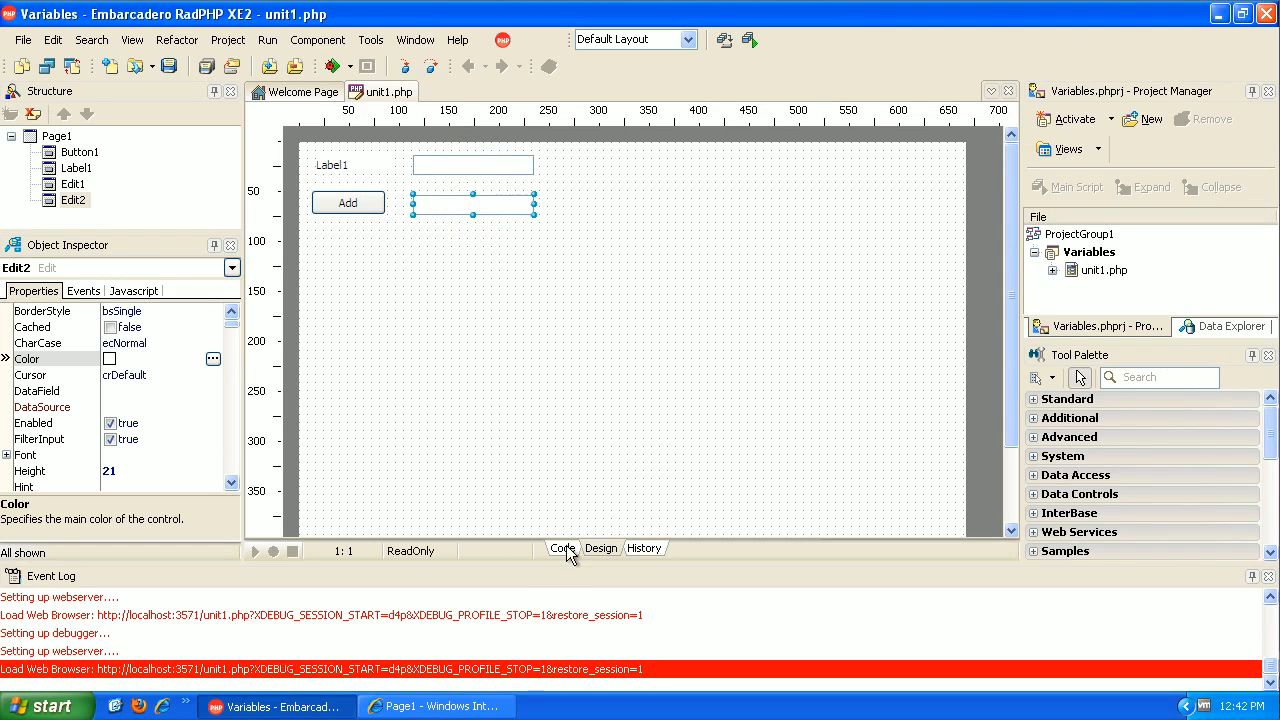
# Rewrite Label1's Caption as $this->Edit1->Text + $this->Edit2->Text in the source code
pyautogui.click(562, 548)
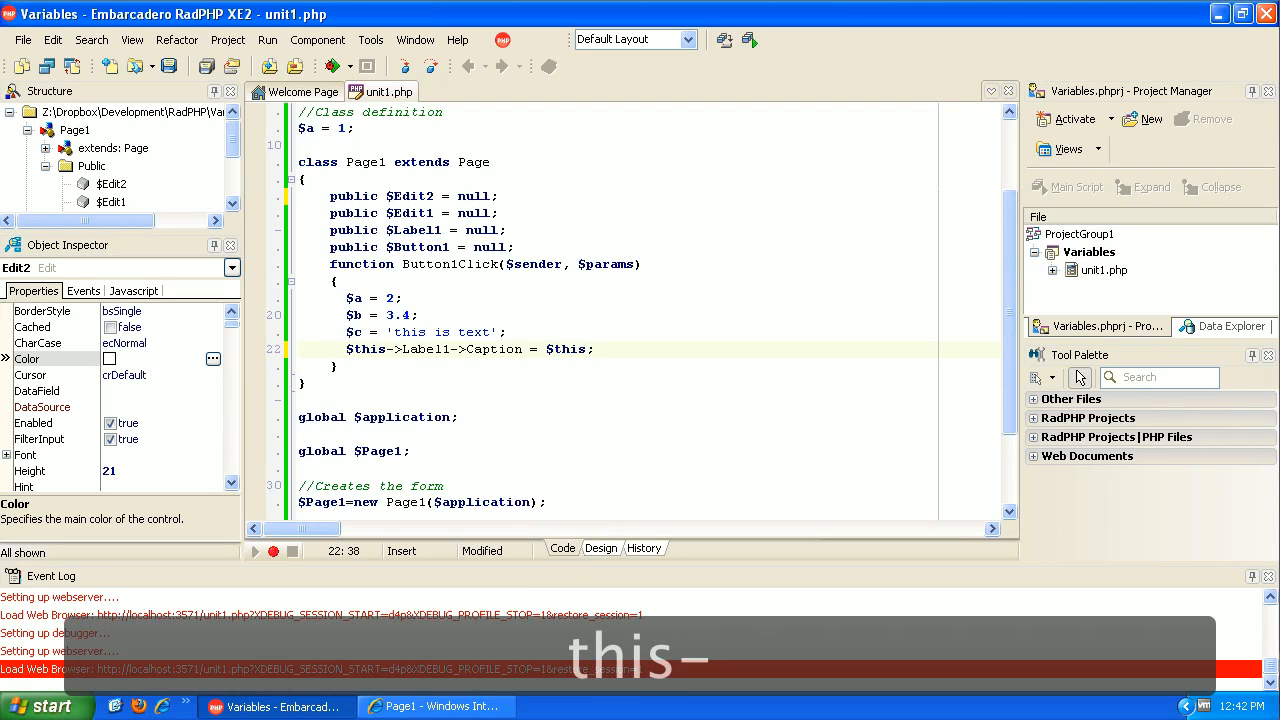
pyautogui.write('>Edit1')
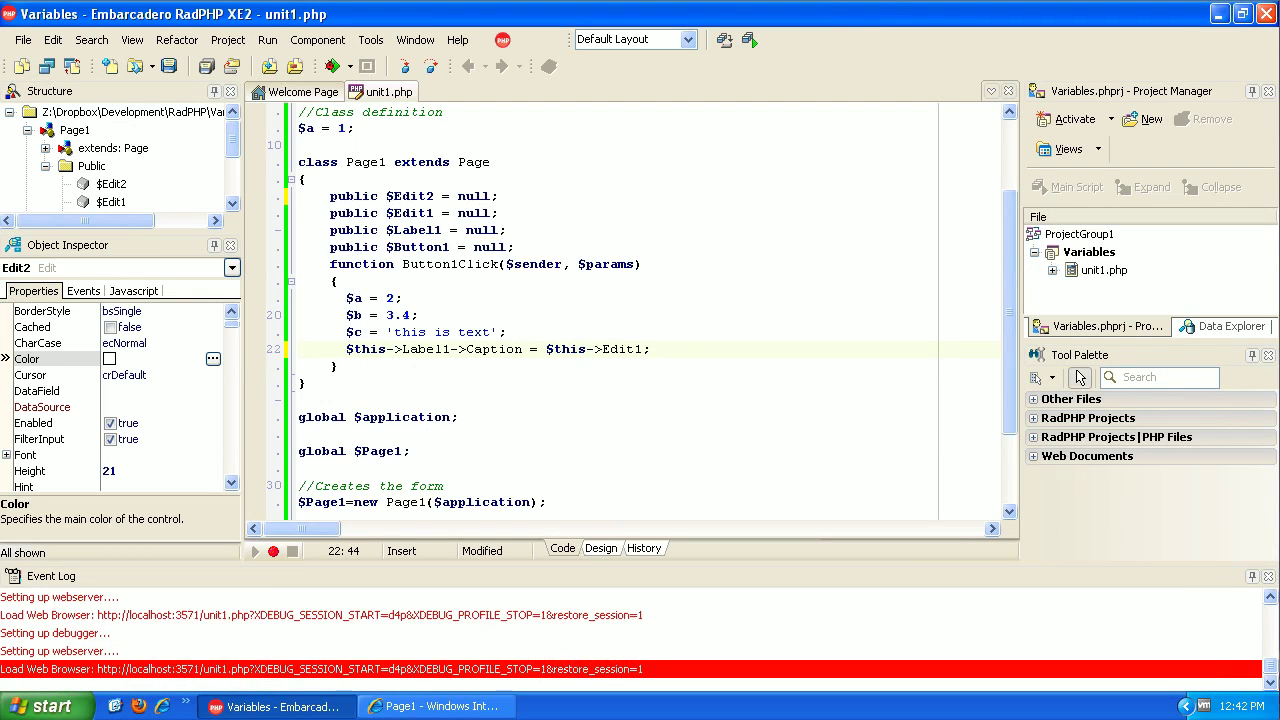
pyautogui.write('->')
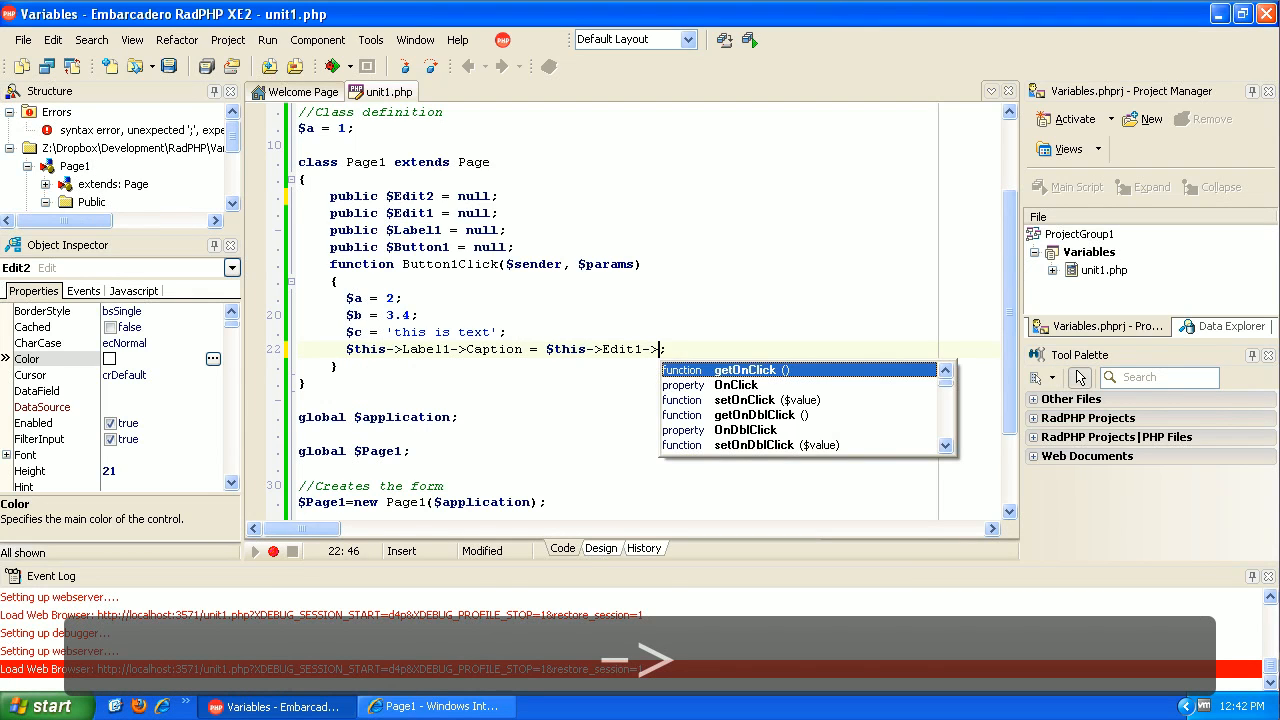
pyautogui.write('t')
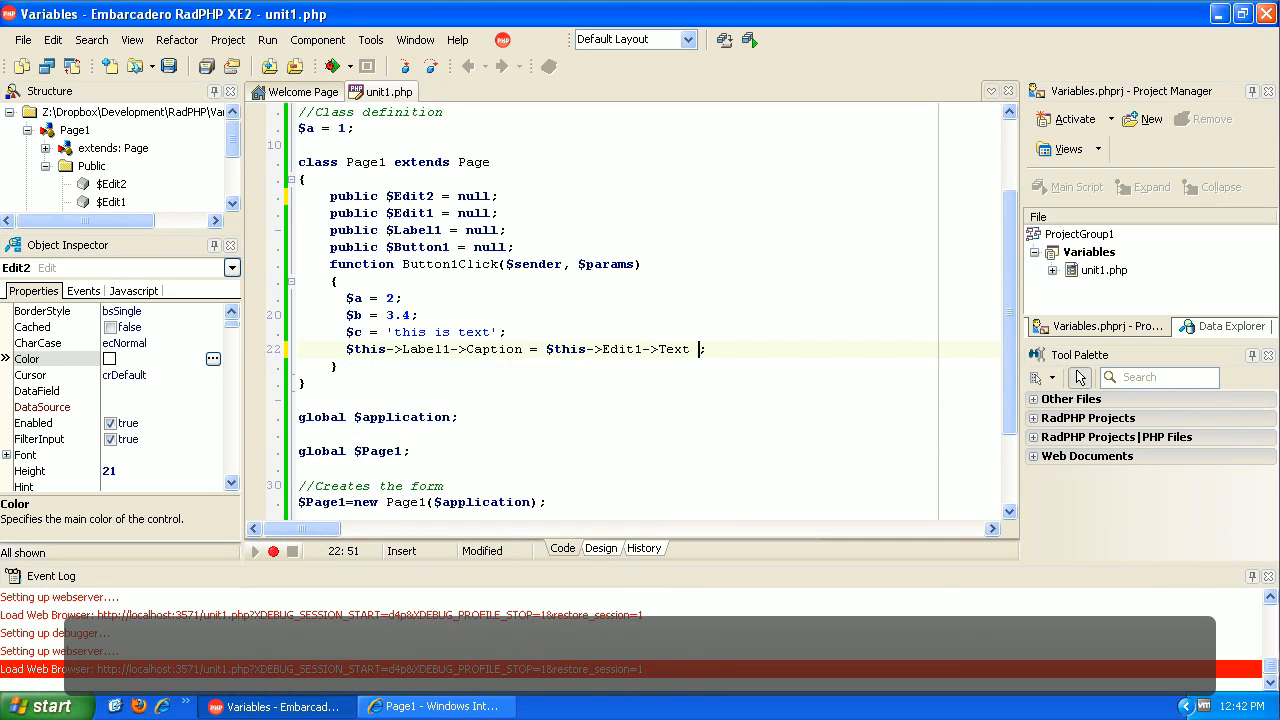
pyautogui.write('+')
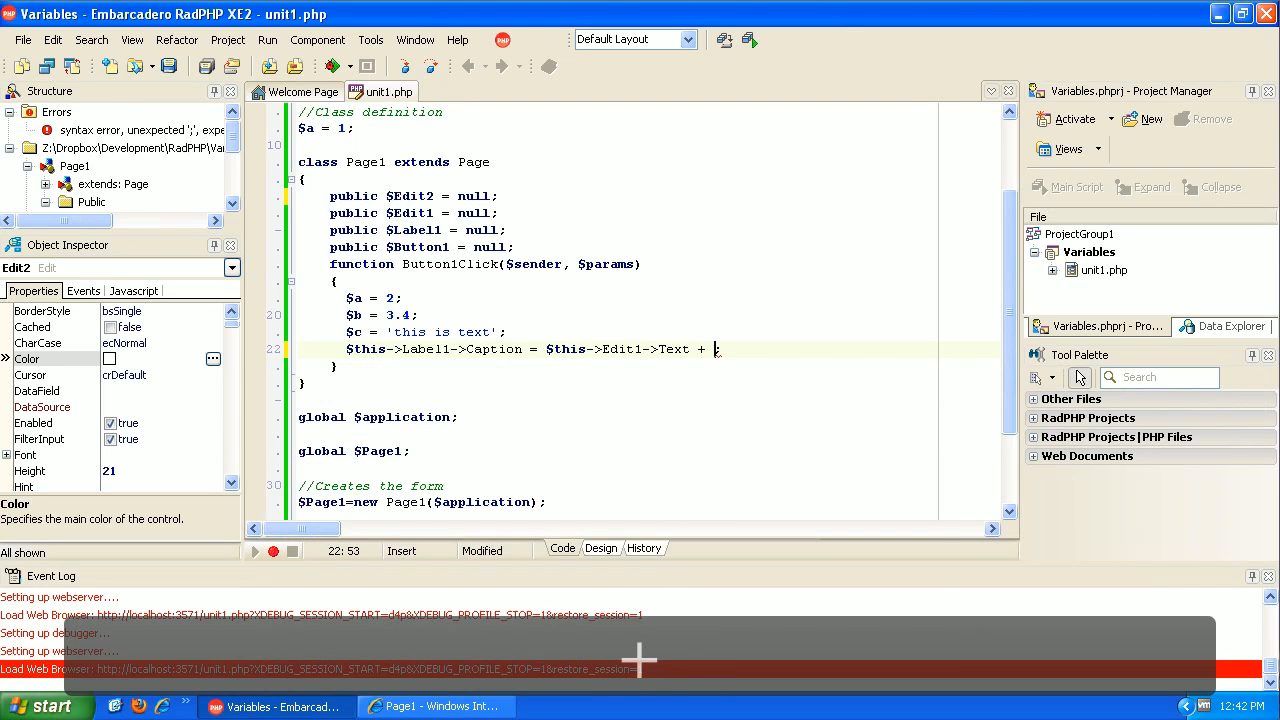
pyautogui.write('$this->Edit2-')
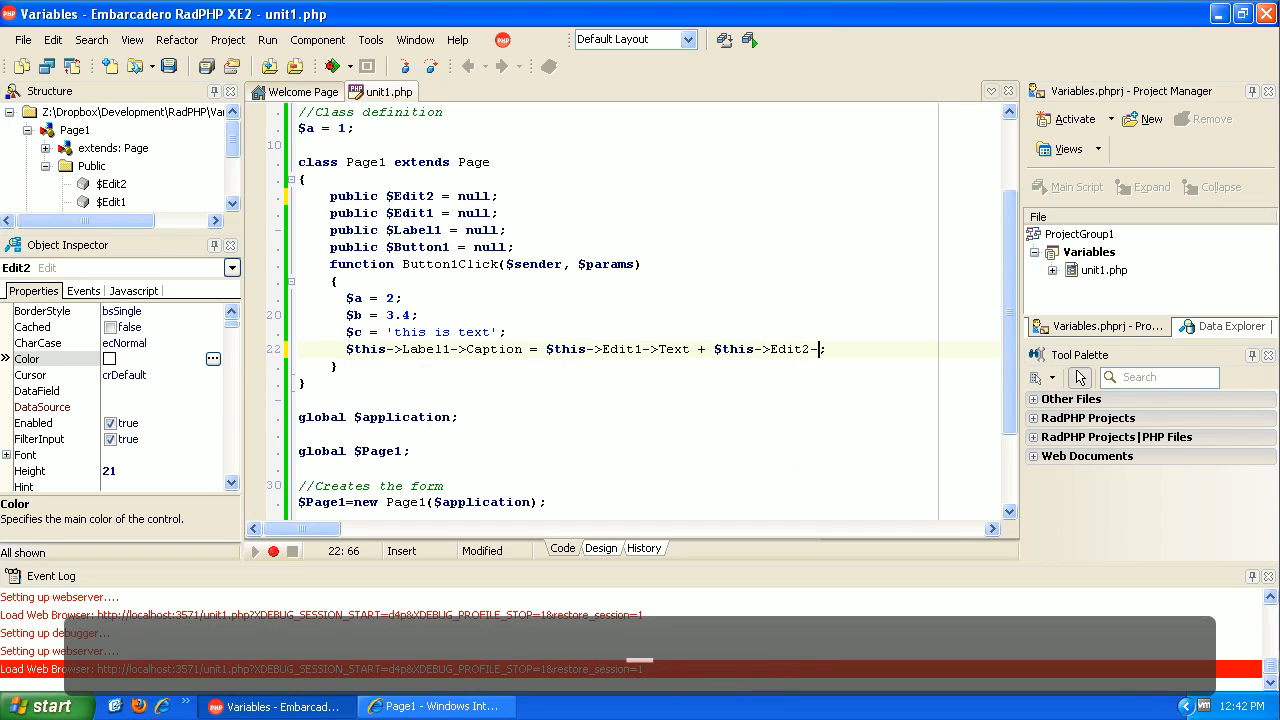
pyautogui.write('t')
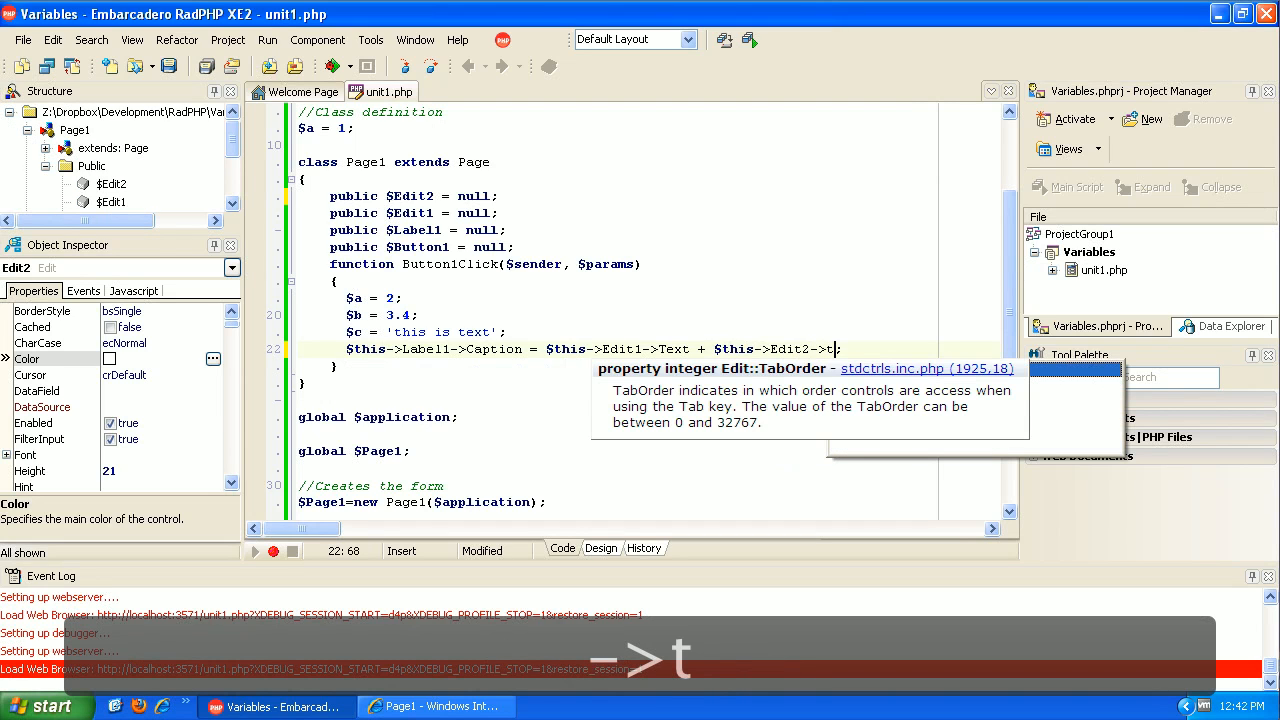
pyautogui.write('ex')
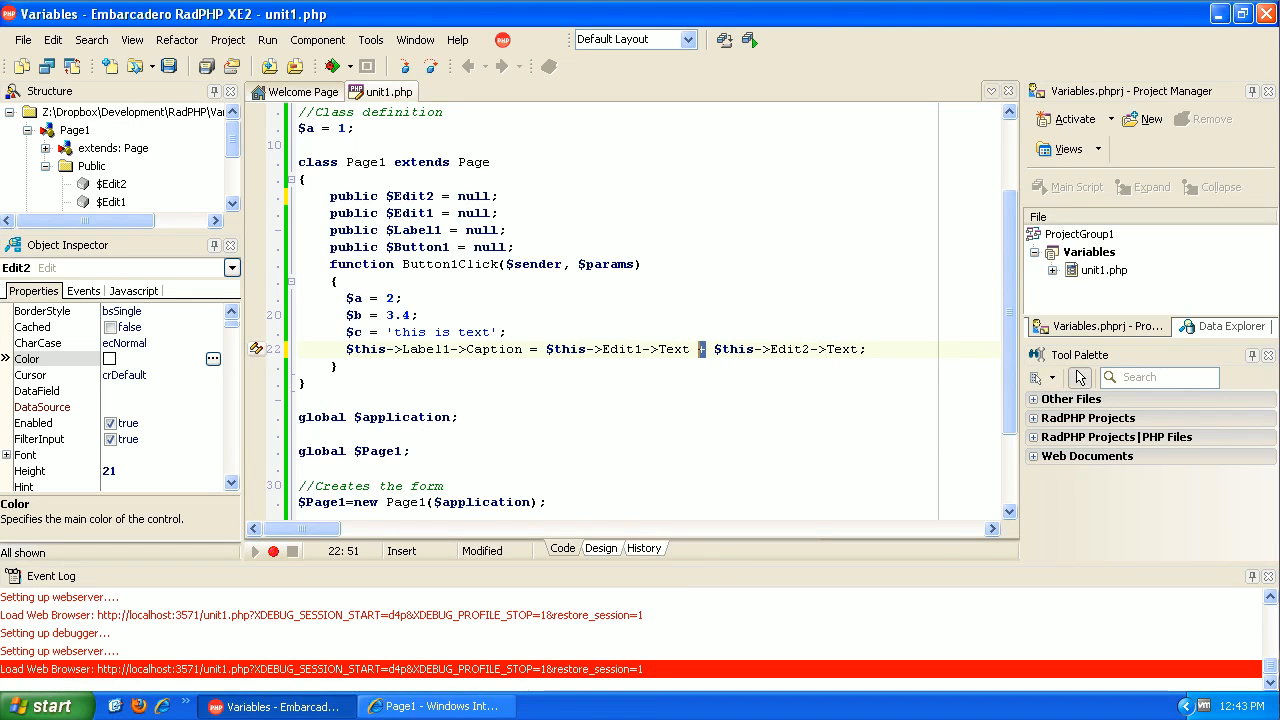
pyautogui.moveTo(335, 65)
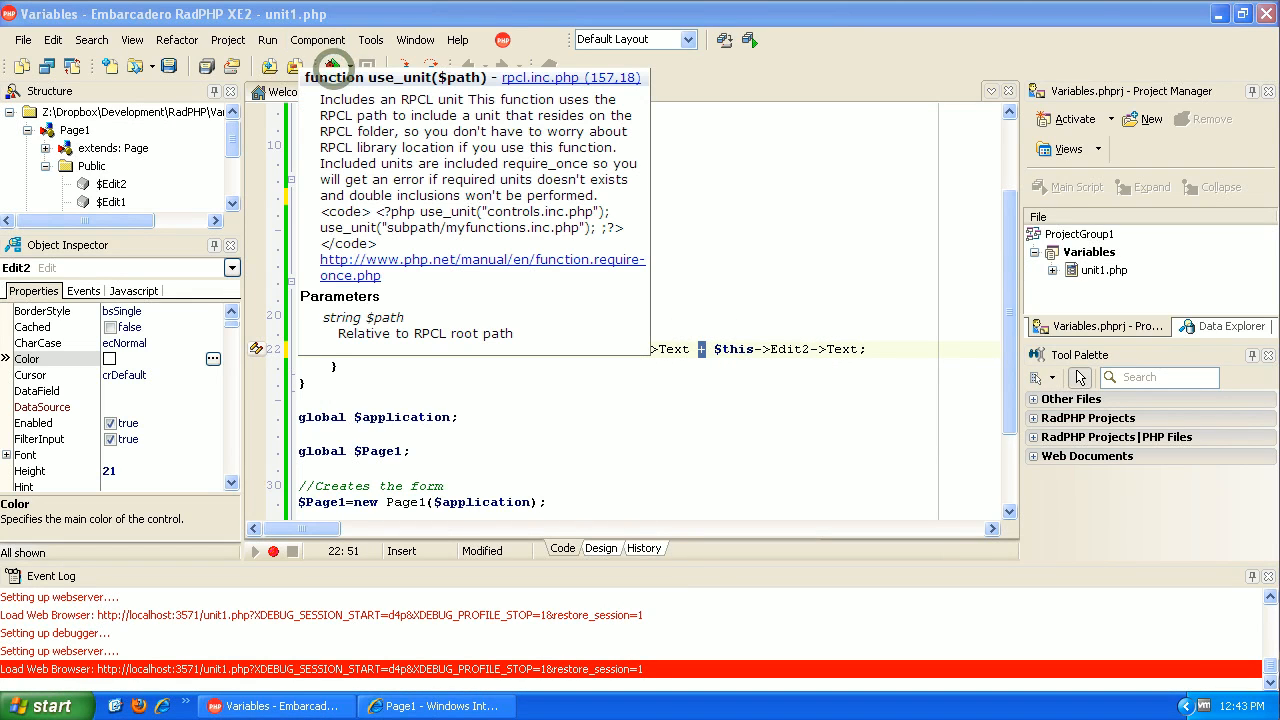
# Run the page, then change the Caption expression's operator to + in the code
pyautogui.click(435, 706)
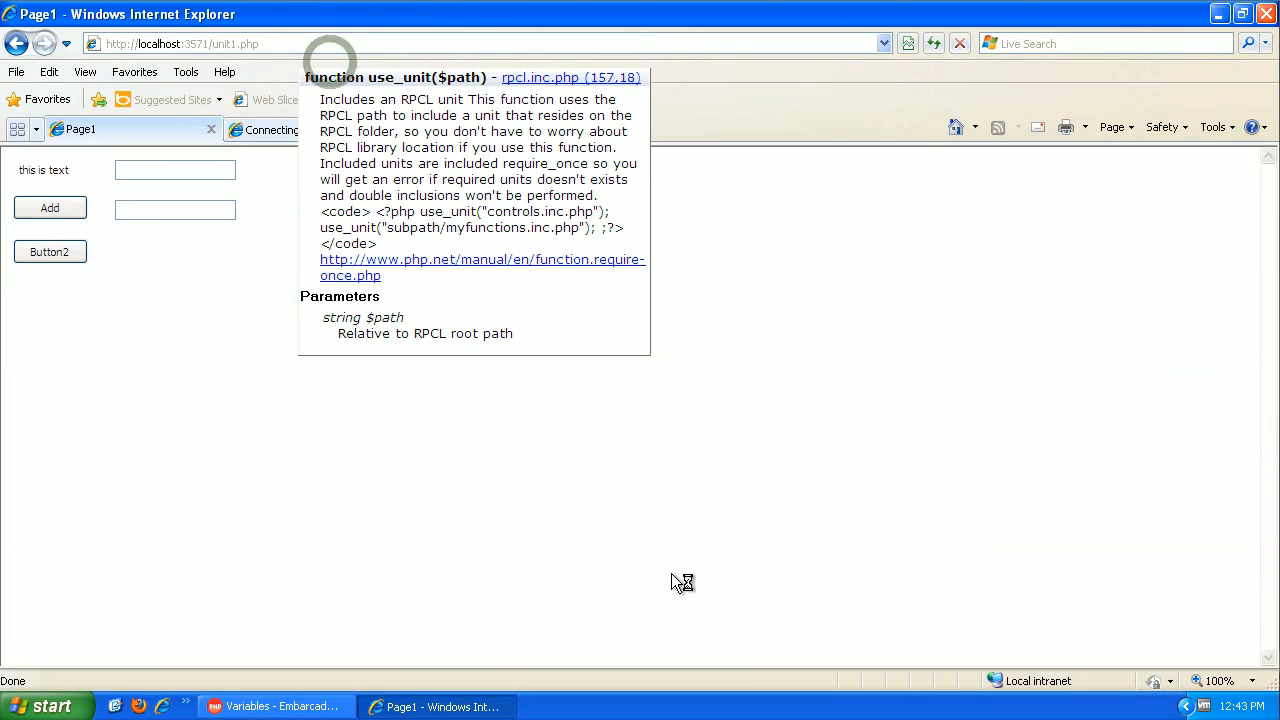
pyautogui.click(49, 251)
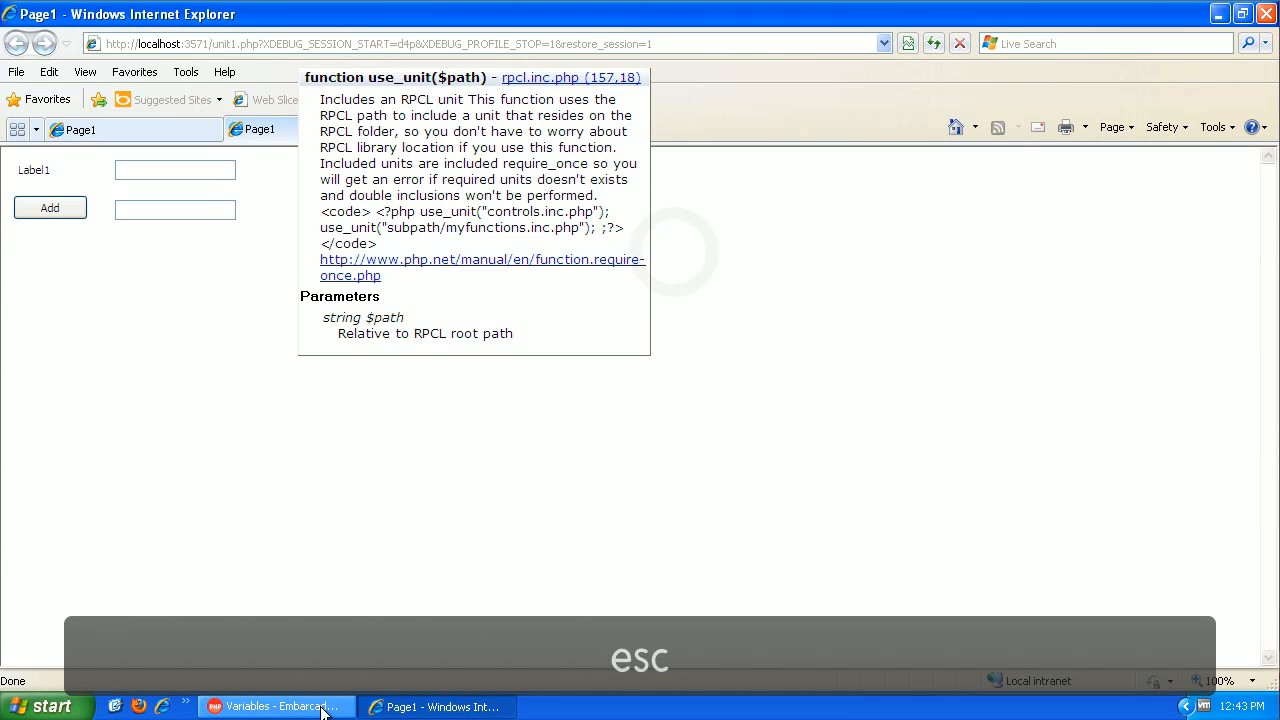
pyautogui.click(275, 707)
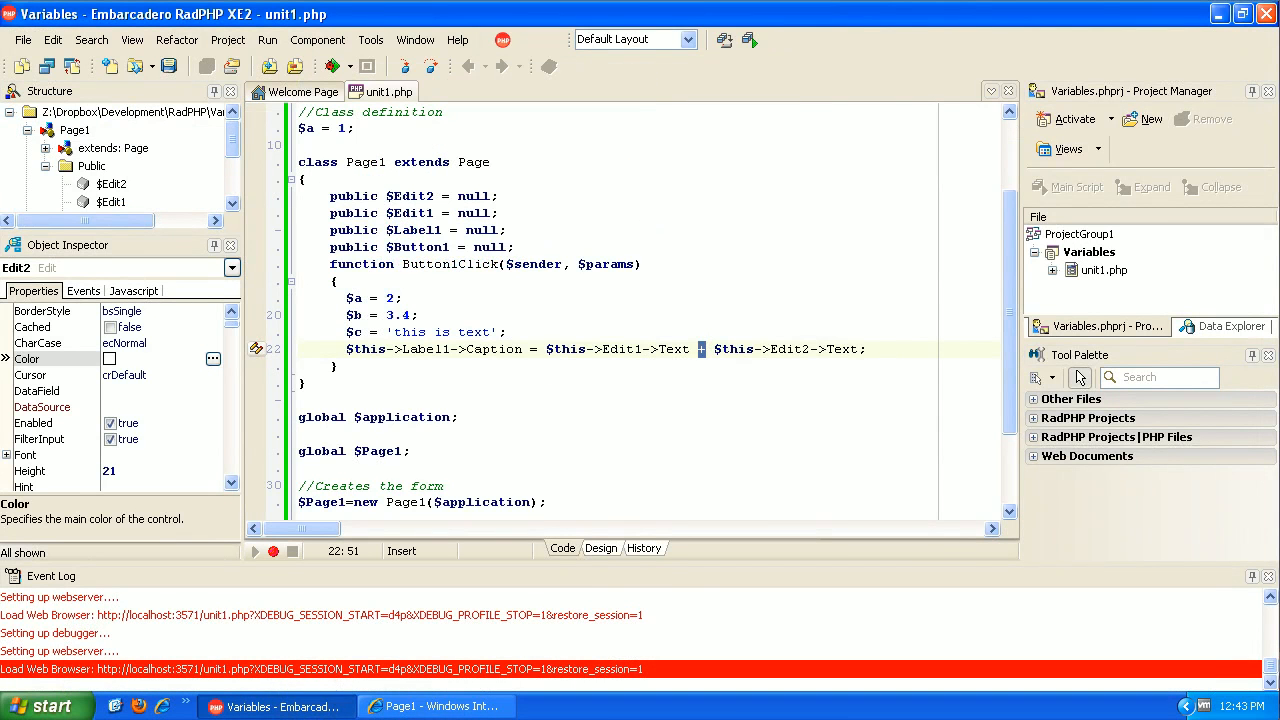
pyautogui.write('+')
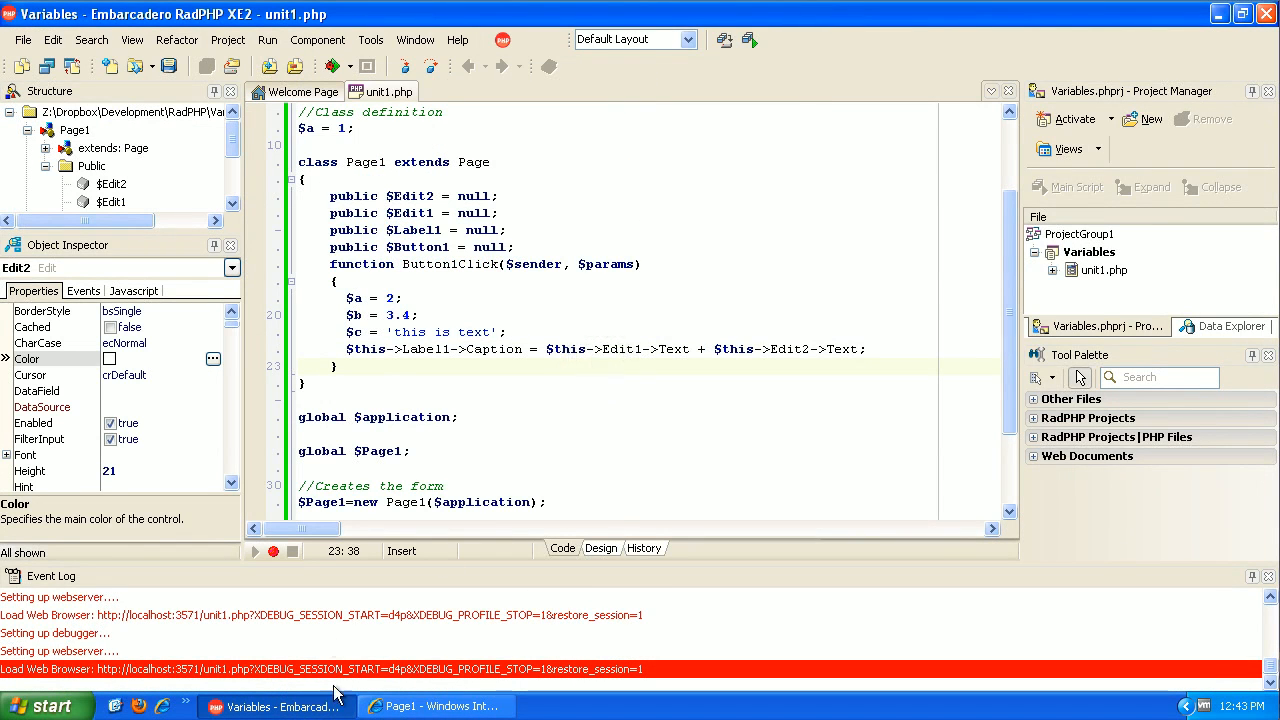
pyautogui.click(437, 706)
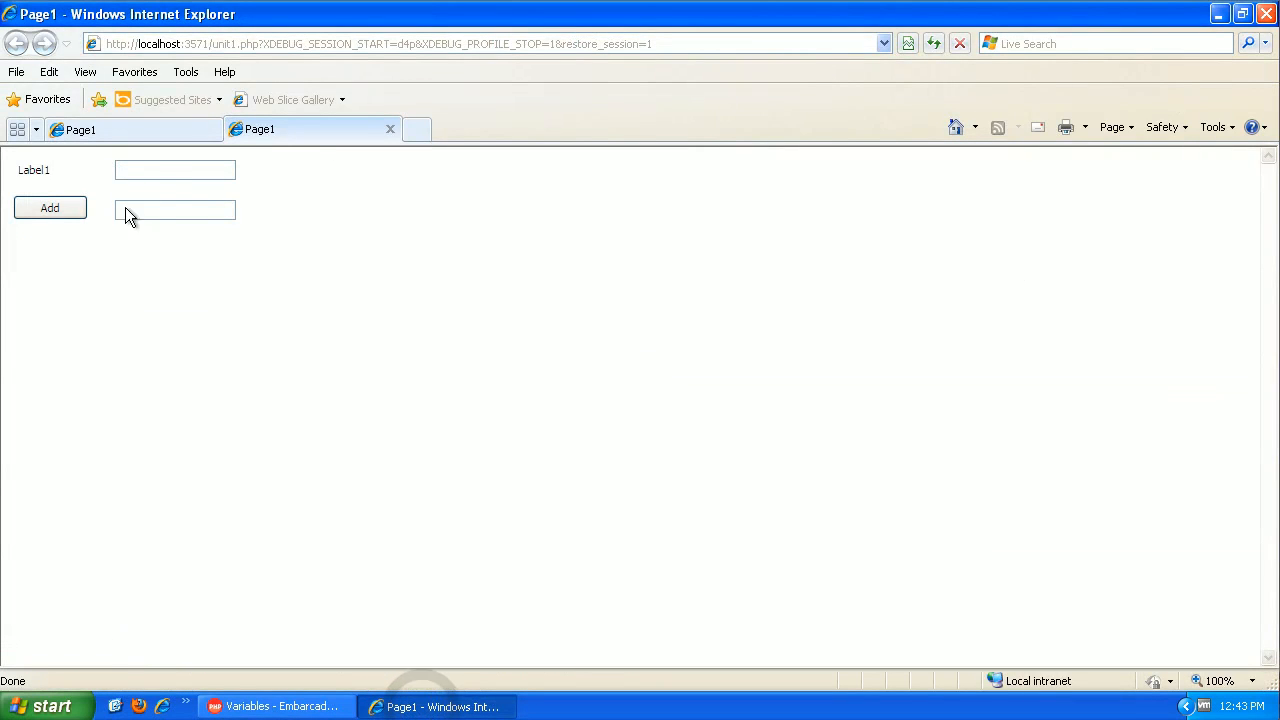
# Add 5 and 6, then 5.11 and 6, so the label shows 11.11
pyautogui.click(49, 207)
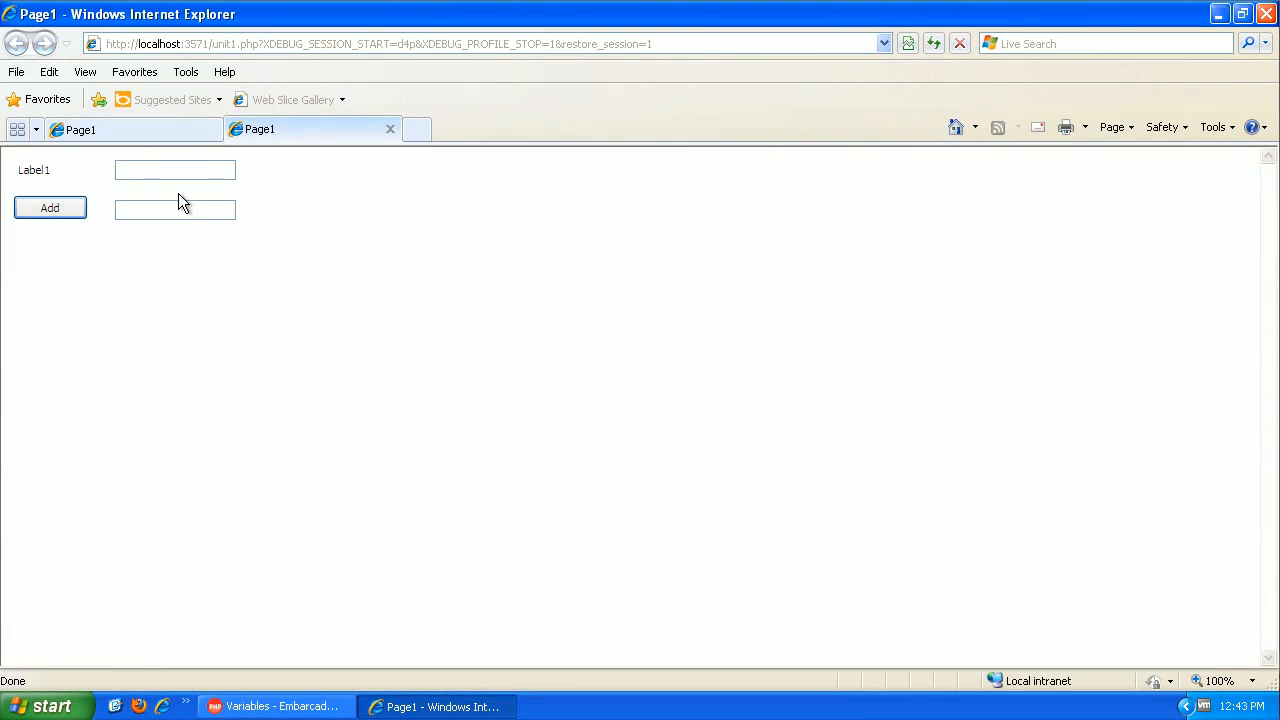
pyautogui.write('5')
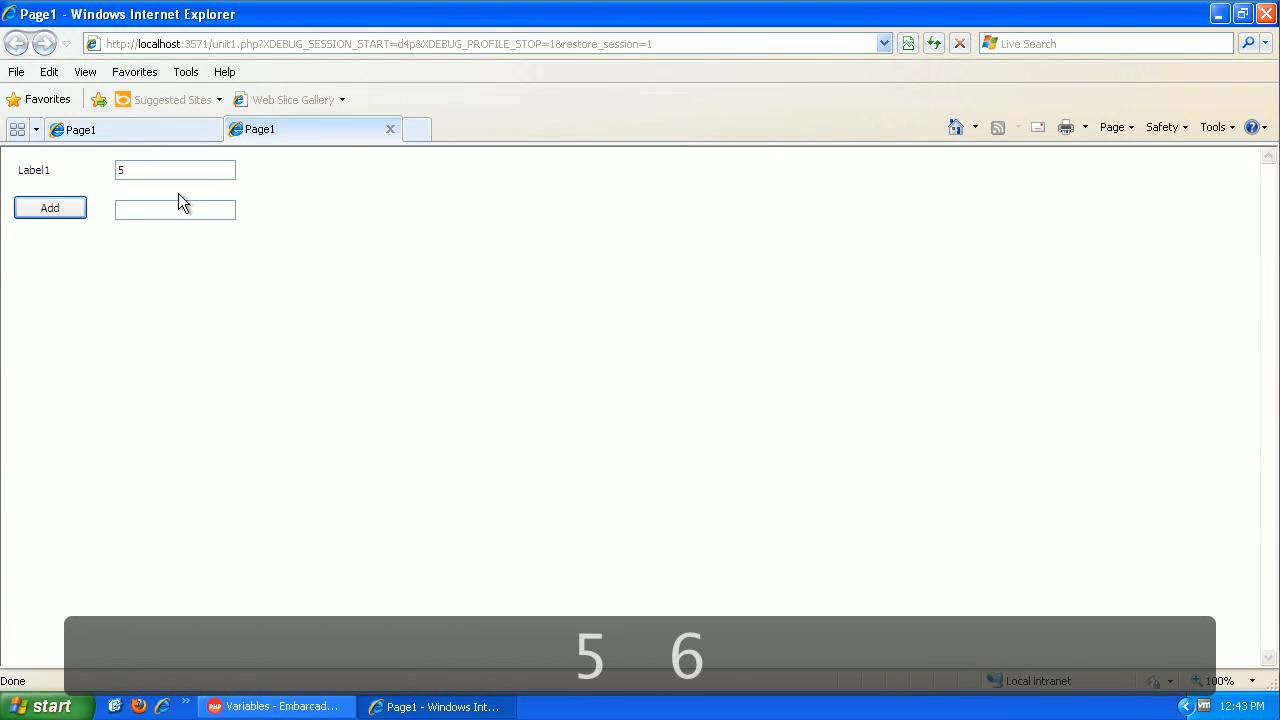
pyautogui.click(49, 208)
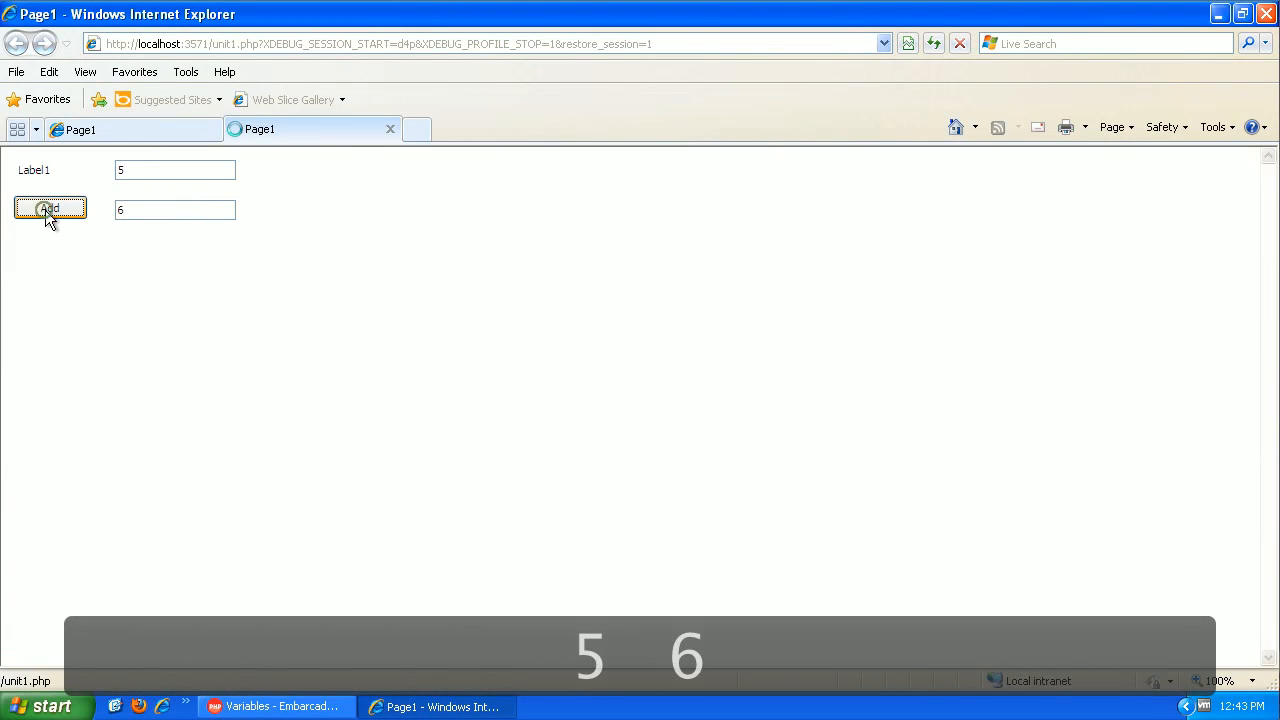
pyautogui.click(50, 208)
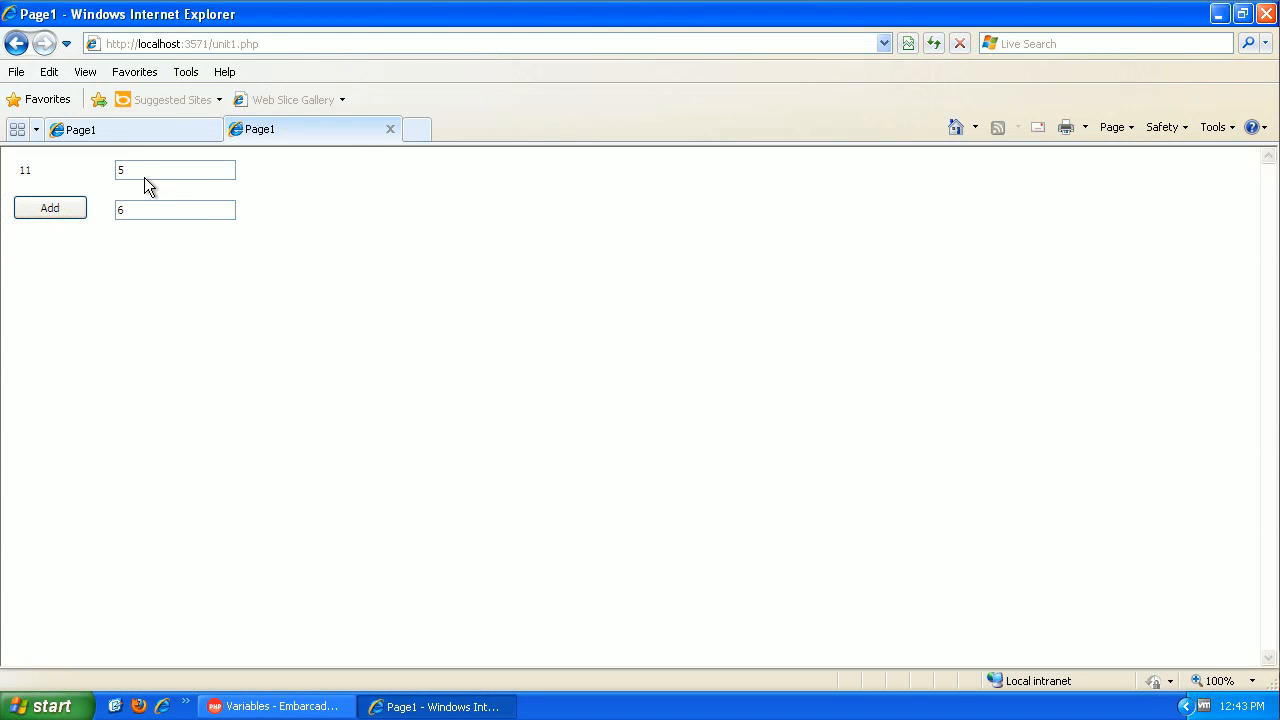
pyautogui.write('.1')
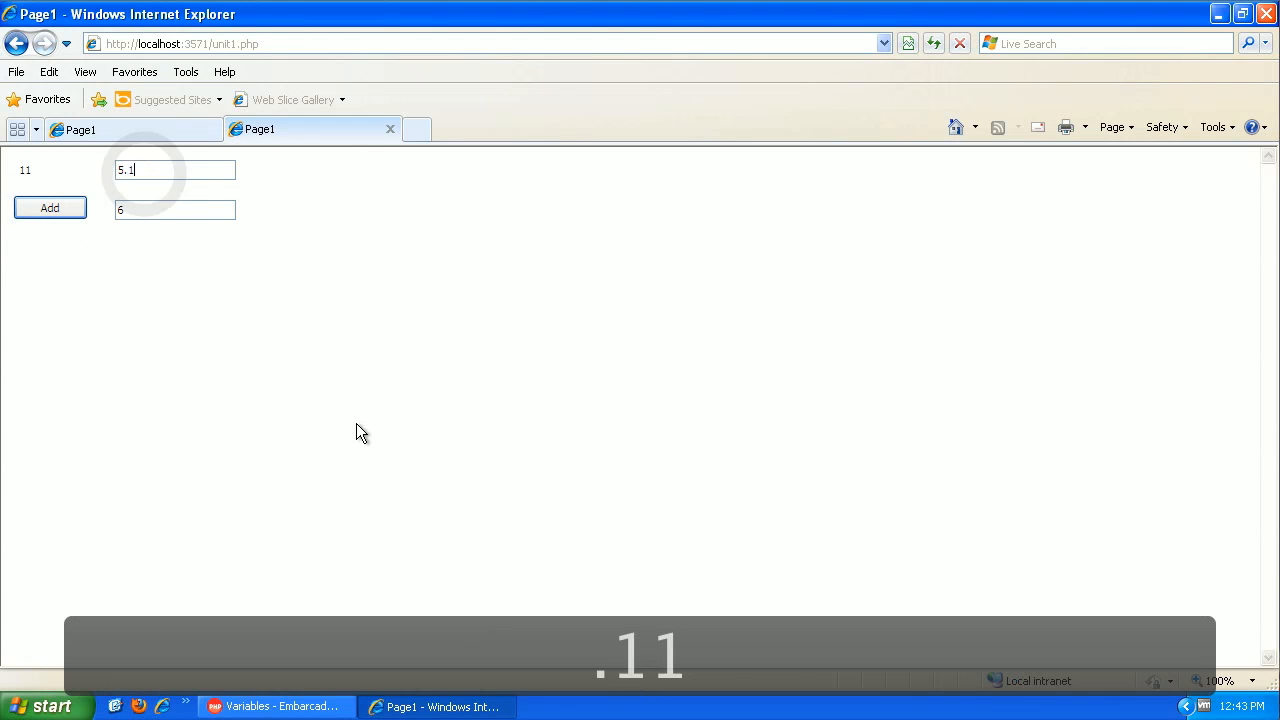
pyautogui.click(175, 209)
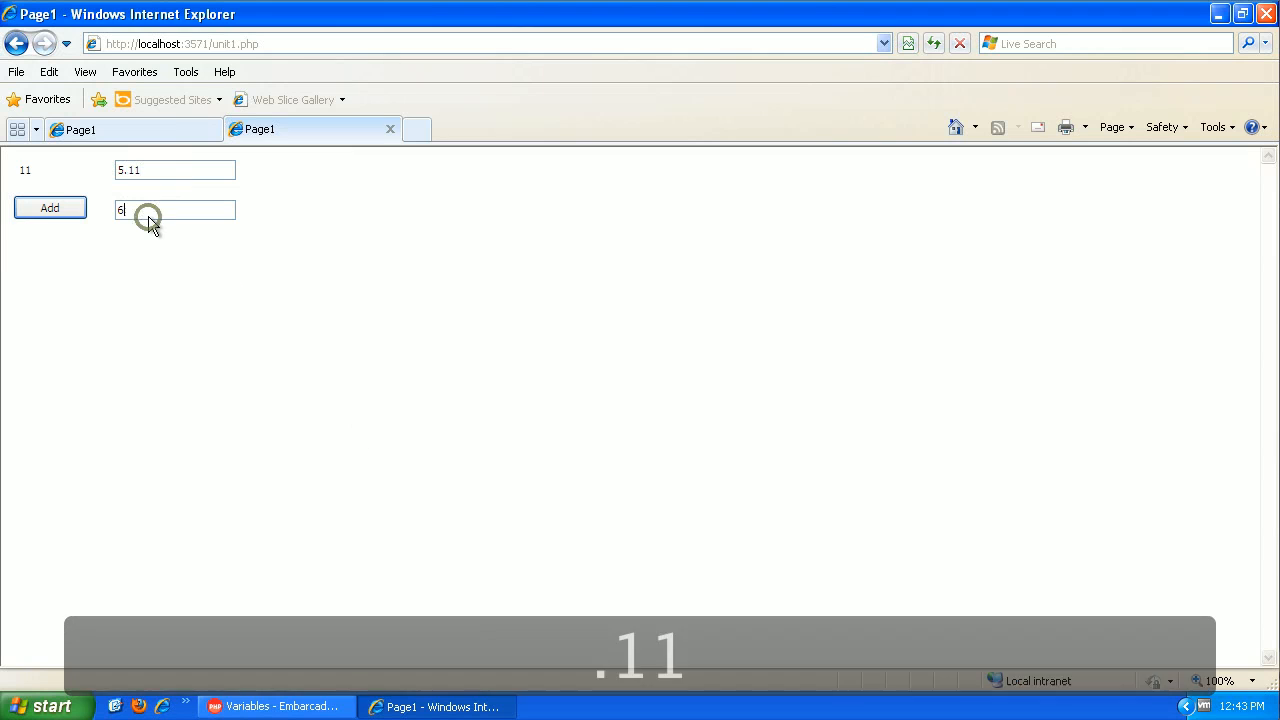
pyautogui.click(49, 208)
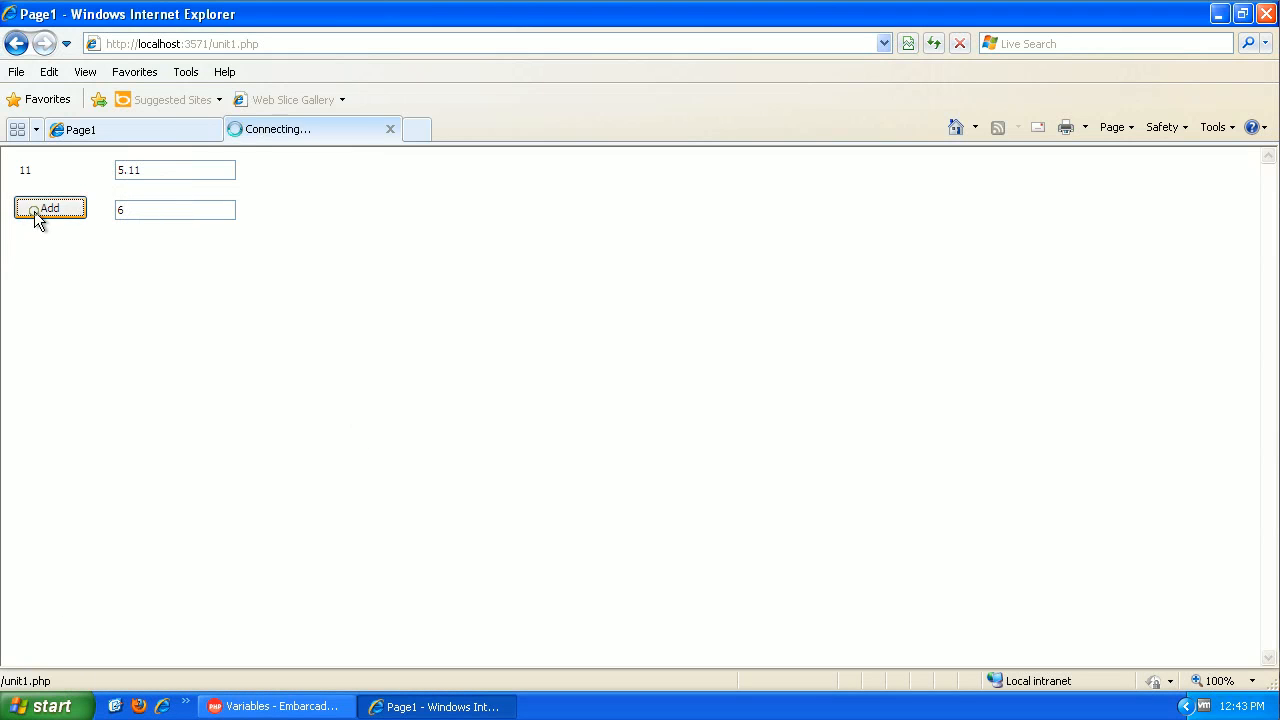
pyautogui.click(49, 208)
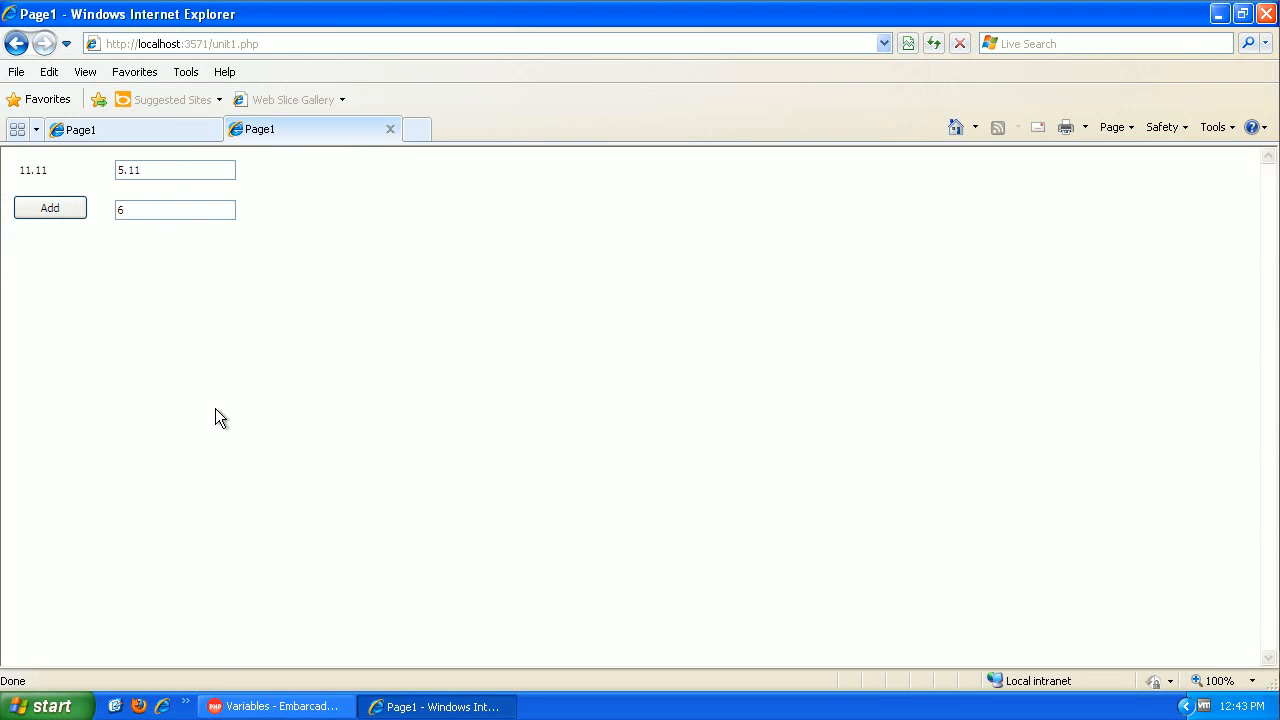
pyautogui.moveTo(216, 430)
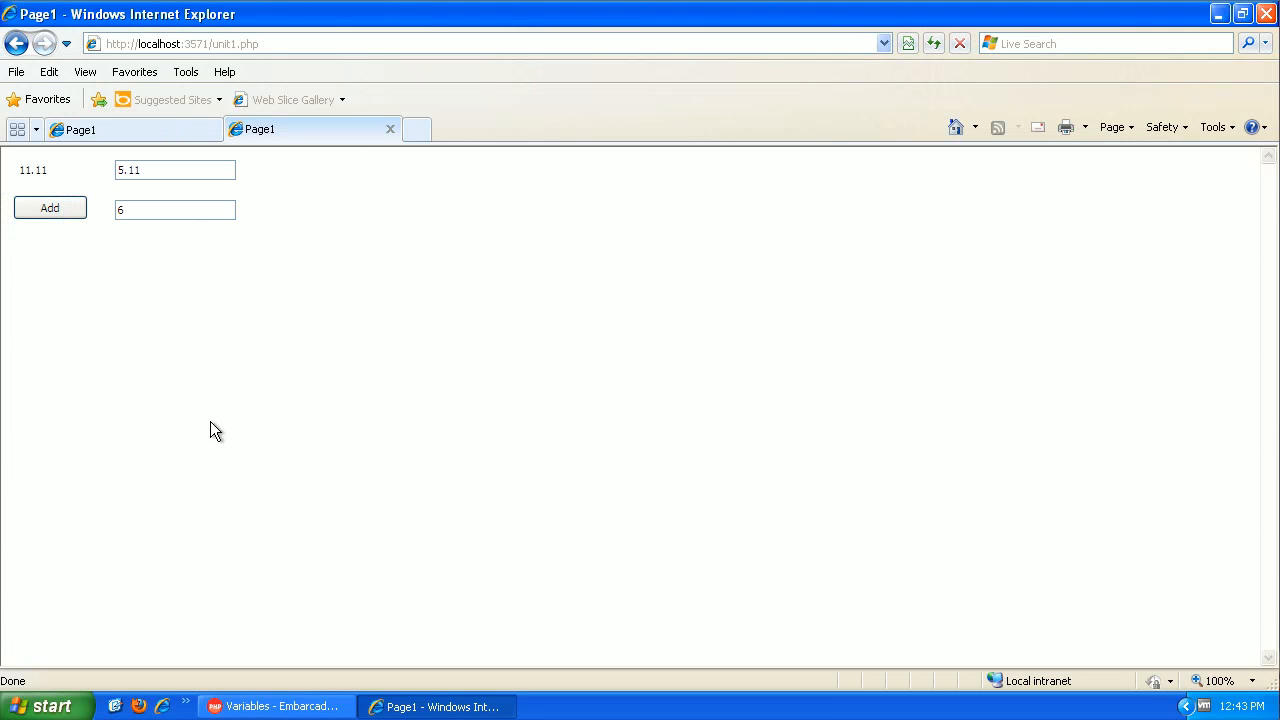
pyautogui.moveTo(275, 706)
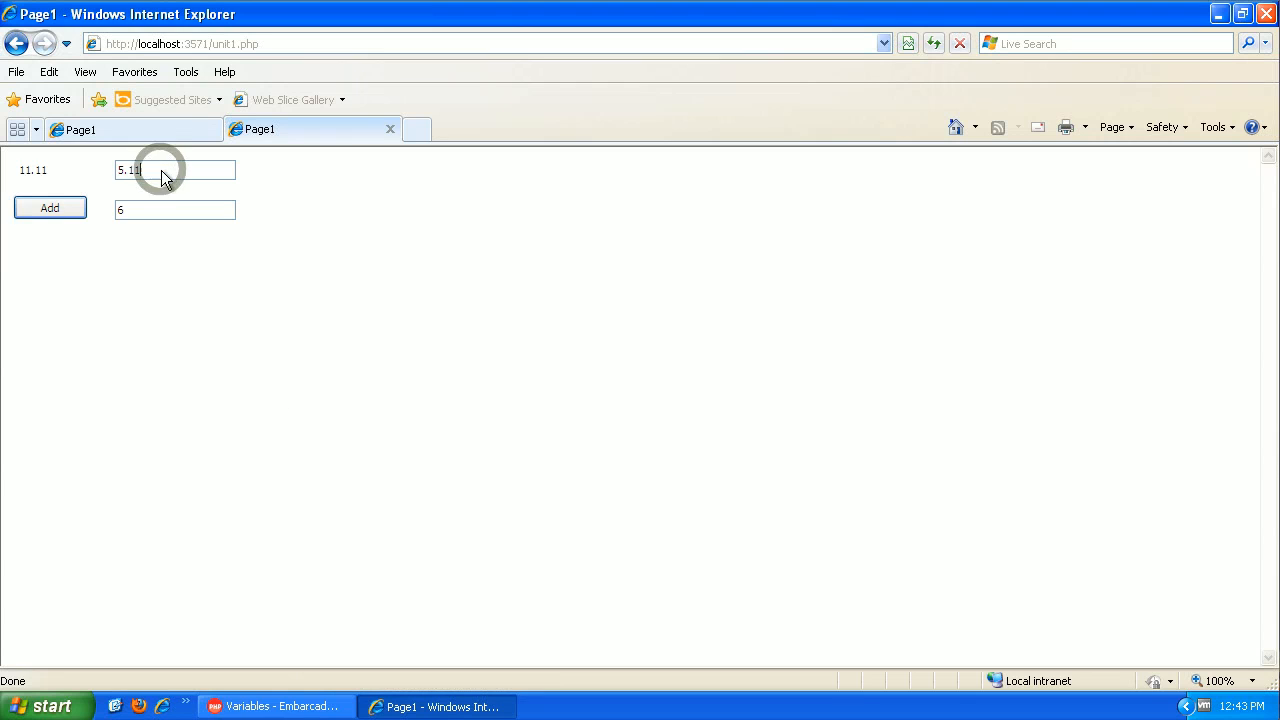
pyautogui.moveTo(140, 230)
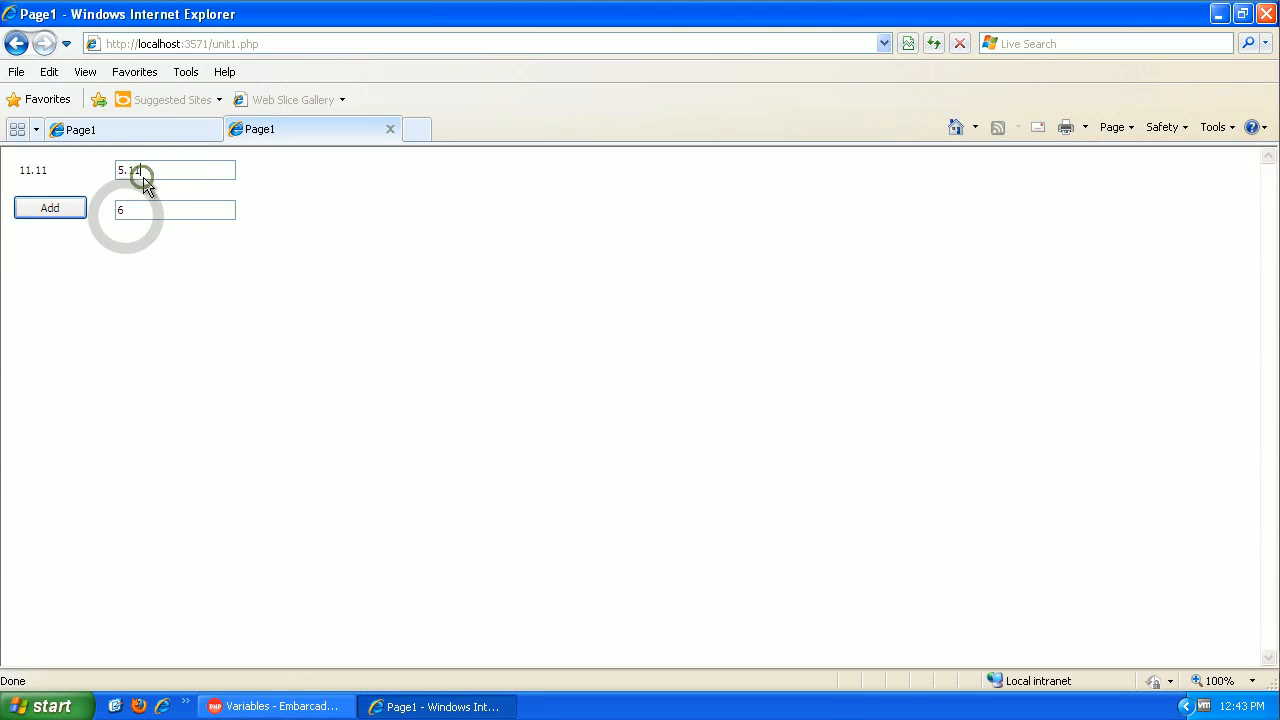
pyautogui.tripleClick(175, 170)
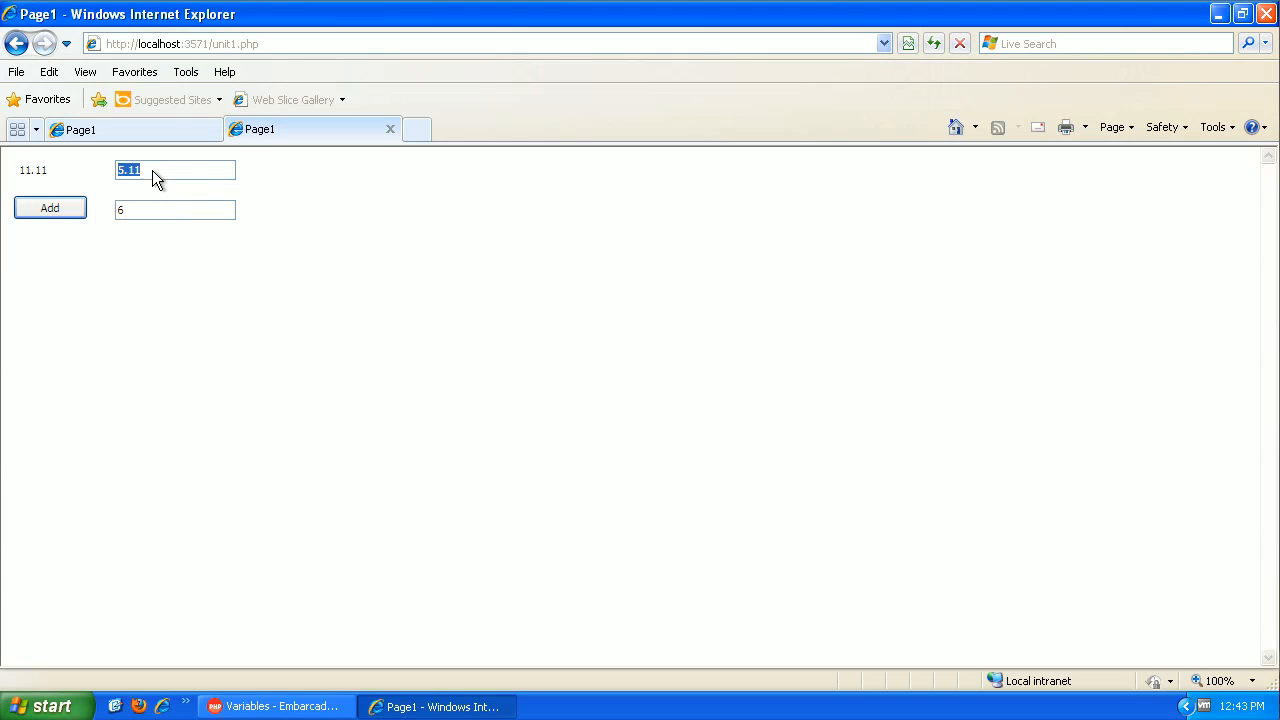
pyautogui.click(175, 170)
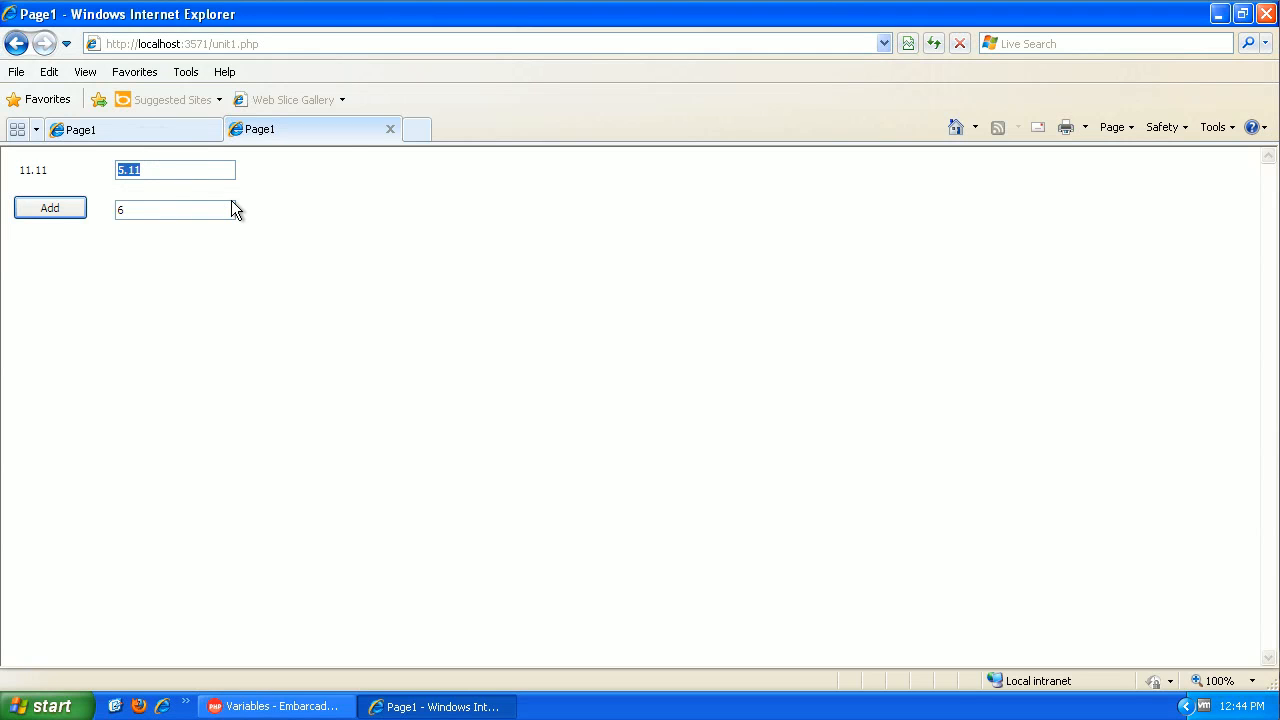
# Enter Tom and Smith in the two fields and press Add, giving 0
pyautogui.write('Tom')
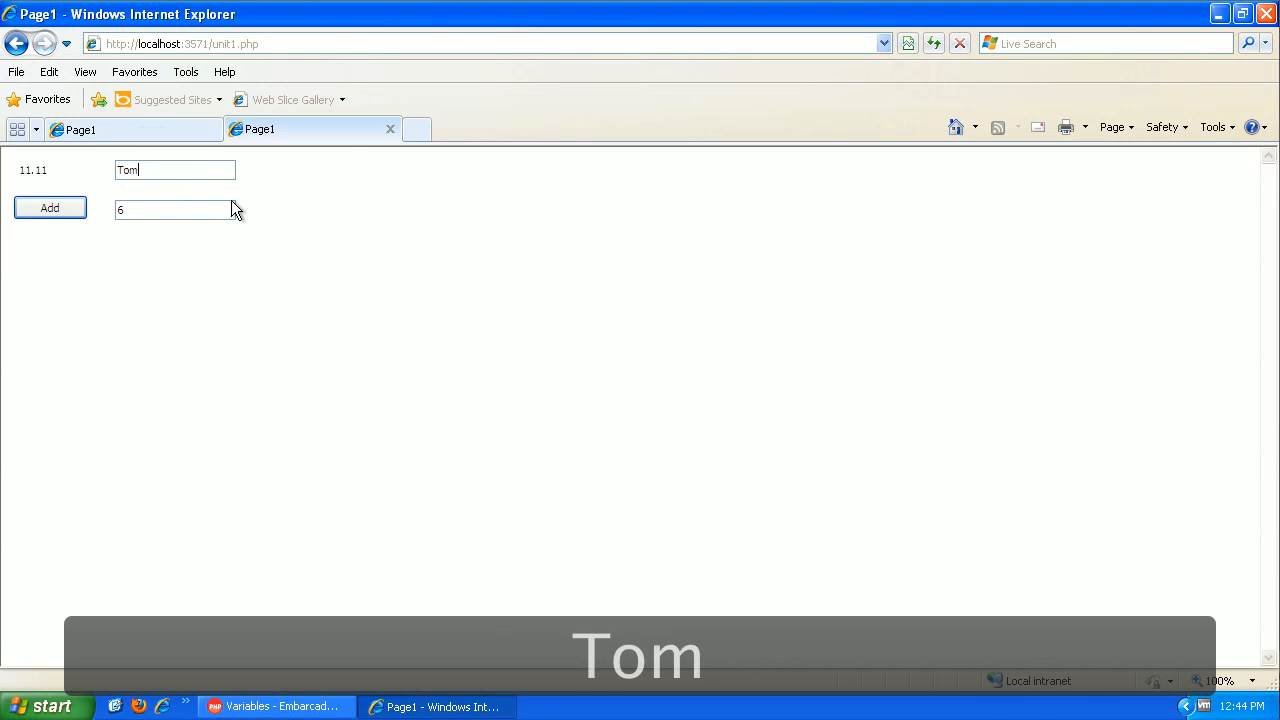
pyautogui.write('Smith')
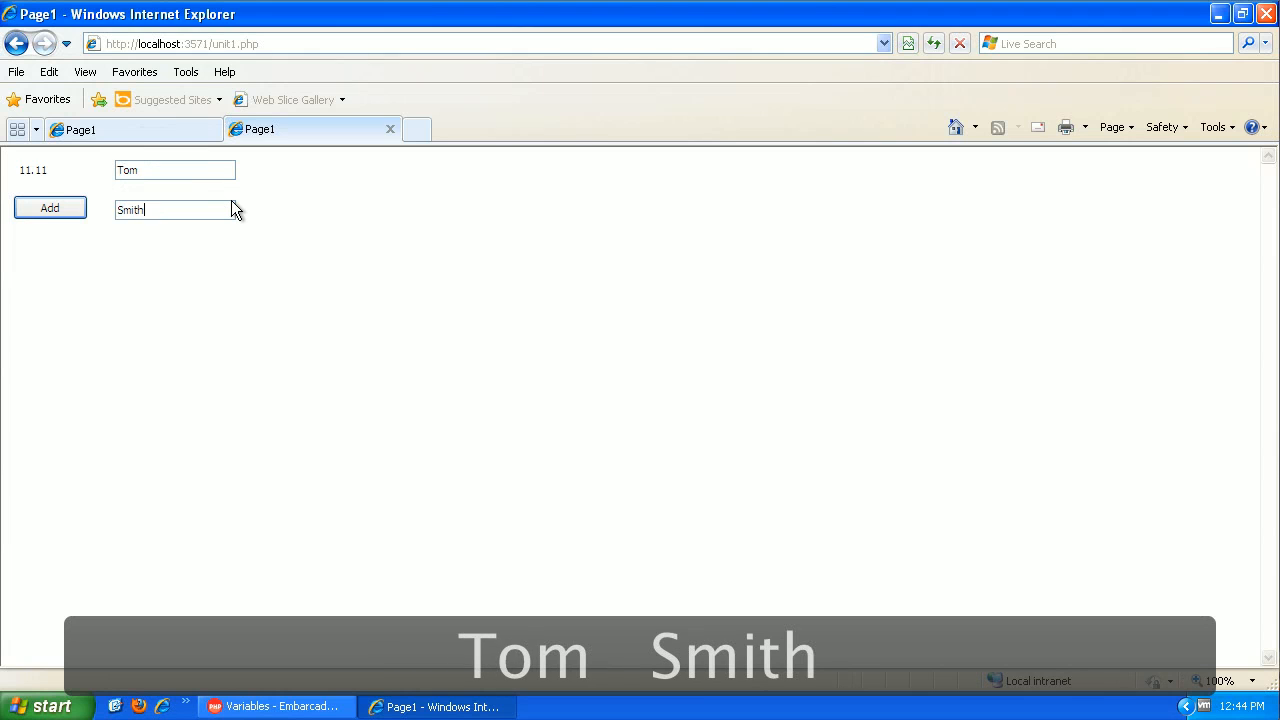
pyautogui.click(49, 208)
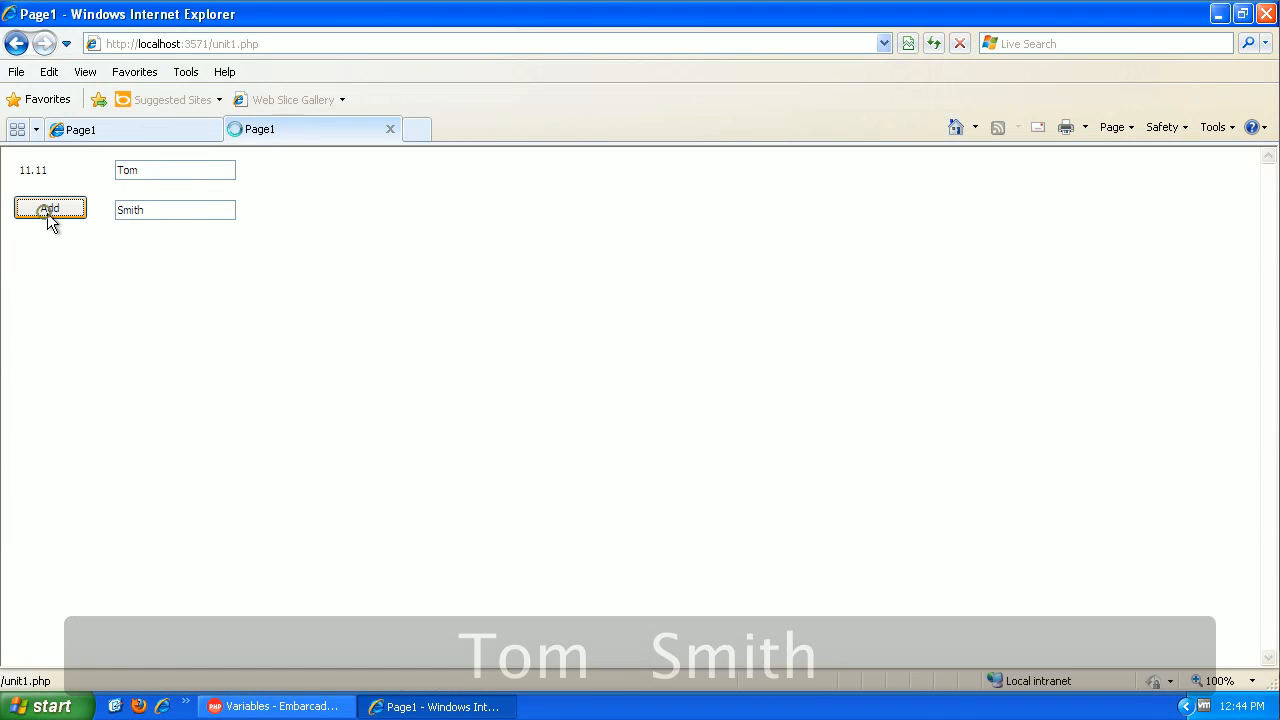
pyautogui.click(50, 208)
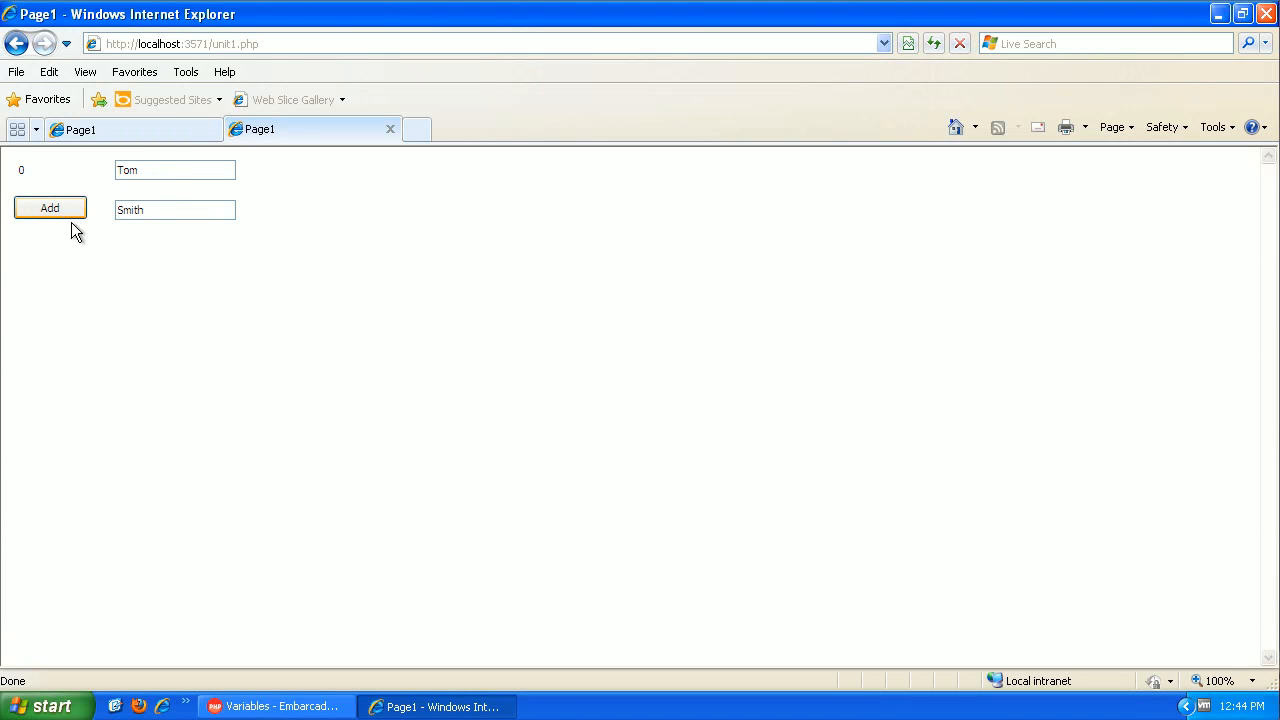
pyautogui.moveTo(512, 475)
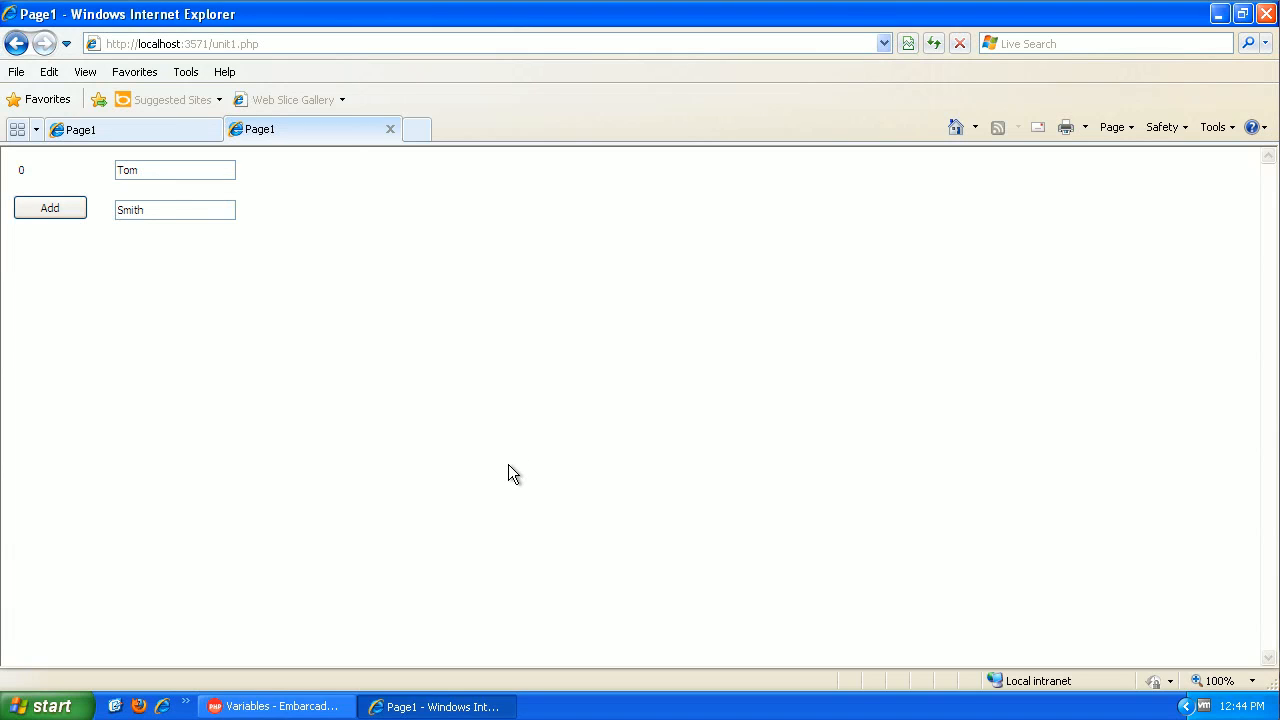
pyautogui.moveTo(532, 549)
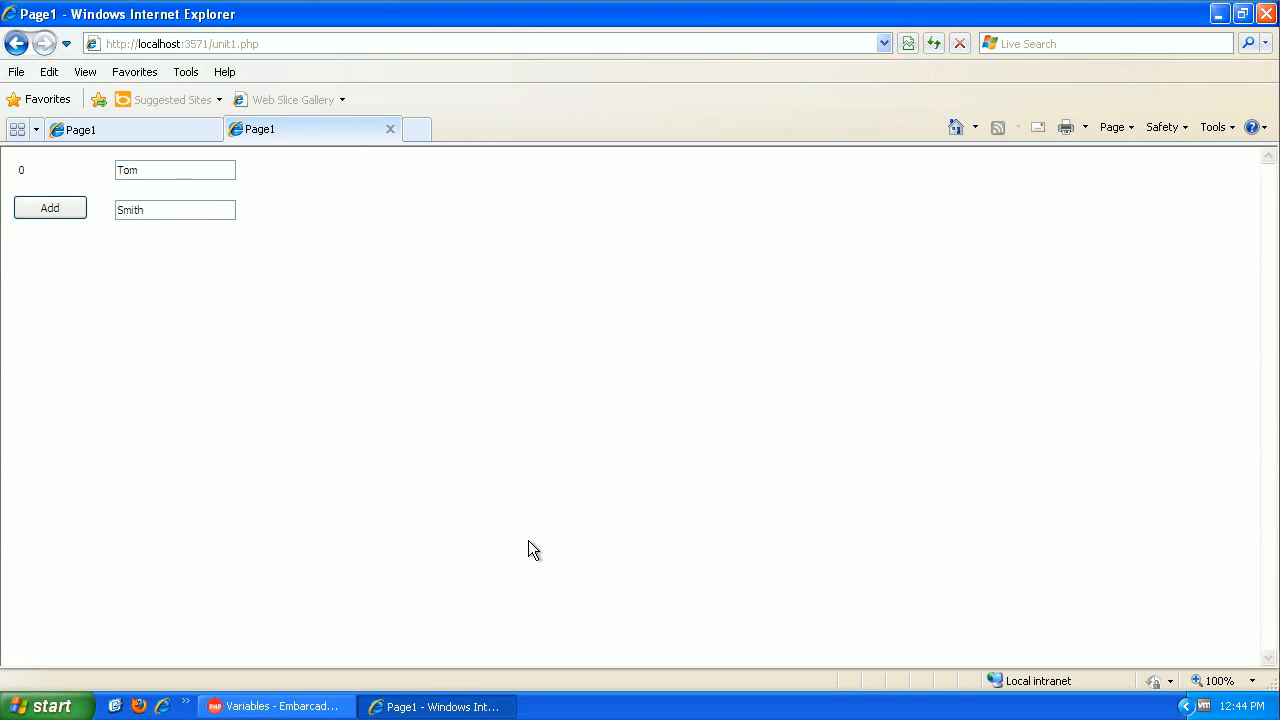
pyautogui.moveTo(275, 706)
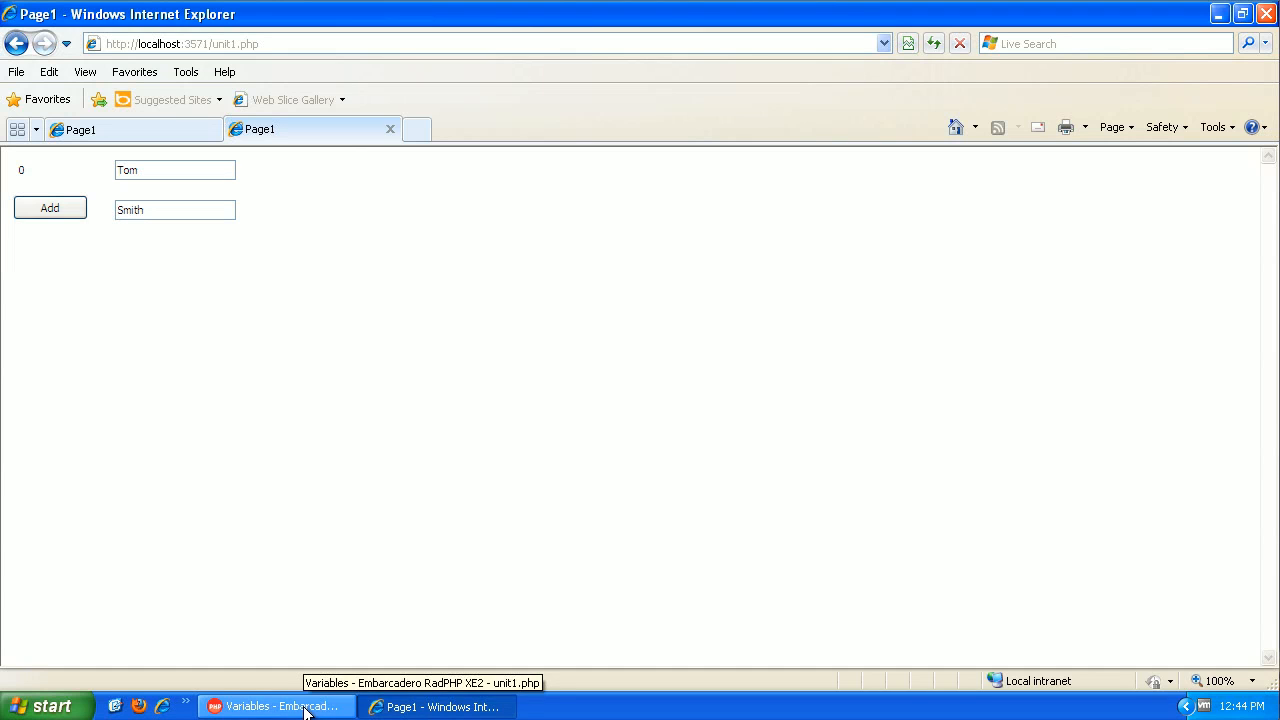
# Set Label1's Caption to $a + $b;, keeping the Edit-box addition as a comment
pyautogui.click(275, 706)
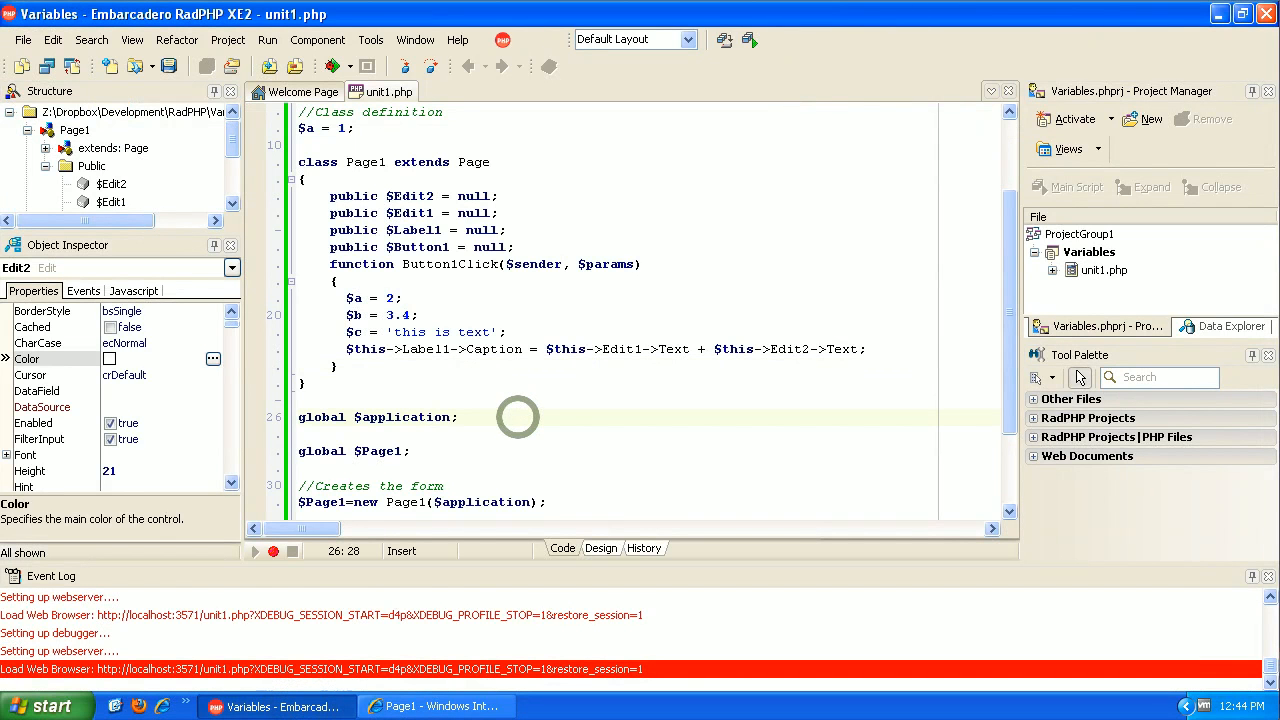
pyautogui.click(515, 417)
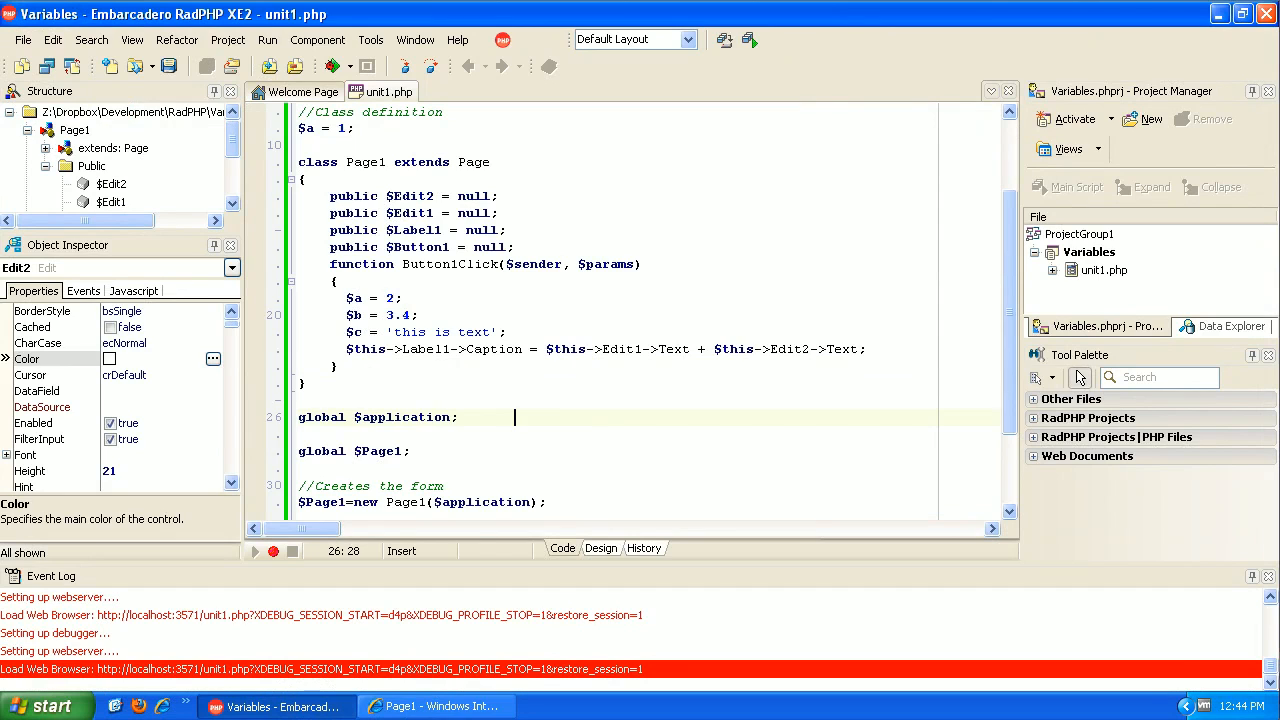
pyautogui.click(548, 348)
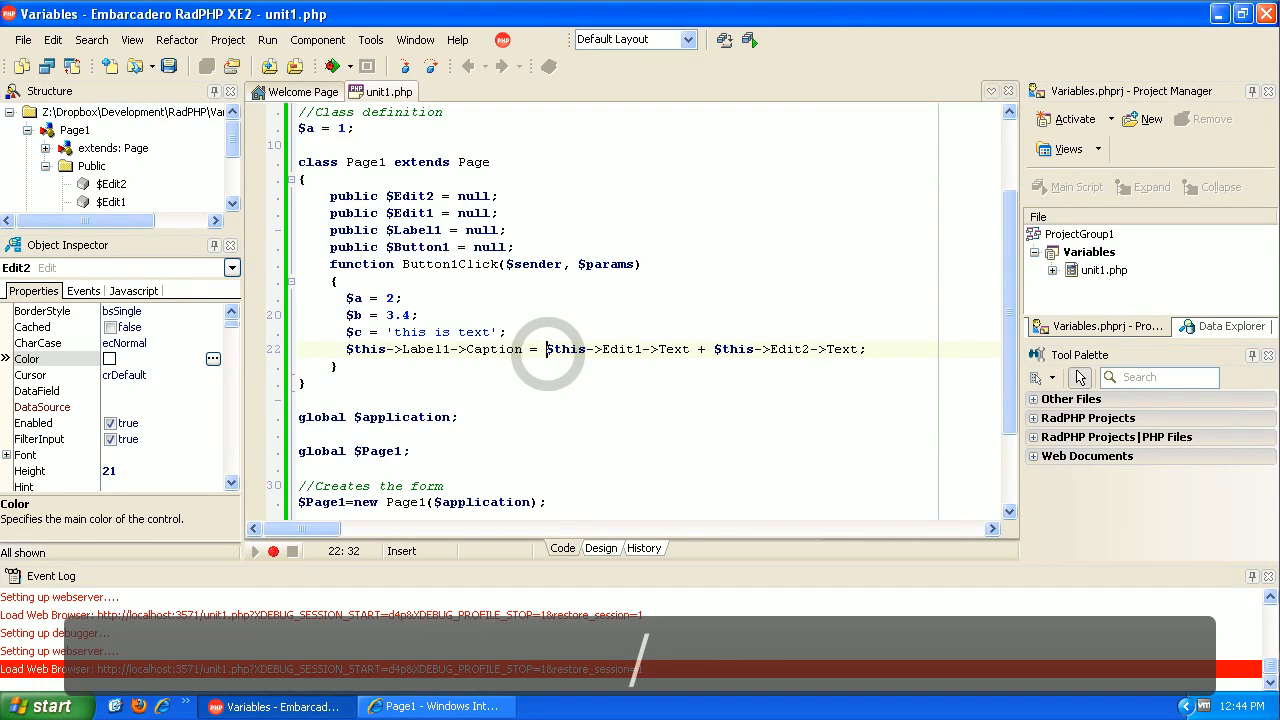
pyautogui.write('//')
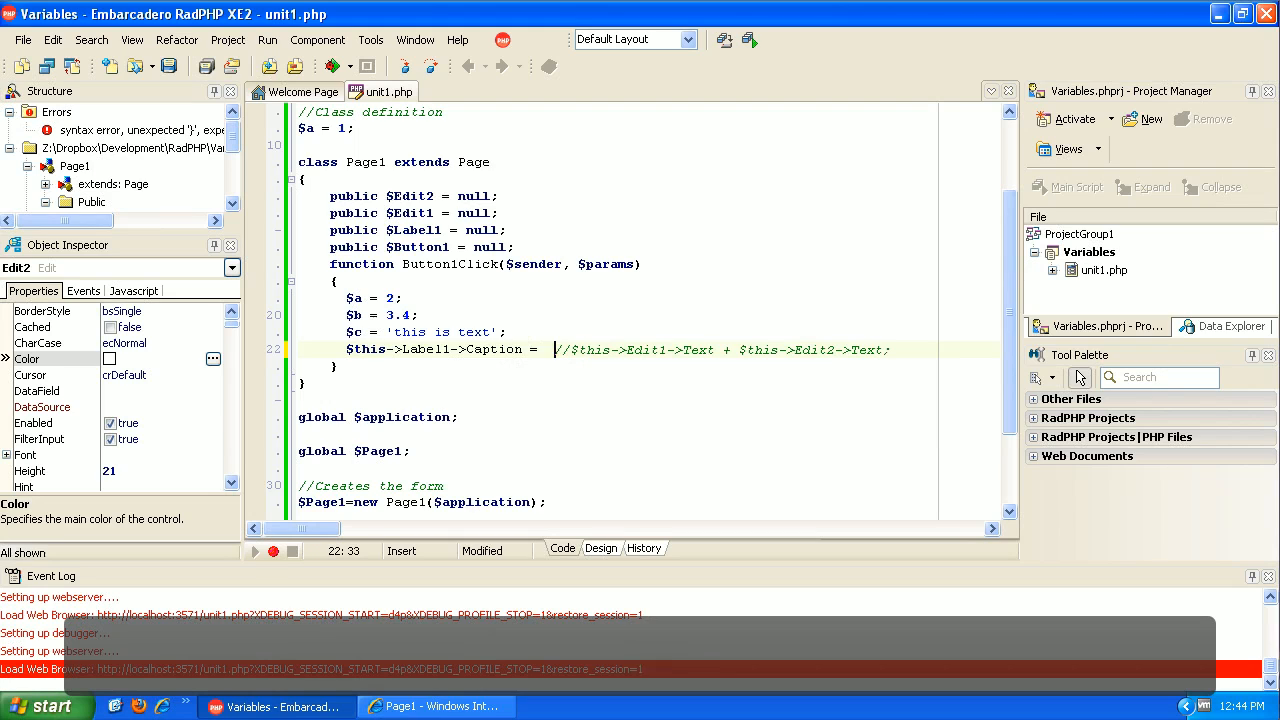
pyautogui.press('Left')
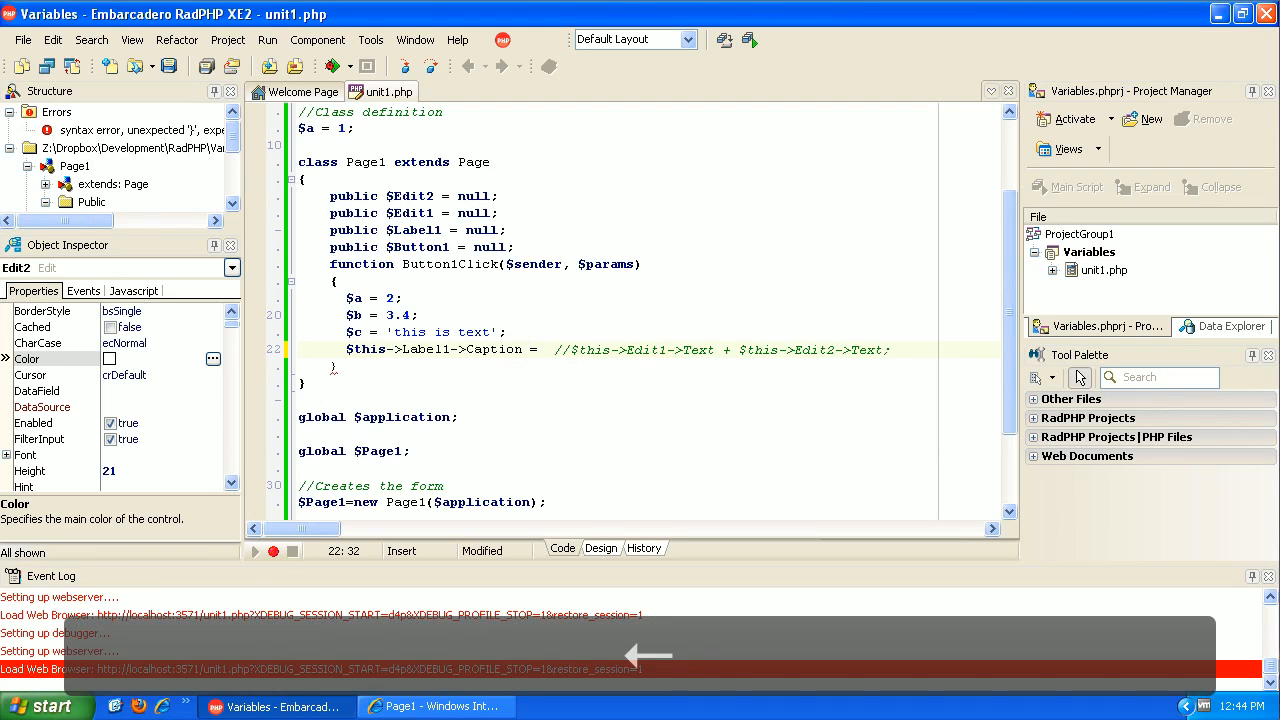
pyautogui.write('$a')
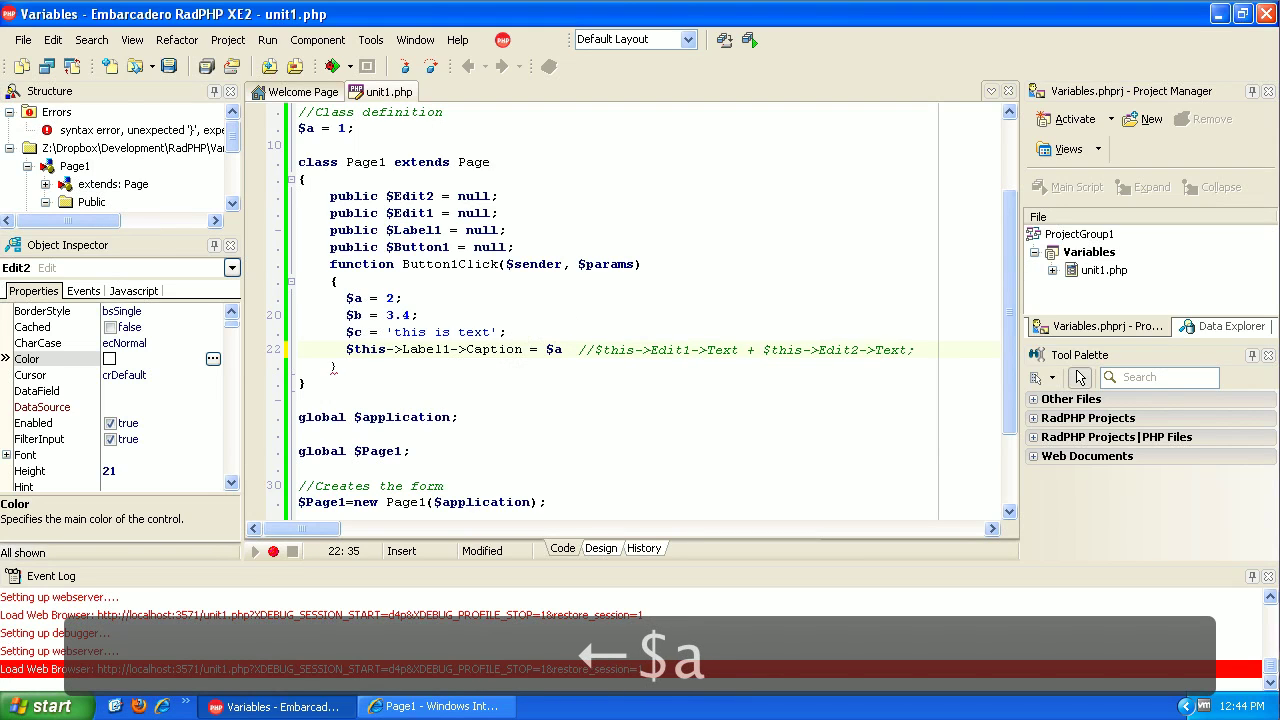
pyautogui.write('+')
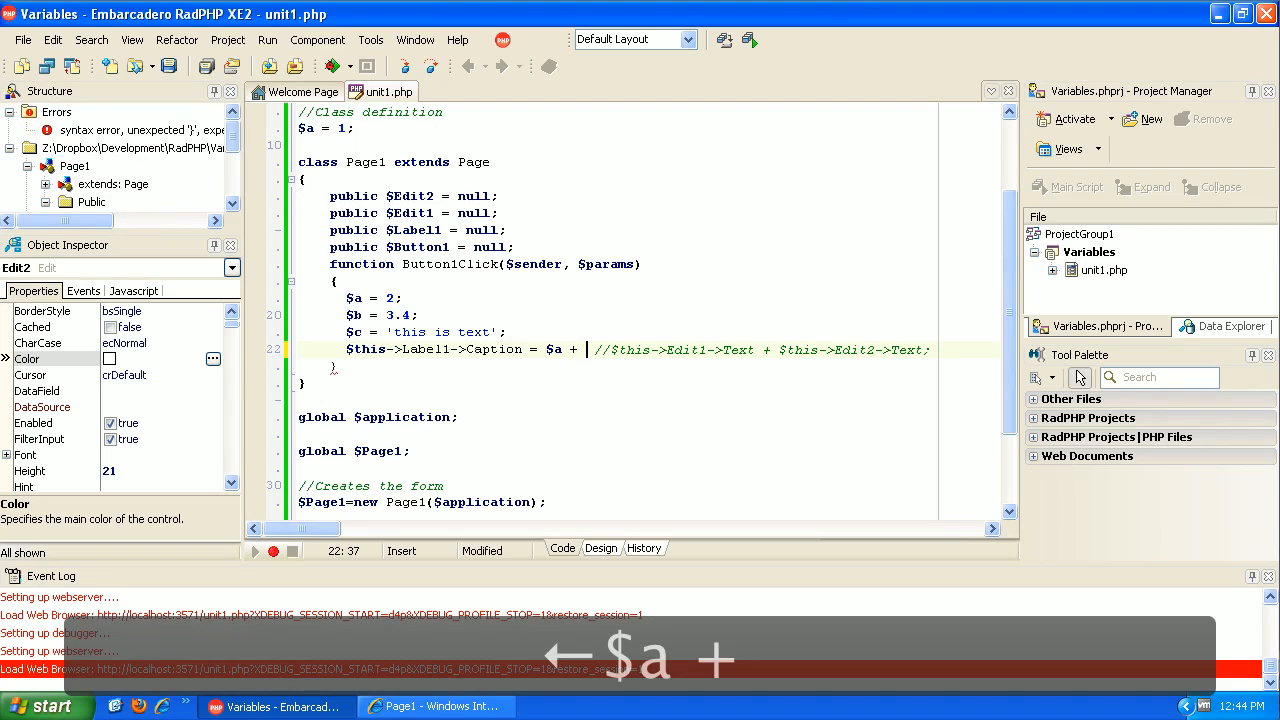
pyautogui.write('$b;')
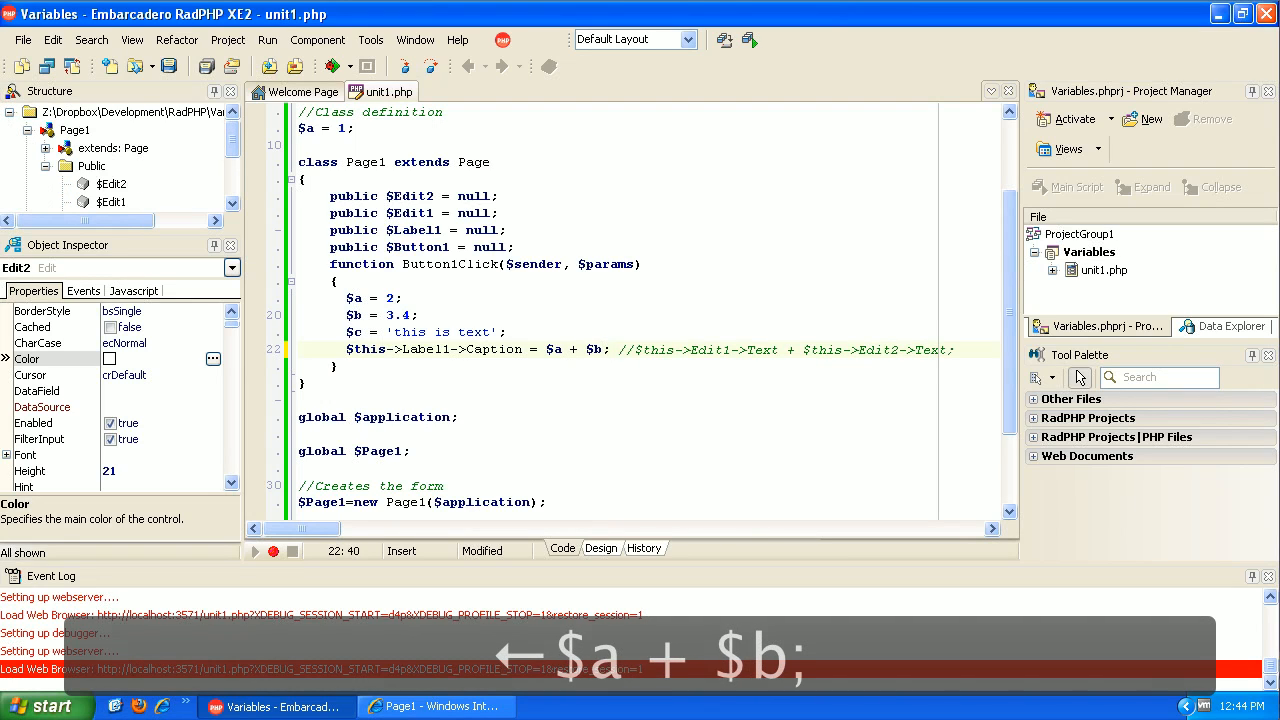
# Run the page and press Add to show 5.4, then return to the code
pyautogui.click(437, 706)
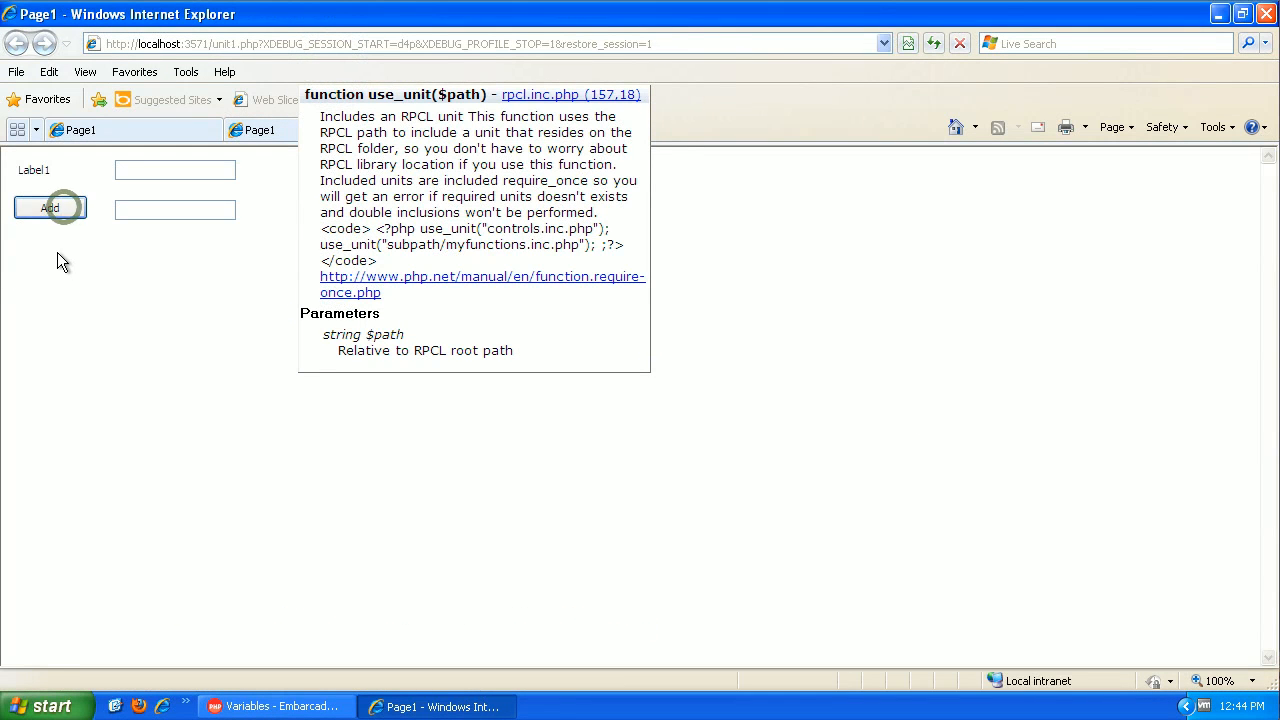
pyautogui.click(49, 207)
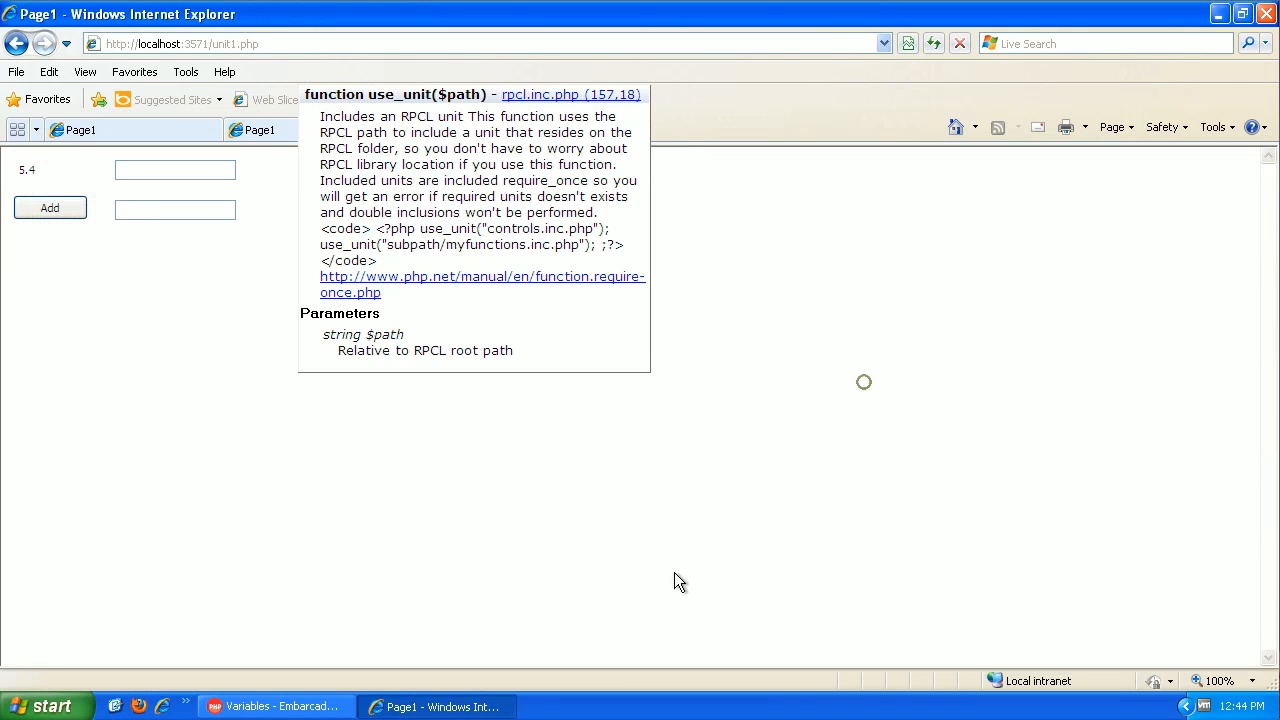
pyautogui.click(275, 706)
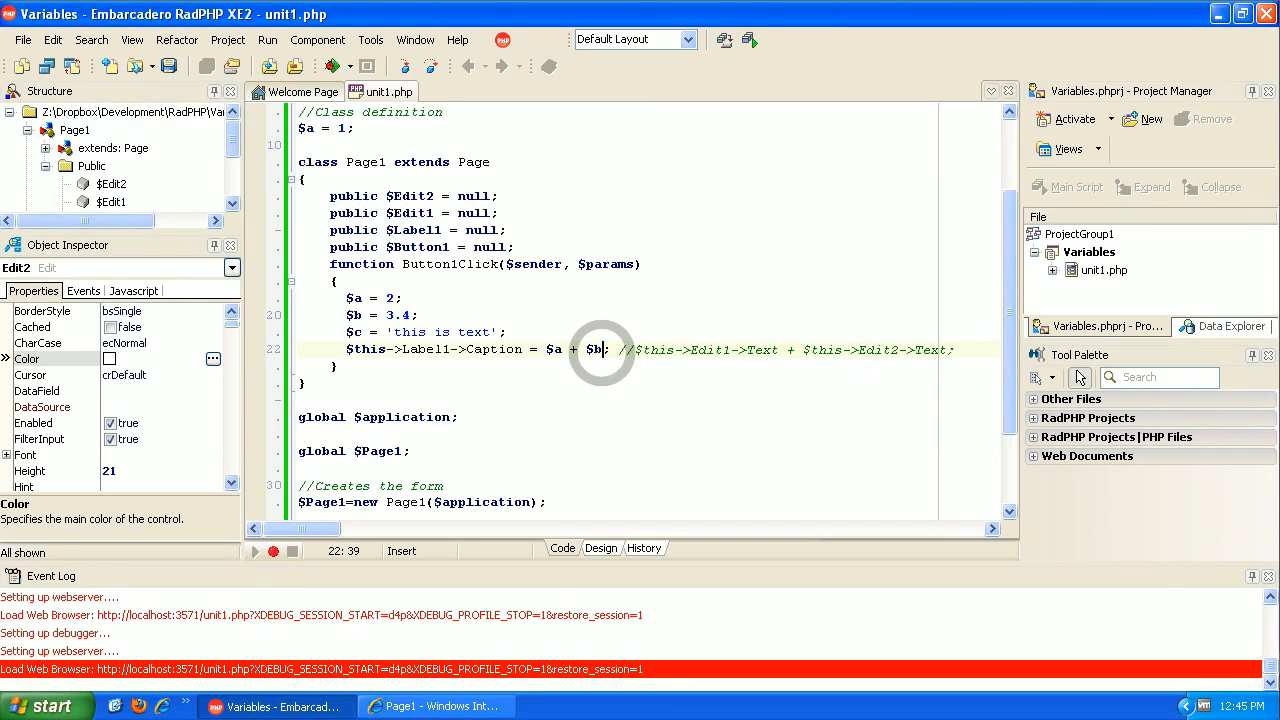
# Replace $a + $b with the compound assignment $a += 1 on line 22
pyautogui.press('Backspace')
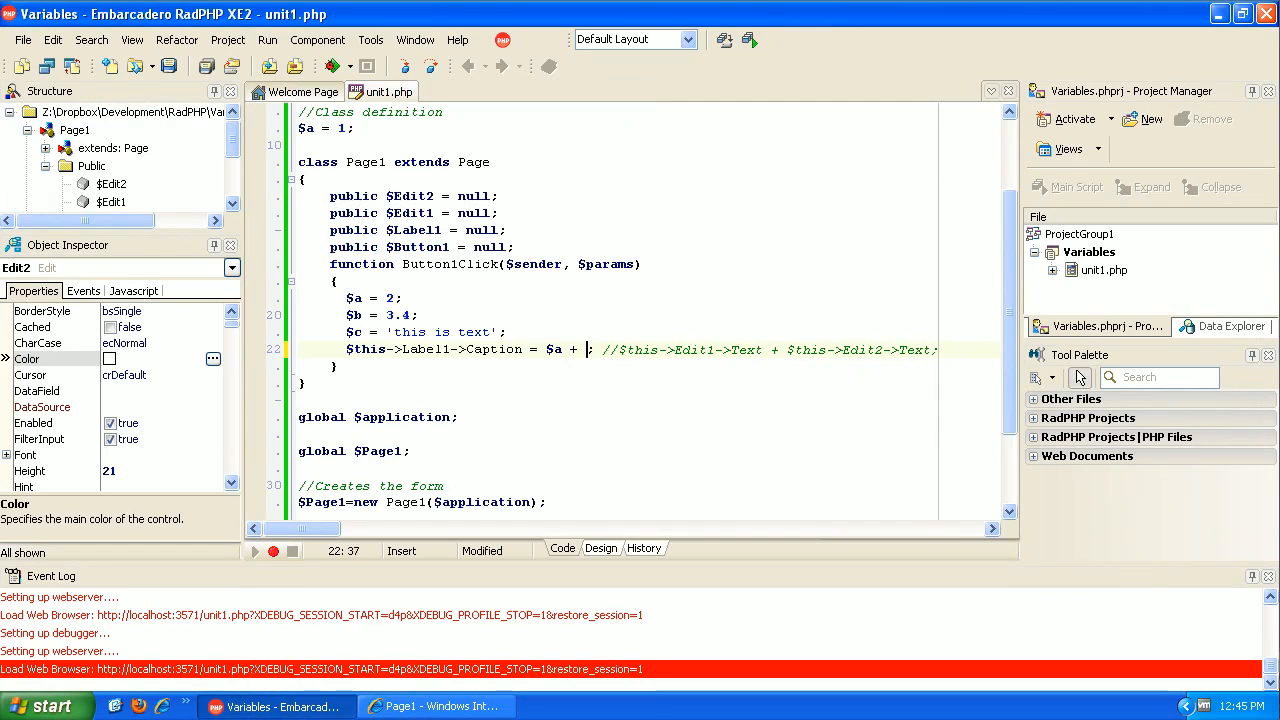
pyautogui.press('BackSpace')
pyautogui.write('=')
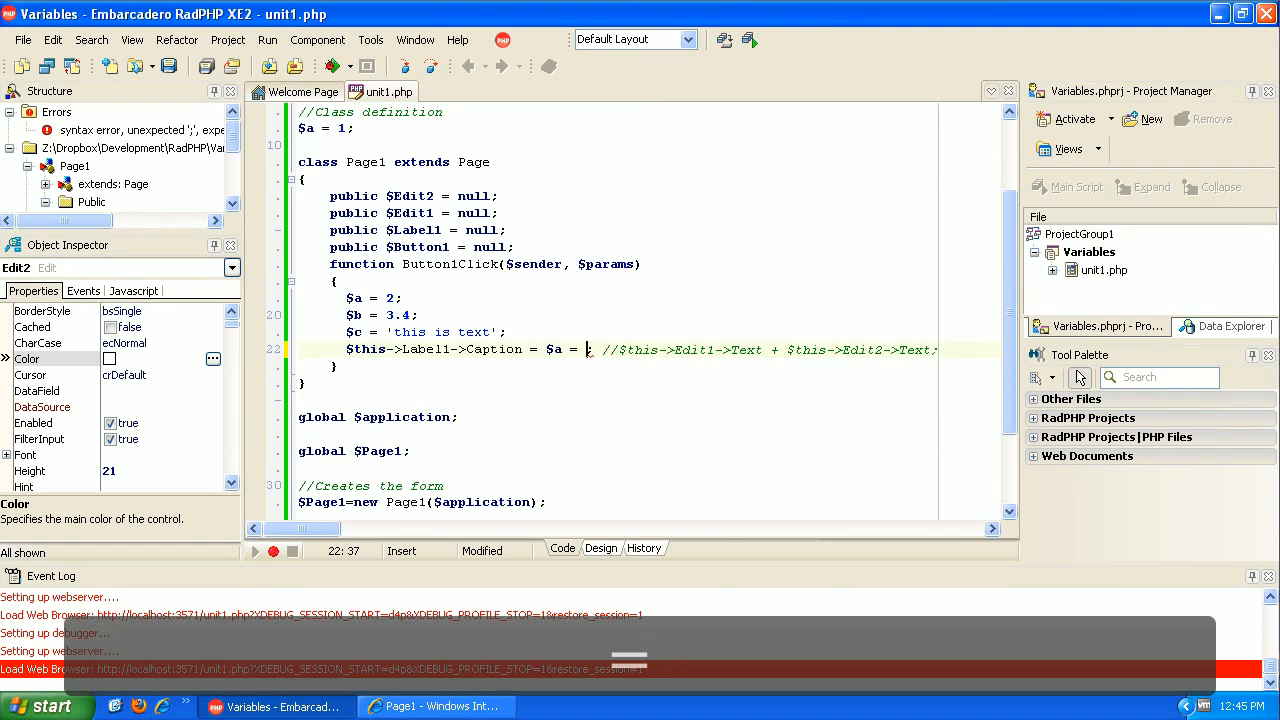
pyautogui.write('$a')
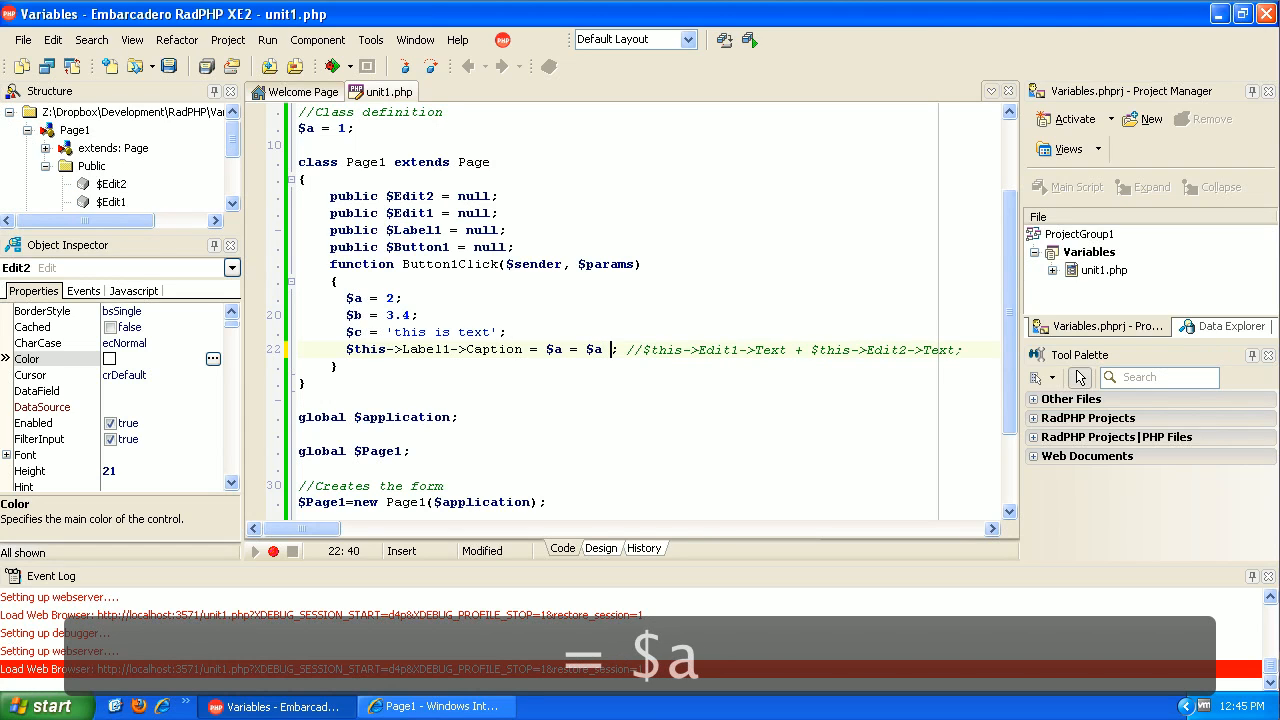
pyautogui.write('+ 1;')
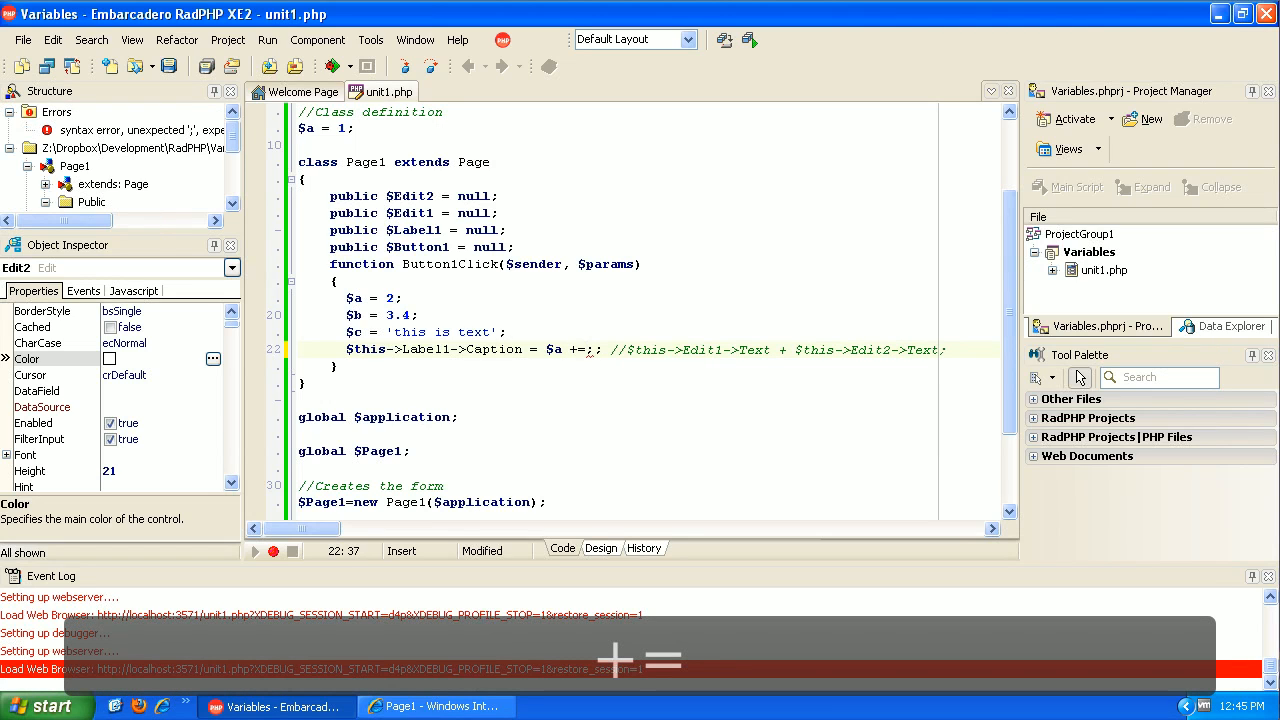
pyautogui.write('1')
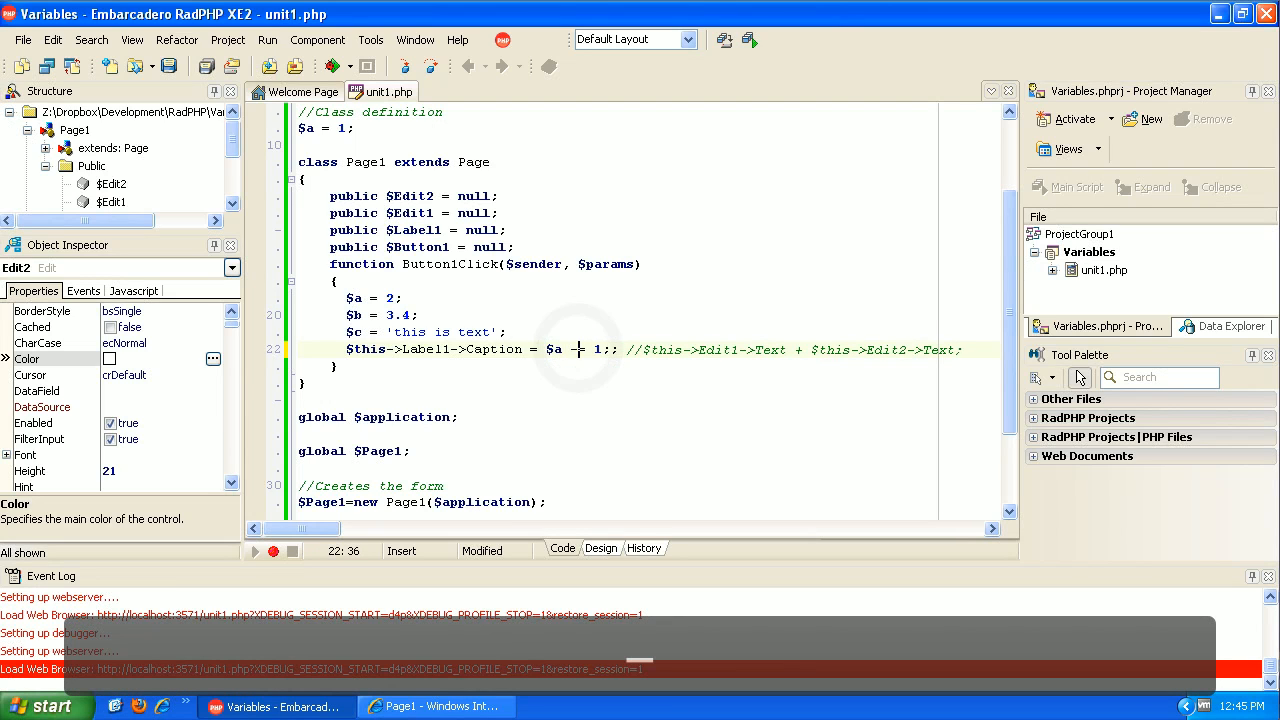
# Cycle the compound operator through -=, *= and finally /= on line 22
pyautogui.write('-')
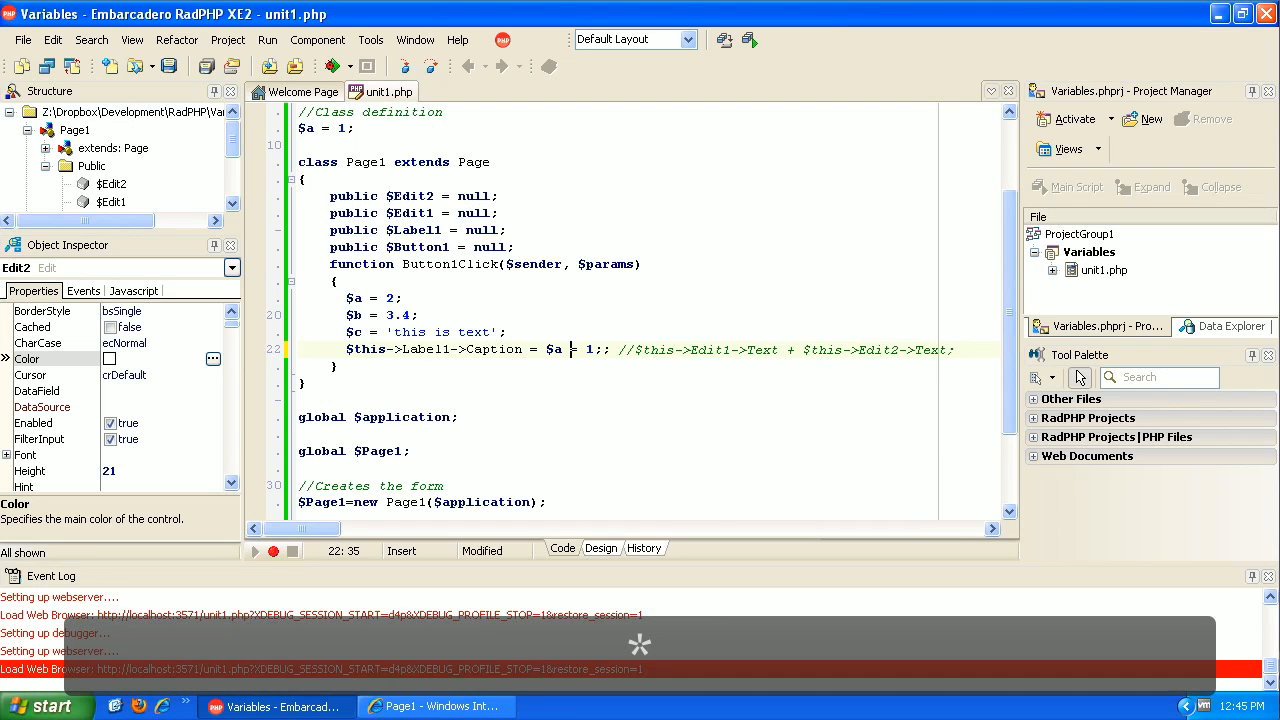
pyautogui.write('*')
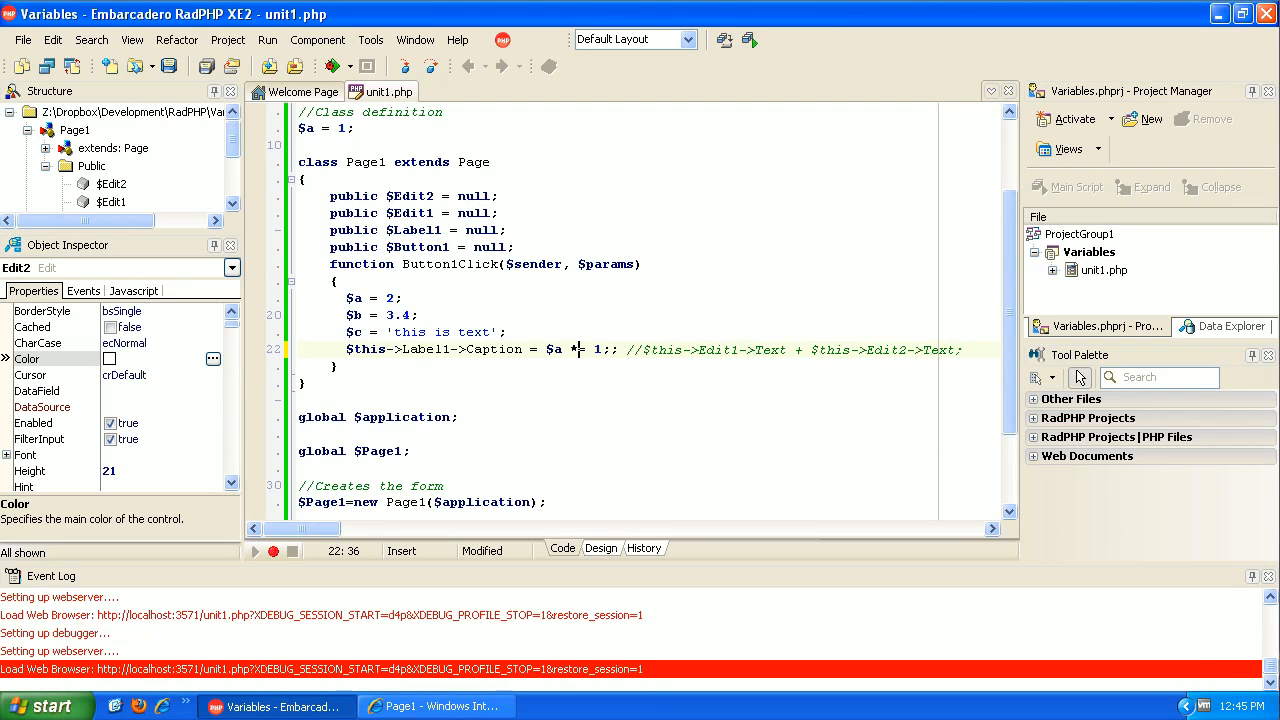
pyautogui.write('/')
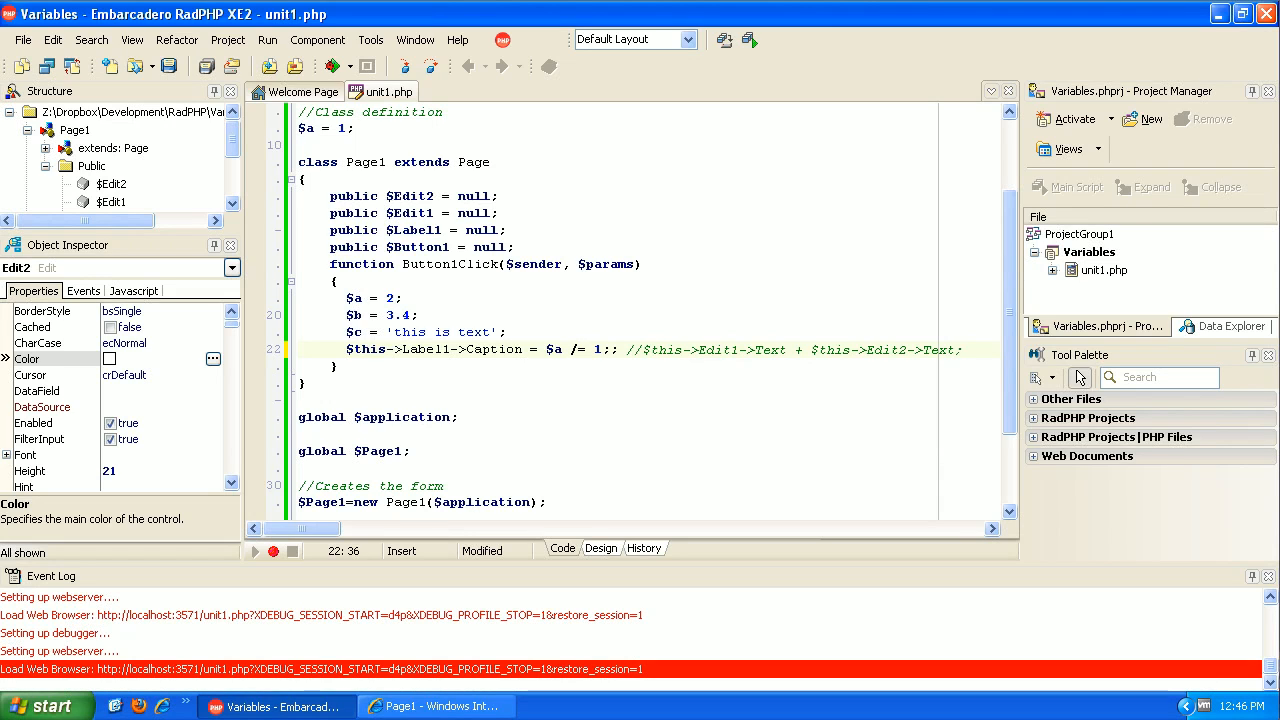
pyautogui.moveTo(275, 140)
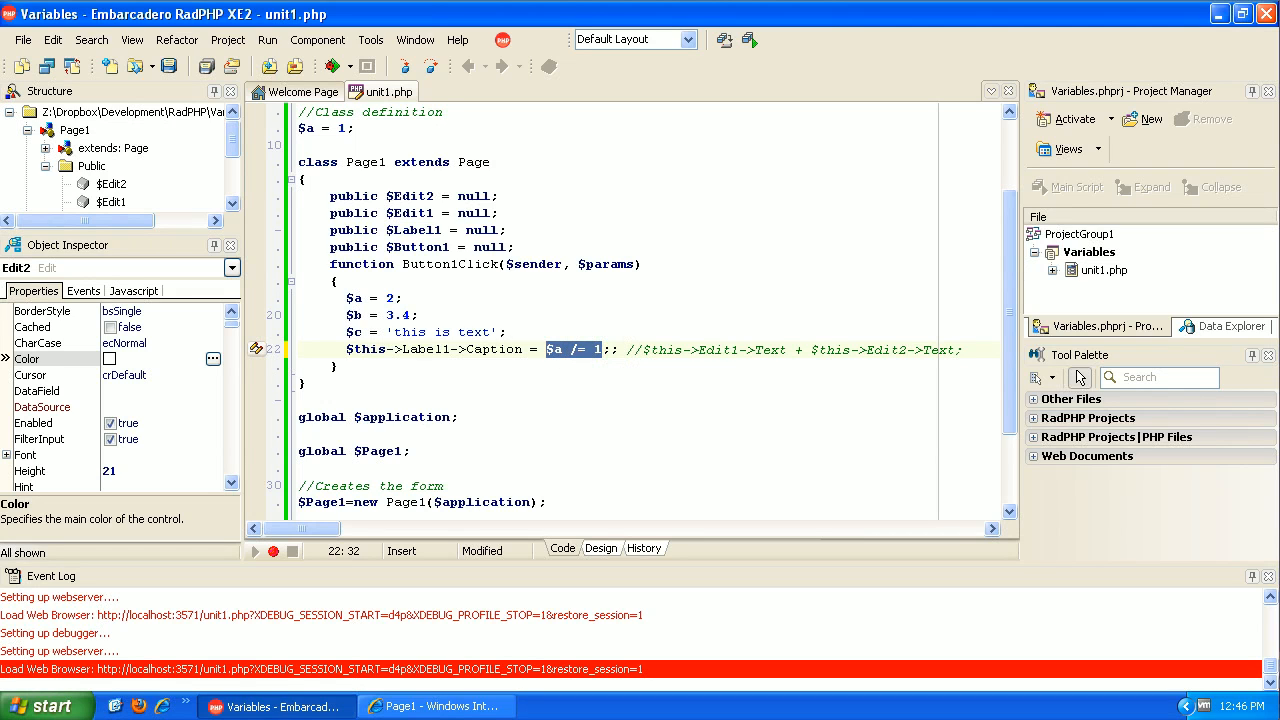
# Rename $a to $firstName and assign it the string "John"
pyautogui.click(390, 298)
pyautogui.write("'")
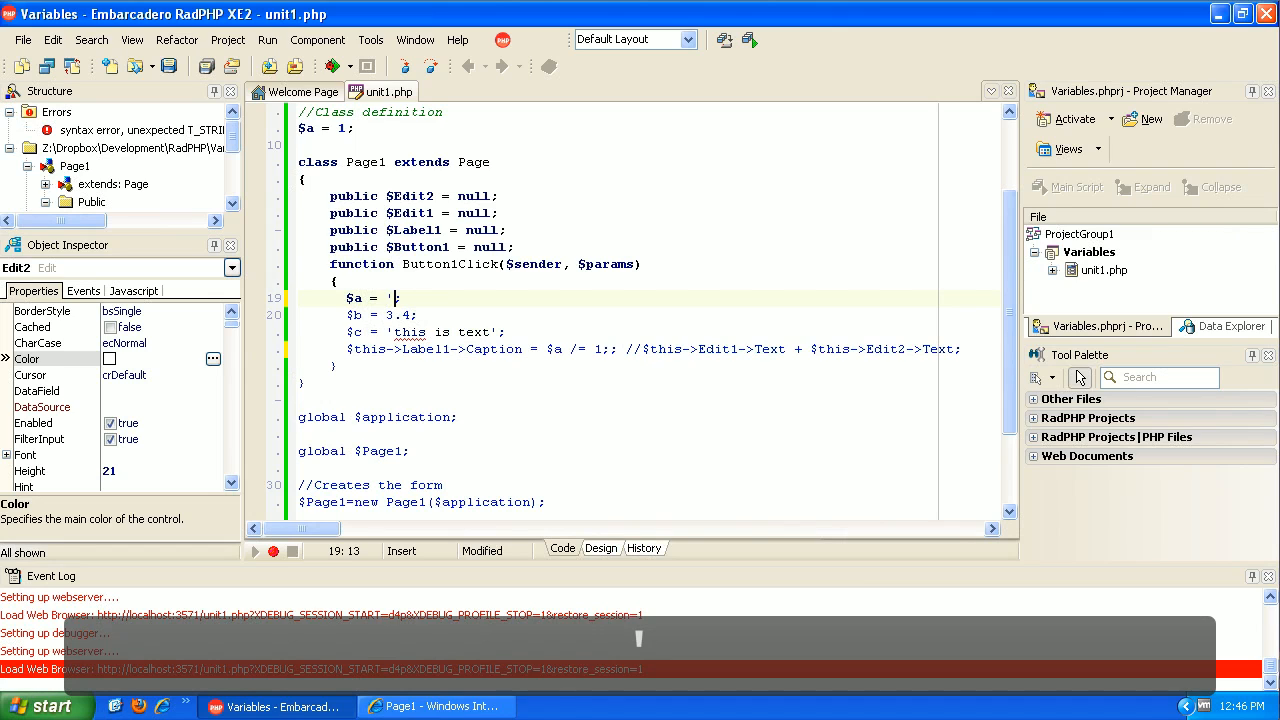
pyautogui.write('John')
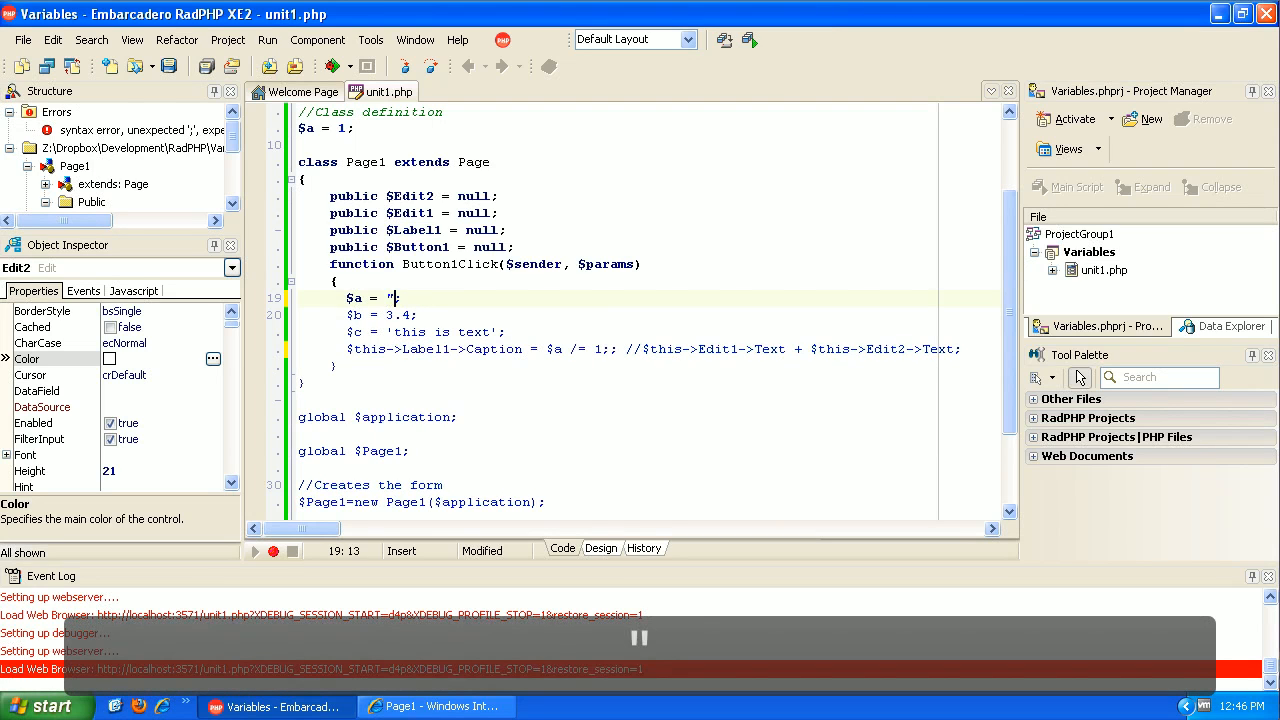
pyautogui.write('John')
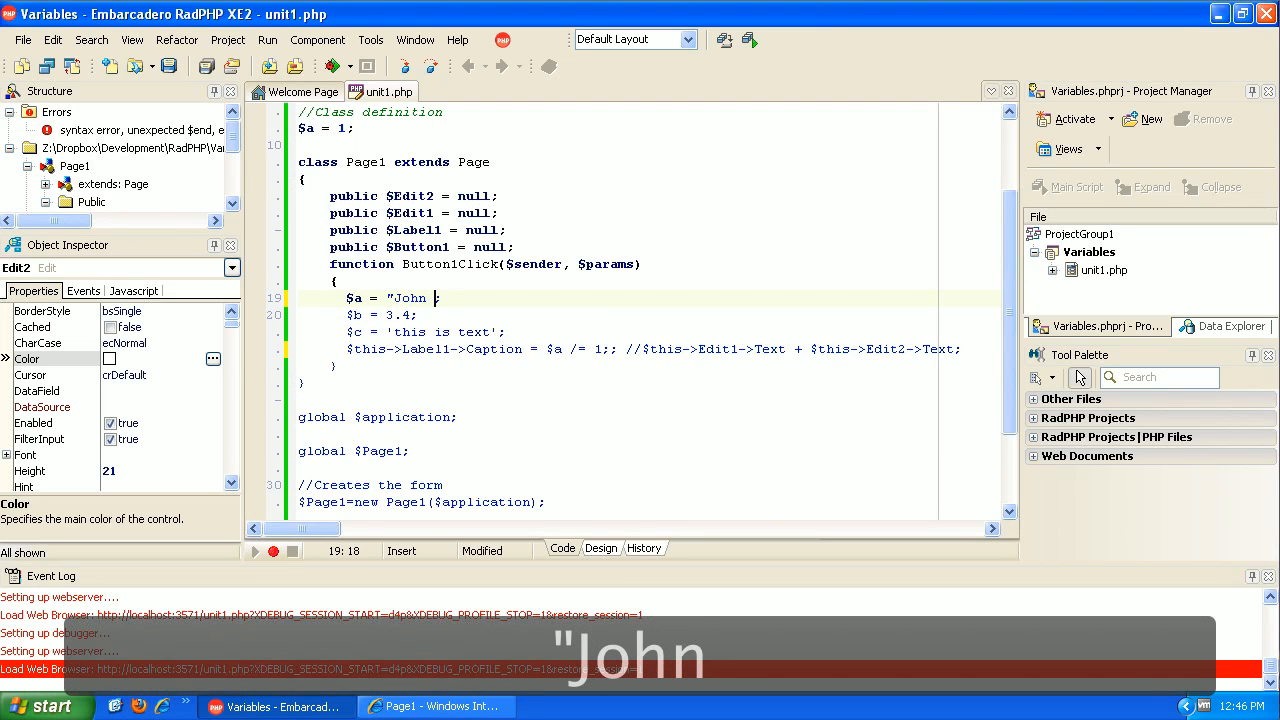
pyautogui.write('"')
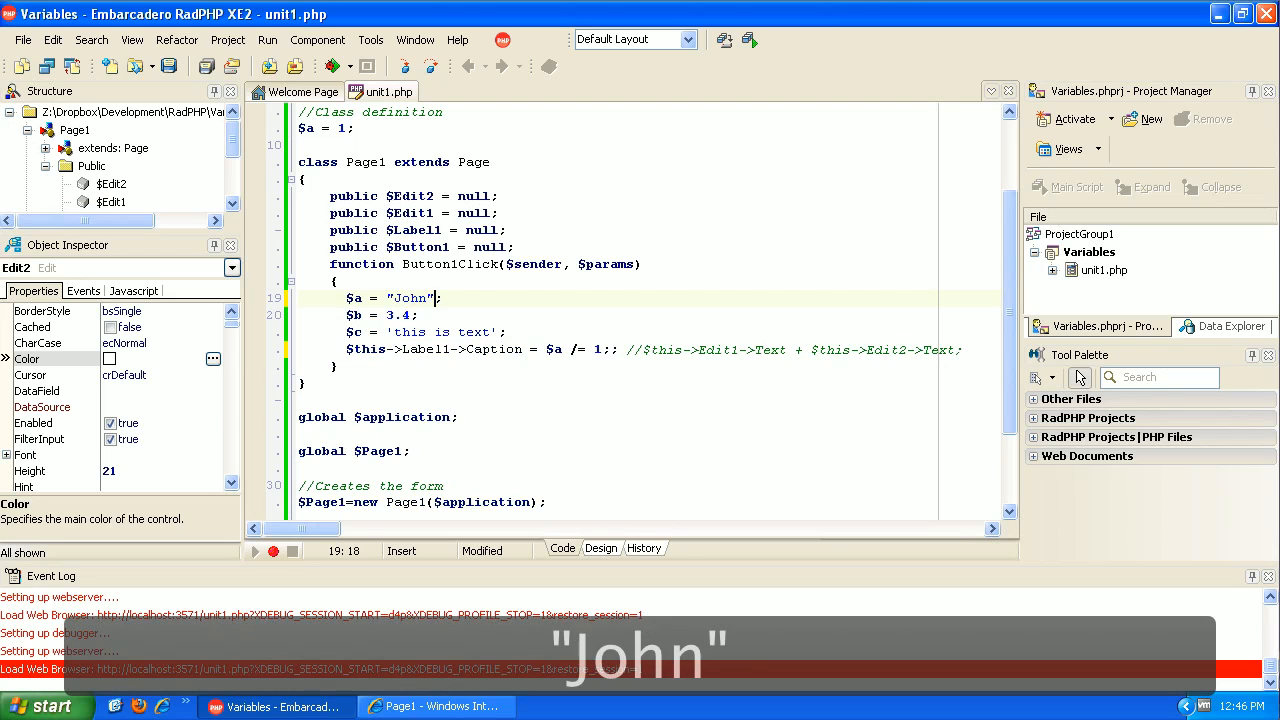
pyautogui.press('Left')
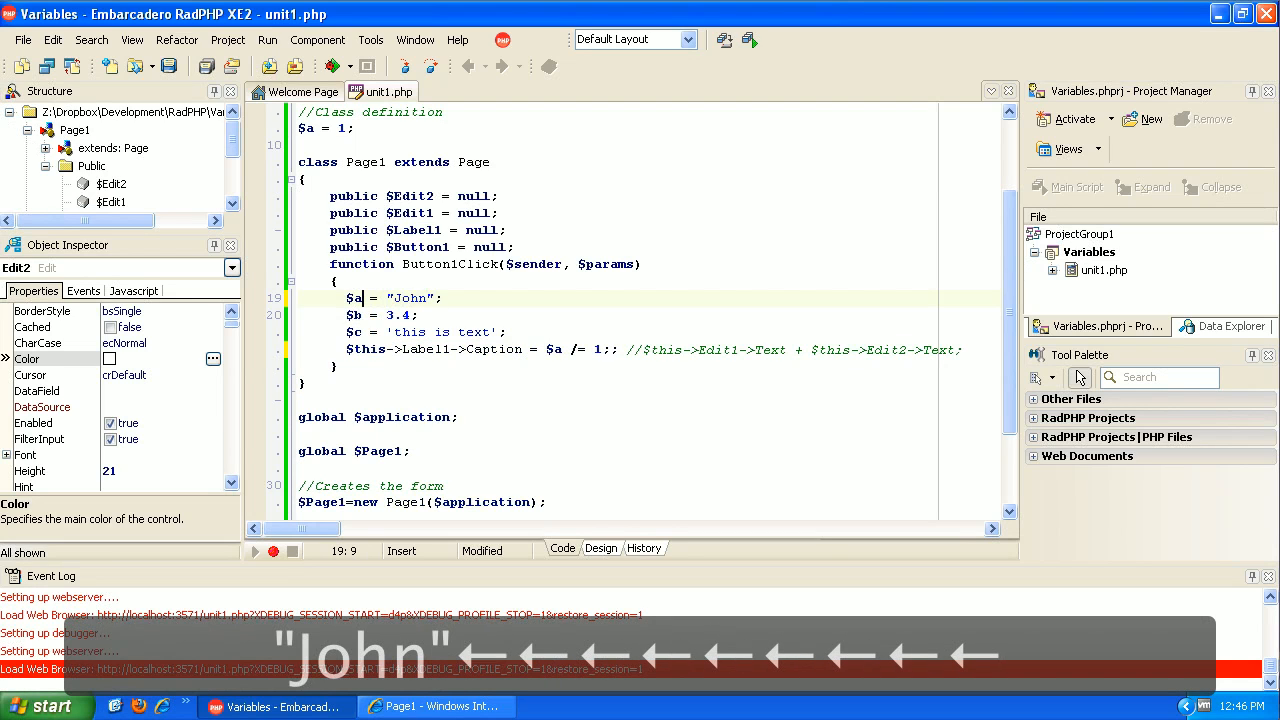
pyautogui.write('first')
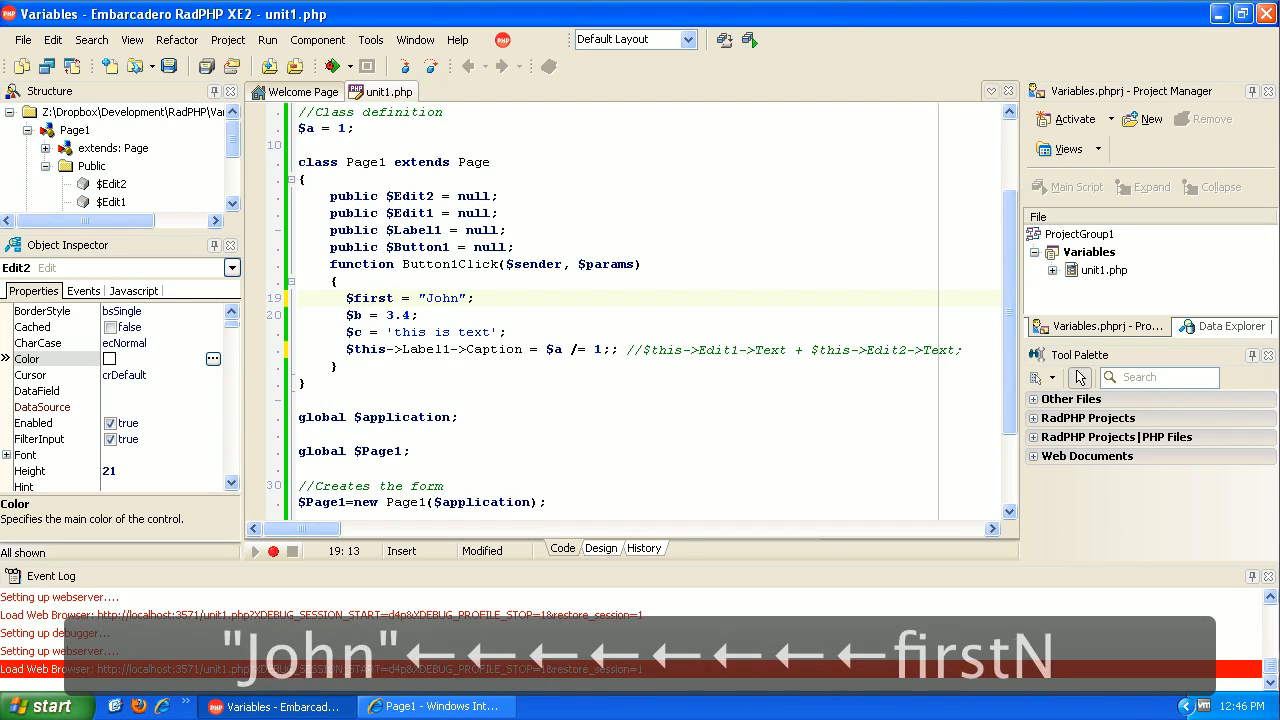
pyautogui.write('Name')
pyautogui.click(648, 315)
pyautogui.write(';')
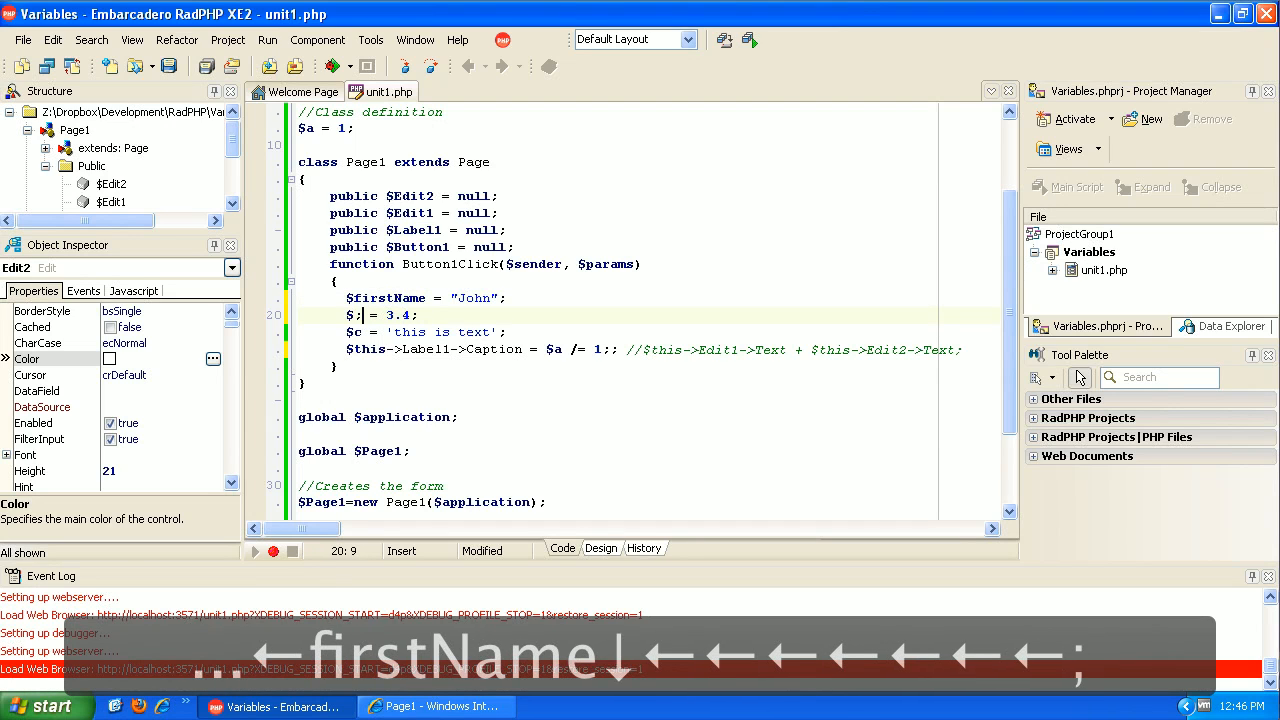
# Assign $lastName = "Smith" and reduce the following line to a bare $fullName
pyautogui.write('as')
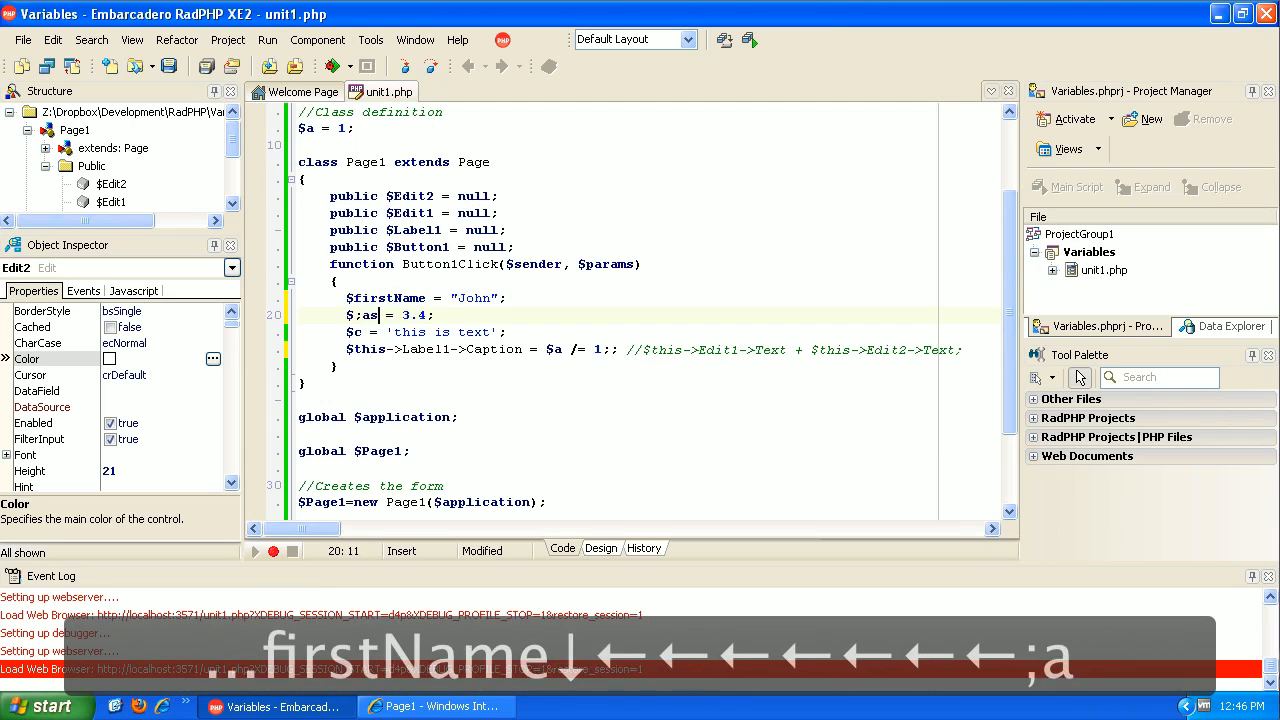
pyautogui.write('lastN')
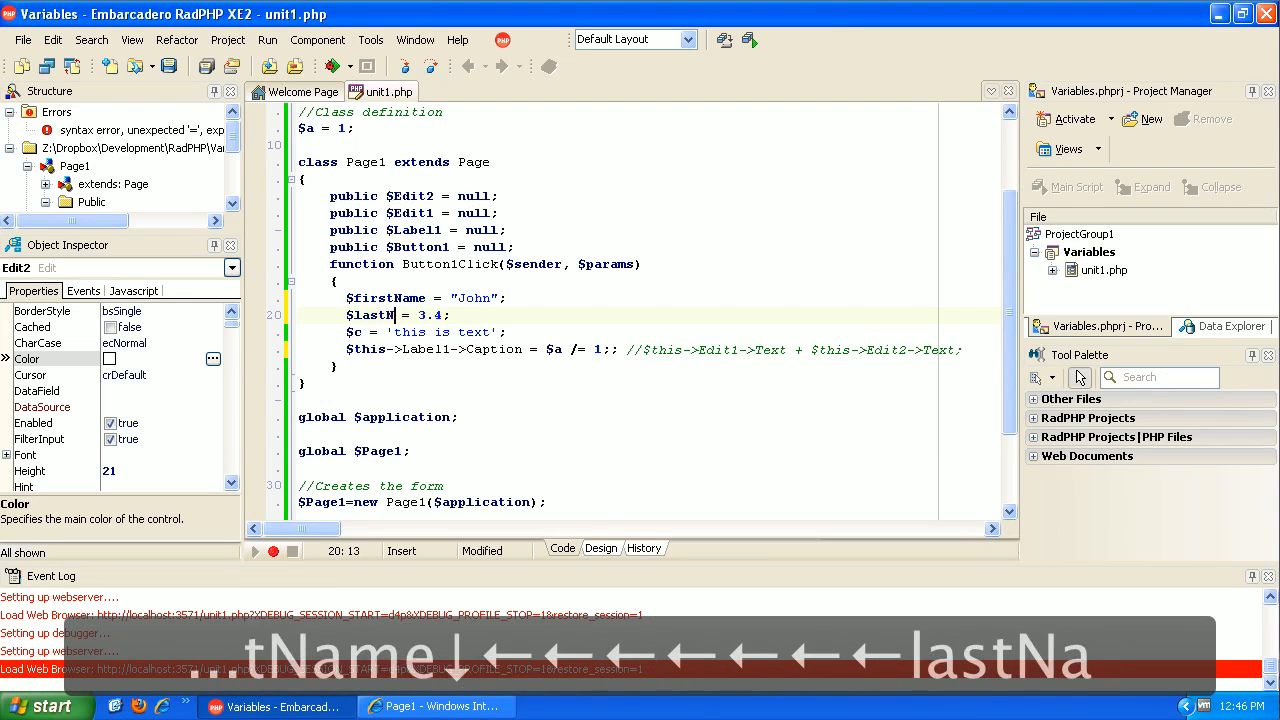
pyautogui.write('ame')
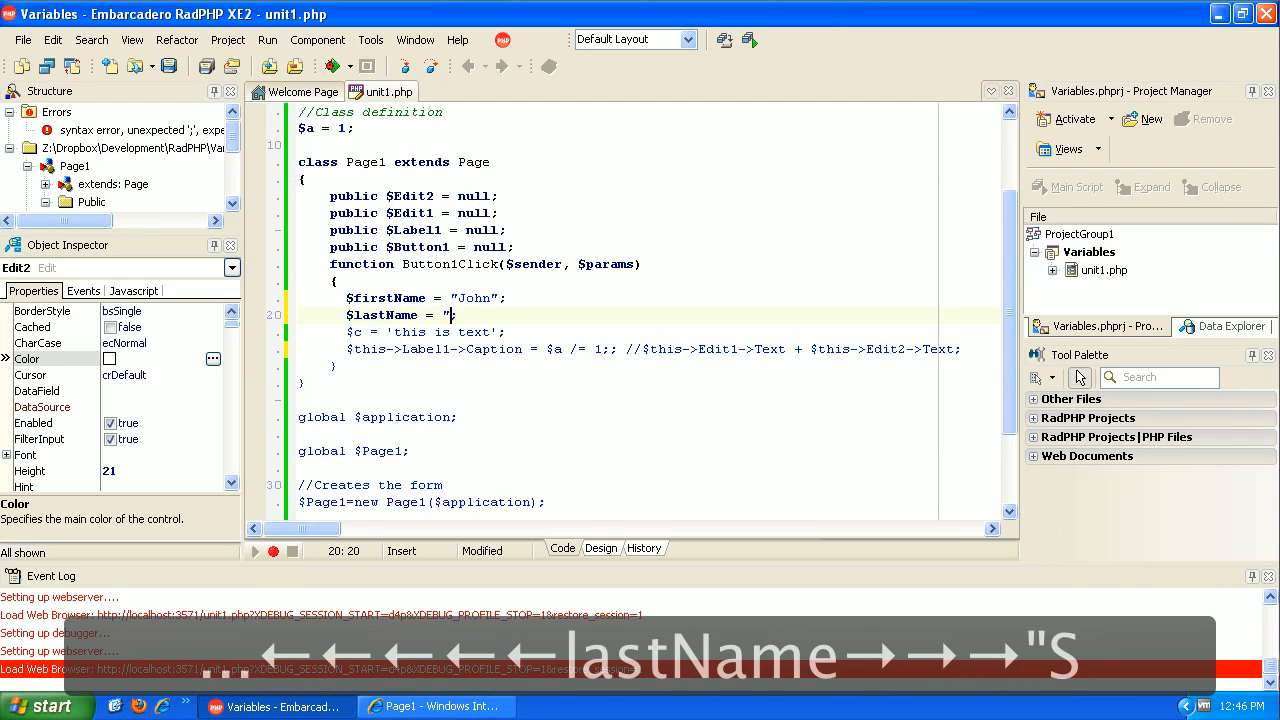
pyautogui.write('Smith";')
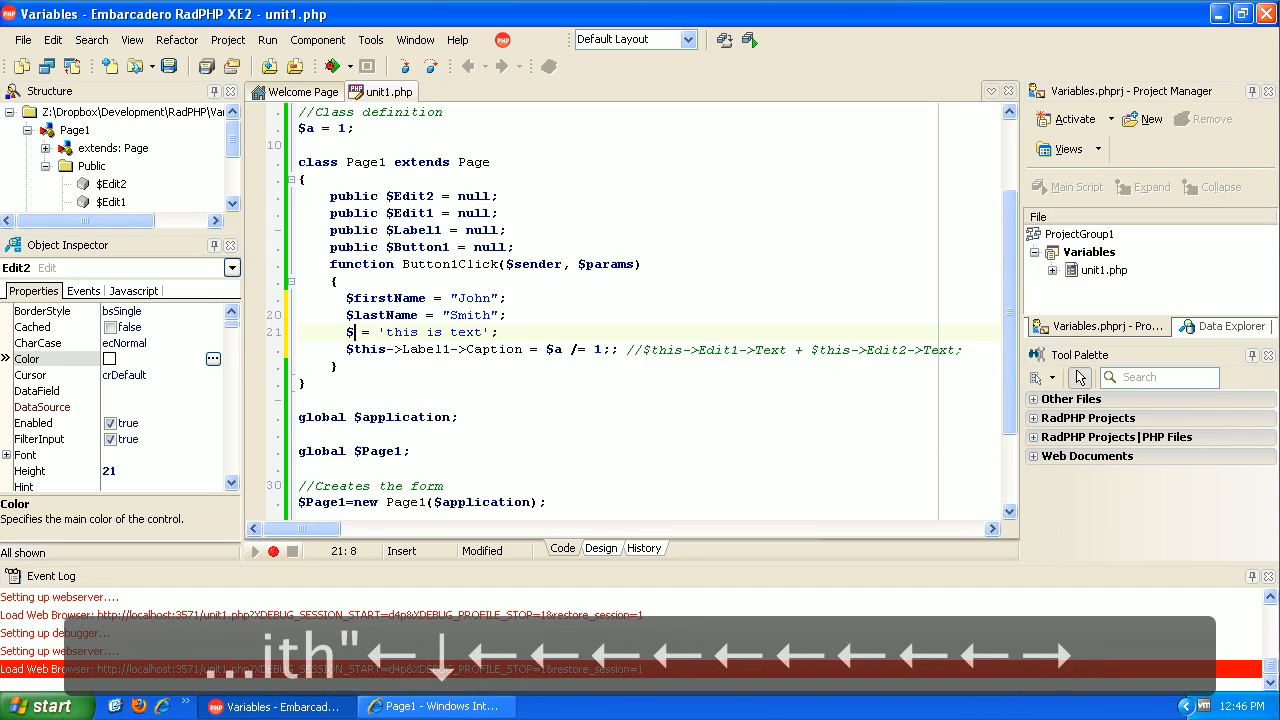
pyautogui.write('fullName')
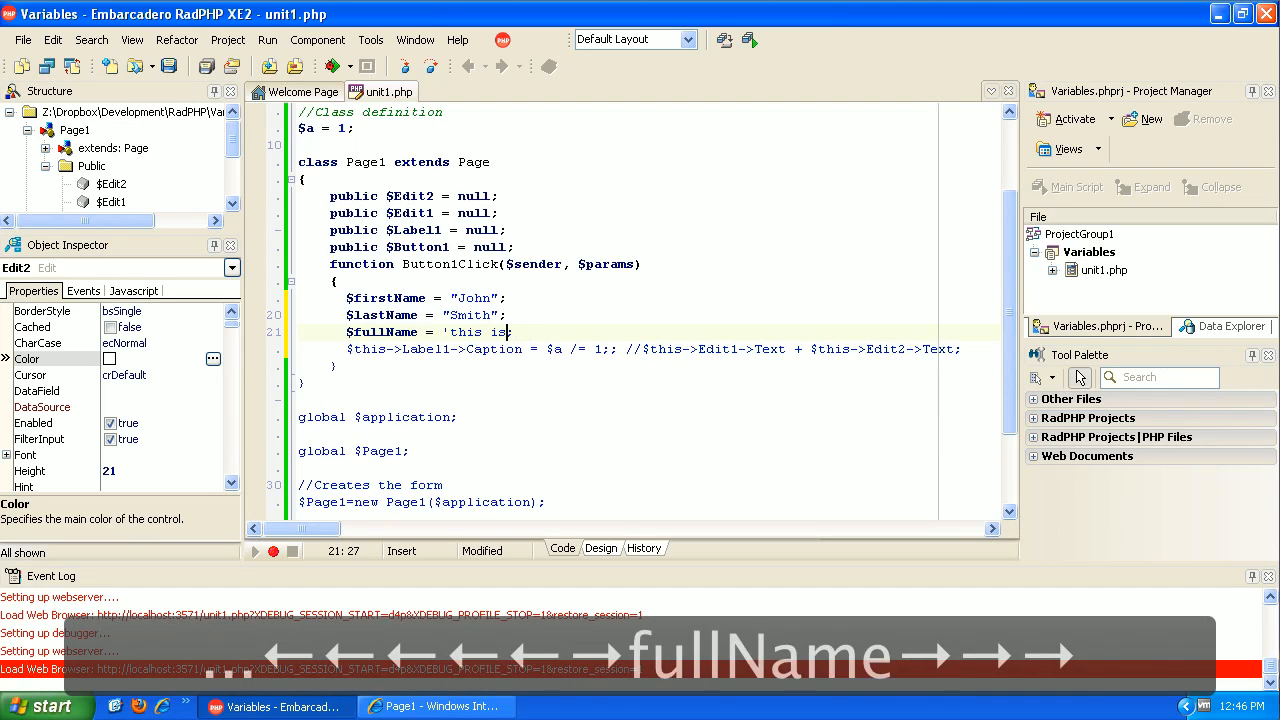
pyautogui.press('BackSpace')
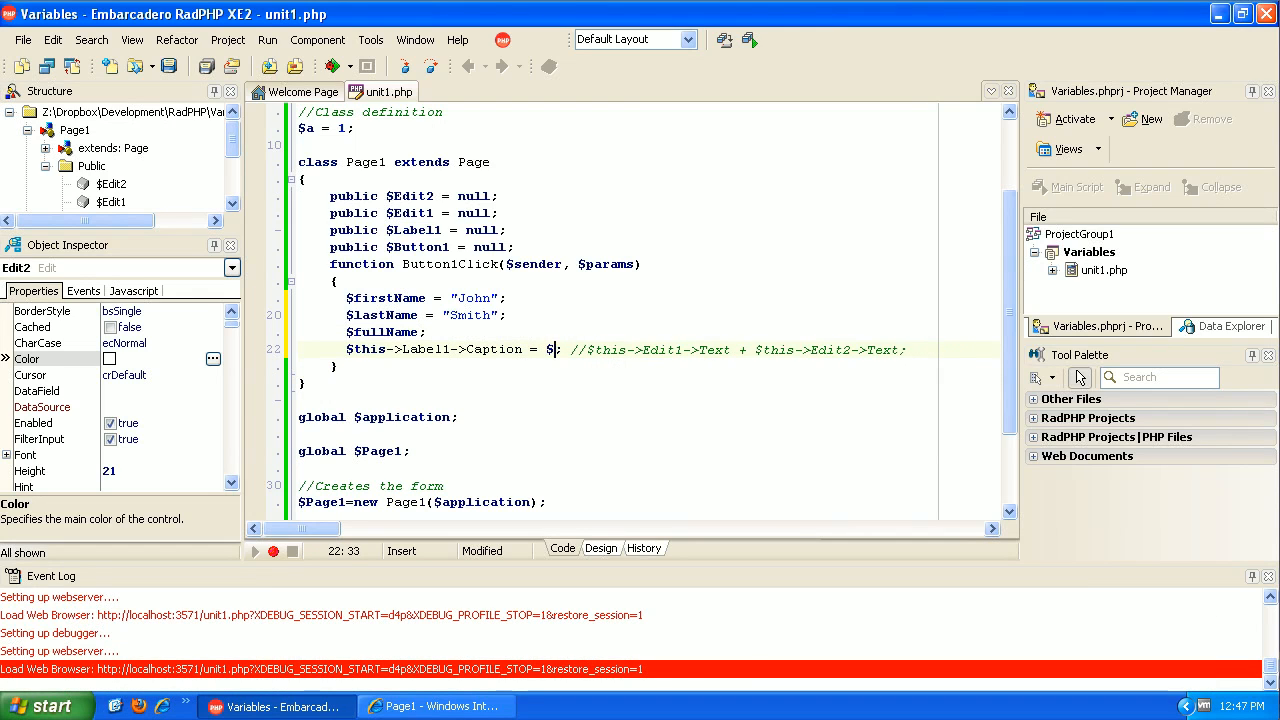
# Assign $fullName to Label1's Caption and add the line $fullName = $firstName + $lastName above it
pyautogui.write('fullName')
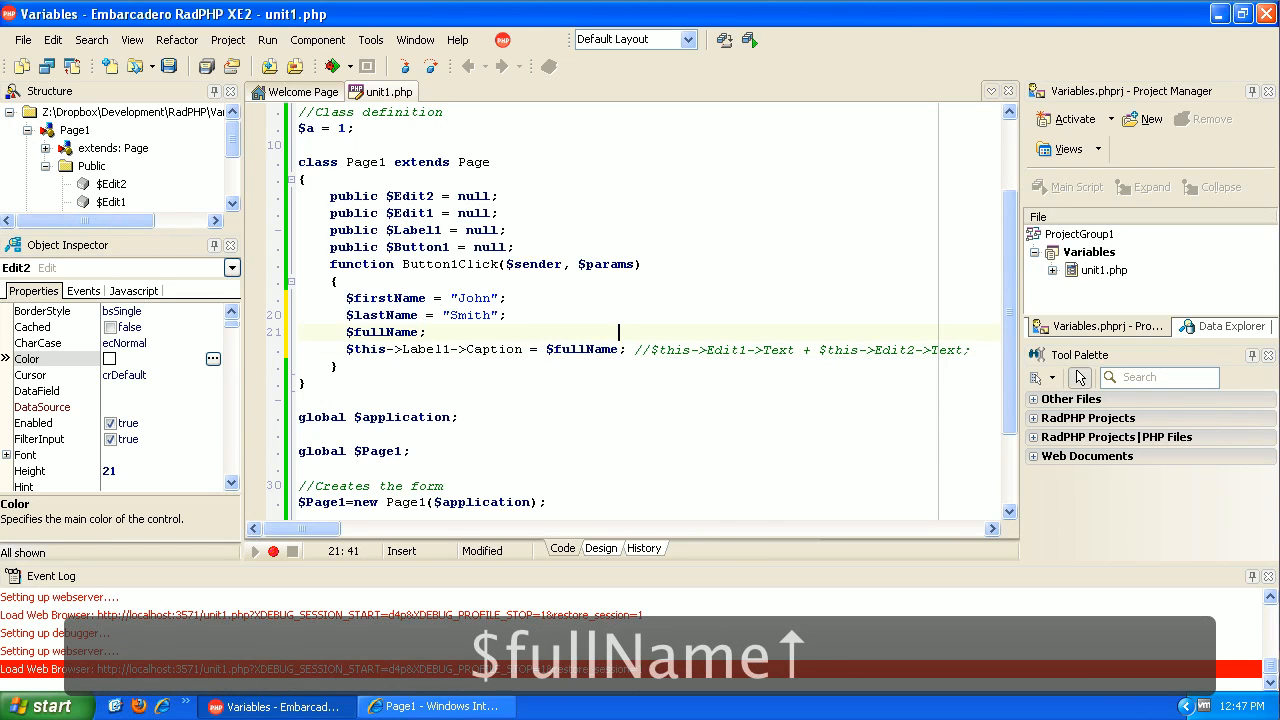
pyautogui.press('Return')
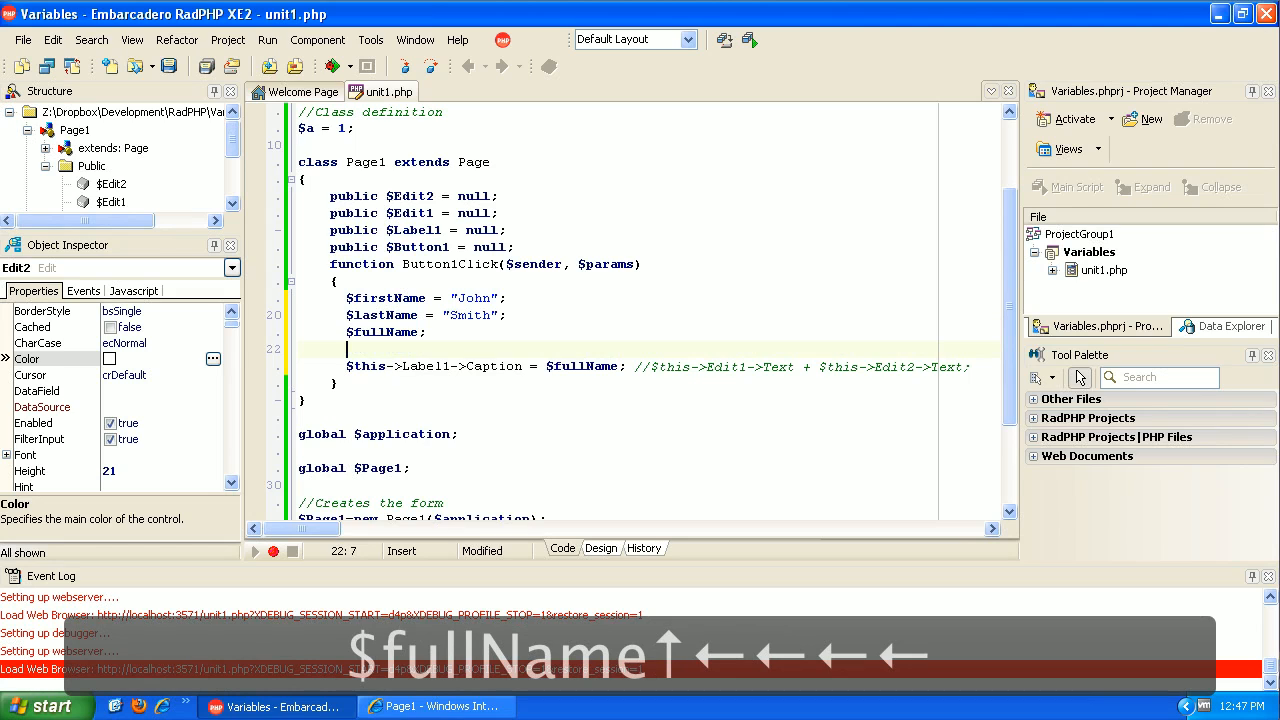
pyautogui.write('$')
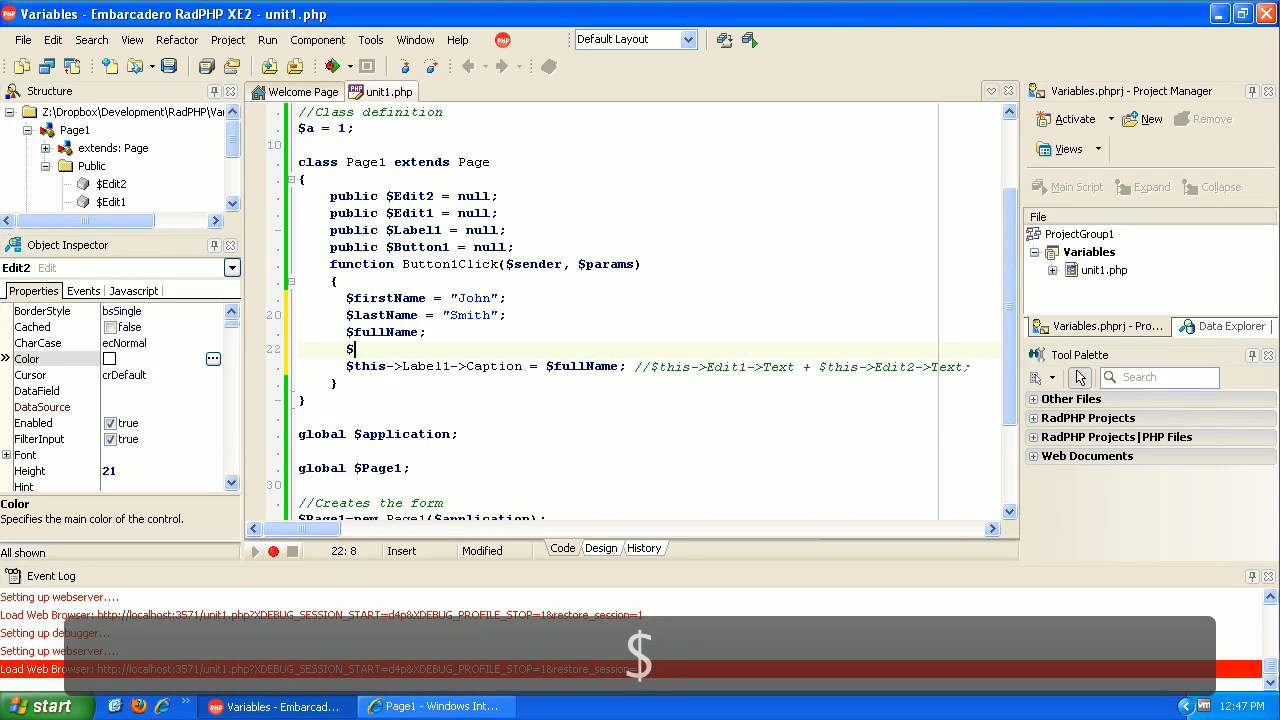
pyautogui.write('full')
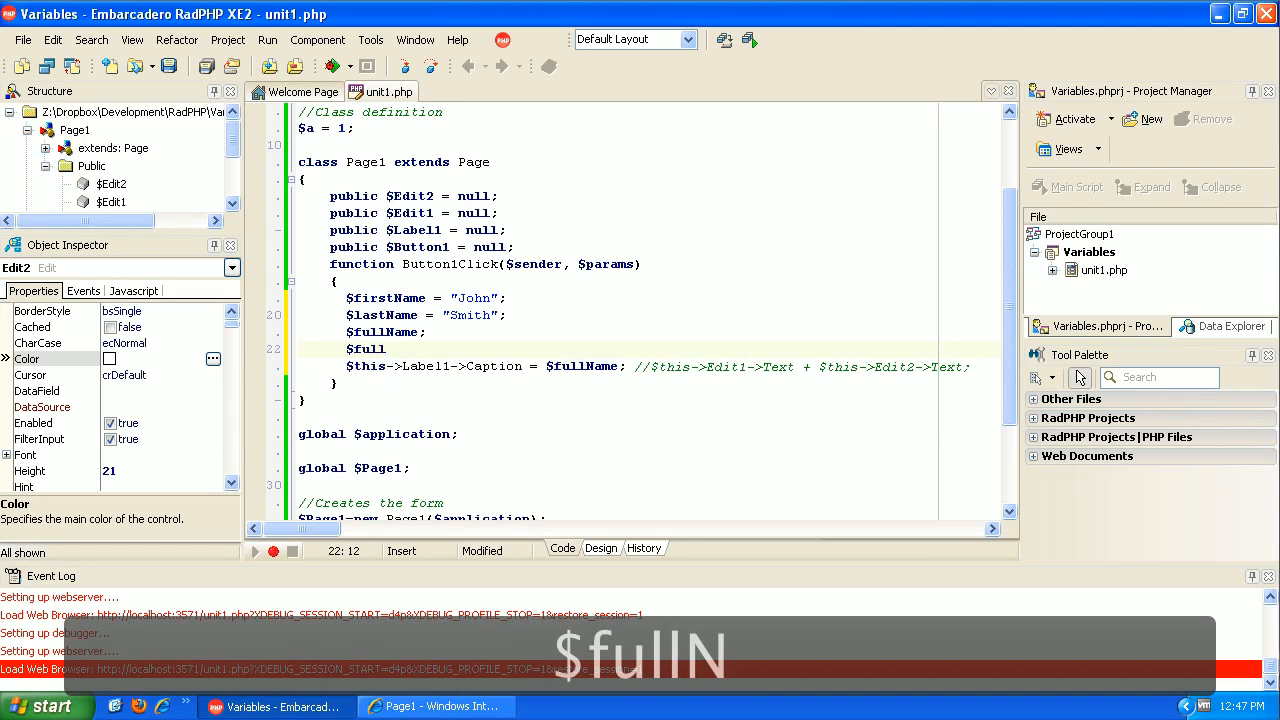
pyautogui.write('Name =')
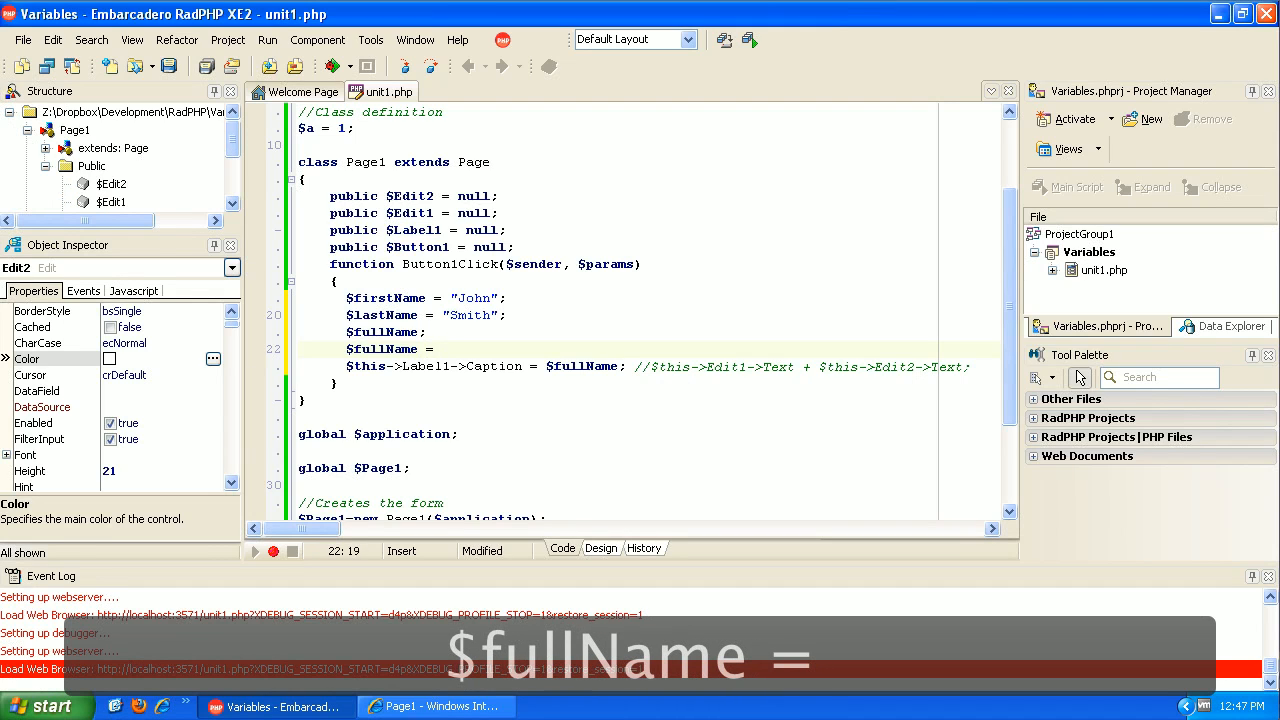
pyautogui.write('first')
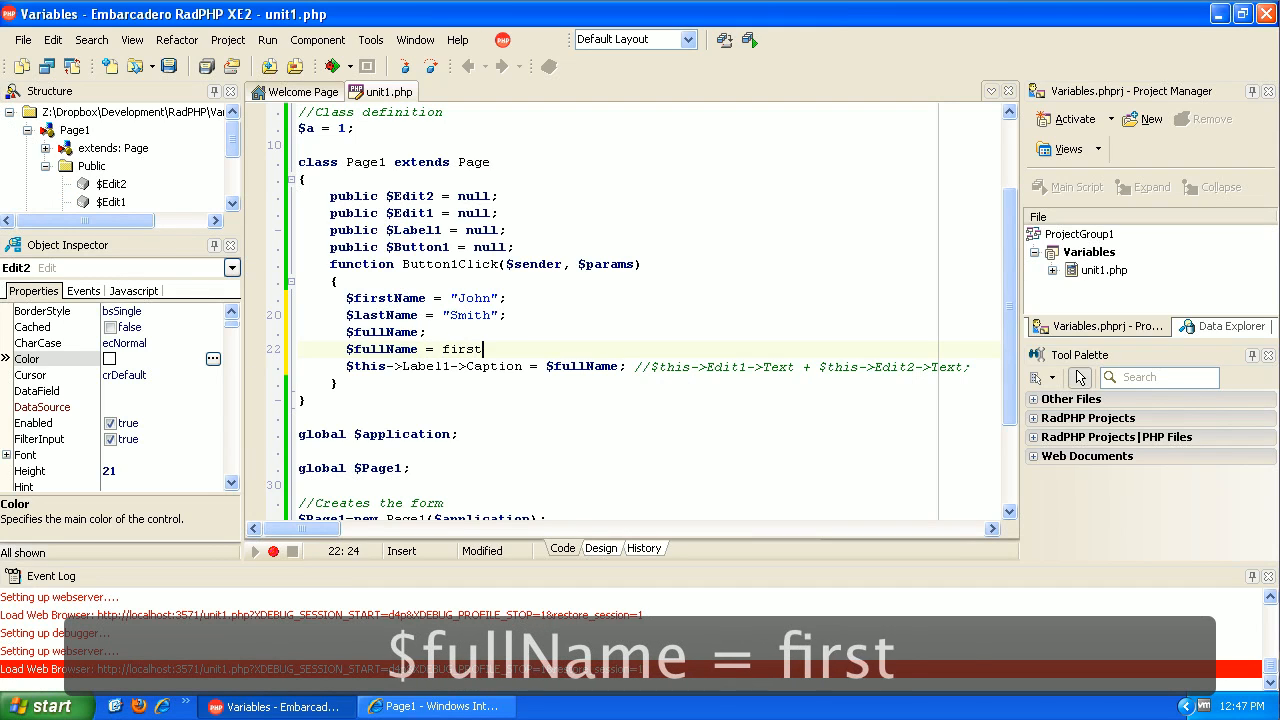
pyautogui.write('Name +')
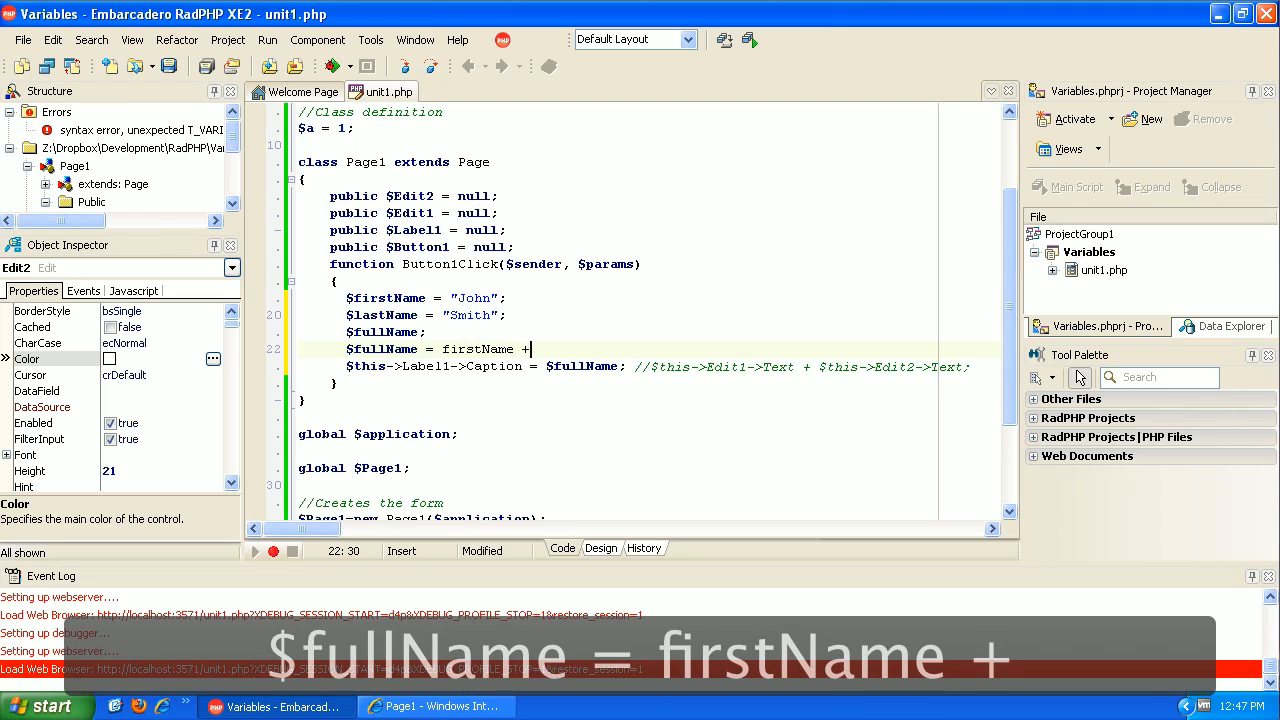
pyautogui.write('las')
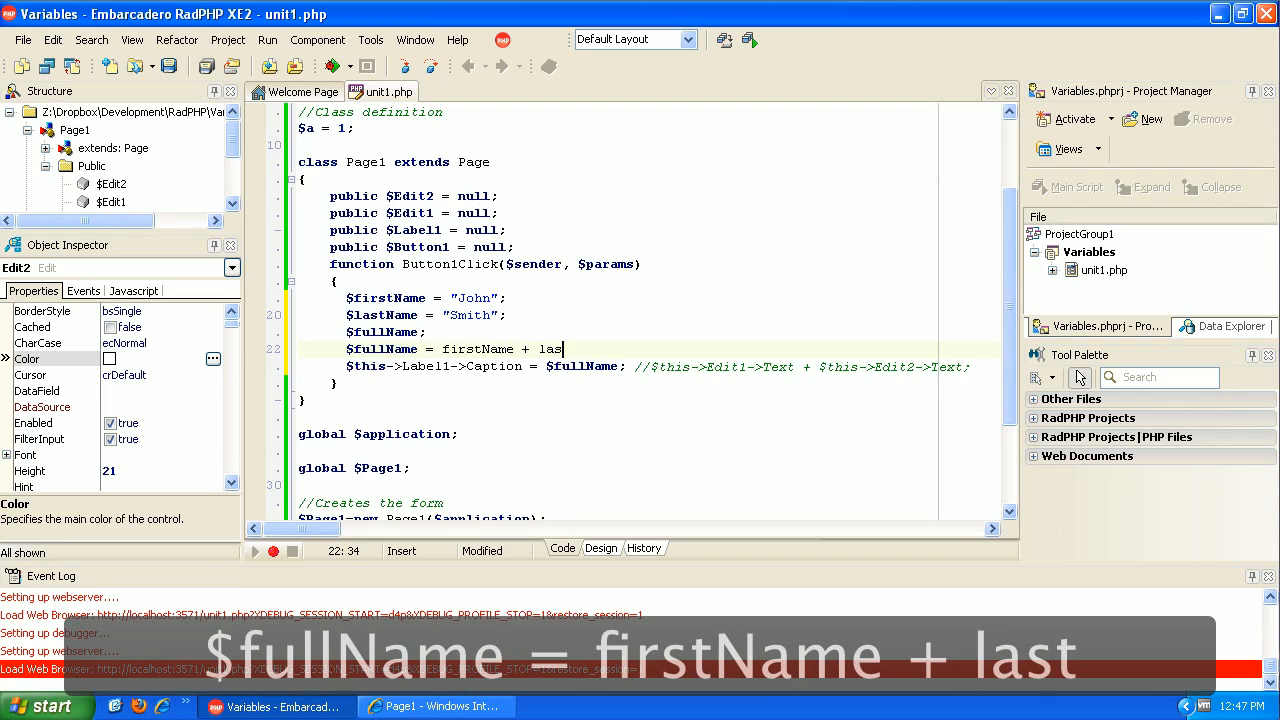
pyautogui.write('tName')
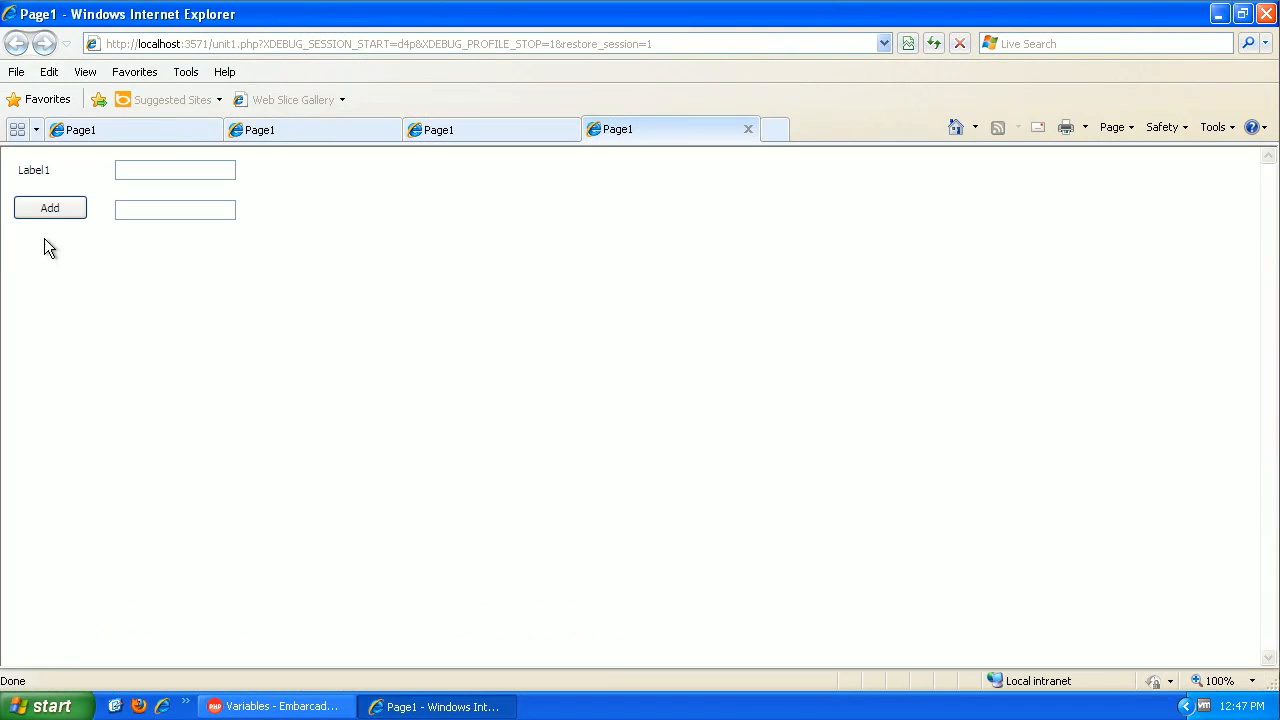
# Submit the page with Add, see Label1 show 0, and return to the RadPHP editor
pyautogui.click(49, 208)
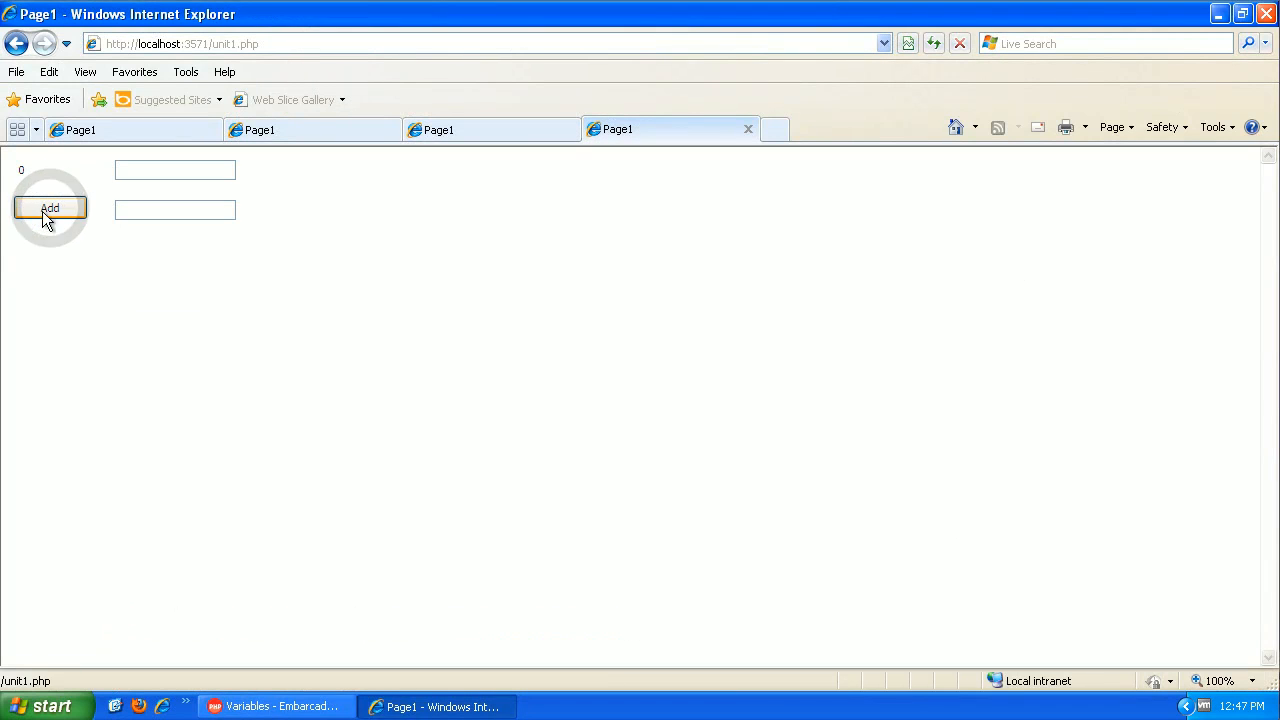
pyautogui.moveTo(207, 299)
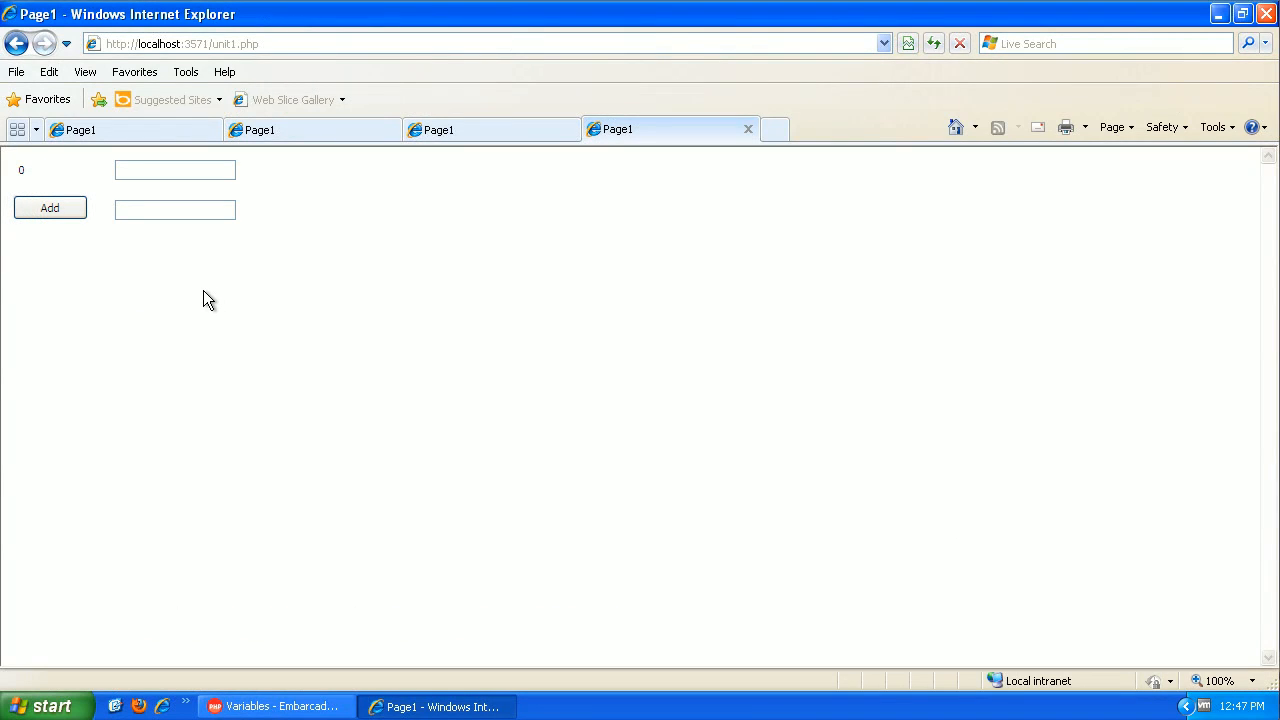
pyautogui.moveTo(527, 391)
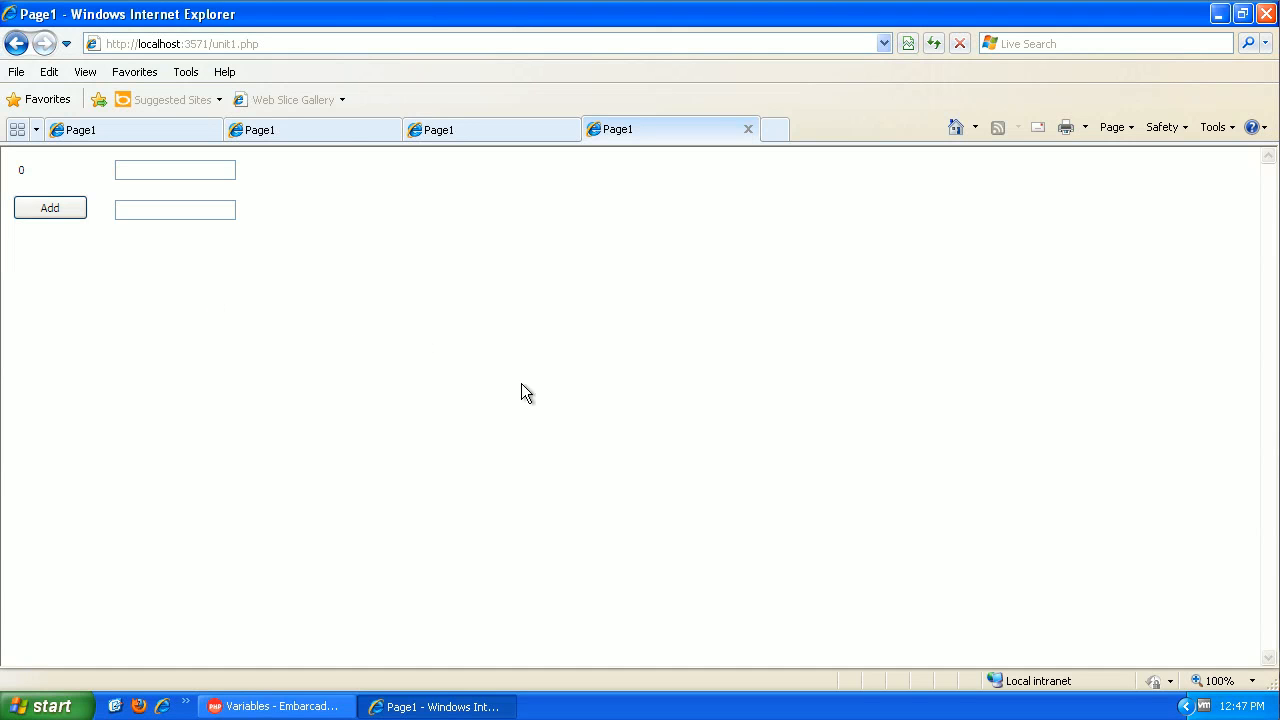
pyautogui.moveTo(277, 706)
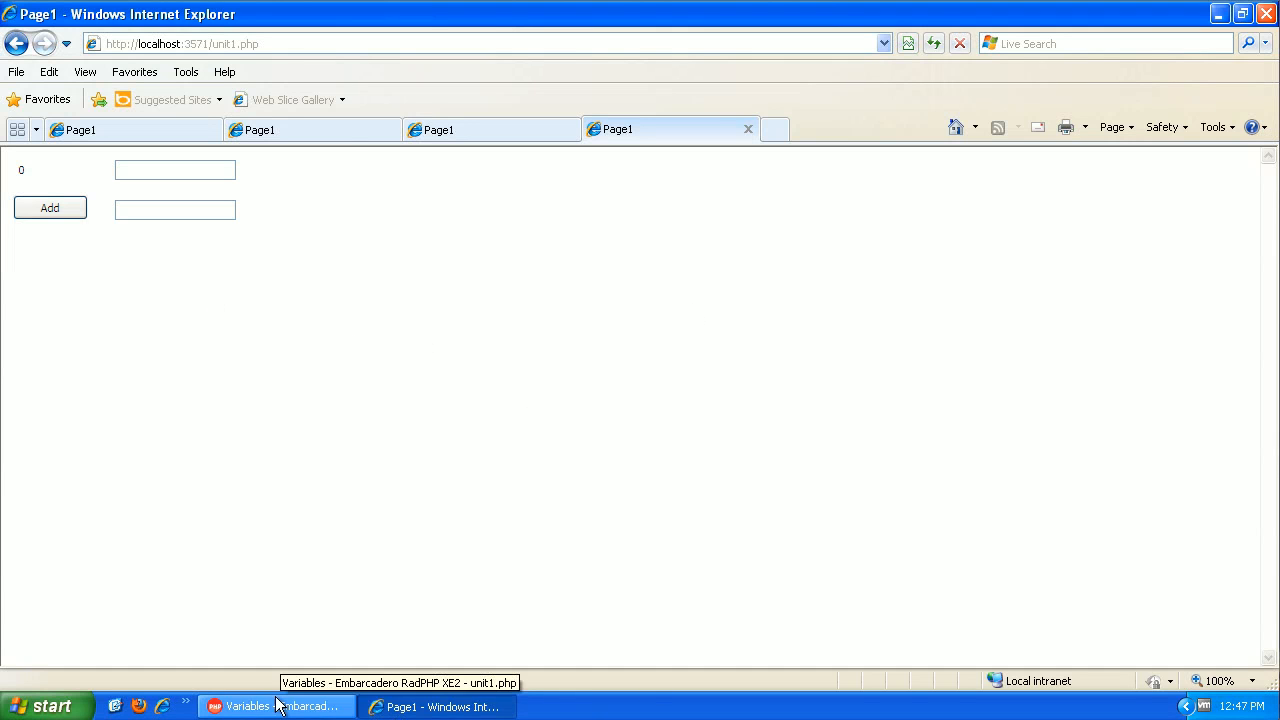
pyautogui.click(275, 706)
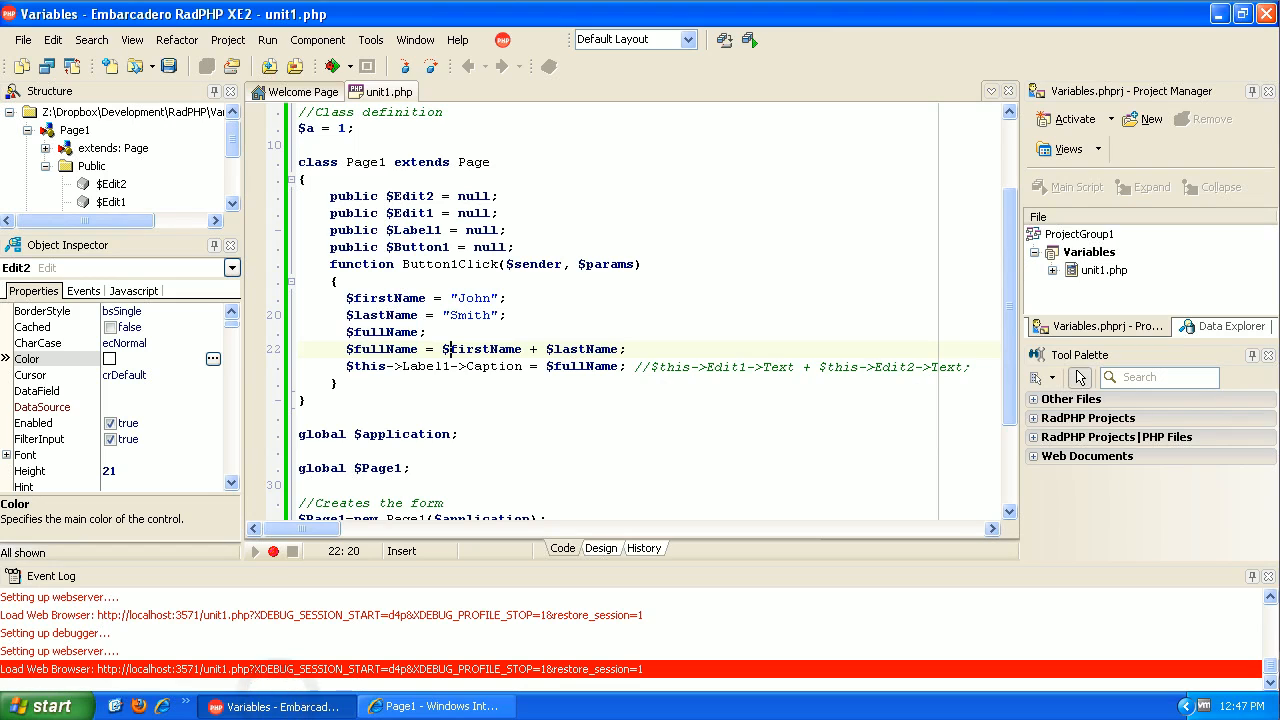
# Replace + with the dot operator, rerun and submit to show JohnSmith, then return to RadPHP
pyautogui.click(462, 331)
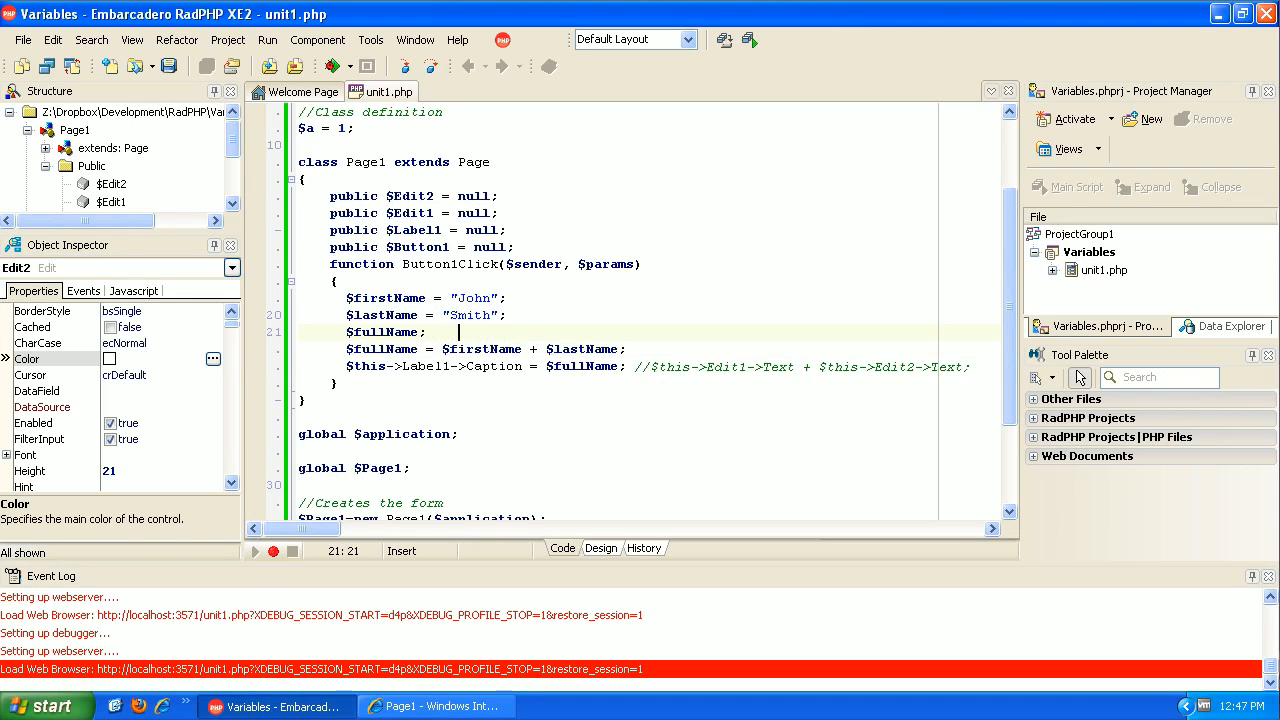
pyautogui.click(545, 349)
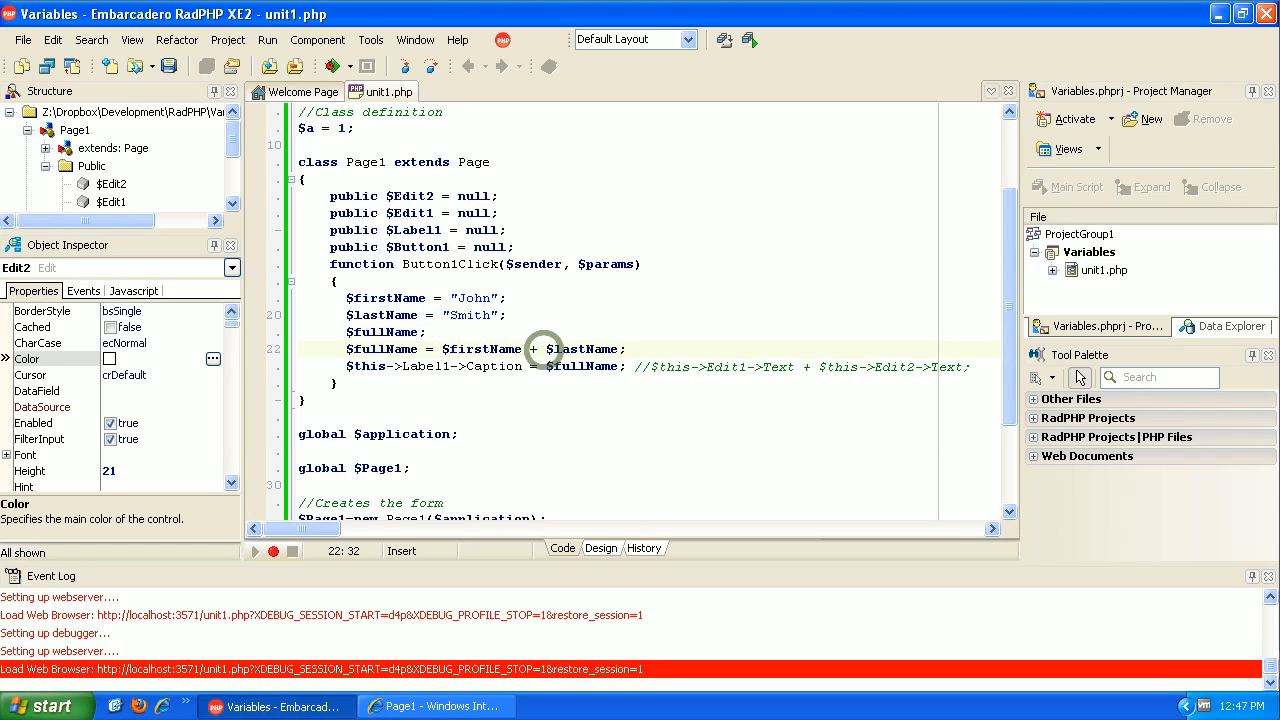
pyautogui.moveTo(545, 349)
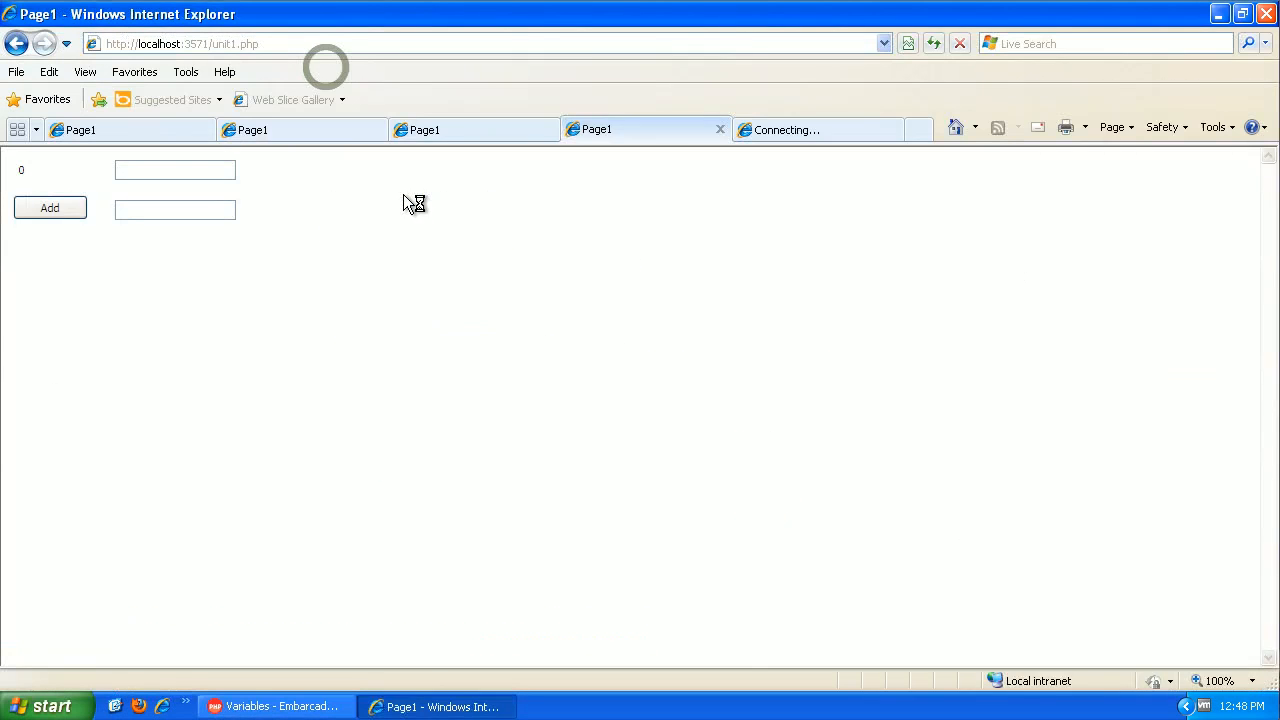
pyautogui.click(49, 208)
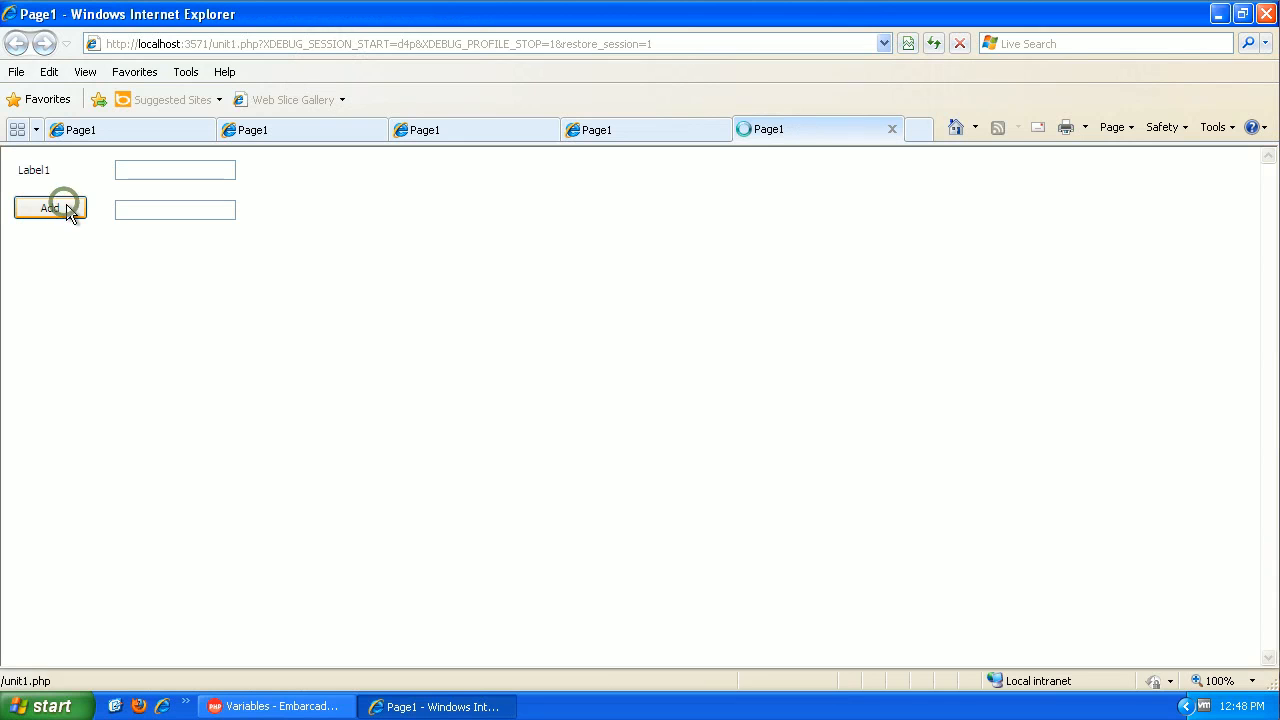
pyautogui.click(49, 207)
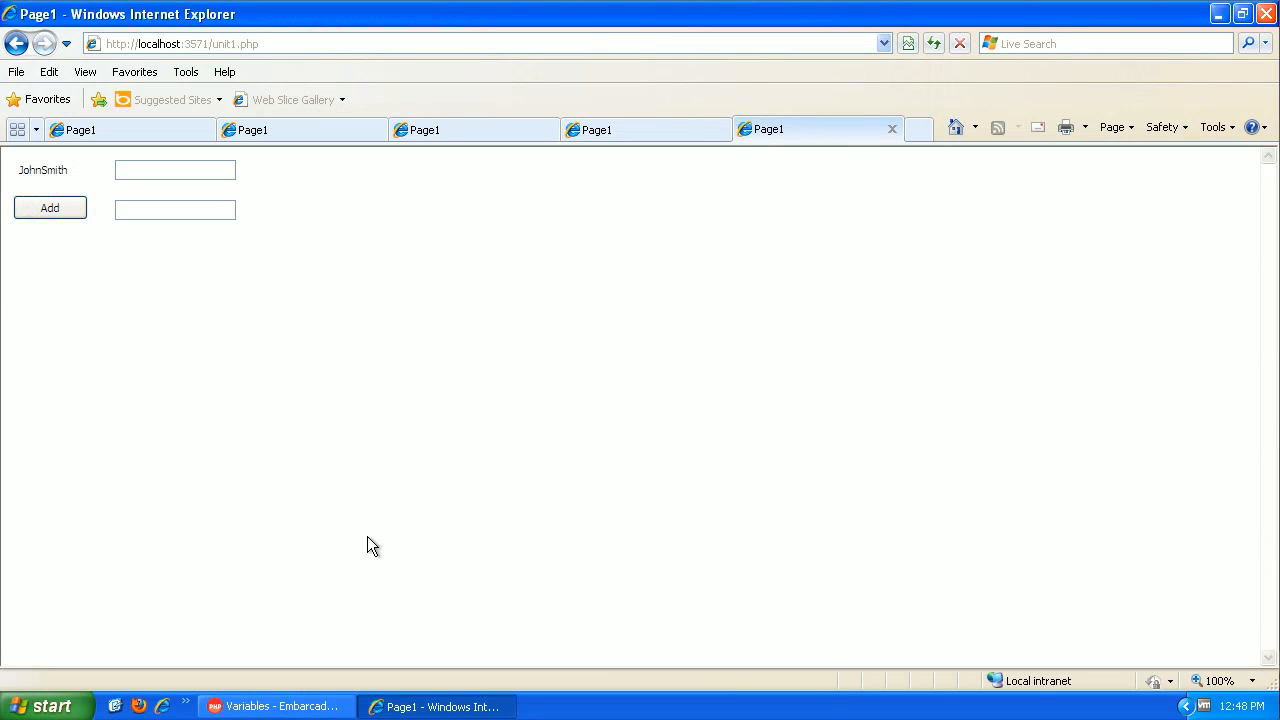
pyautogui.click(275, 706)
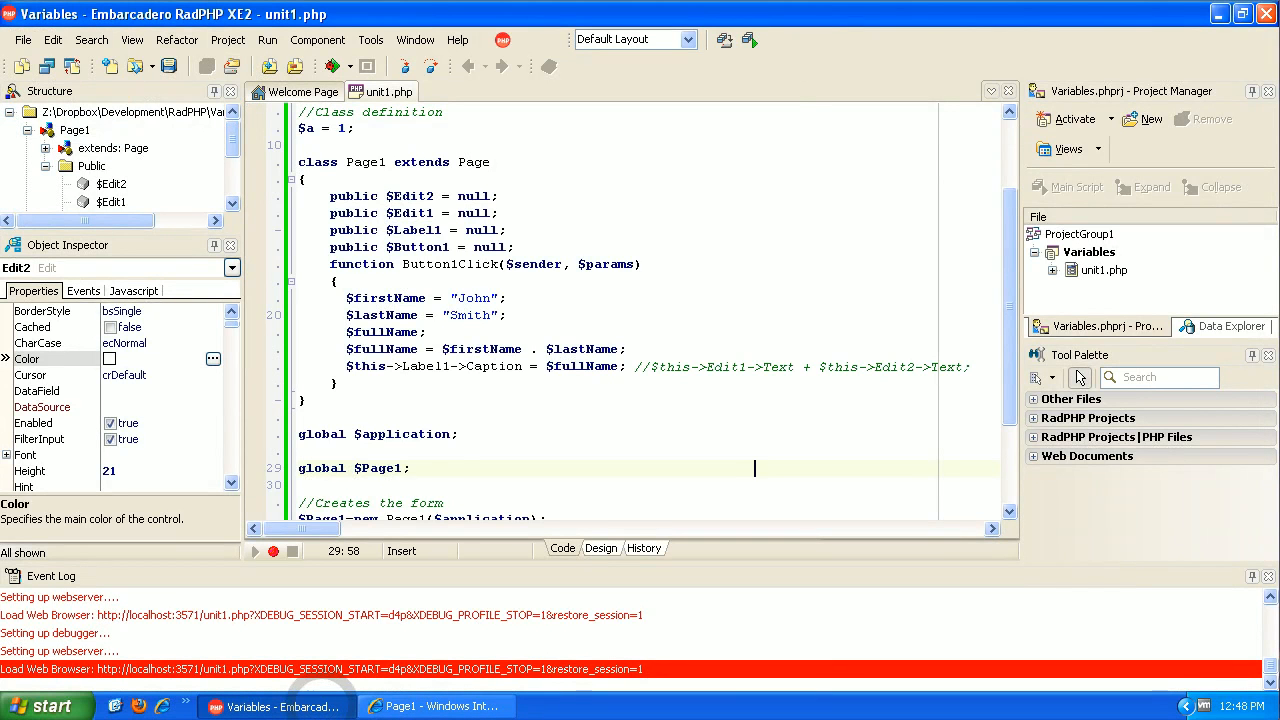
pyautogui.click(535, 349)
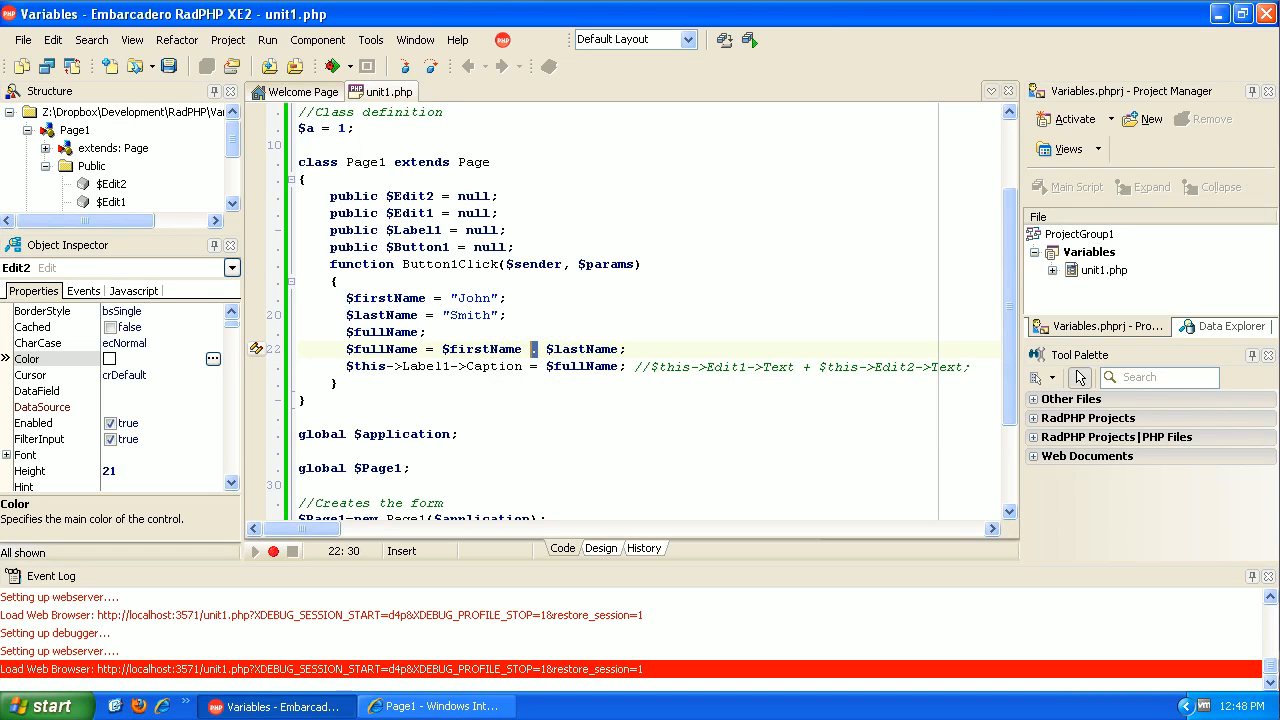
pyautogui.write('.')
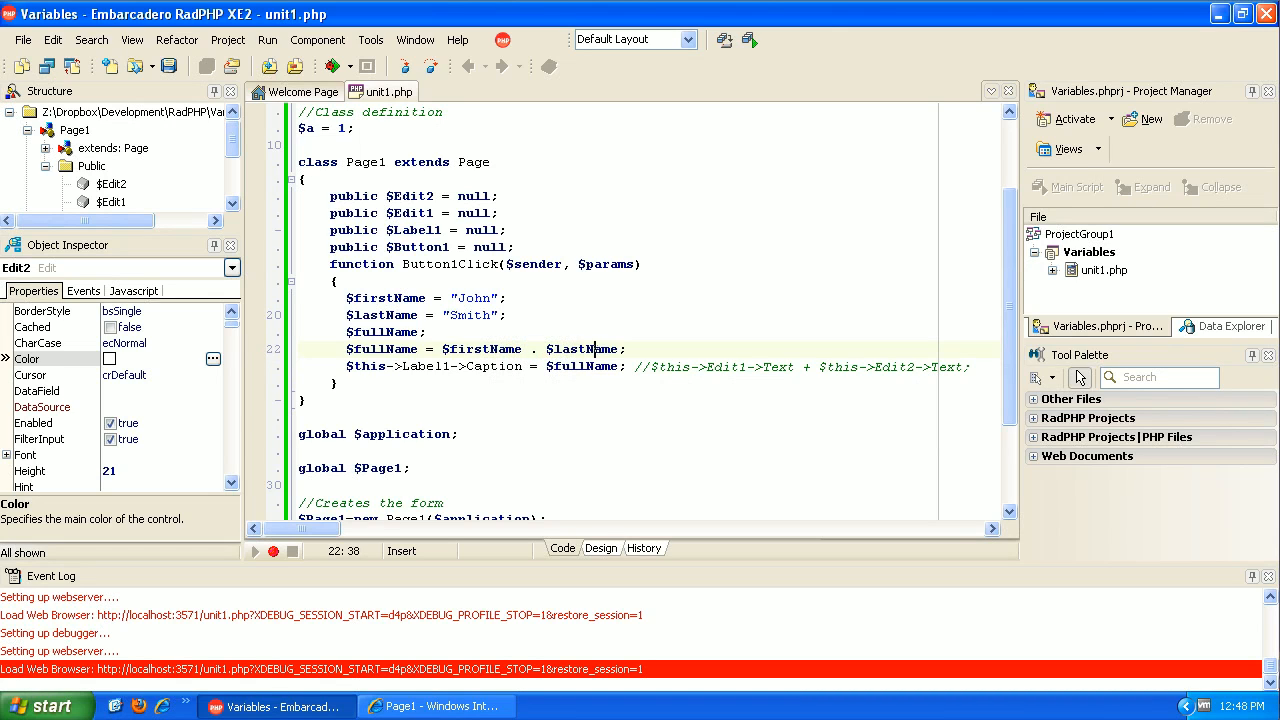
pyautogui.moveTo(580, 349)
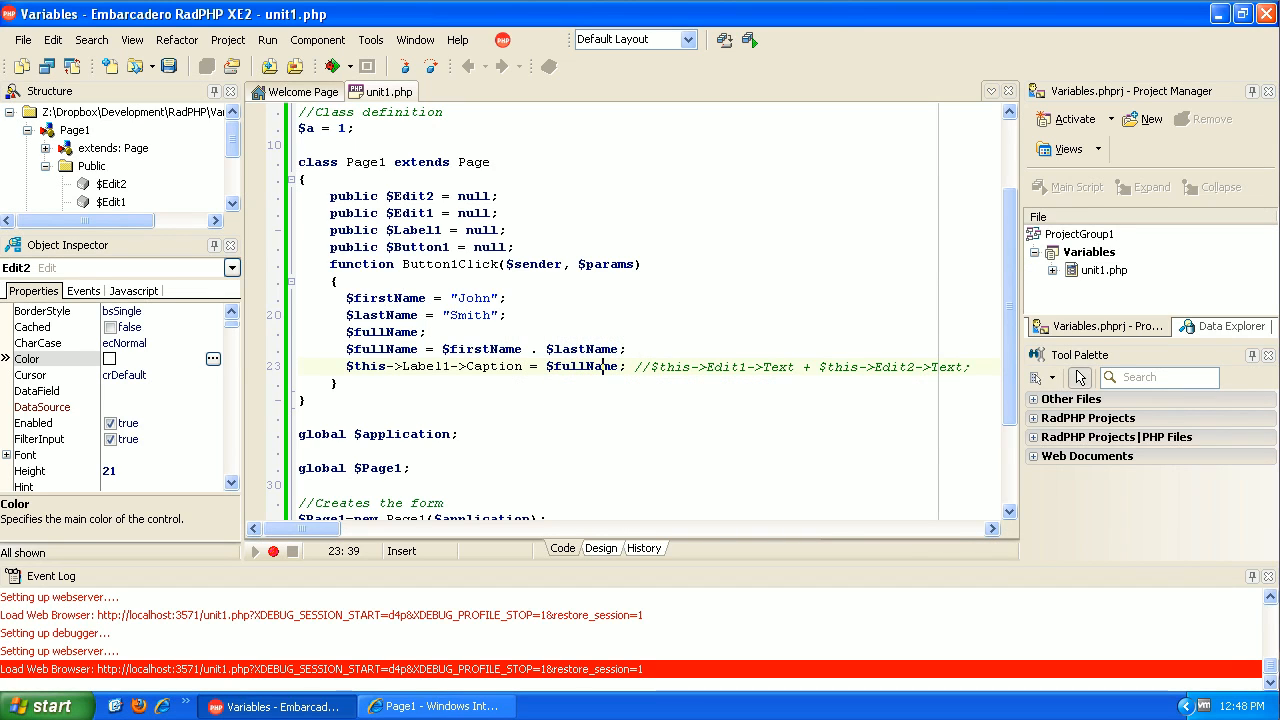
pyautogui.moveTo(600, 366)
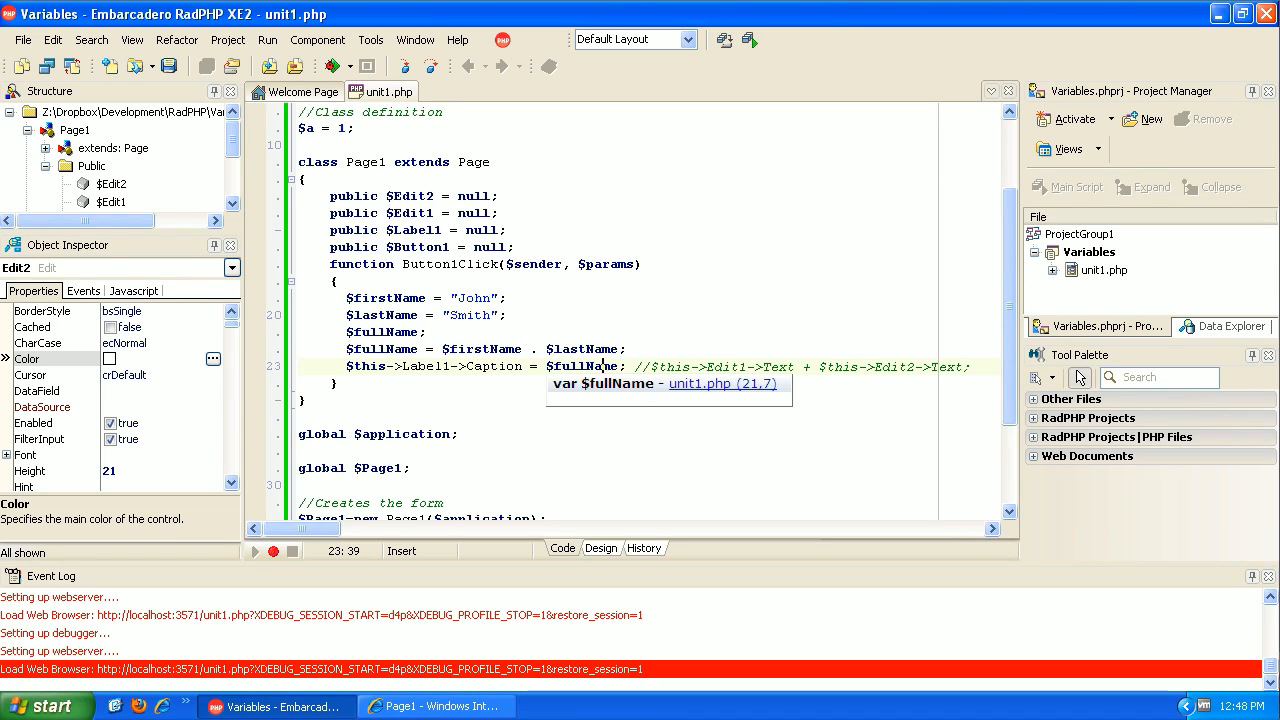